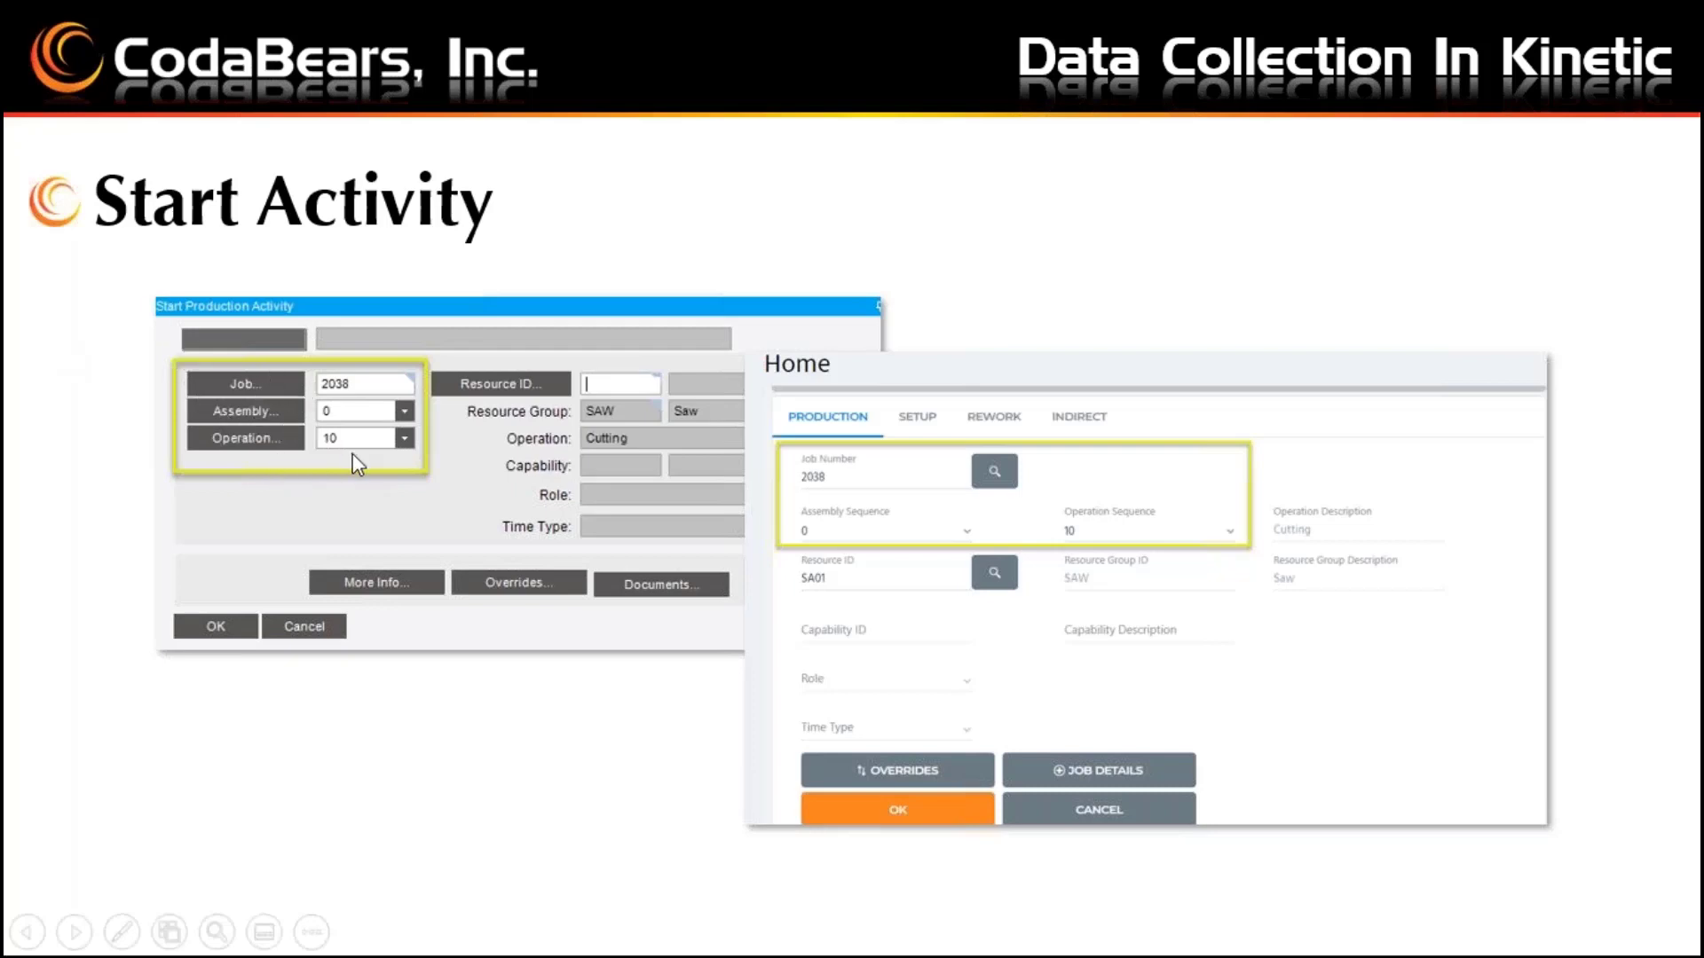
pyautogui.moveTo(833, 508)
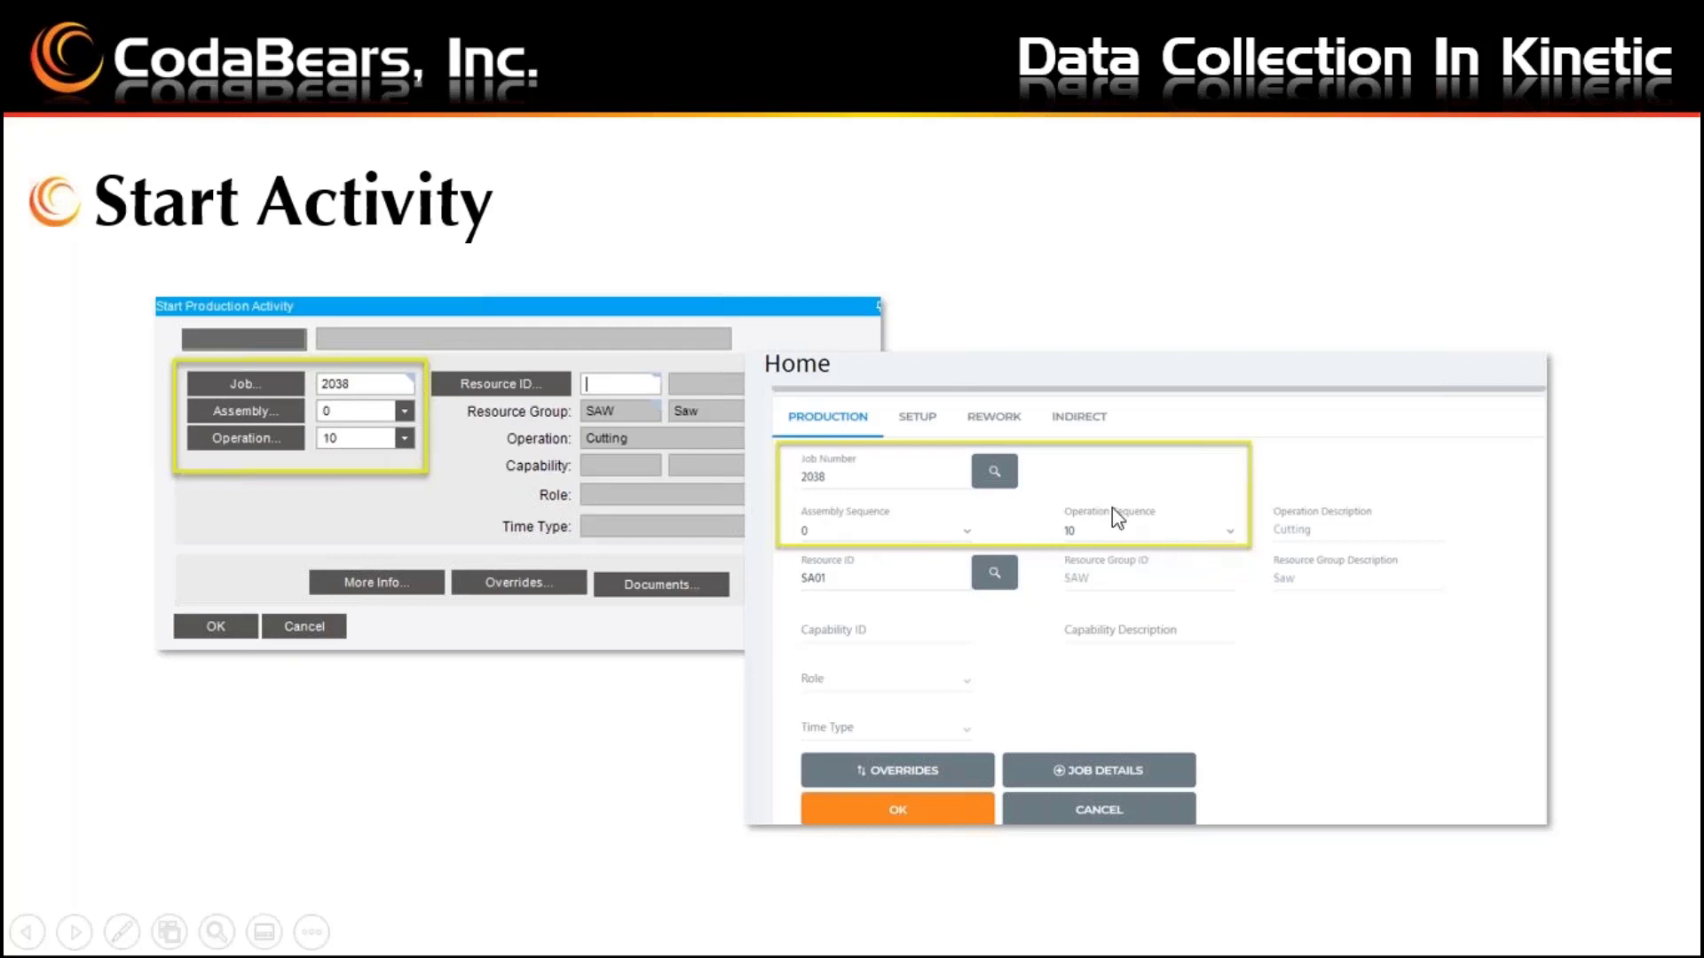
pyautogui.moveTo(1365, 557)
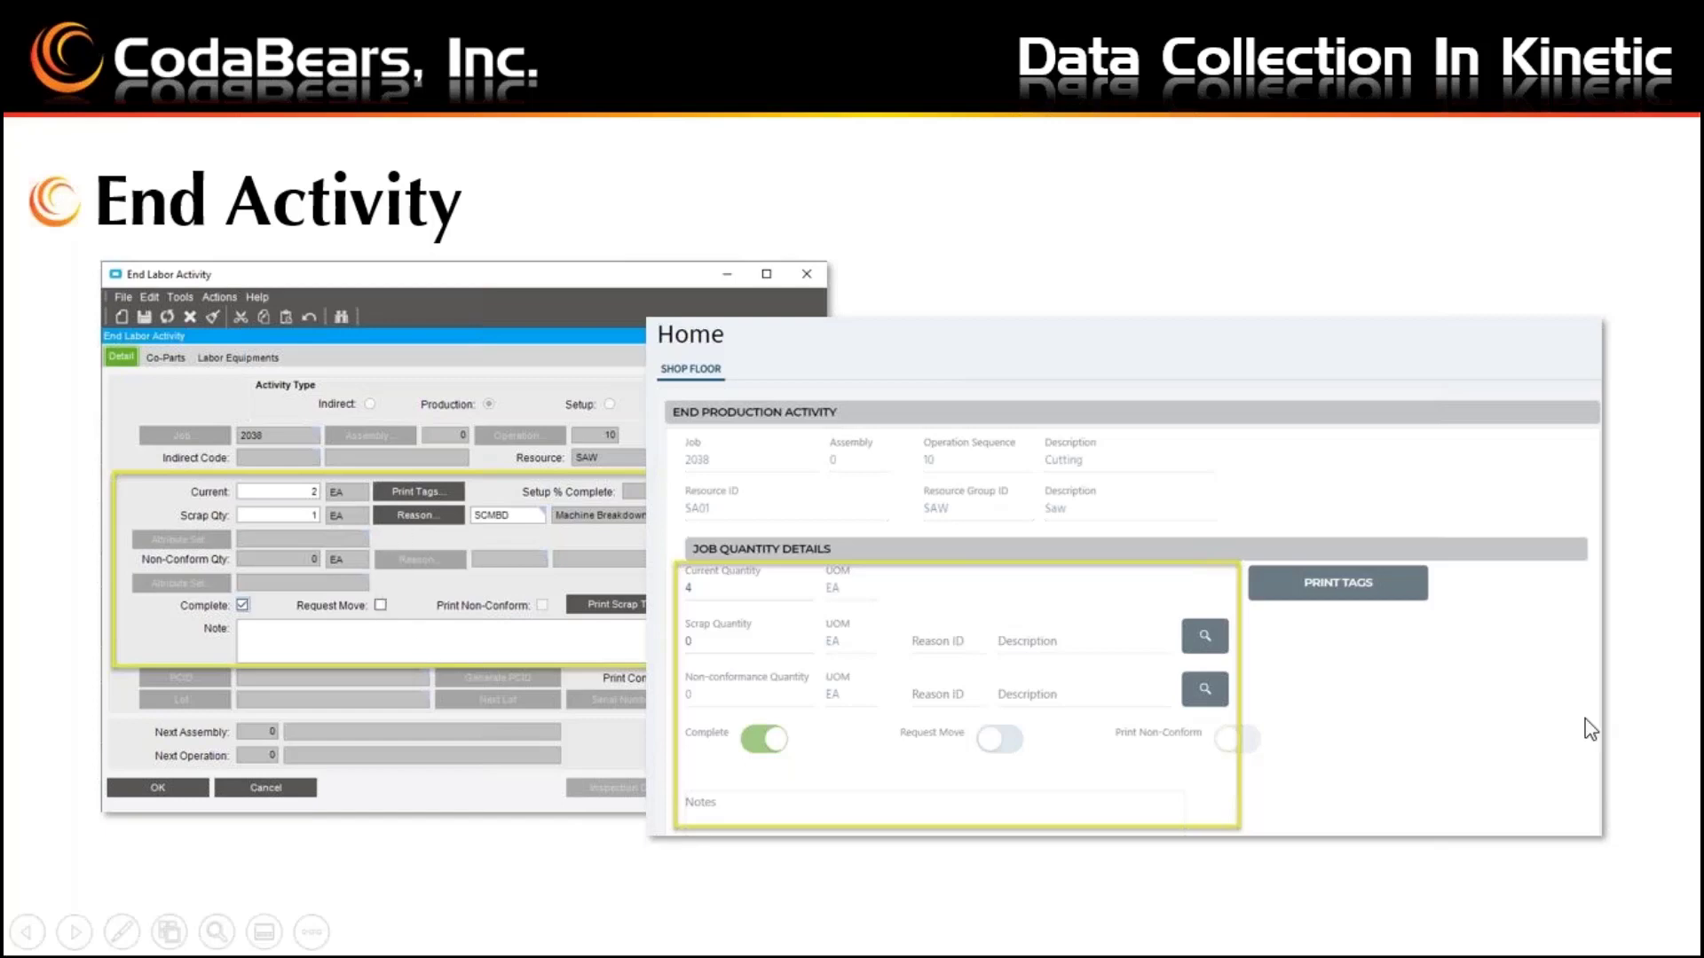
pyautogui.moveTo(866, 916)
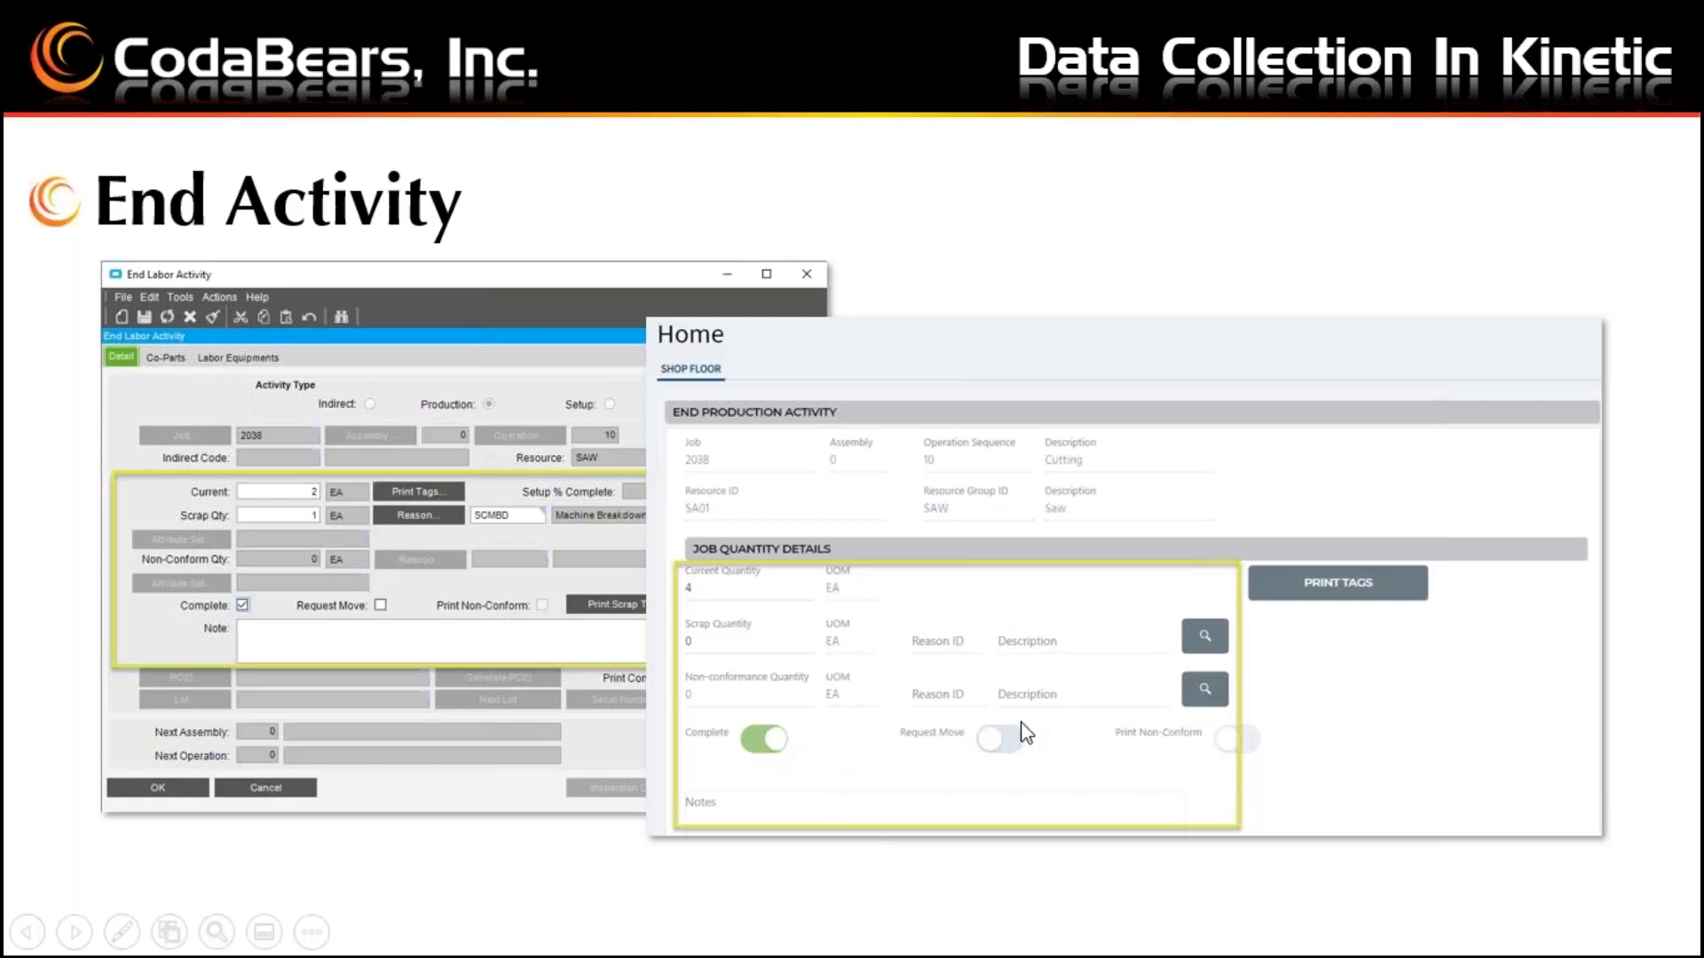
pyautogui.moveTo(1219, 738)
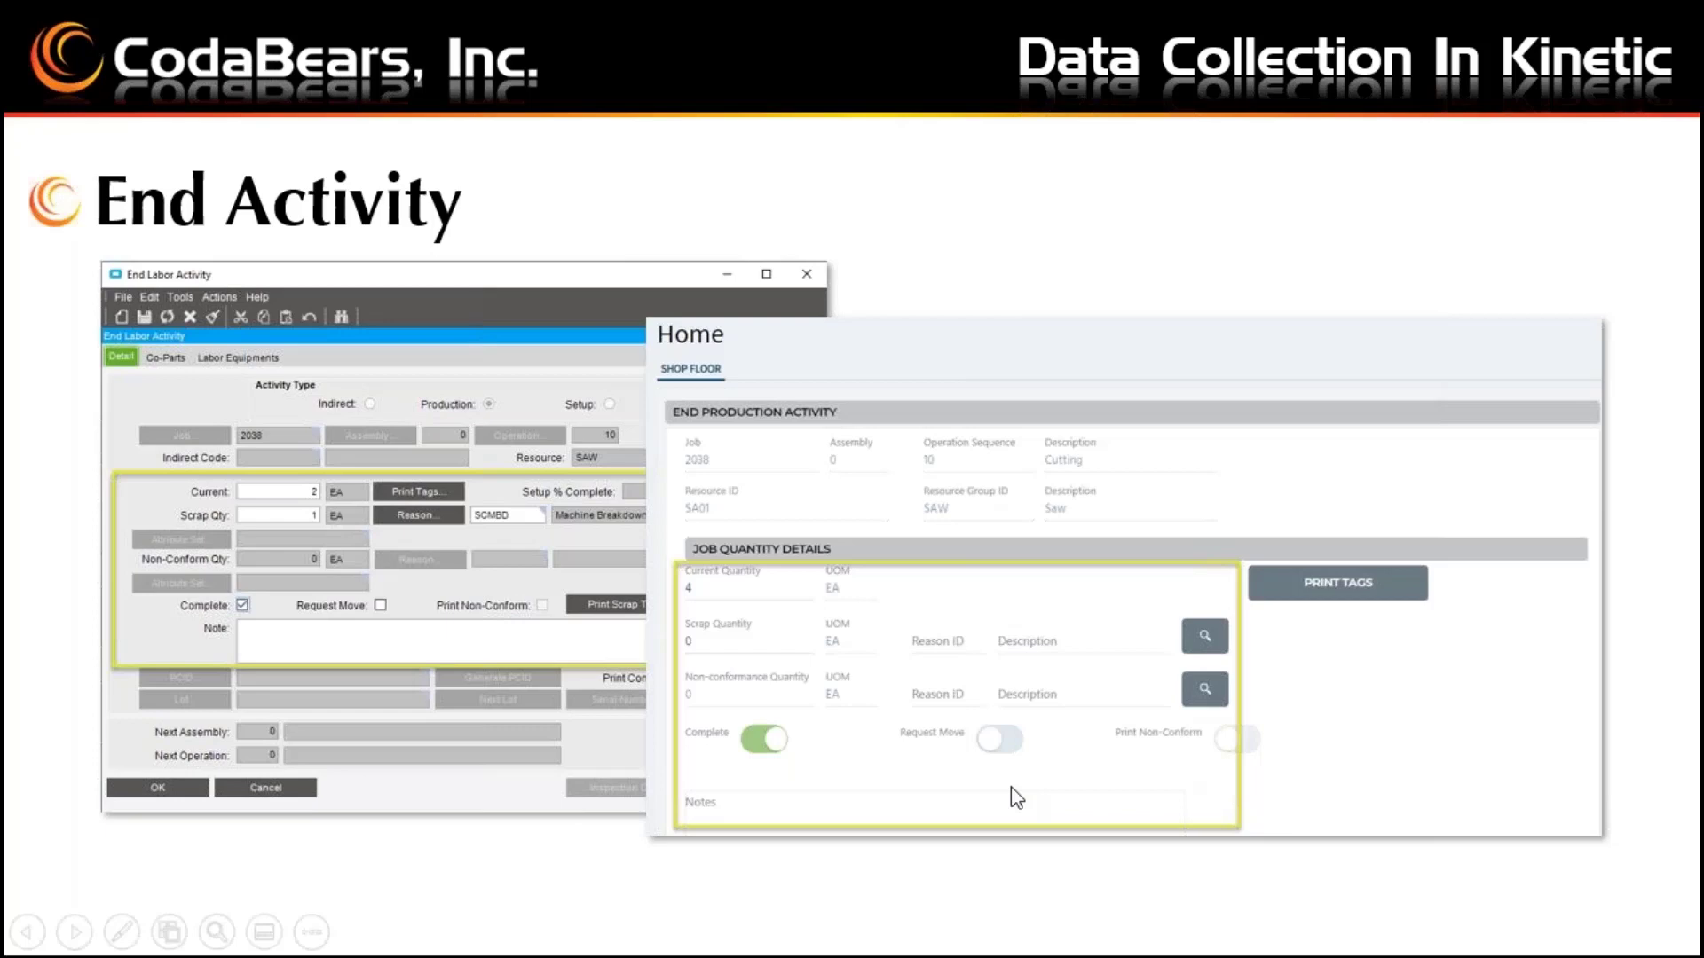
pyautogui.moveTo(1424, 869)
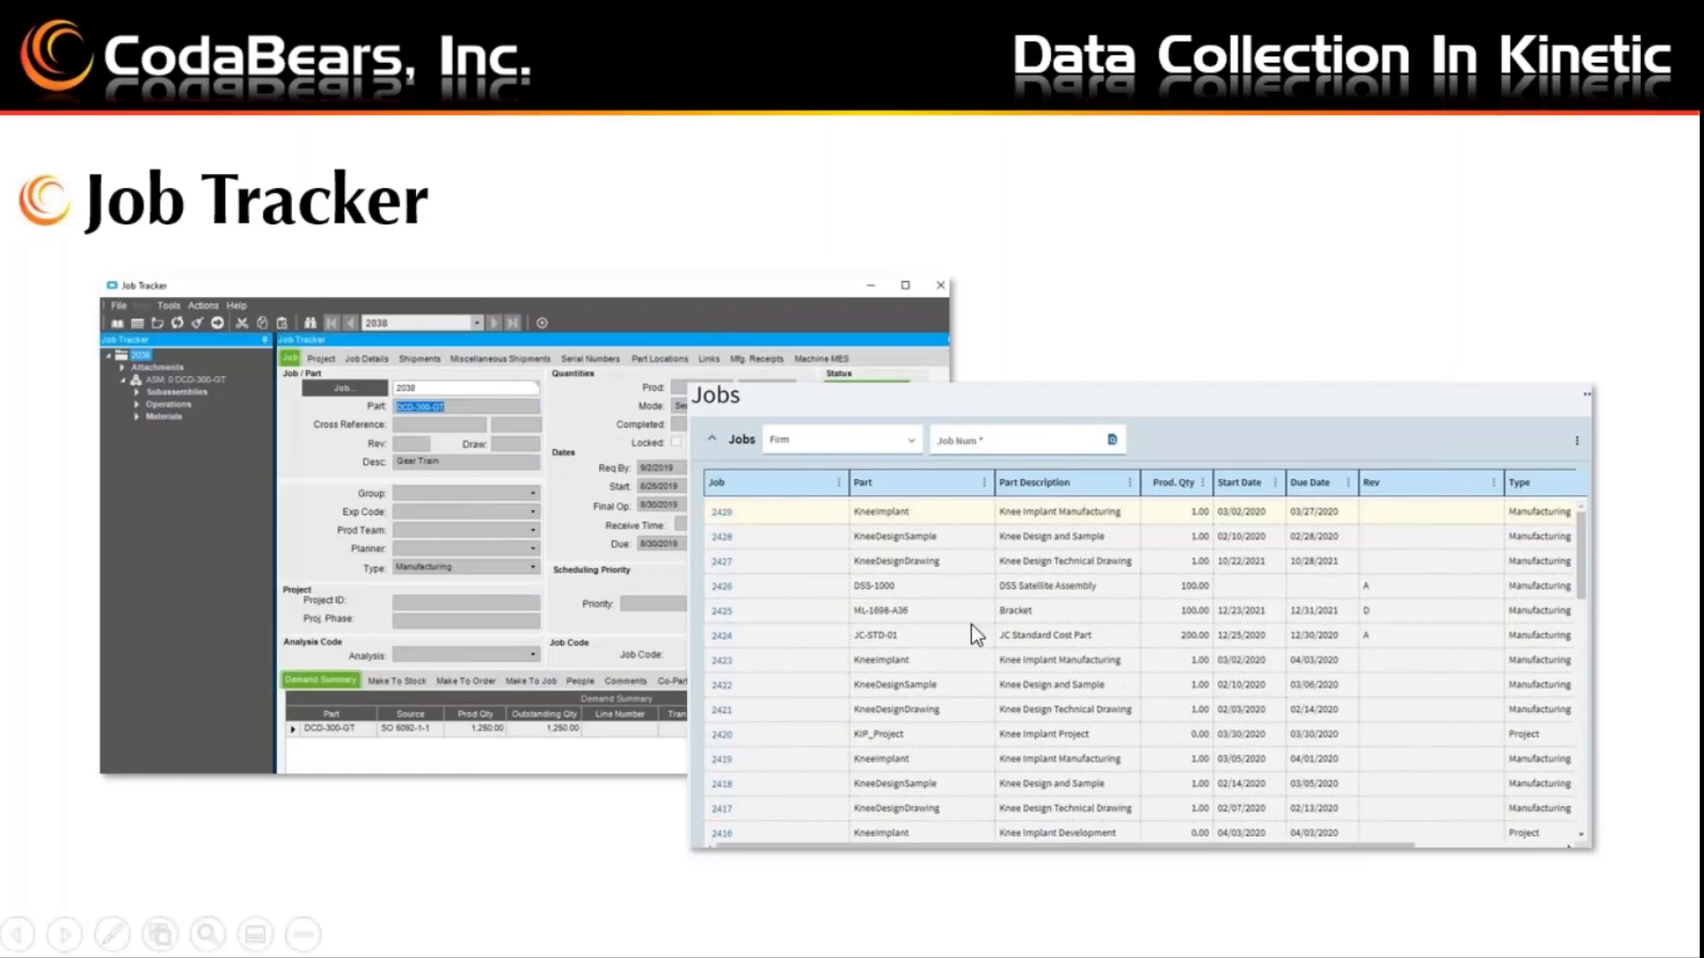
pyautogui.moveTo(770, 625)
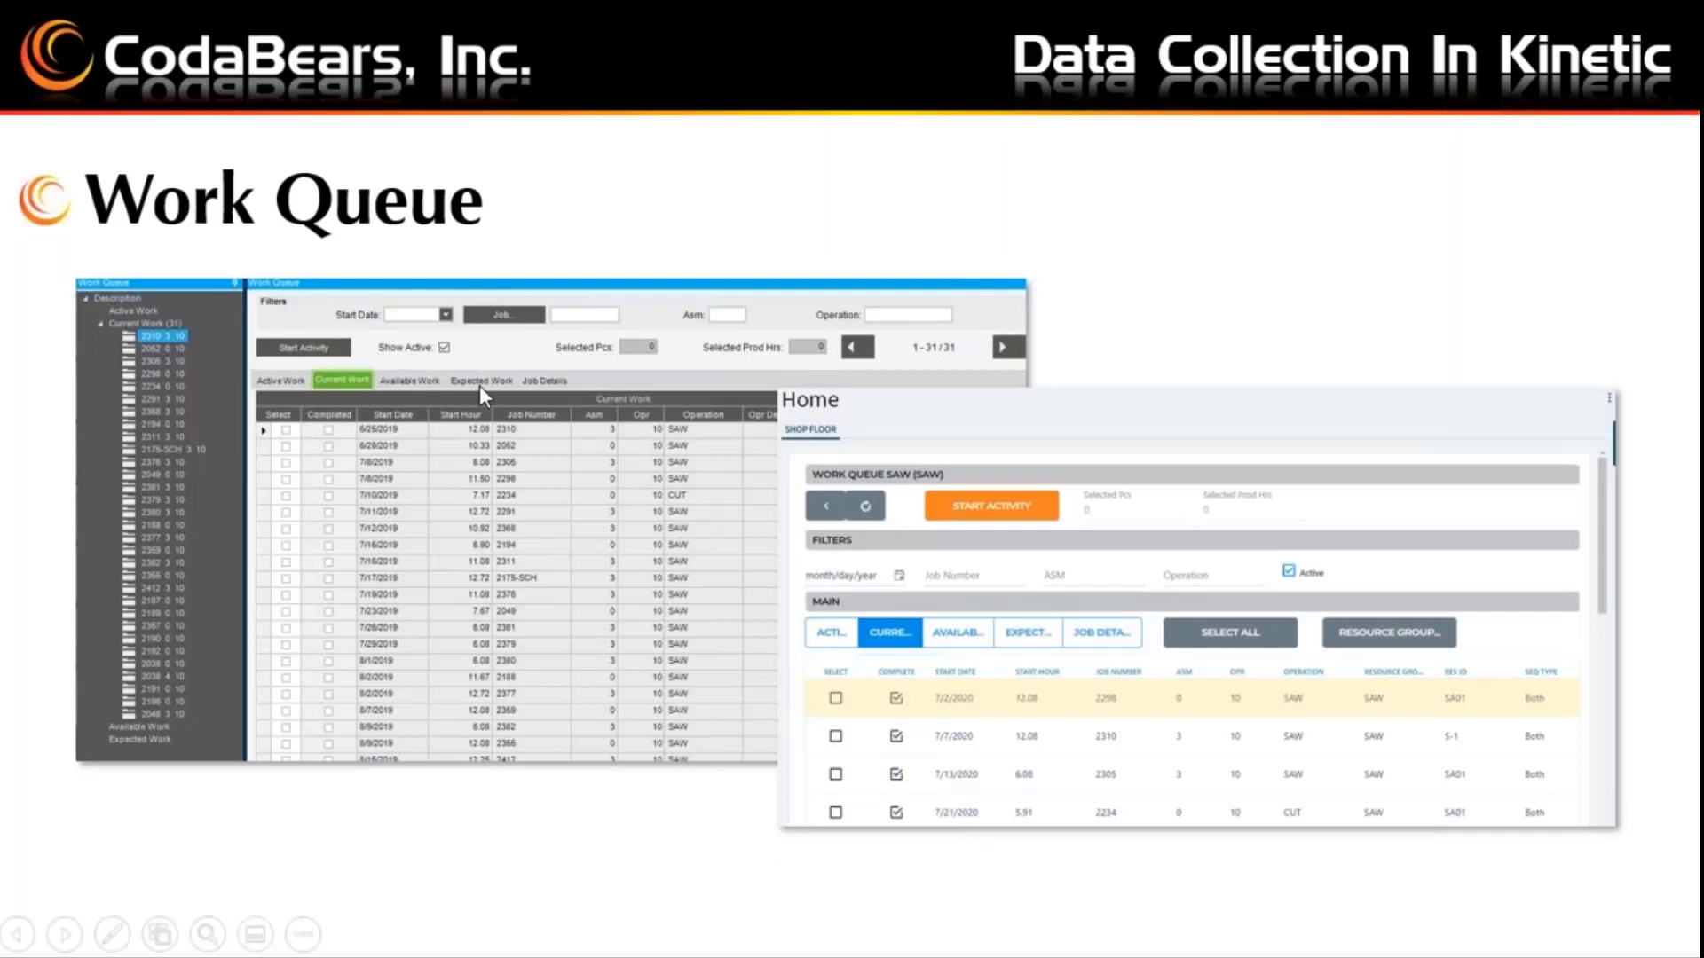
pyautogui.moveTo(1114, 588)
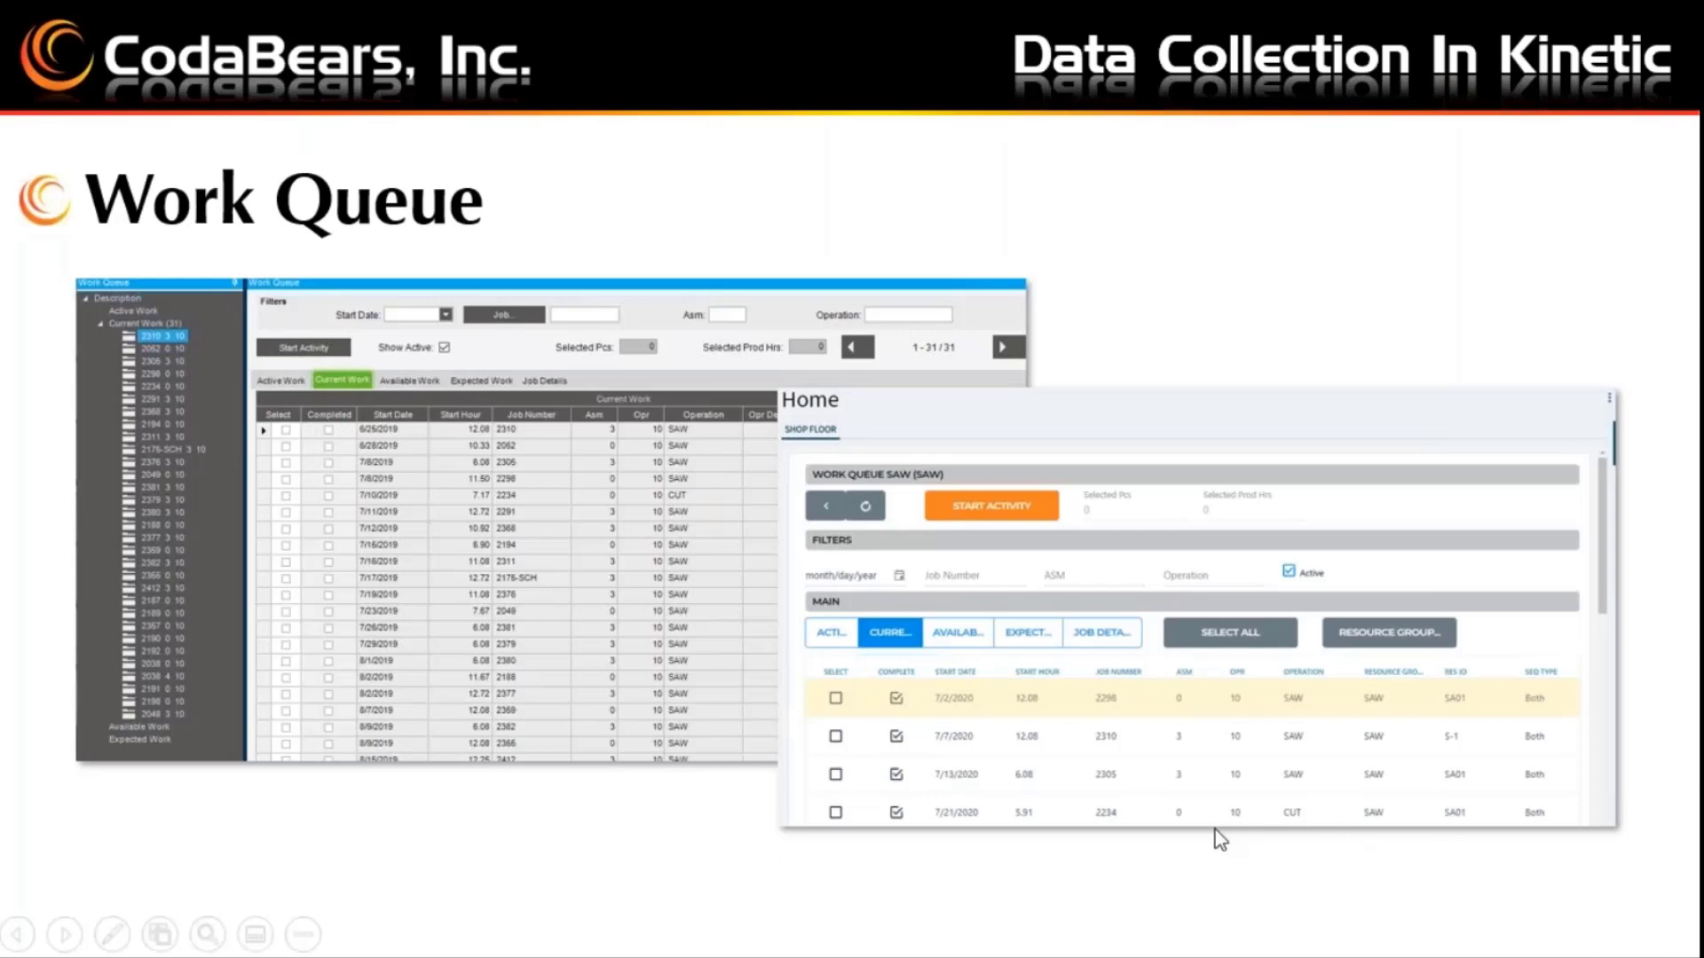
pyautogui.moveTo(1137, 529)
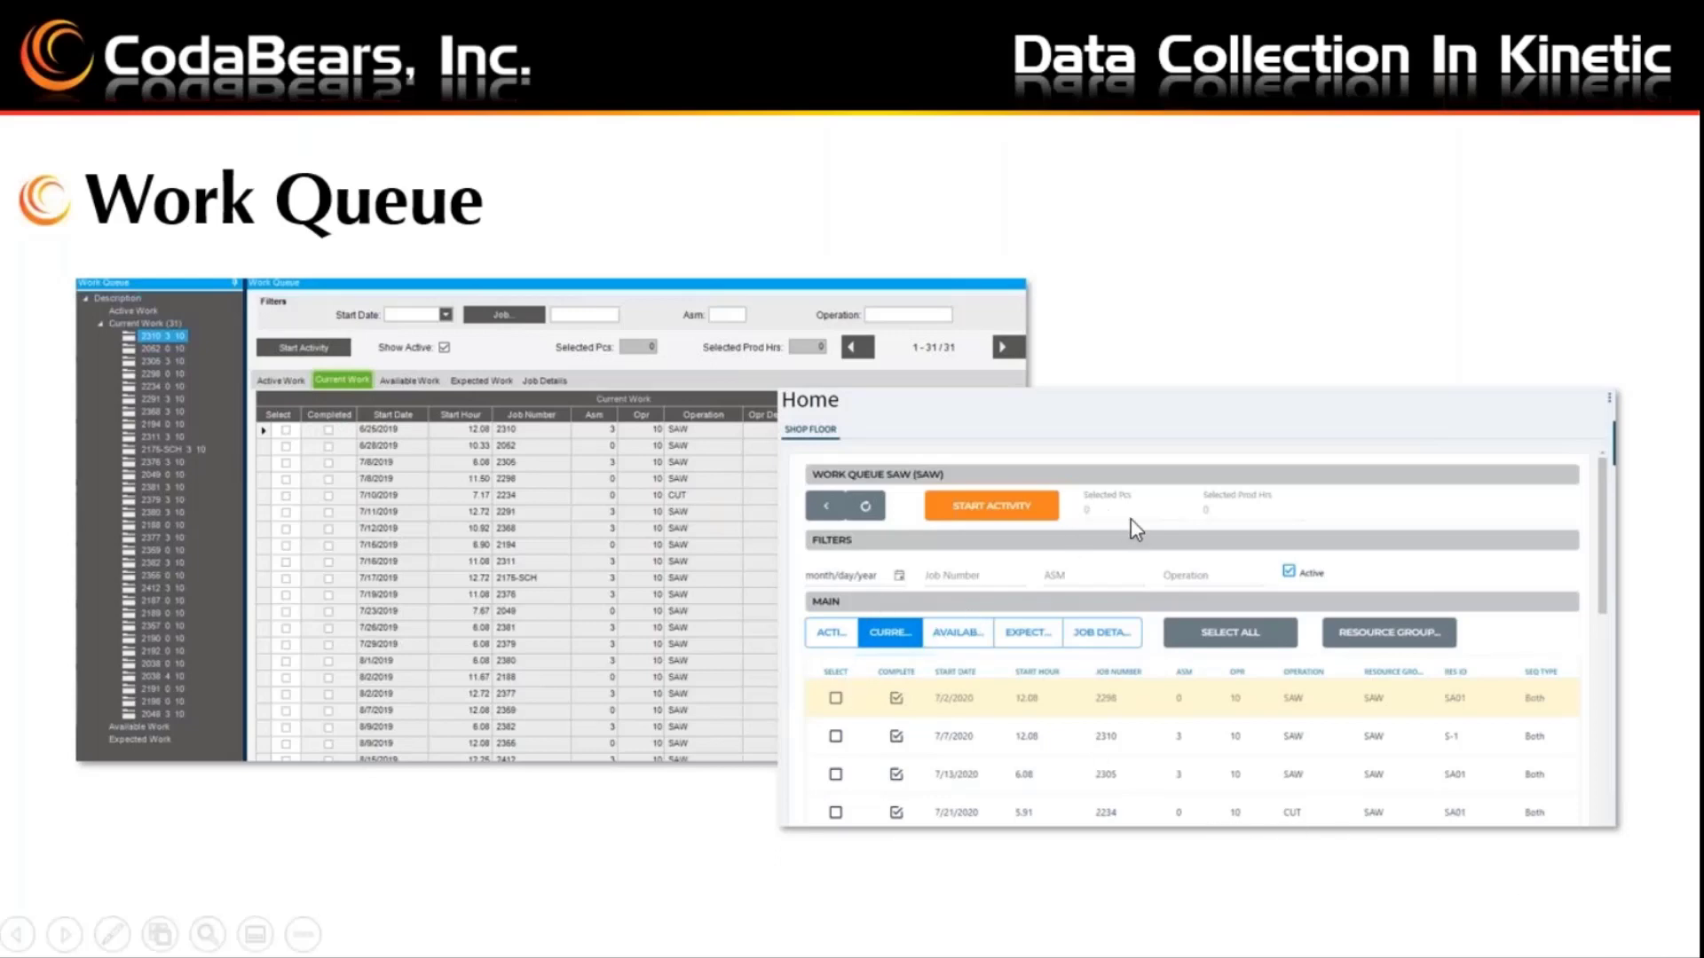
pyautogui.moveTo(1122, 527)
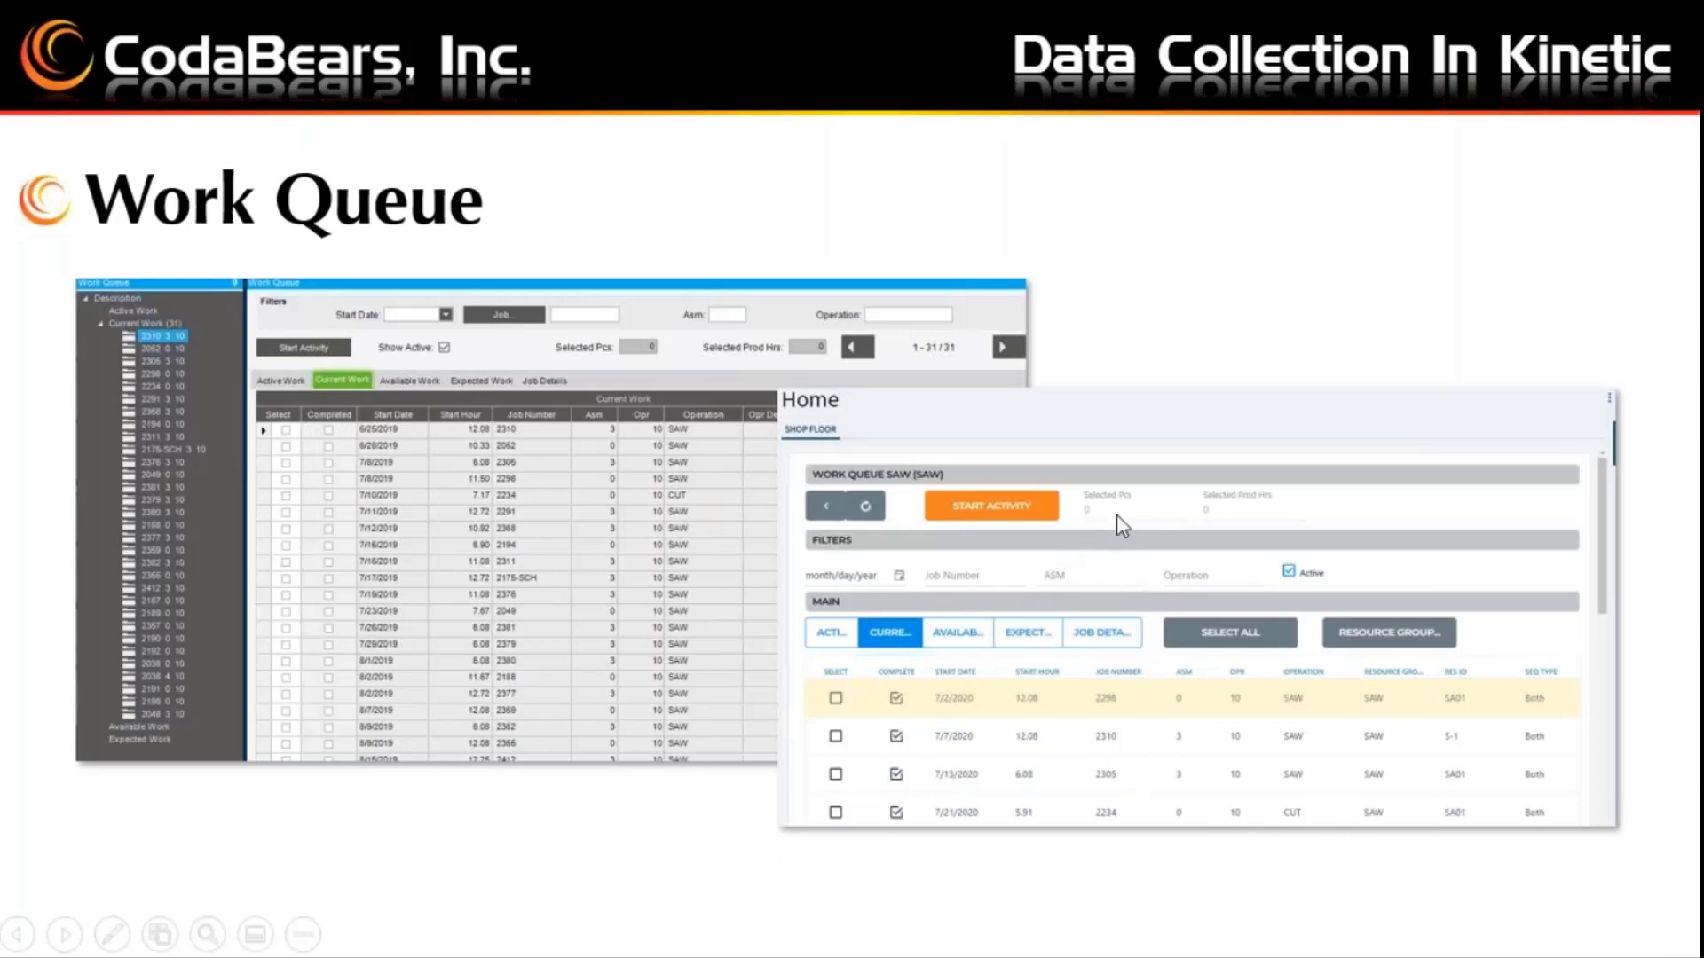
pyautogui.moveTo(1250, 540)
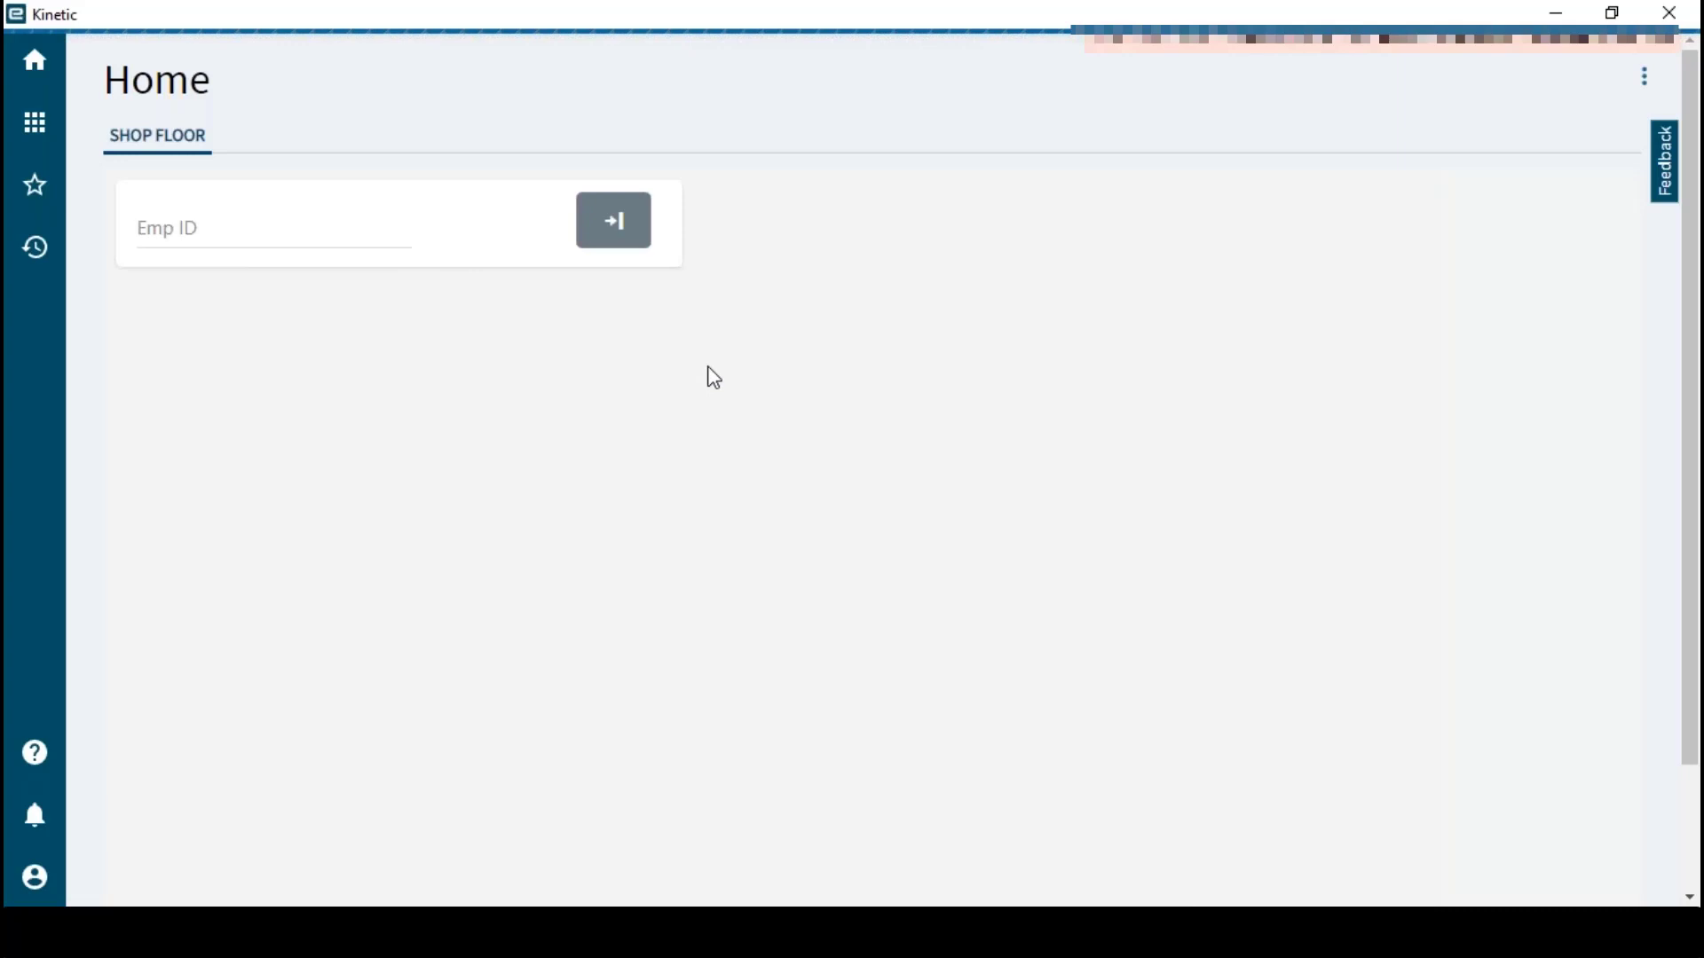
# Clock in with the employee ID and review active jobs 2031 and 2052 on Home
pyautogui.click(272, 228)
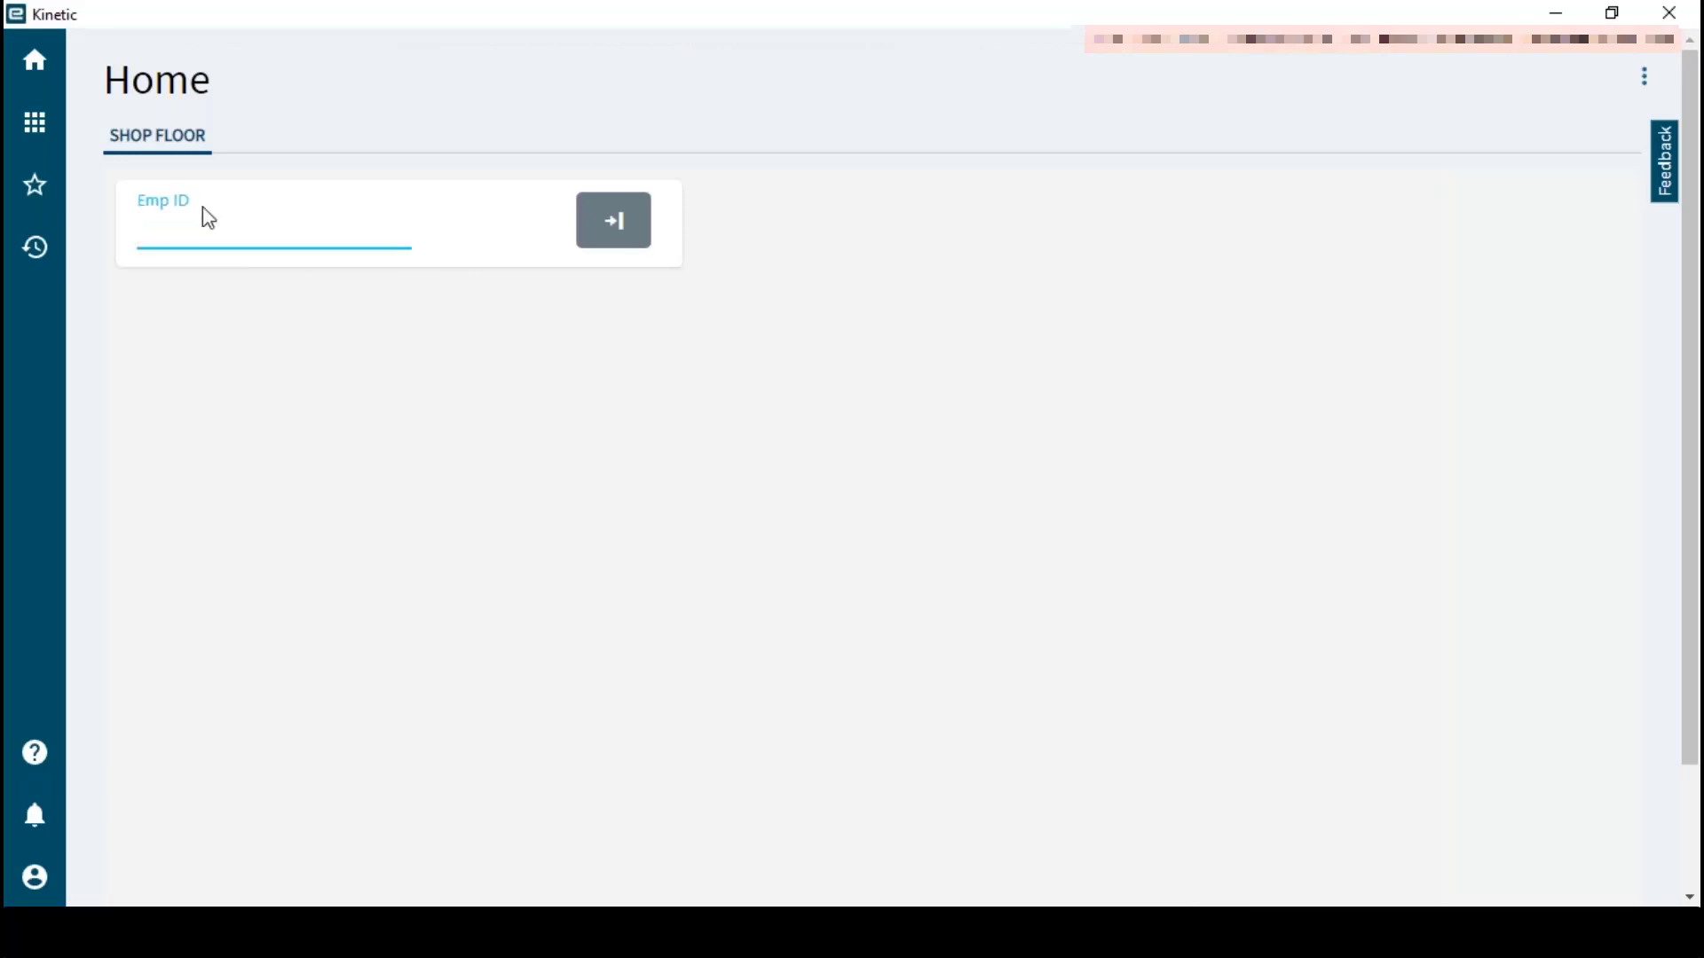
pyautogui.click(613, 219)
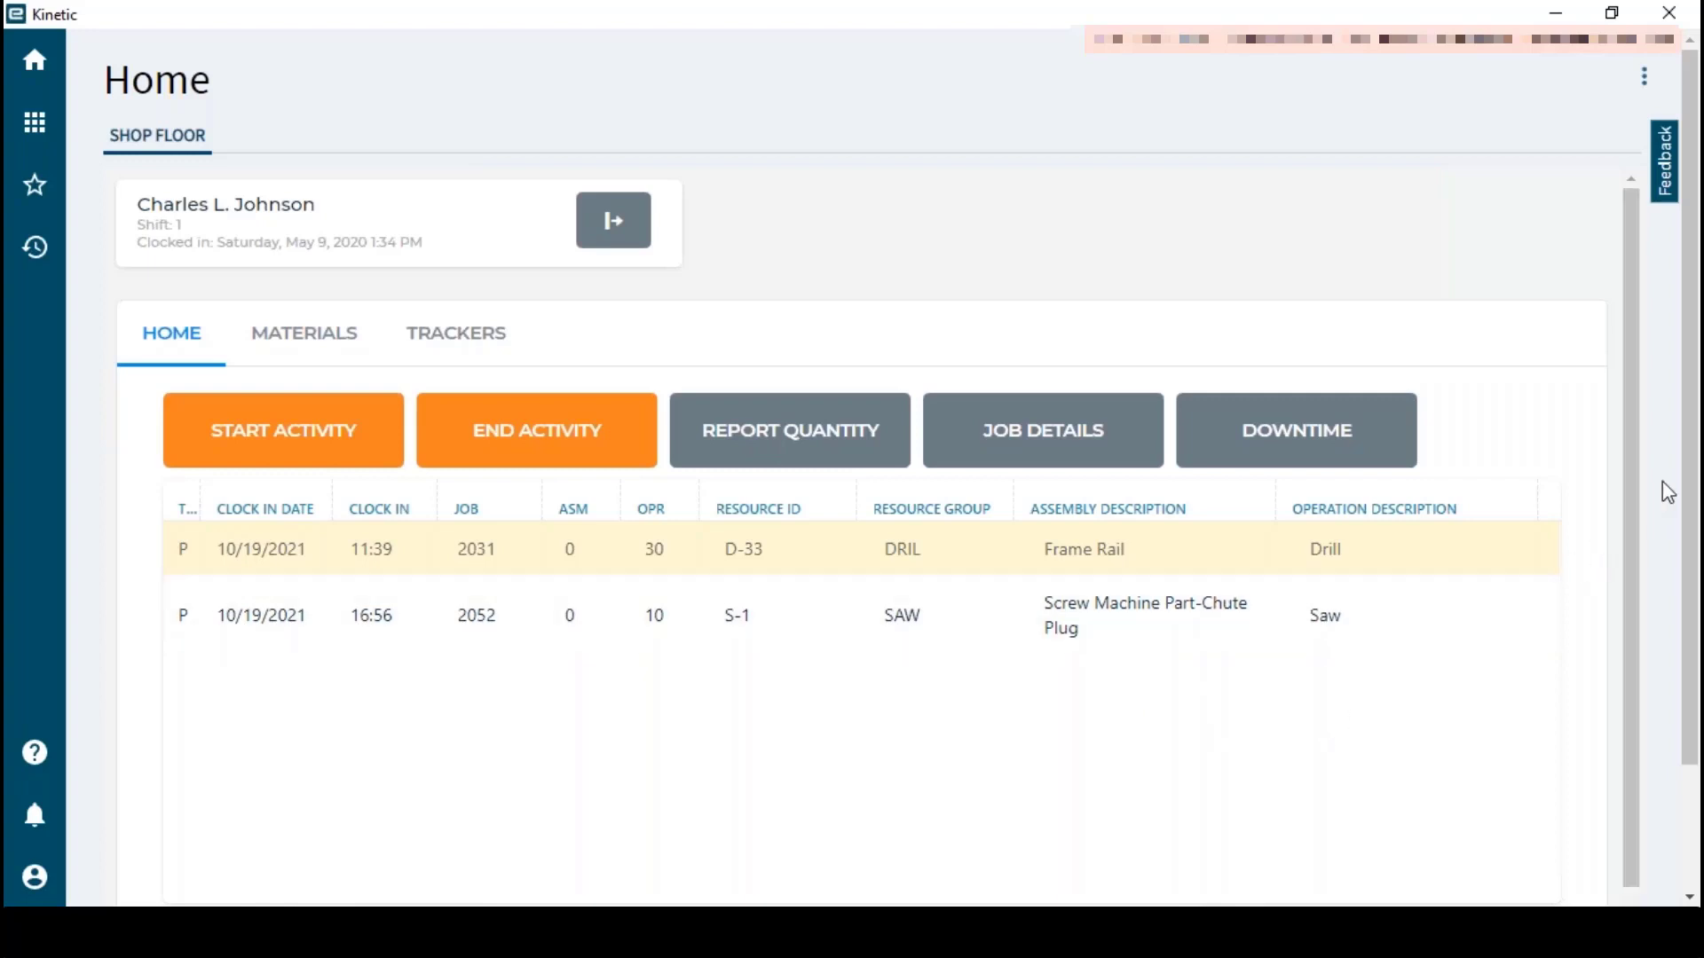
pyautogui.scroll(-3)
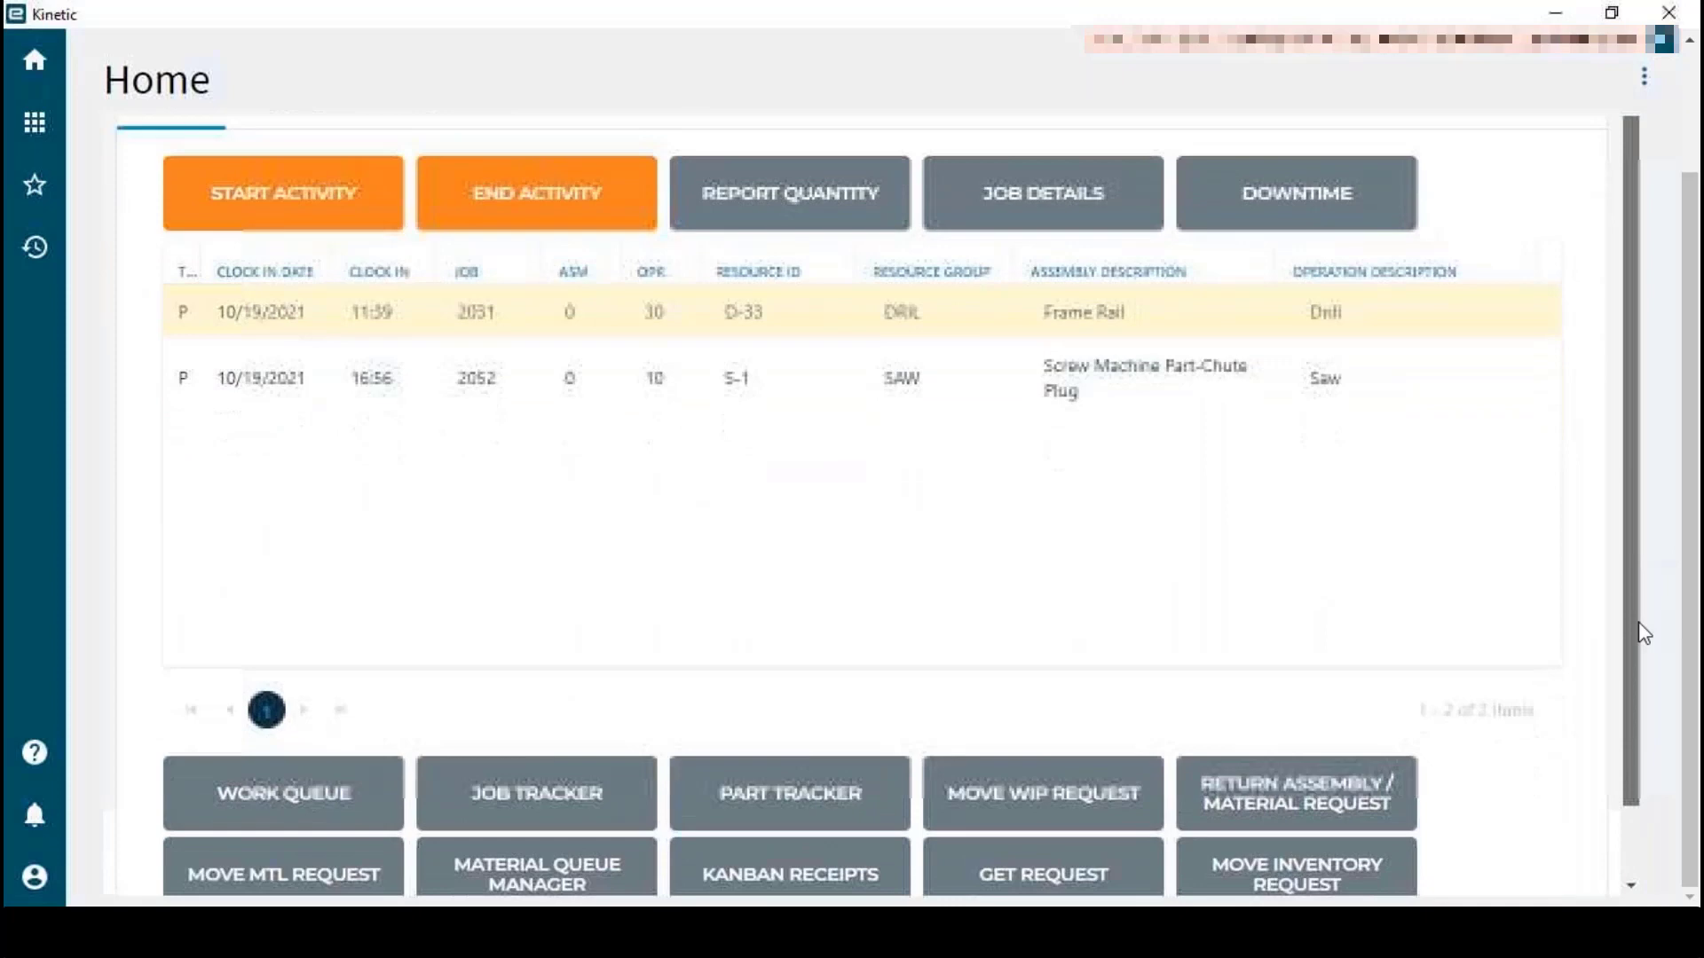
pyautogui.scroll(-3)
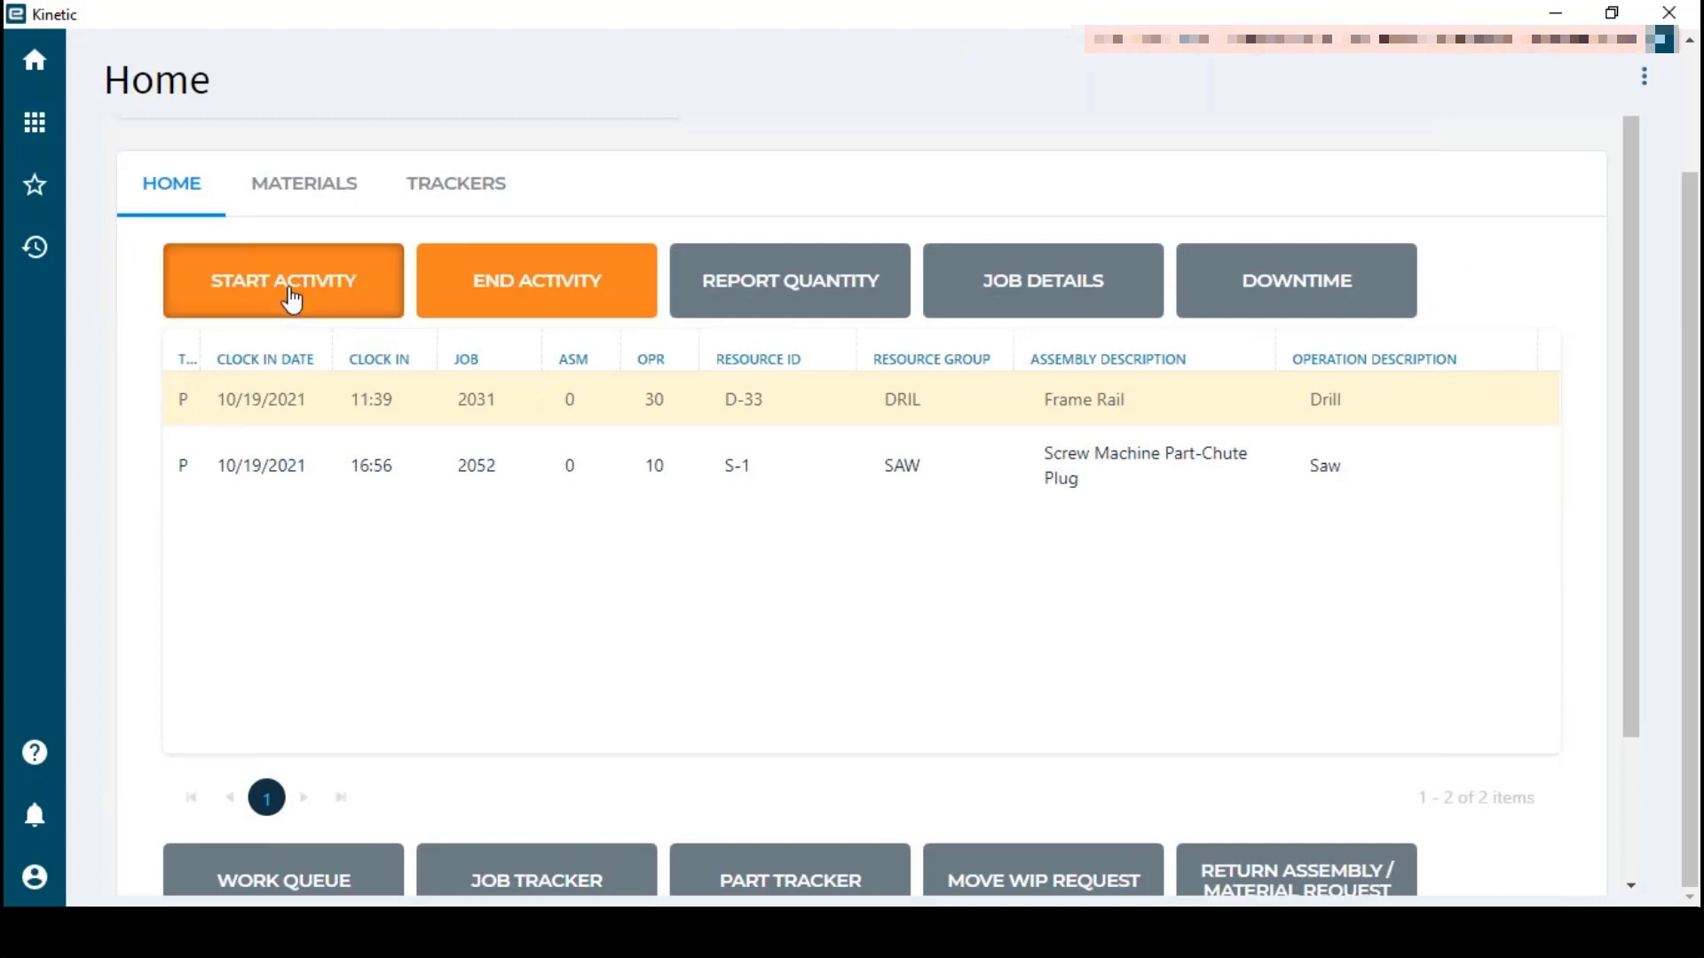
# Start a new Production activity and bring up the Job Number search
pyautogui.click(282, 280)
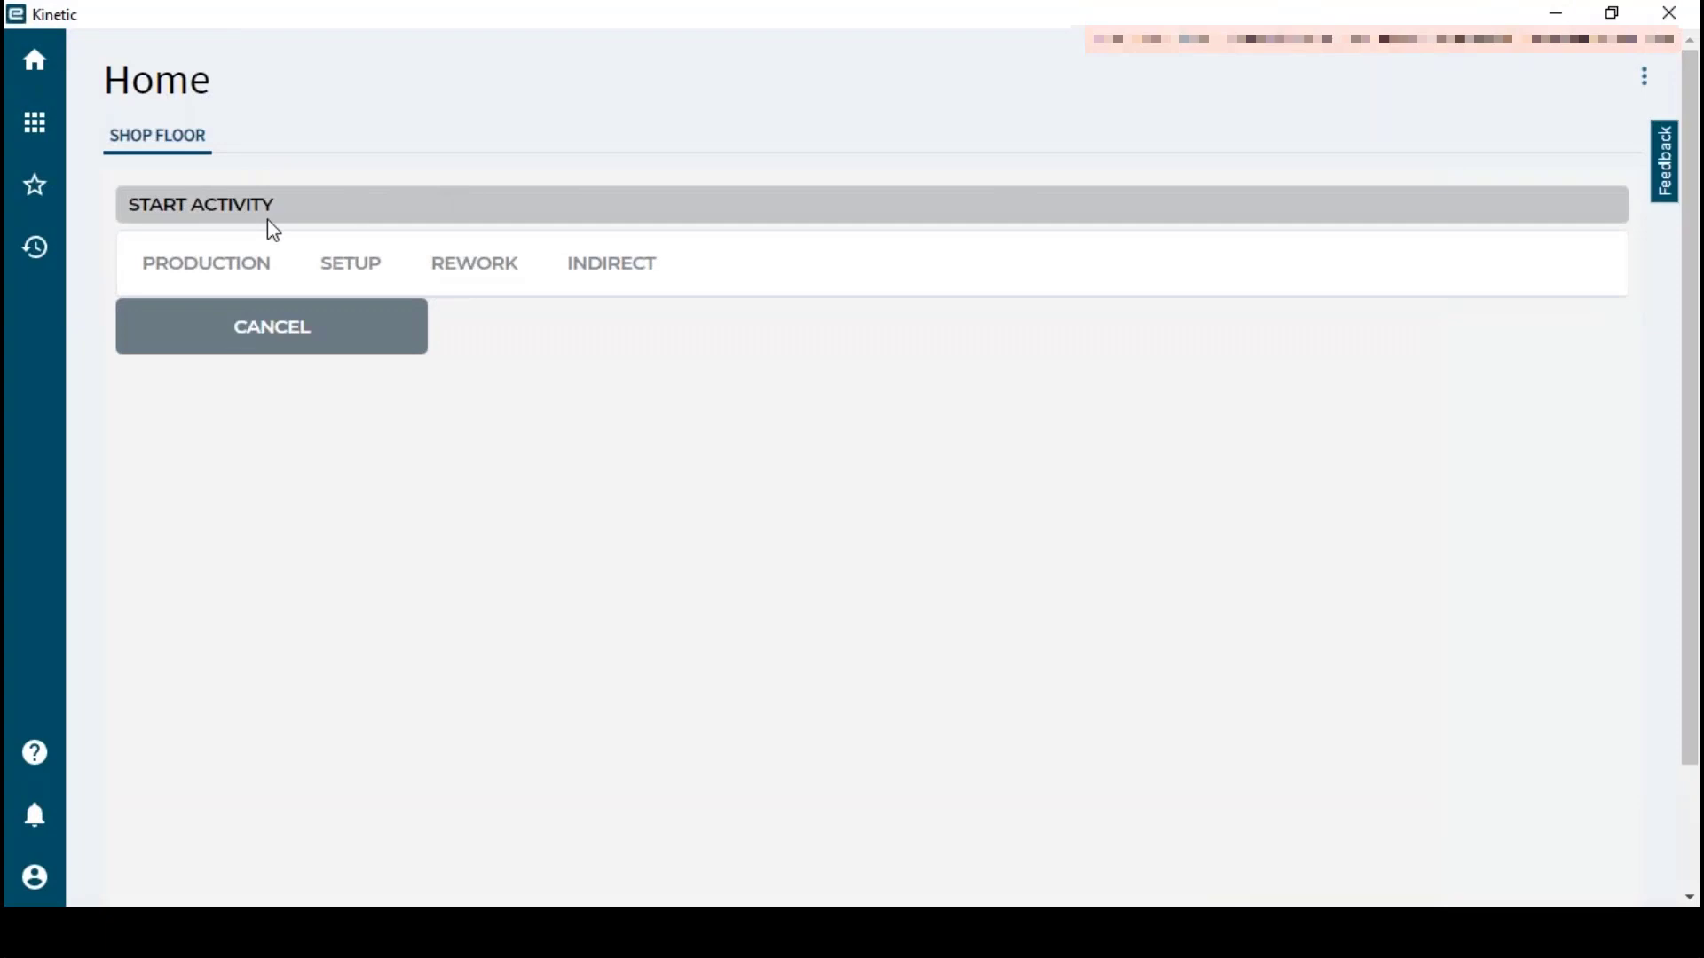
pyautogui.click(205, 263)
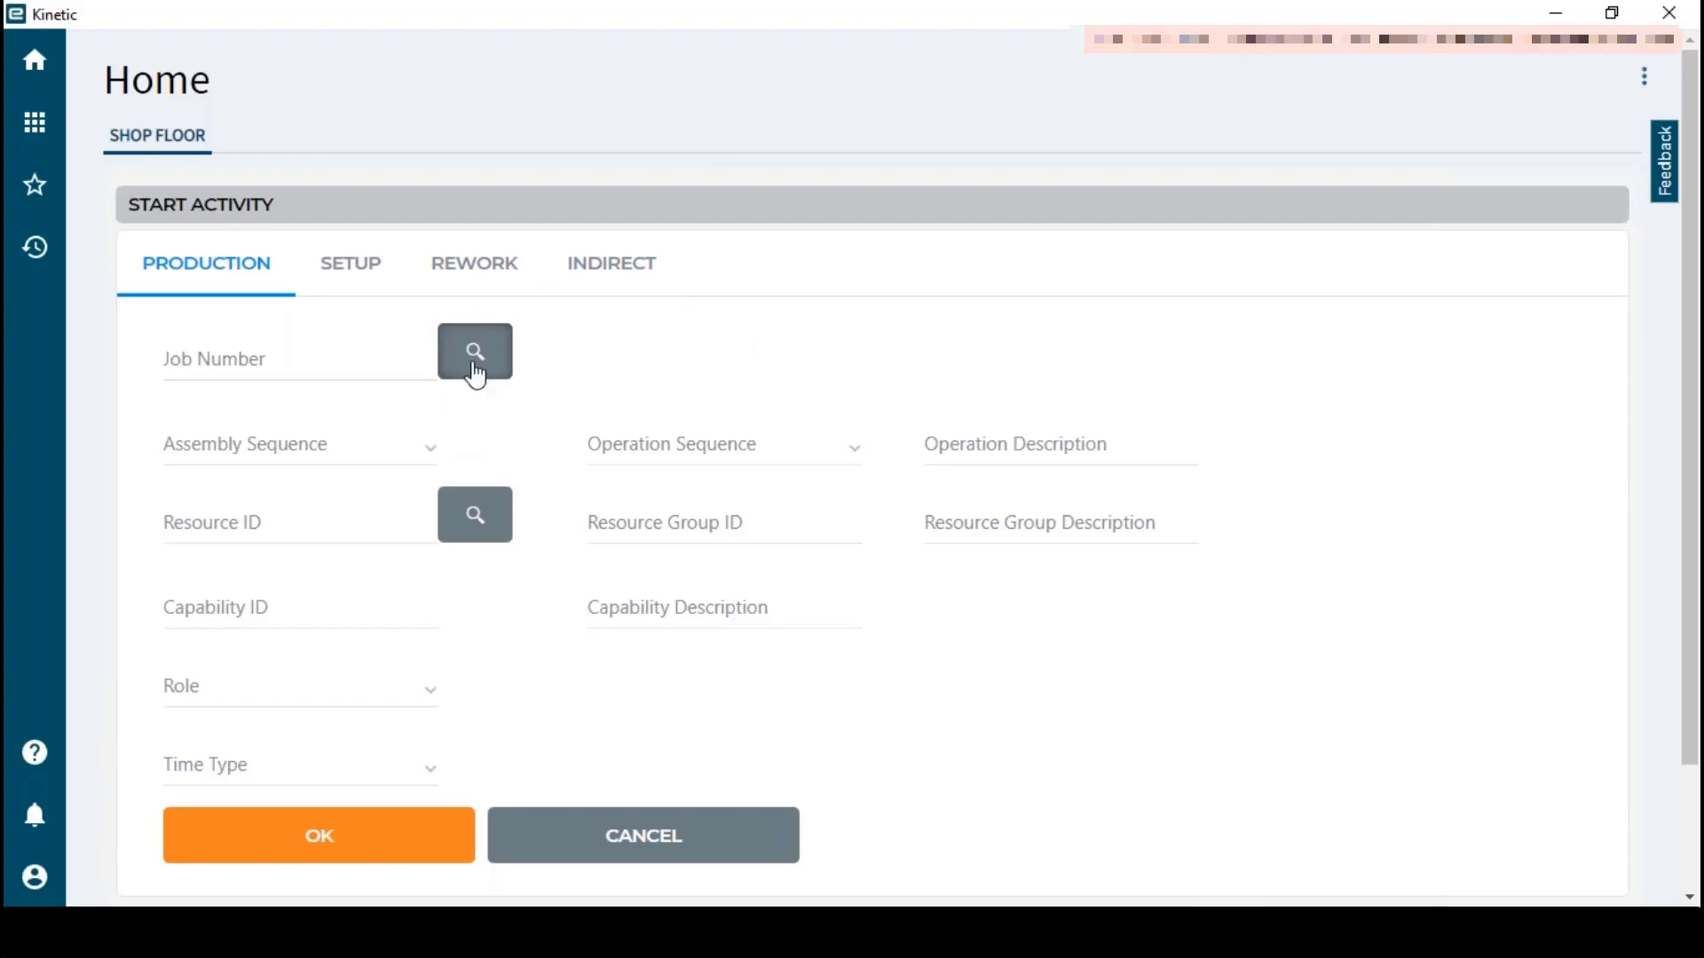
pyautogui.click(474, 353)
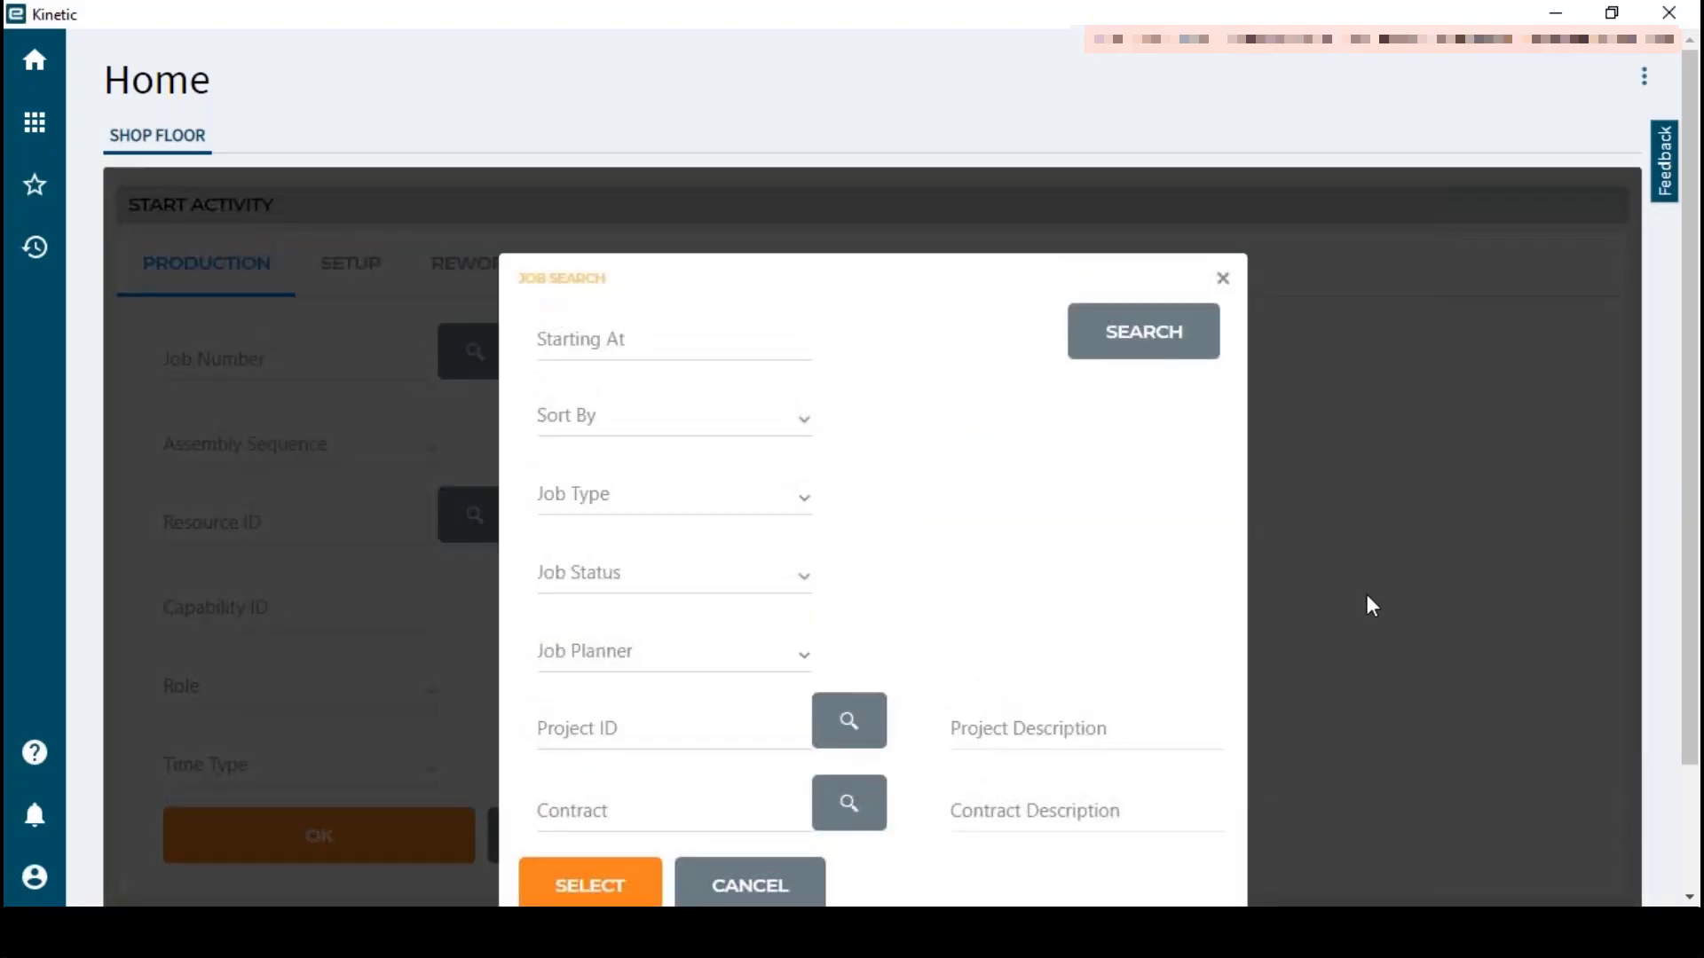
pyautogui.moveTo(1361, 566)
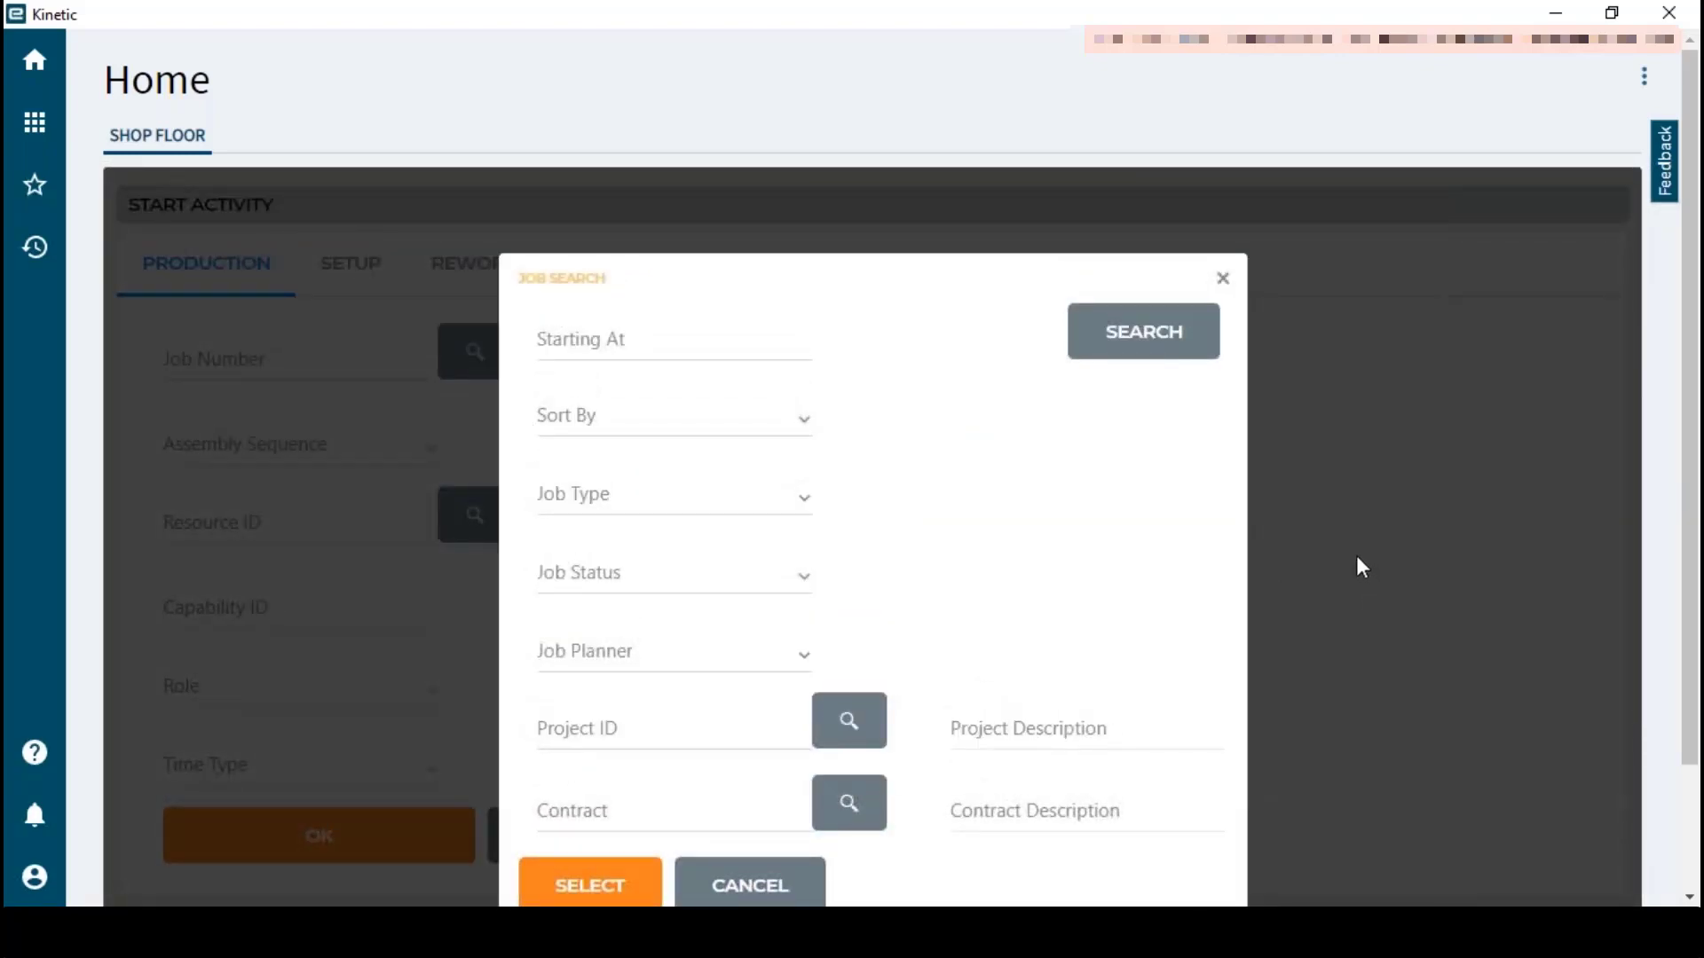
pyautogui.moveTo(1261, 552)
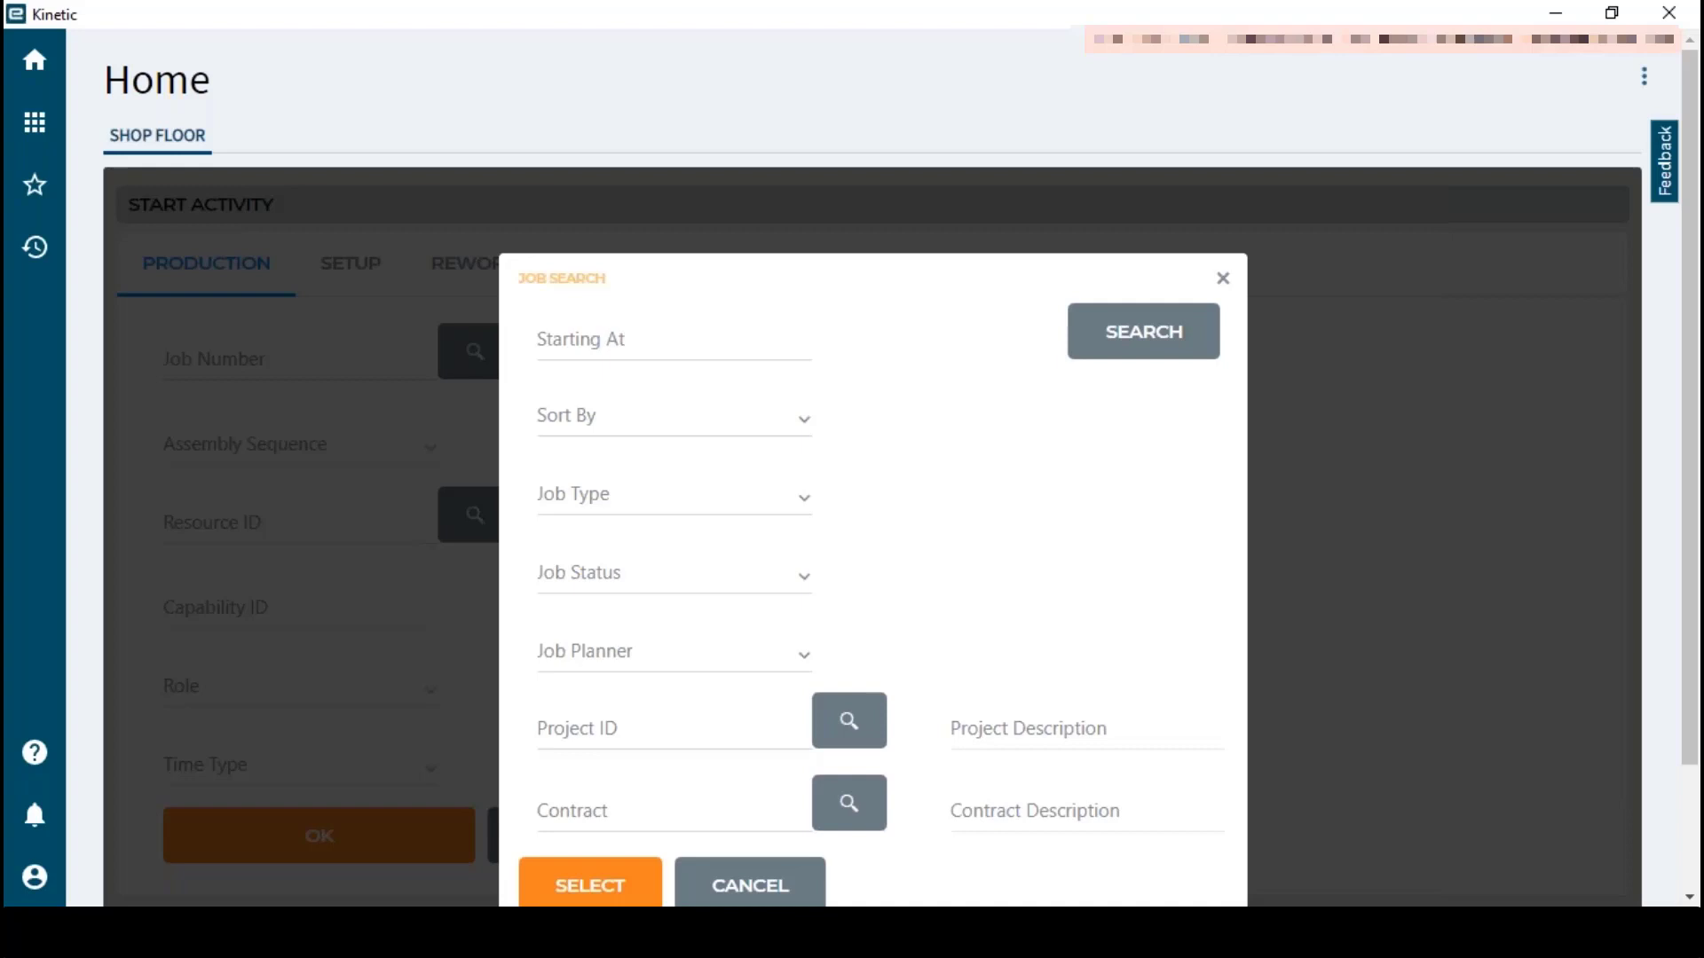
pyautogui.moveTo(1367, 820)
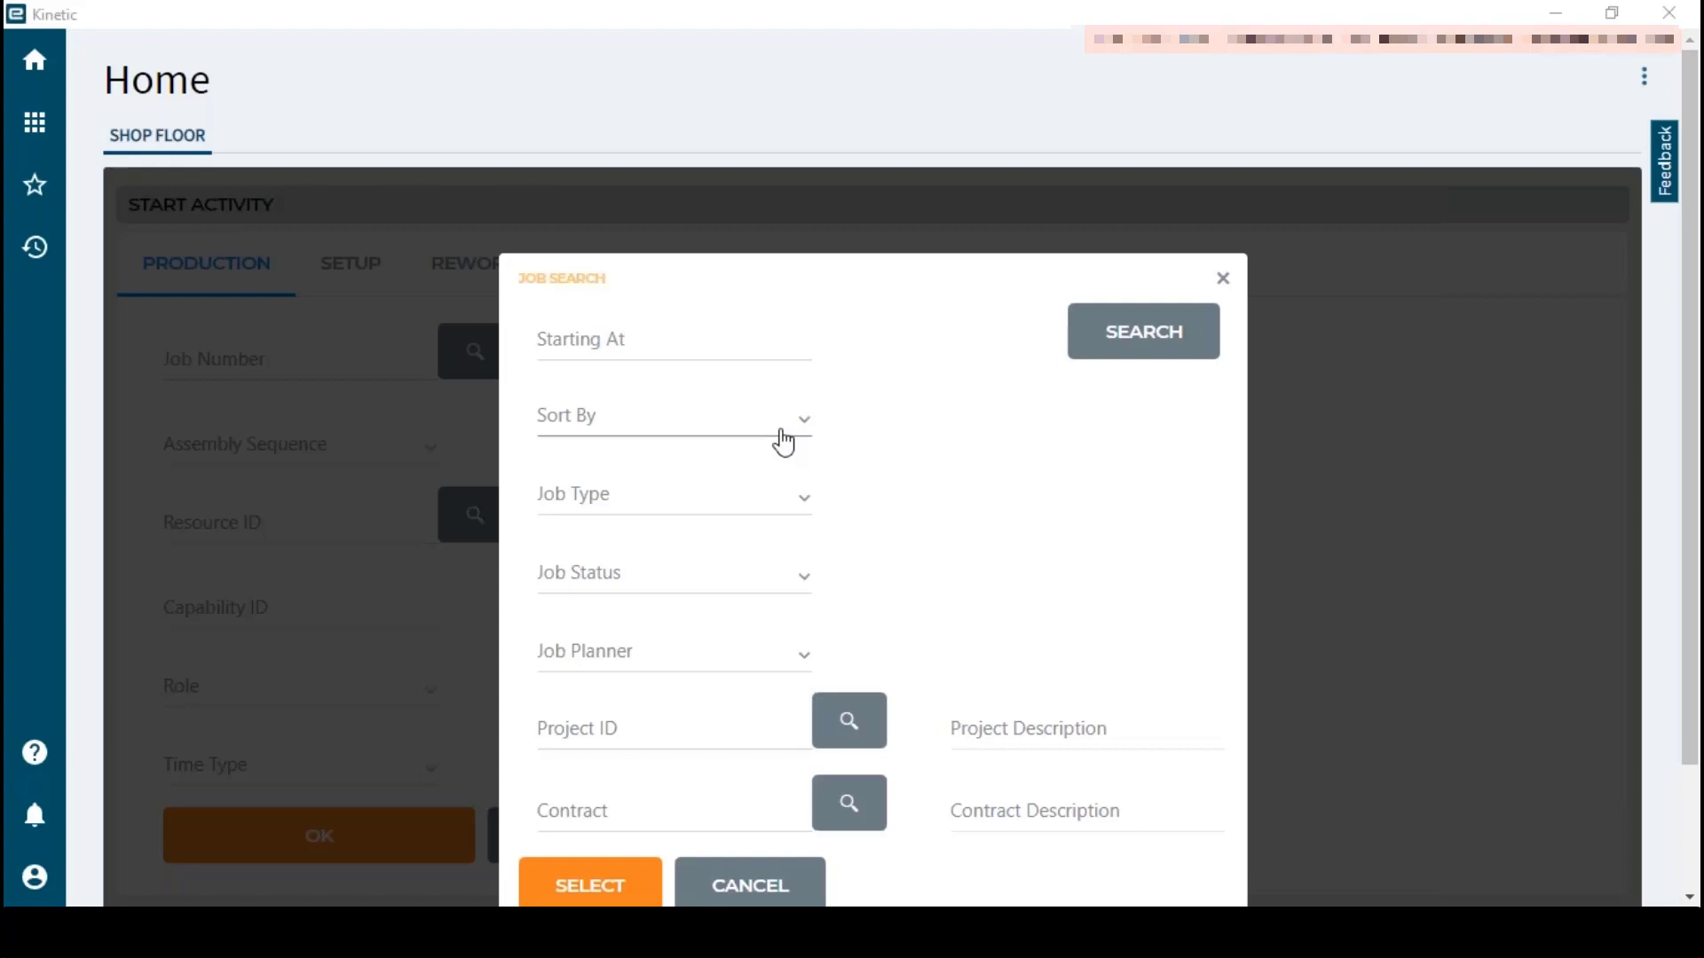
# Search jobs filtered to Released status, listing jobs 2037 through 2056
pyautogui.click(673, 416)
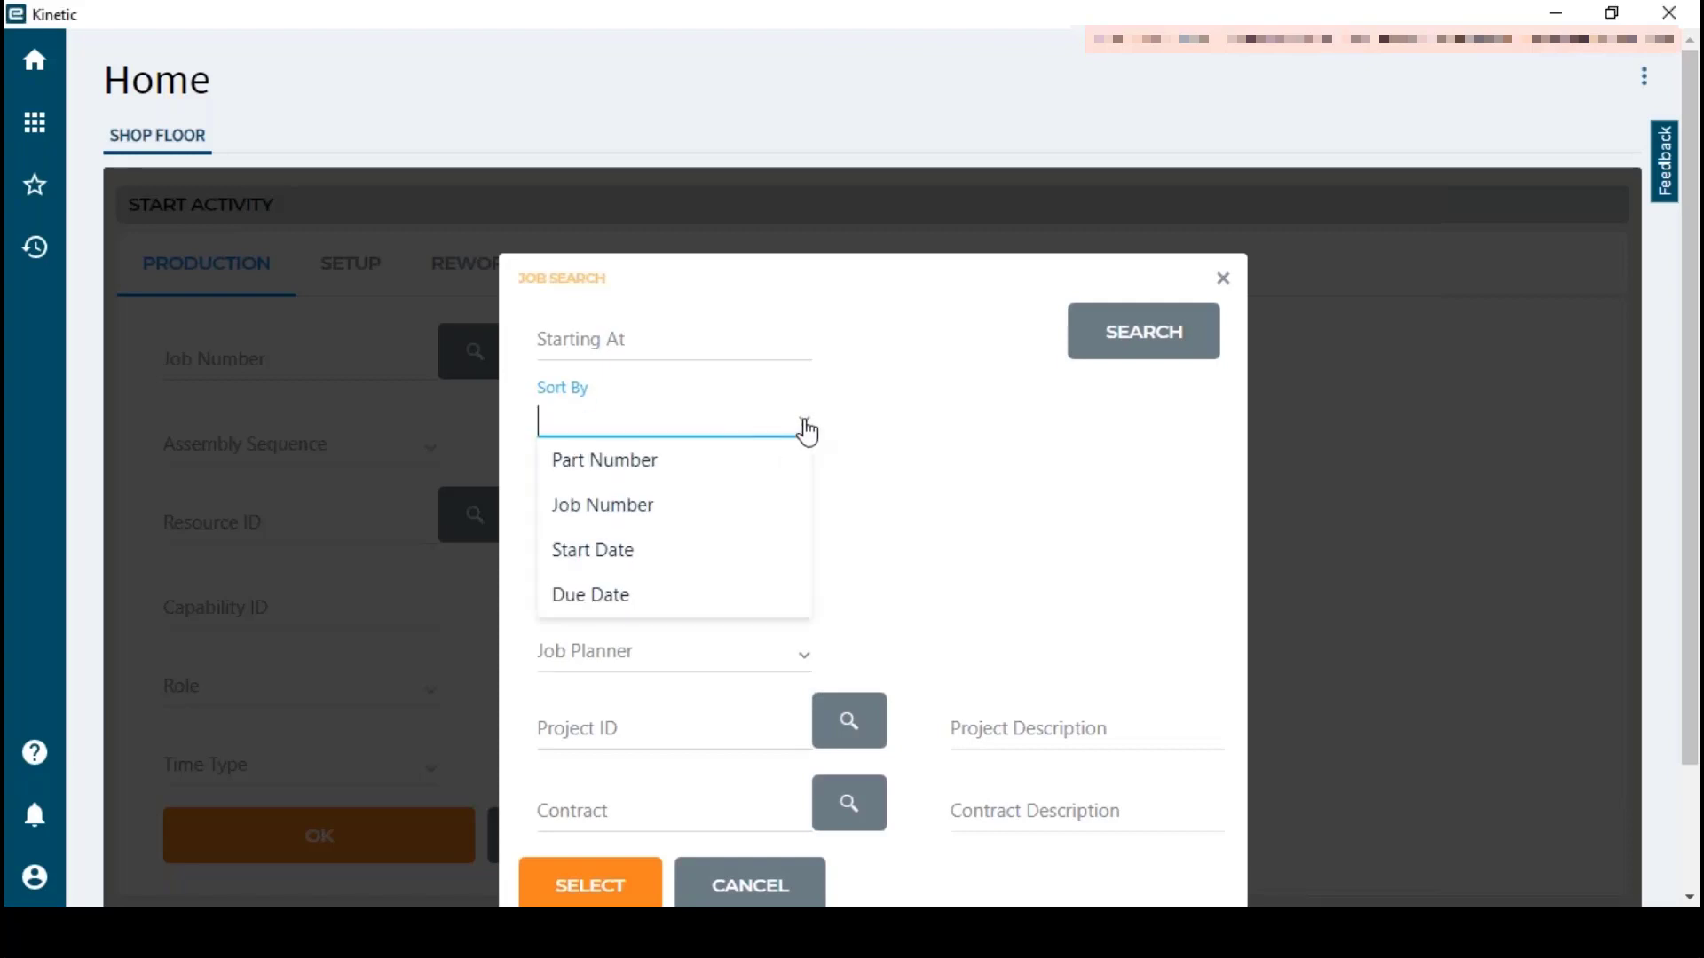
pyautogui.click(674, 421)
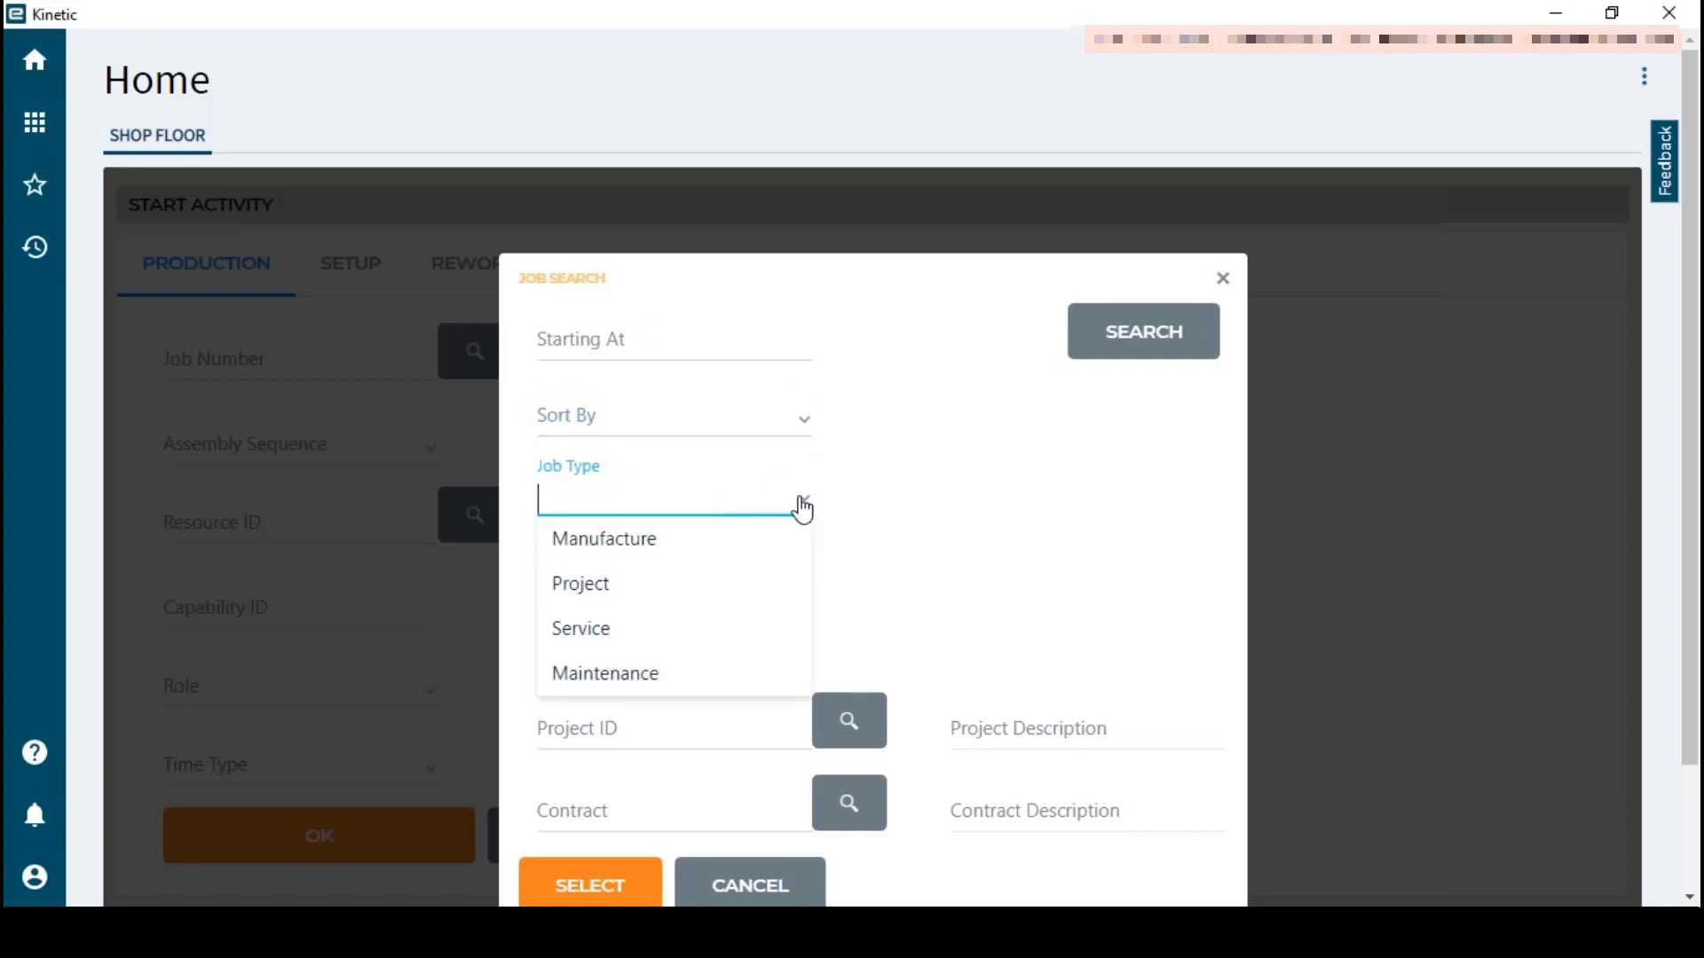
pyautogui.click(929, 533)
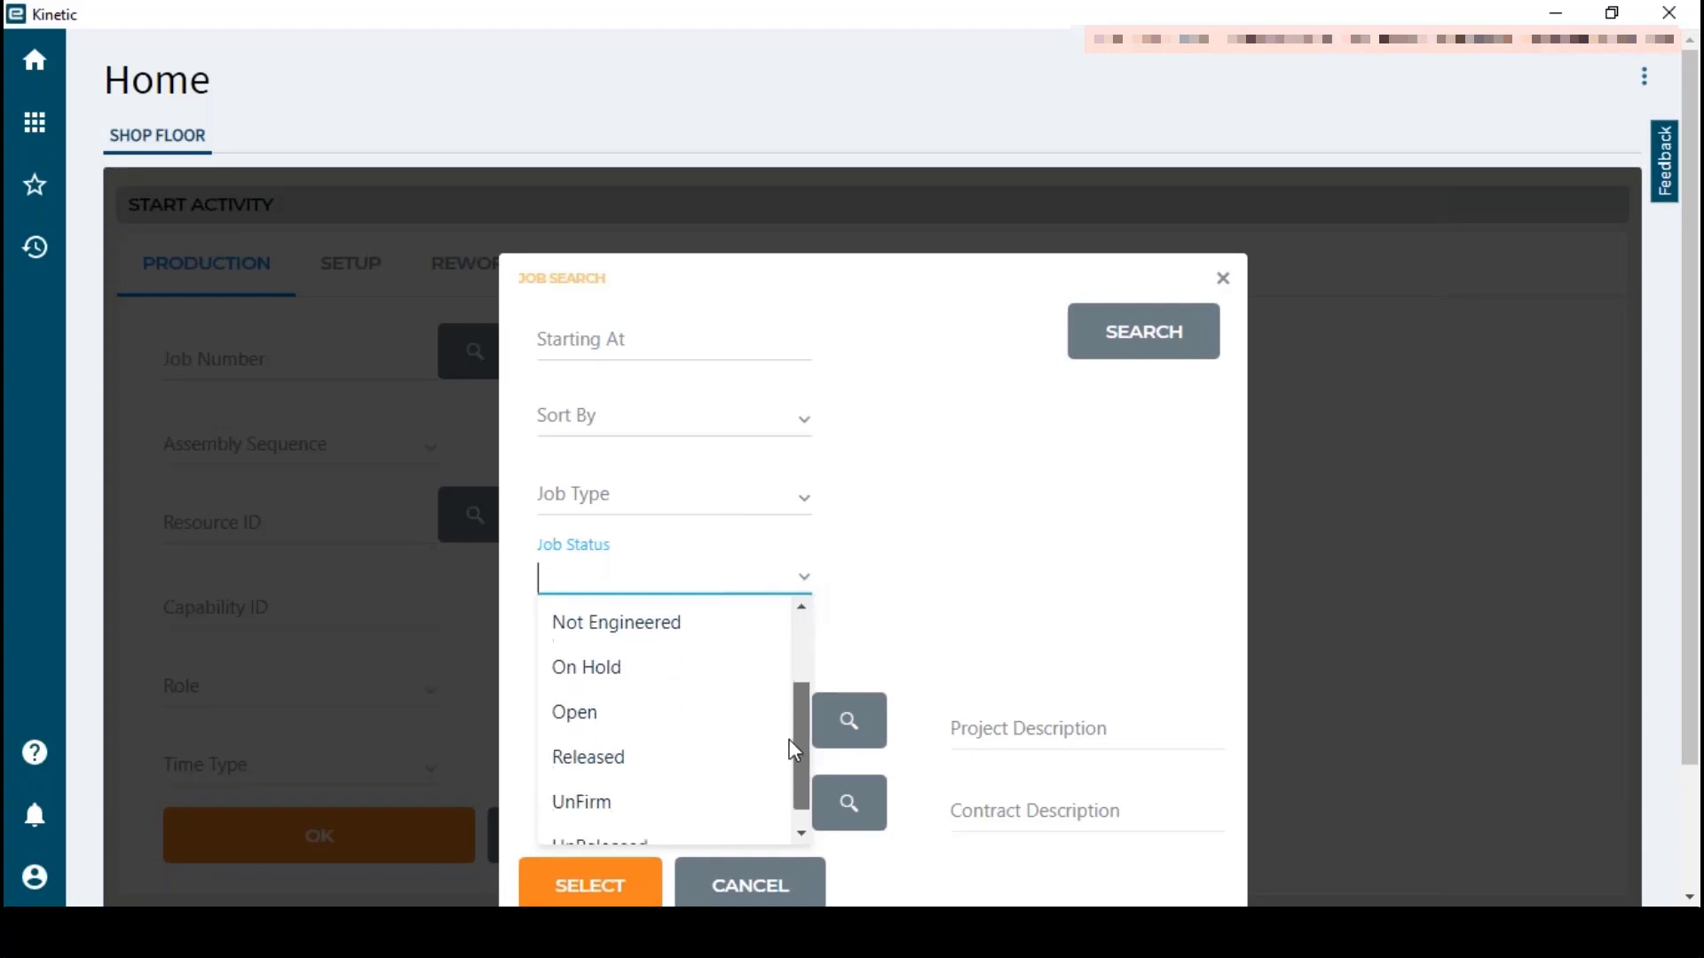
pyautogui.click(588, 756)
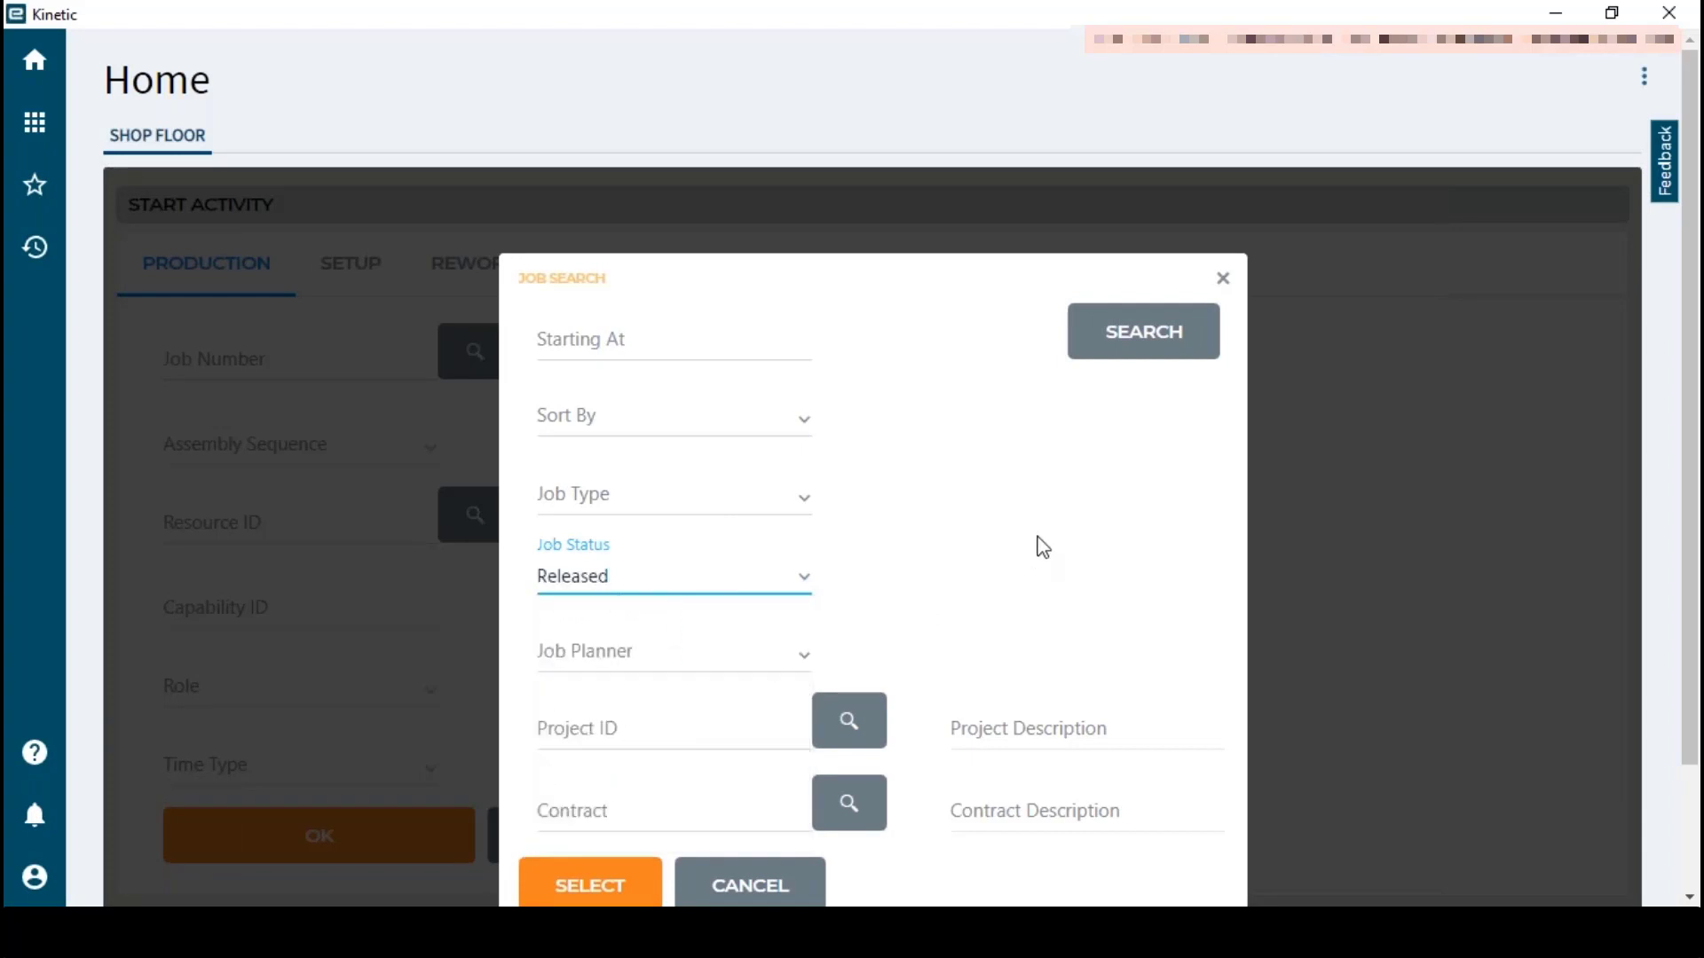
pyautogui.moveTo(1049, 536)
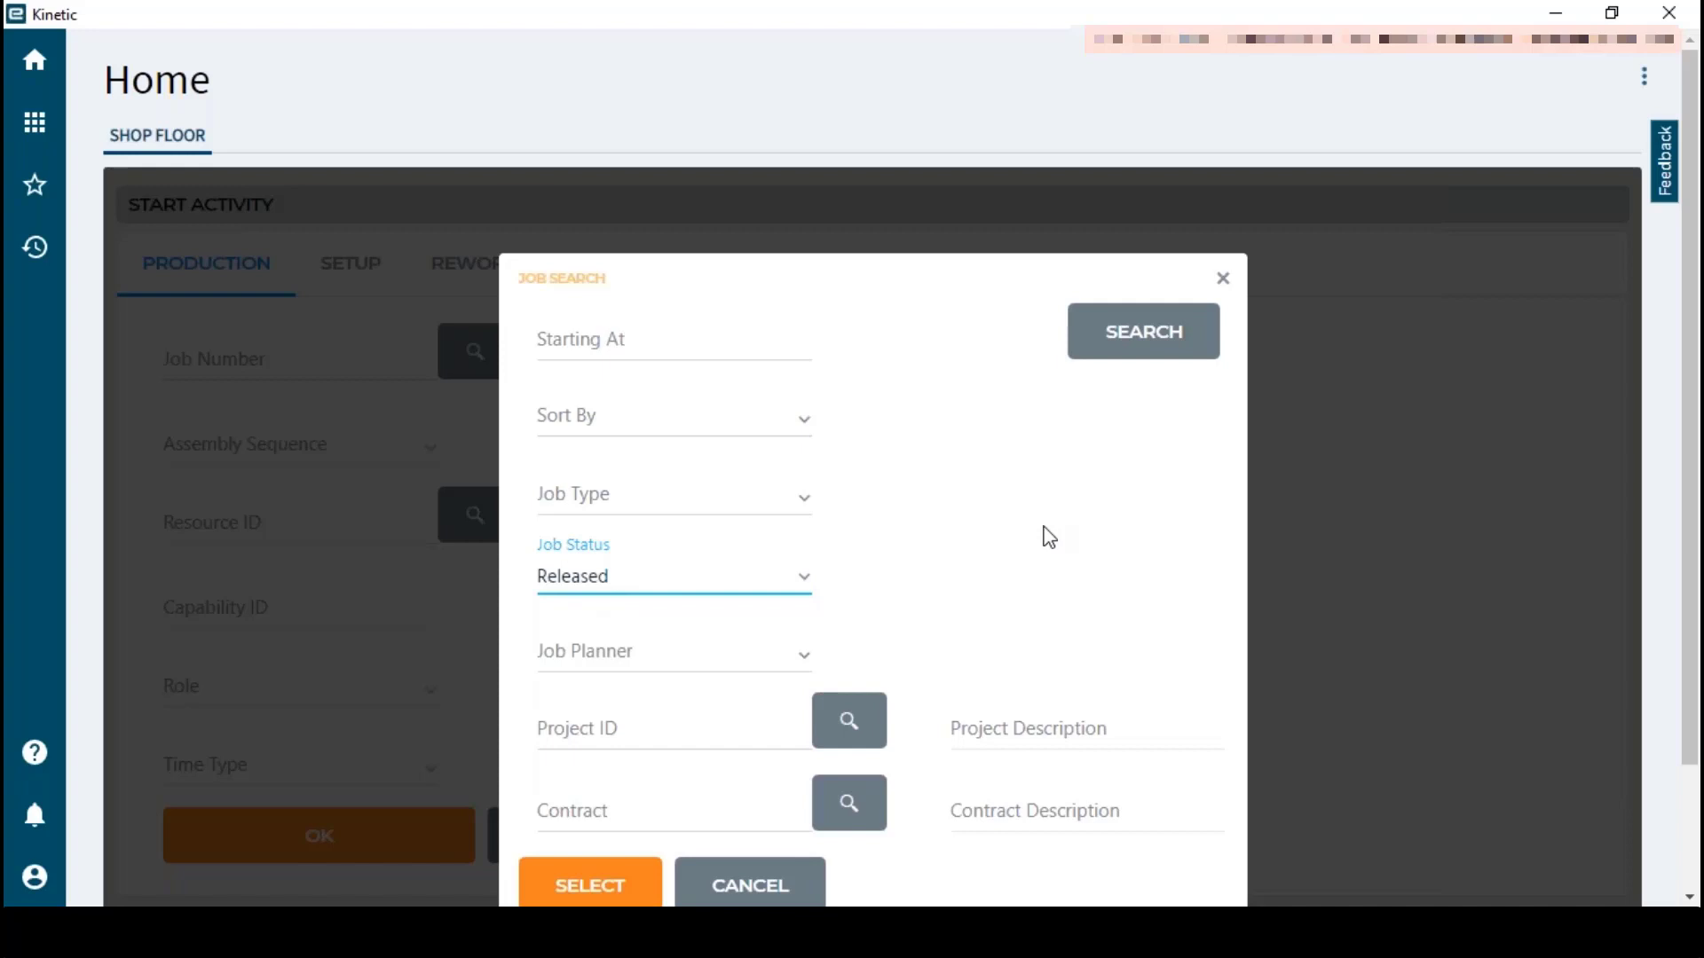
pyautogui.click(1141, 331)
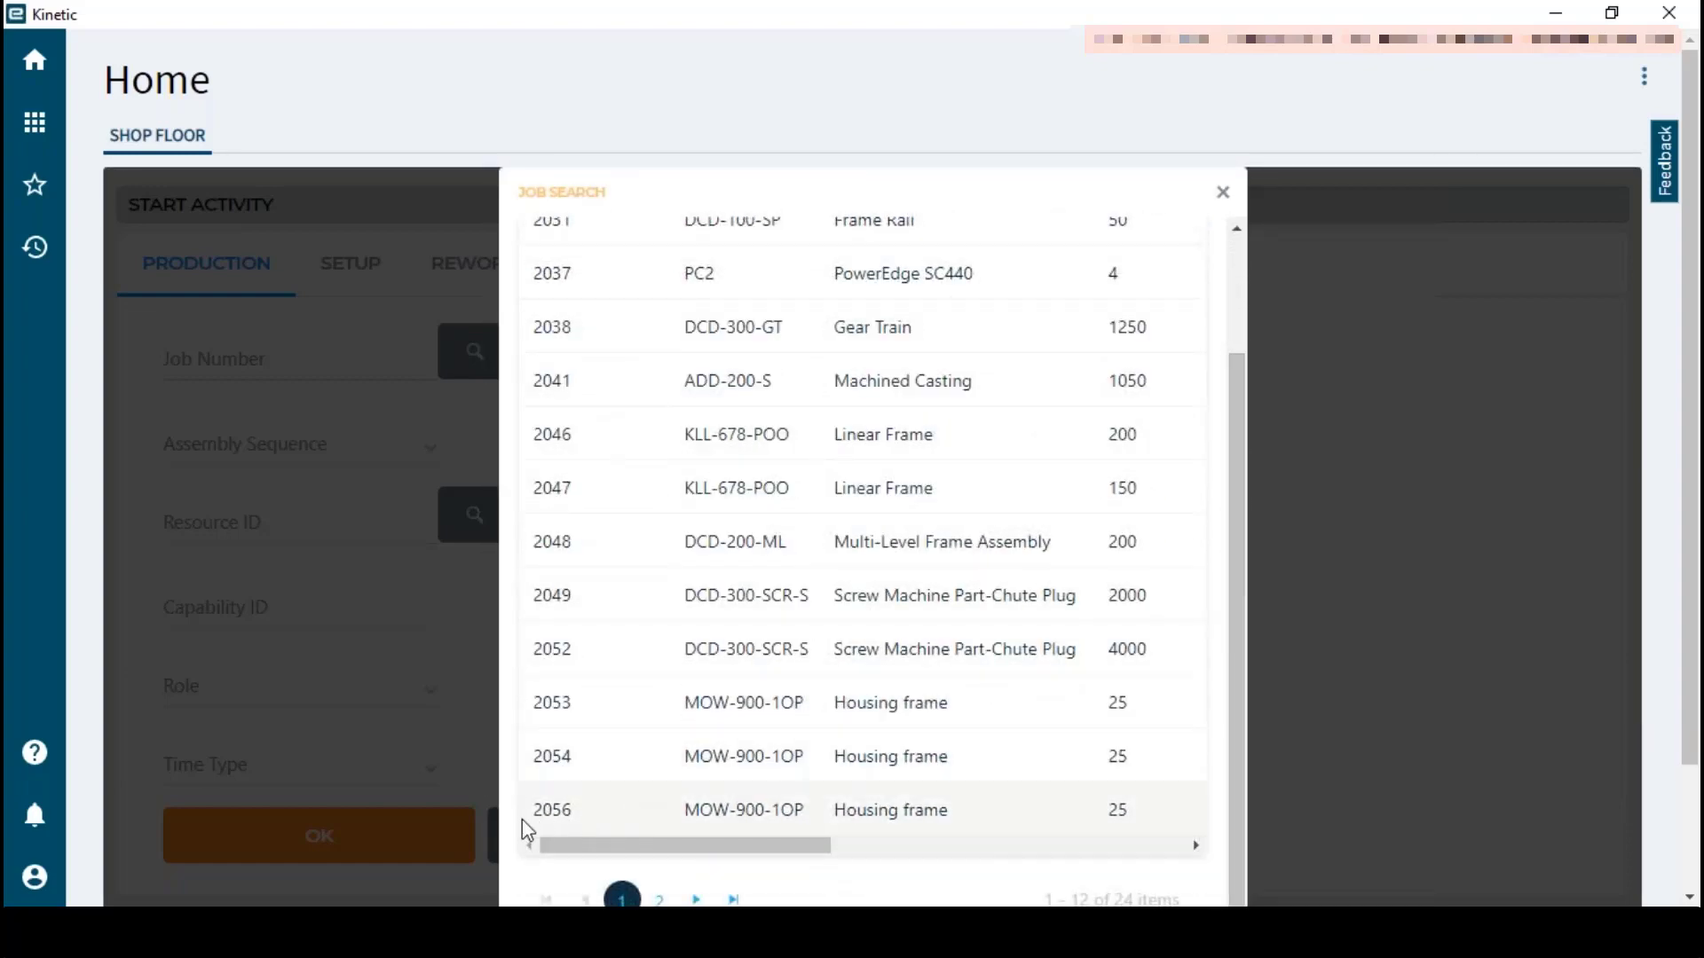
# Select job 2056, assembly 0, operation 10 Shear for the activity, filling resource SH-2
pyautogui.click(551, 809)
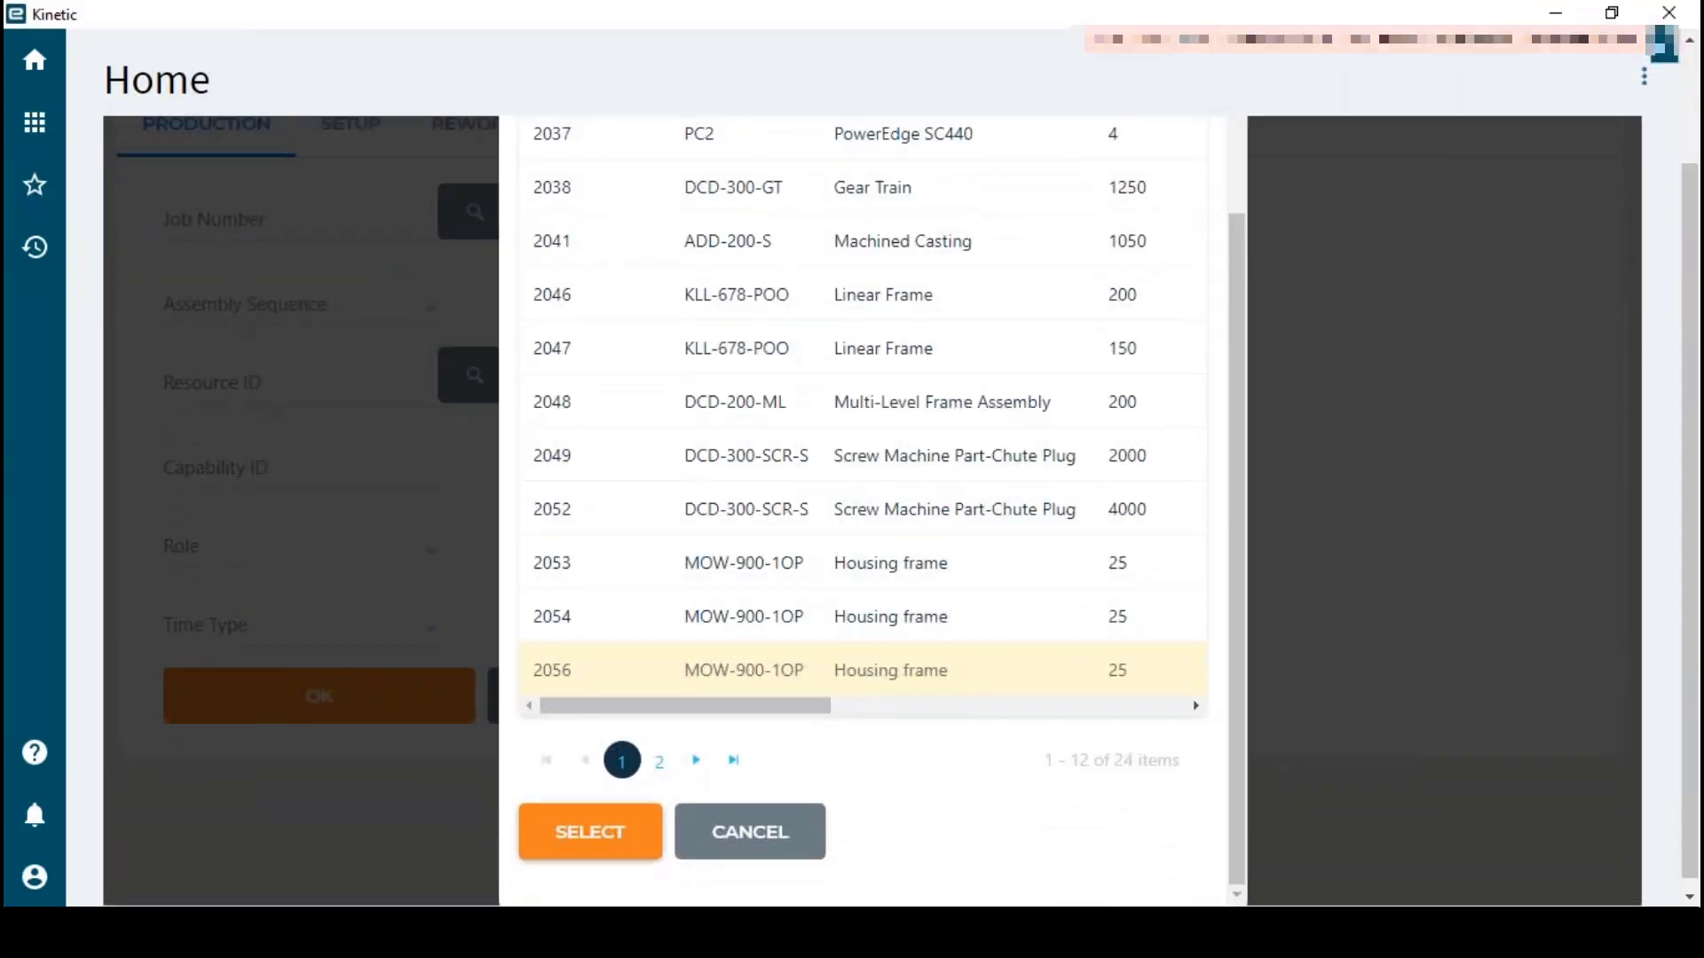
pyautogui.click(590, 831)
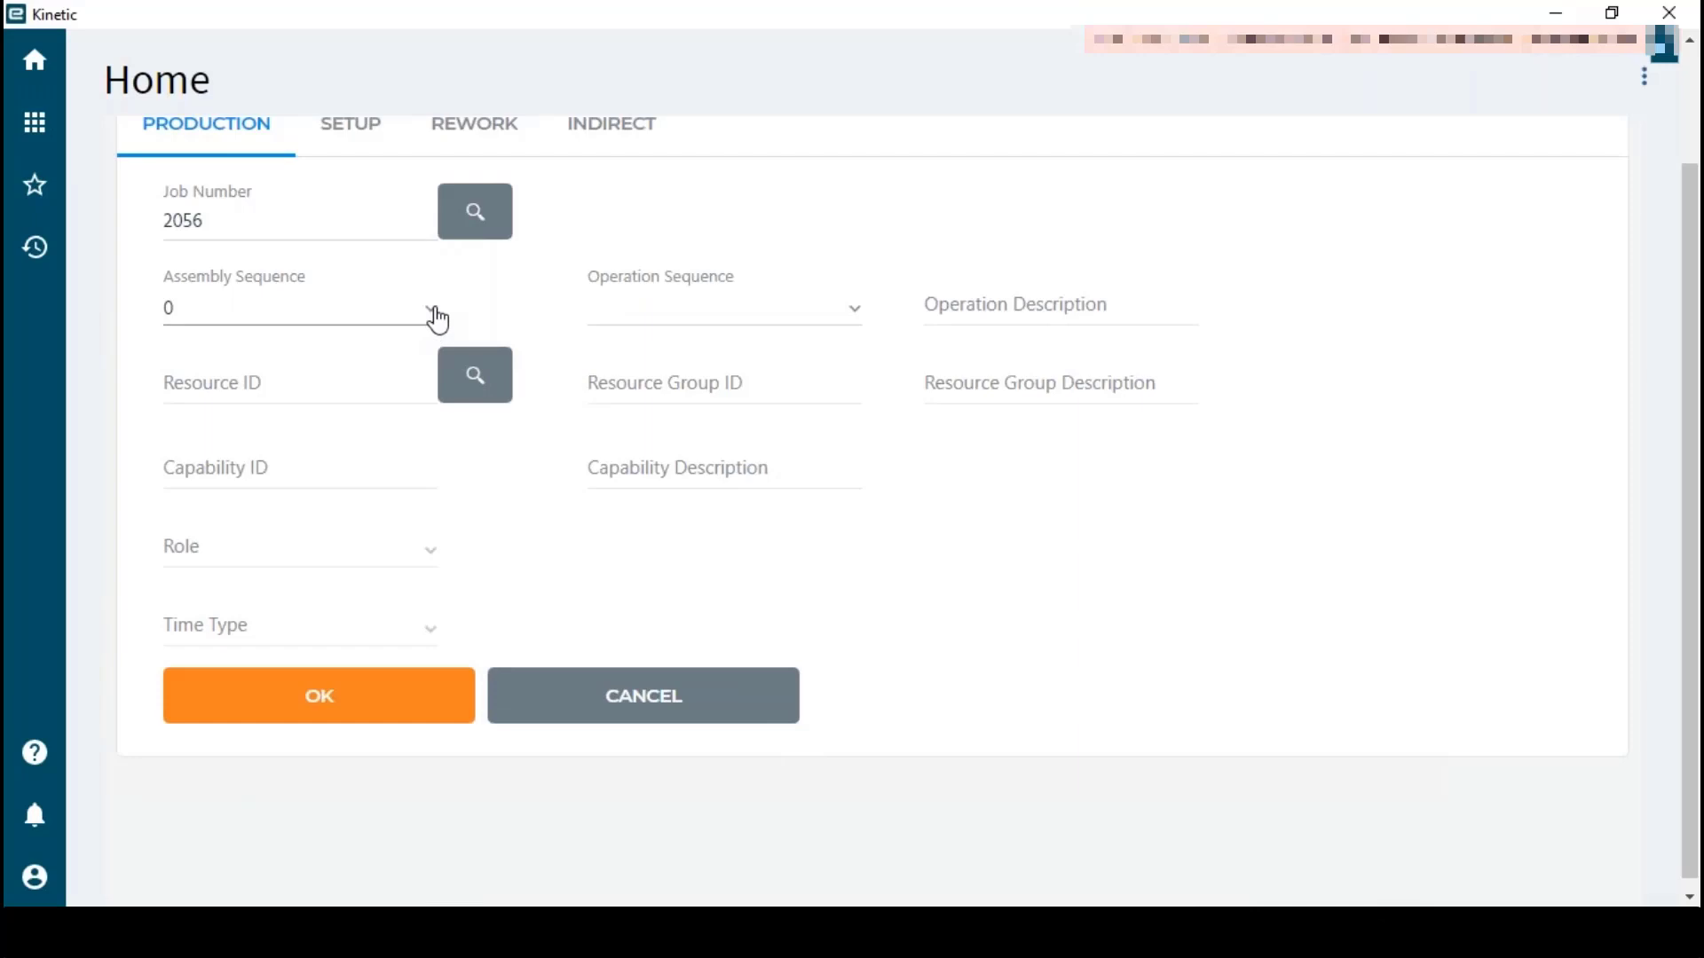
pyautogui.click(293, 308)
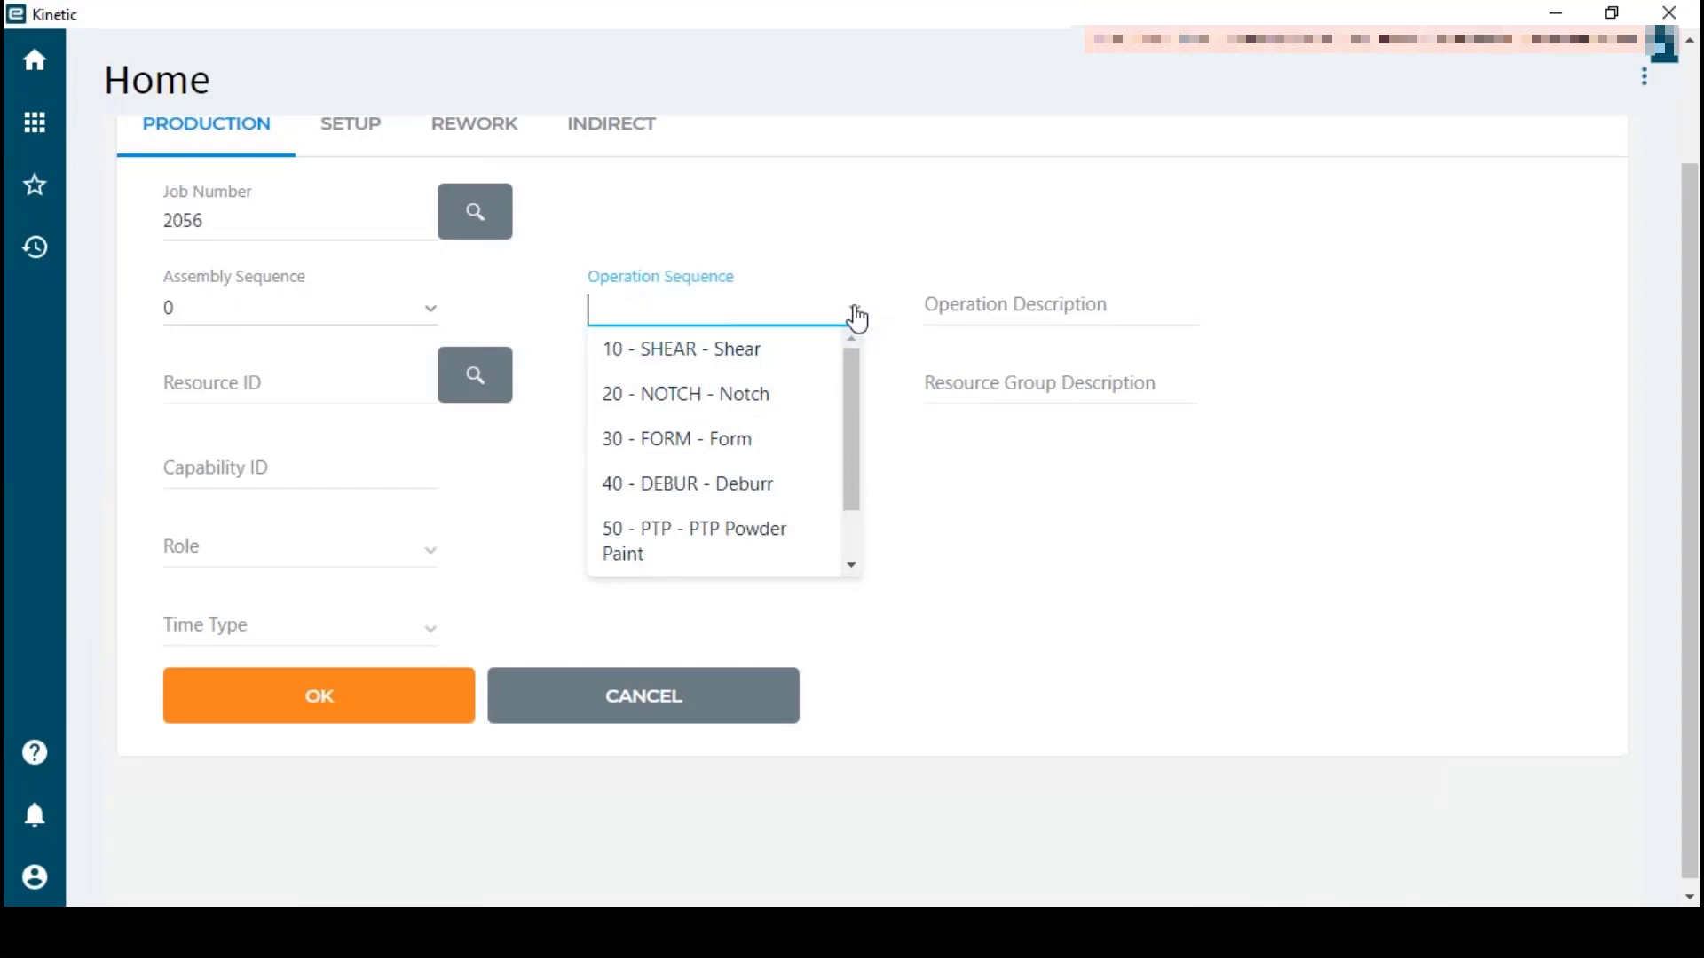
pyautogui.click(681, 349)
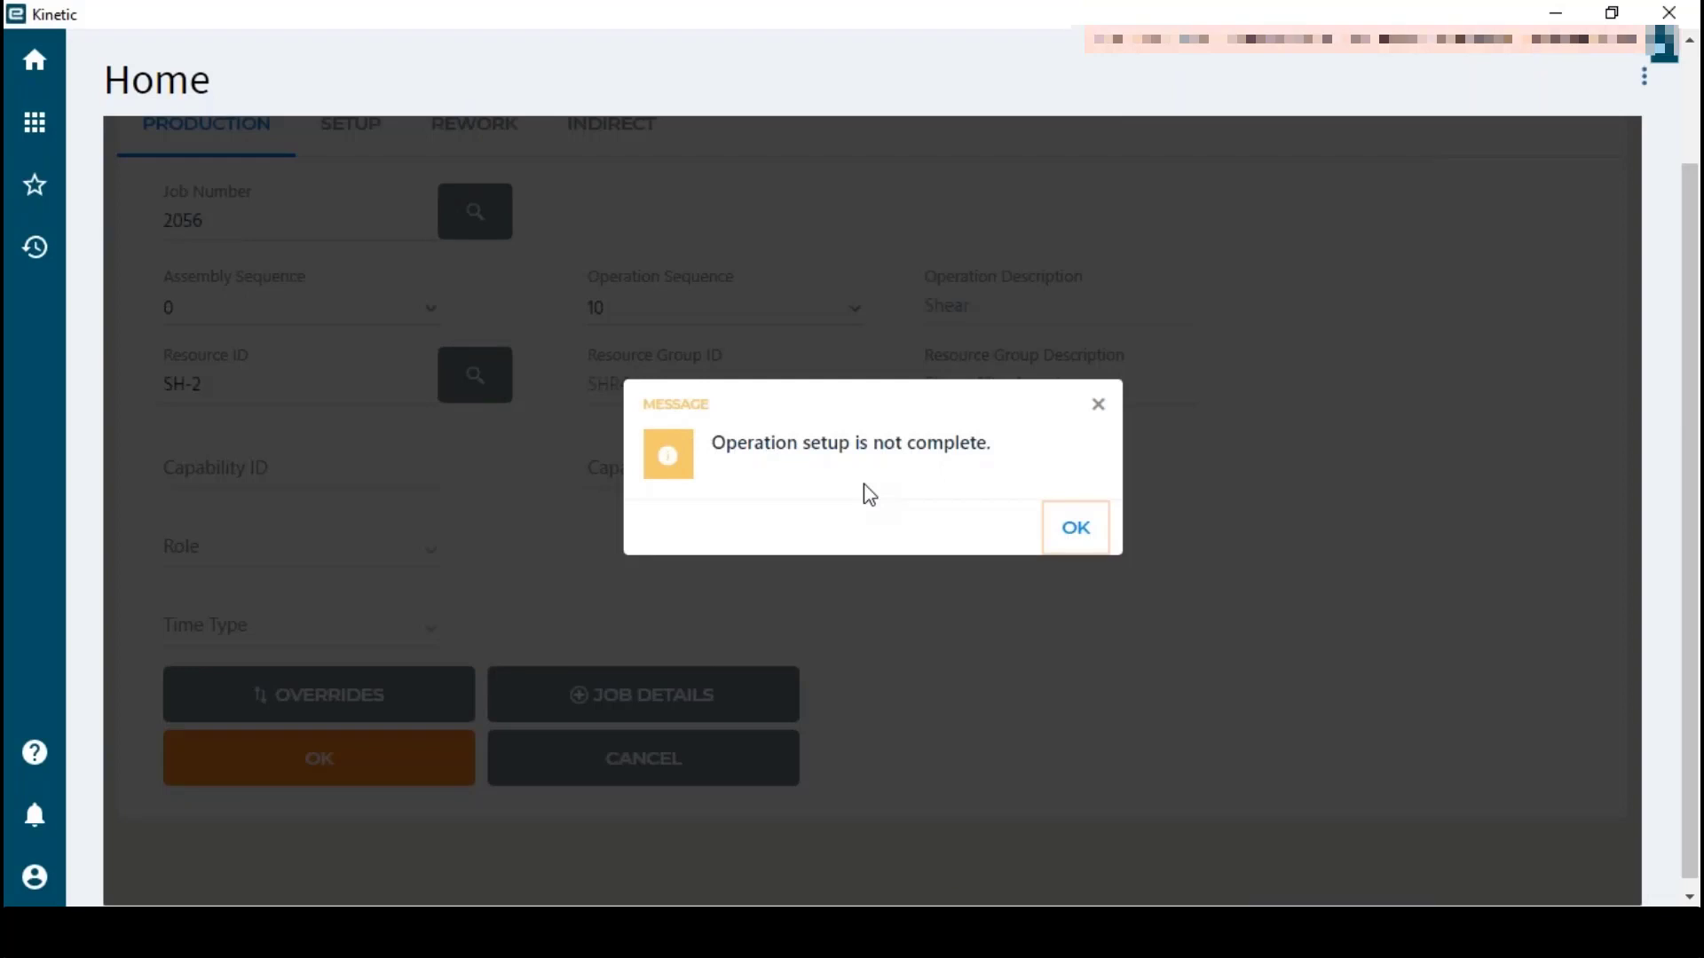
# Dismiss the 'Operation setup is not complete' warning for job 2056's Shear activity
pyautogui.click(1074, 528)
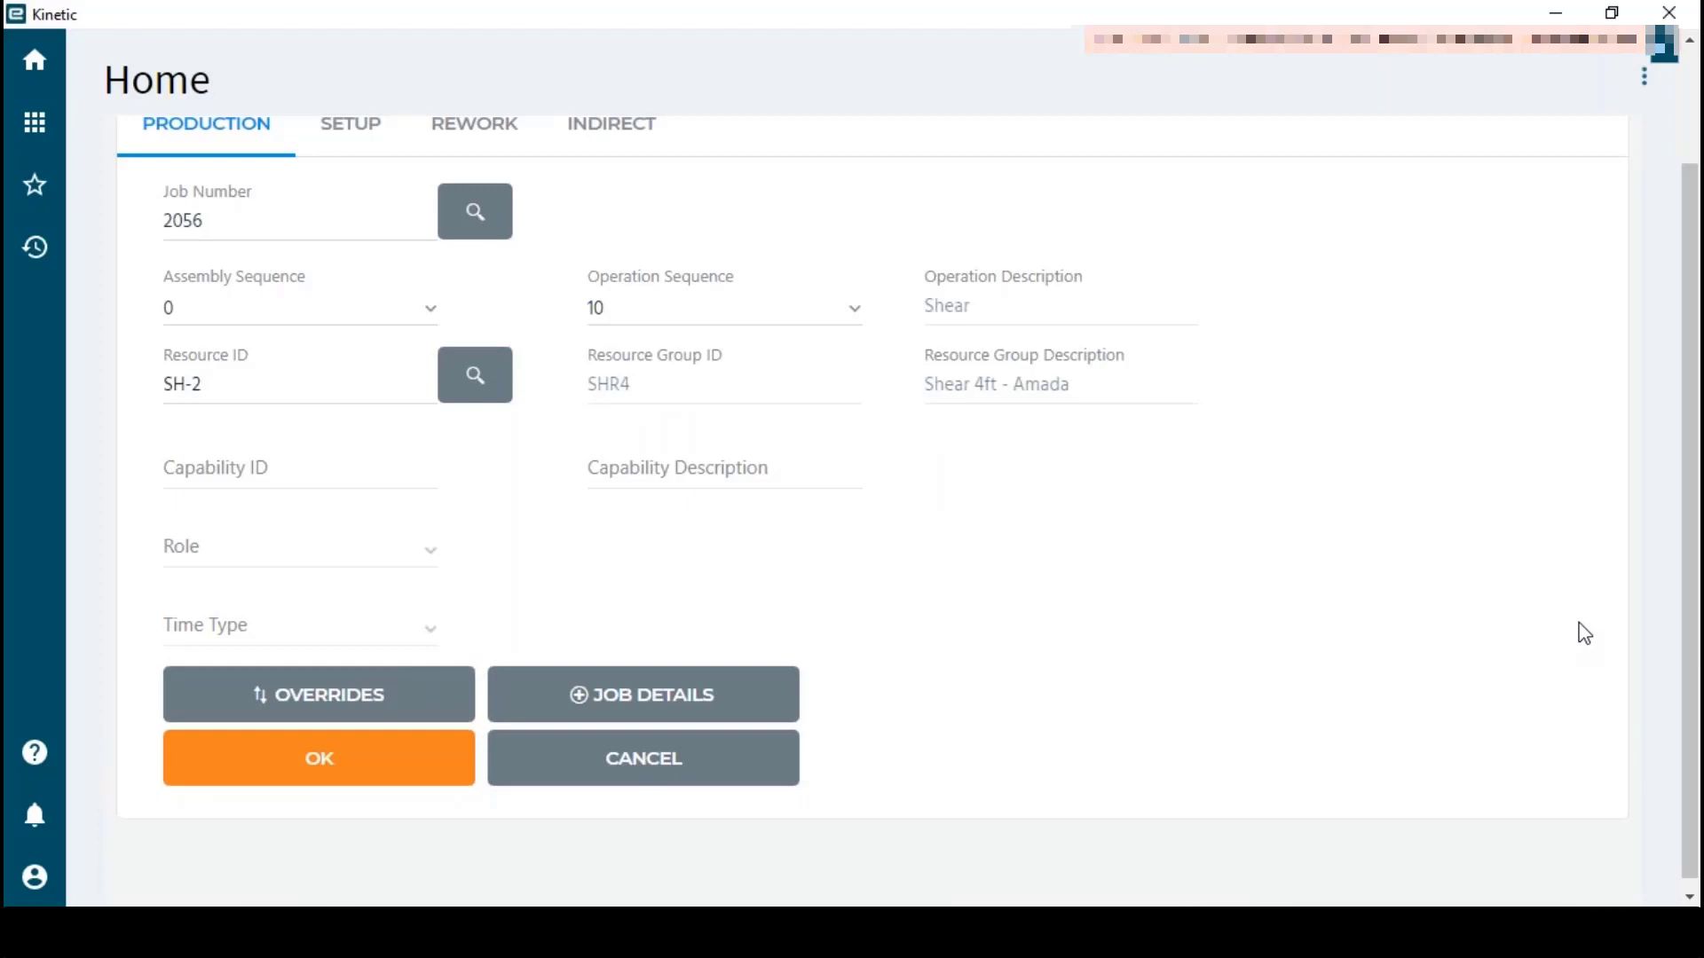
pyautogui.moveTo(811, 678)
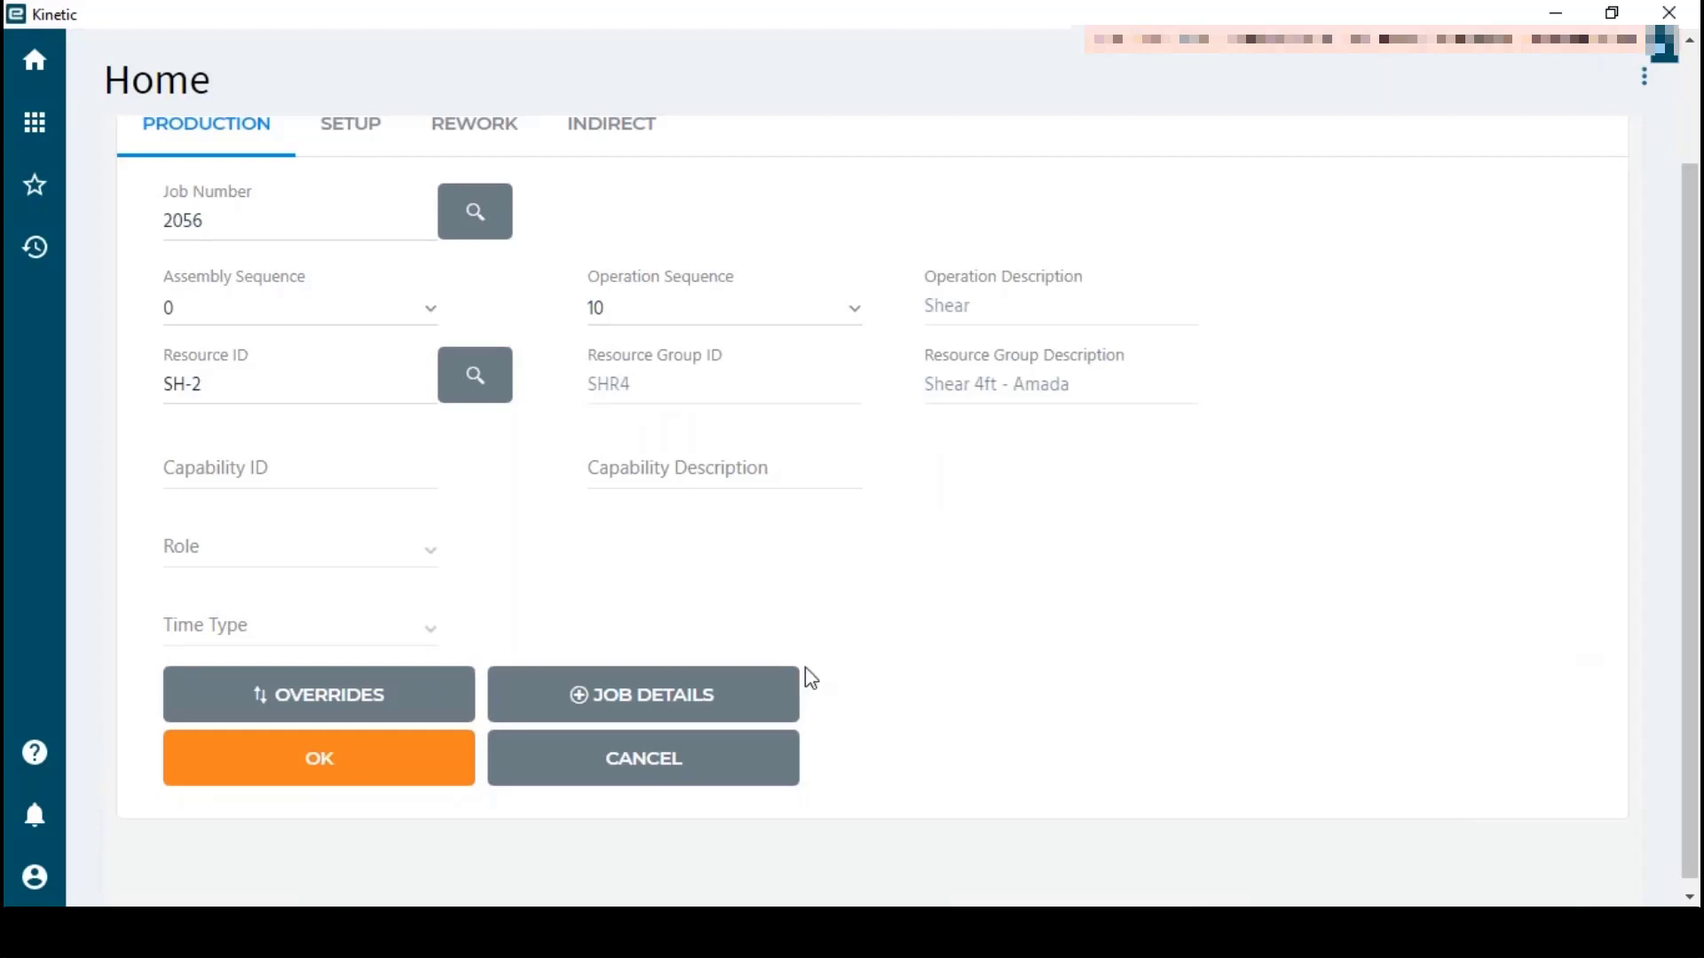
pyautogui.moveTo(435, 671)
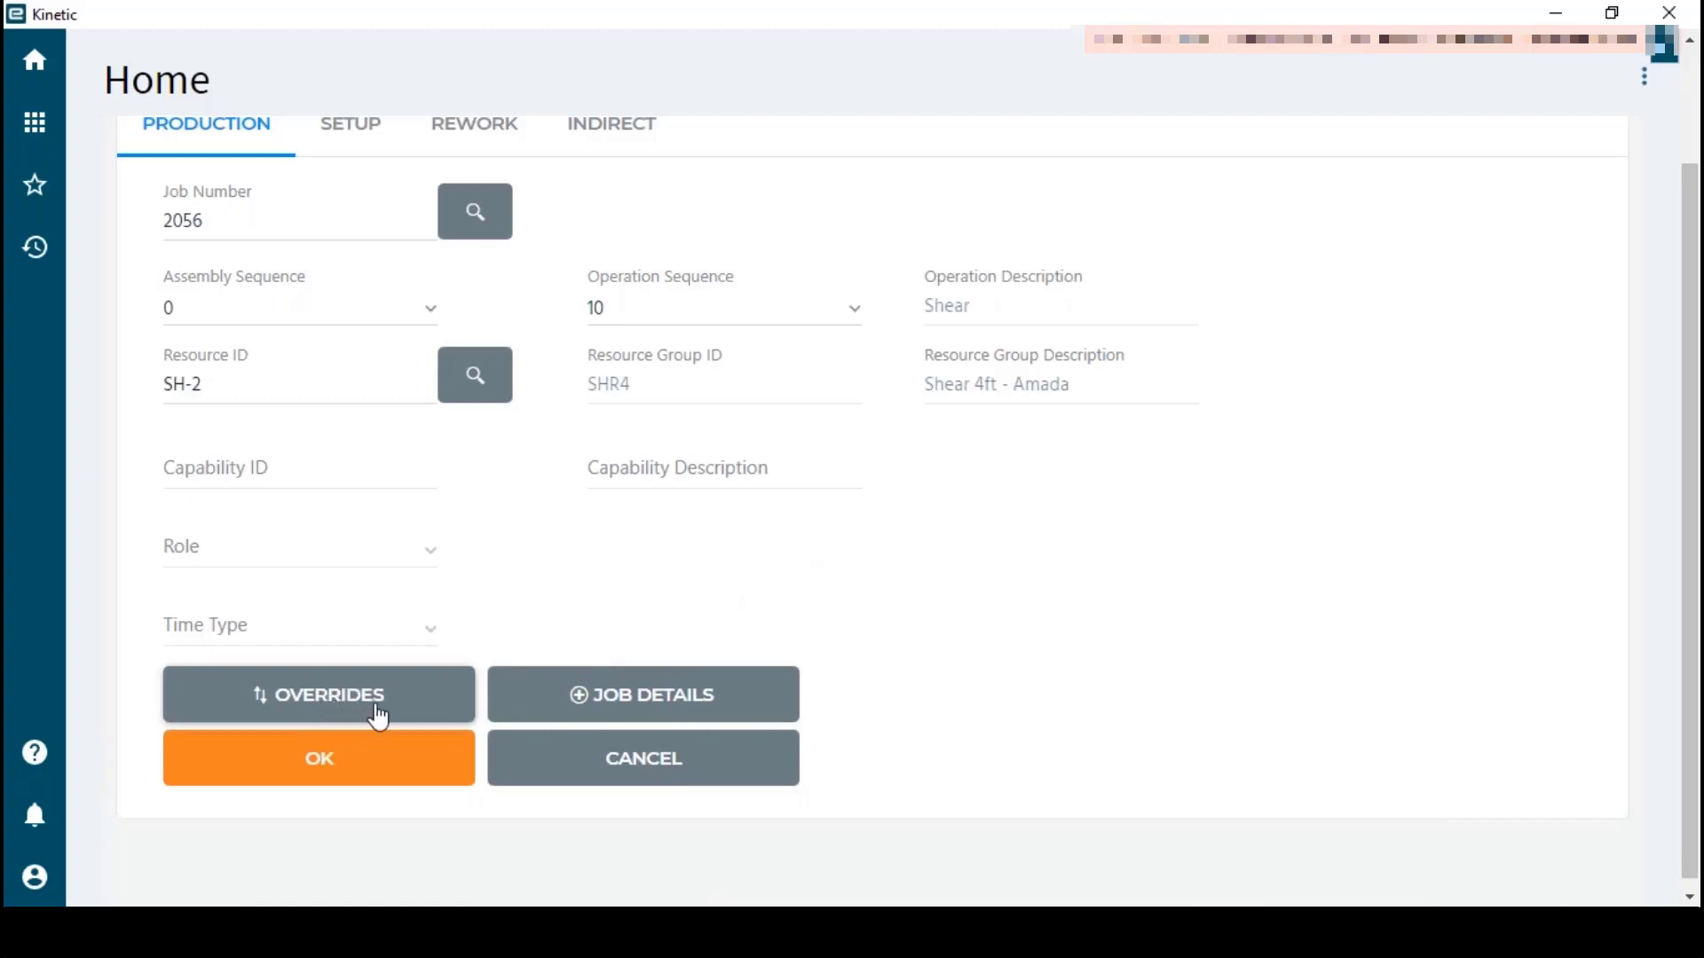
pyautogui.moveTo(664, 712)
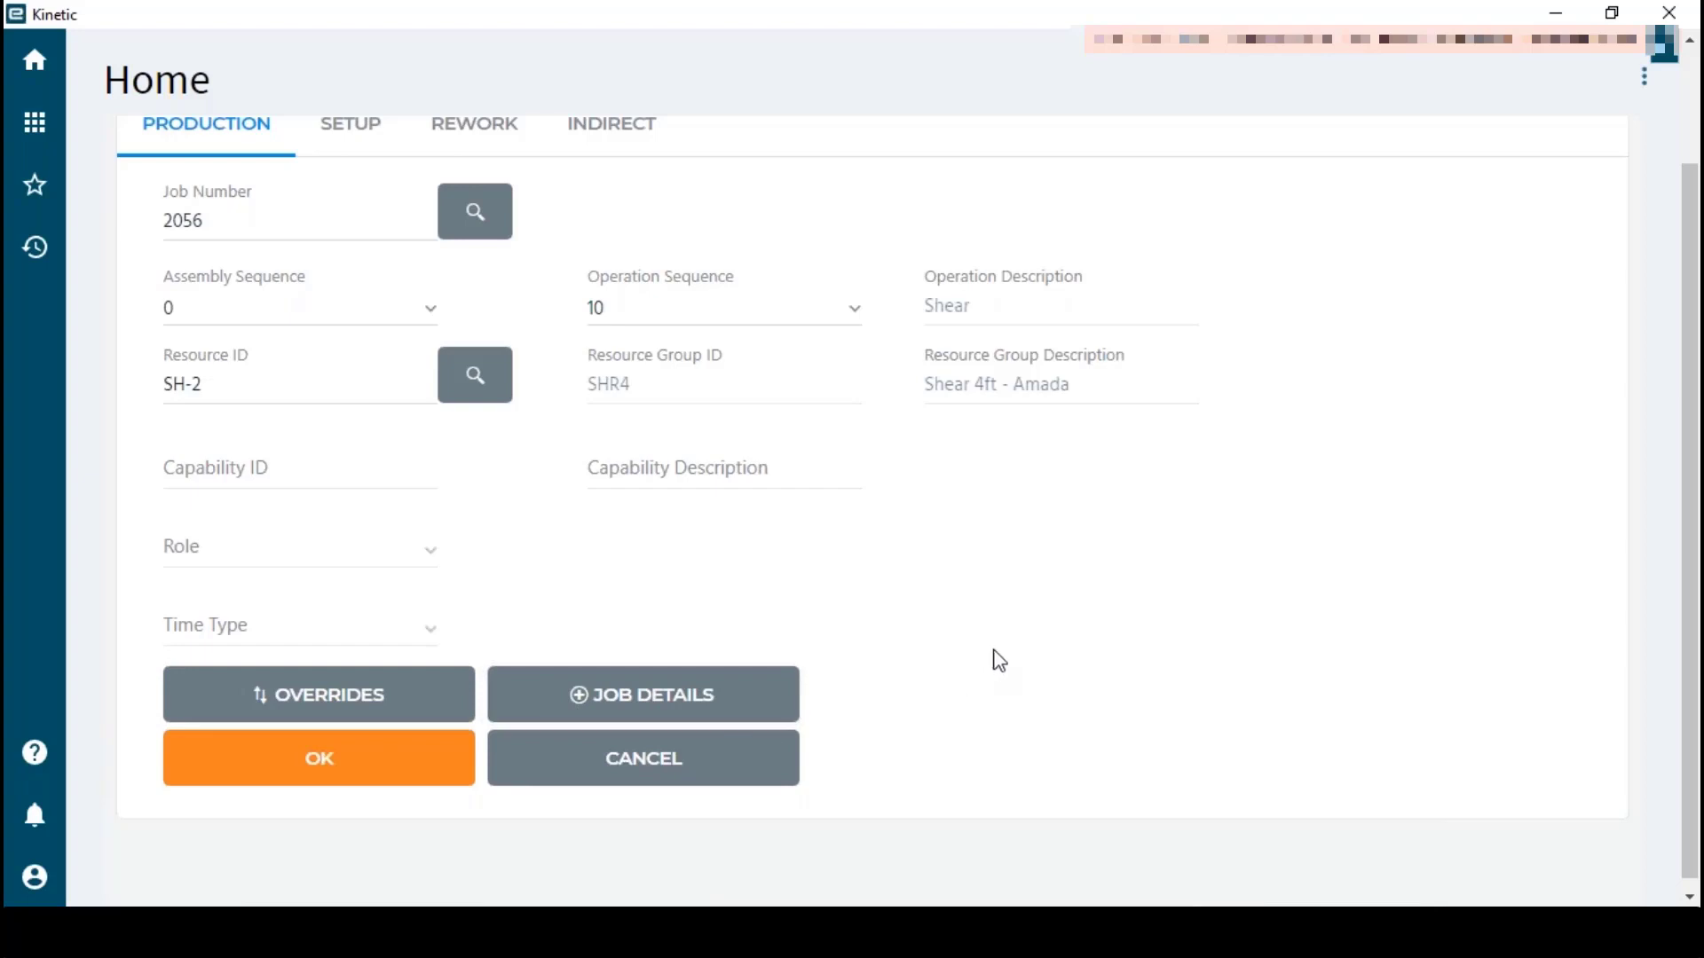
pyautogui.click(318, 694)
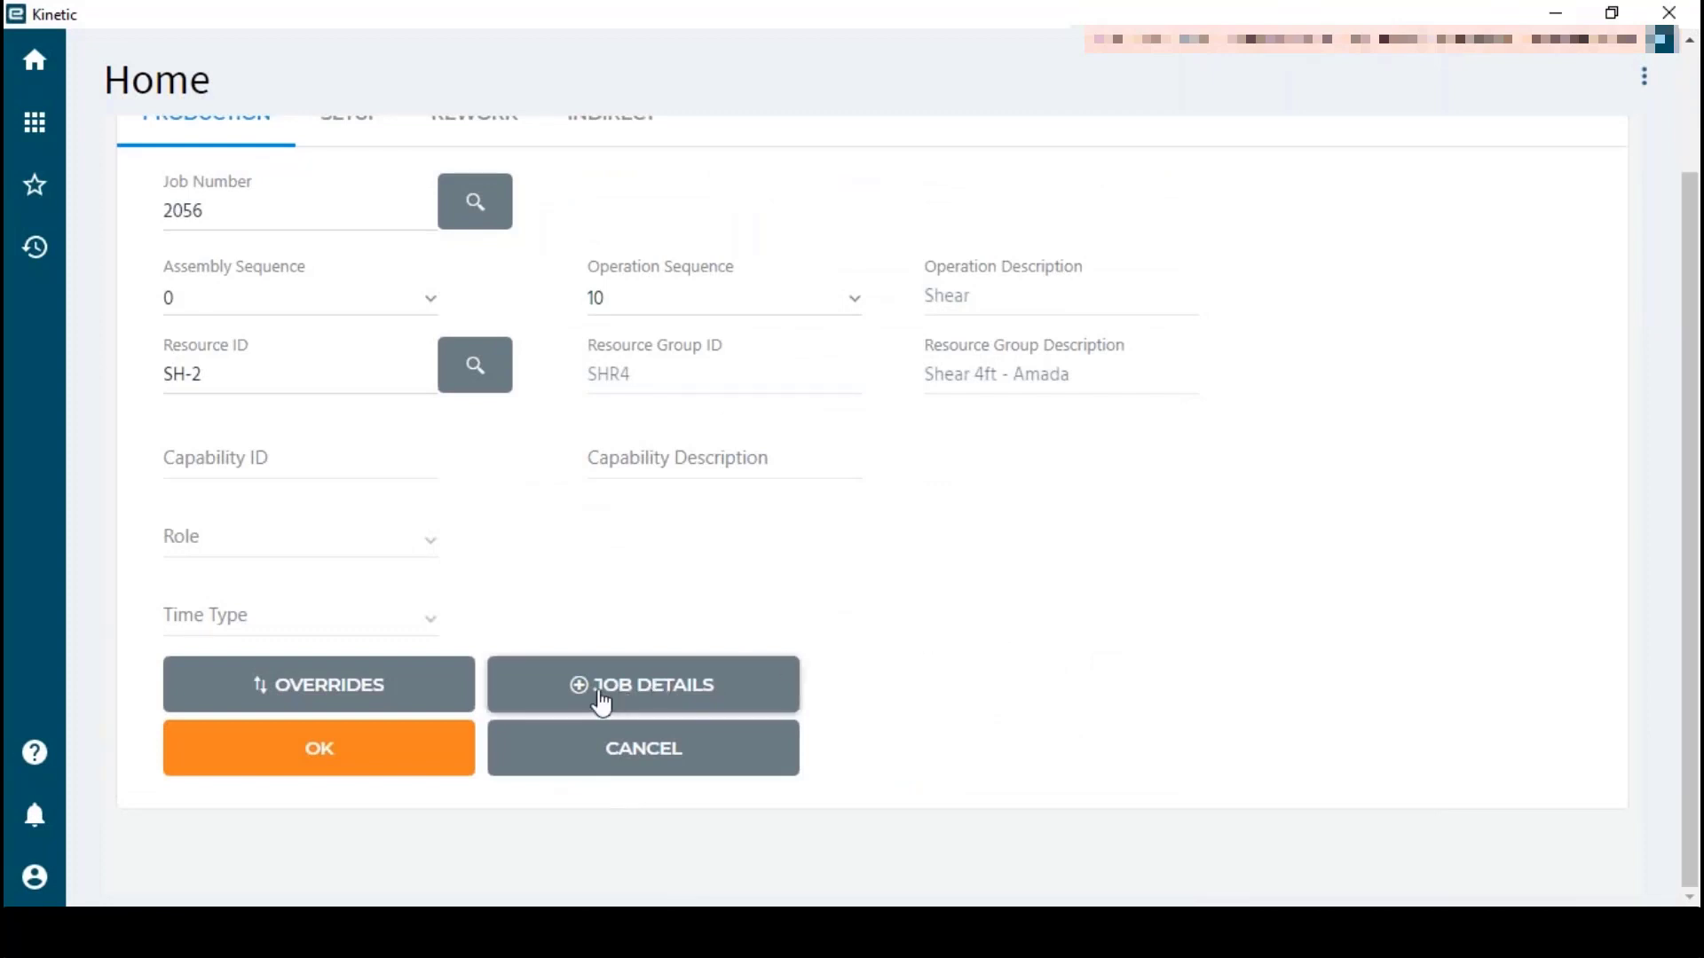
# Review job 2056's Operation Details, Job Comments and Operation Comments, returning to Job Details
pyautogui.click(642, 685)
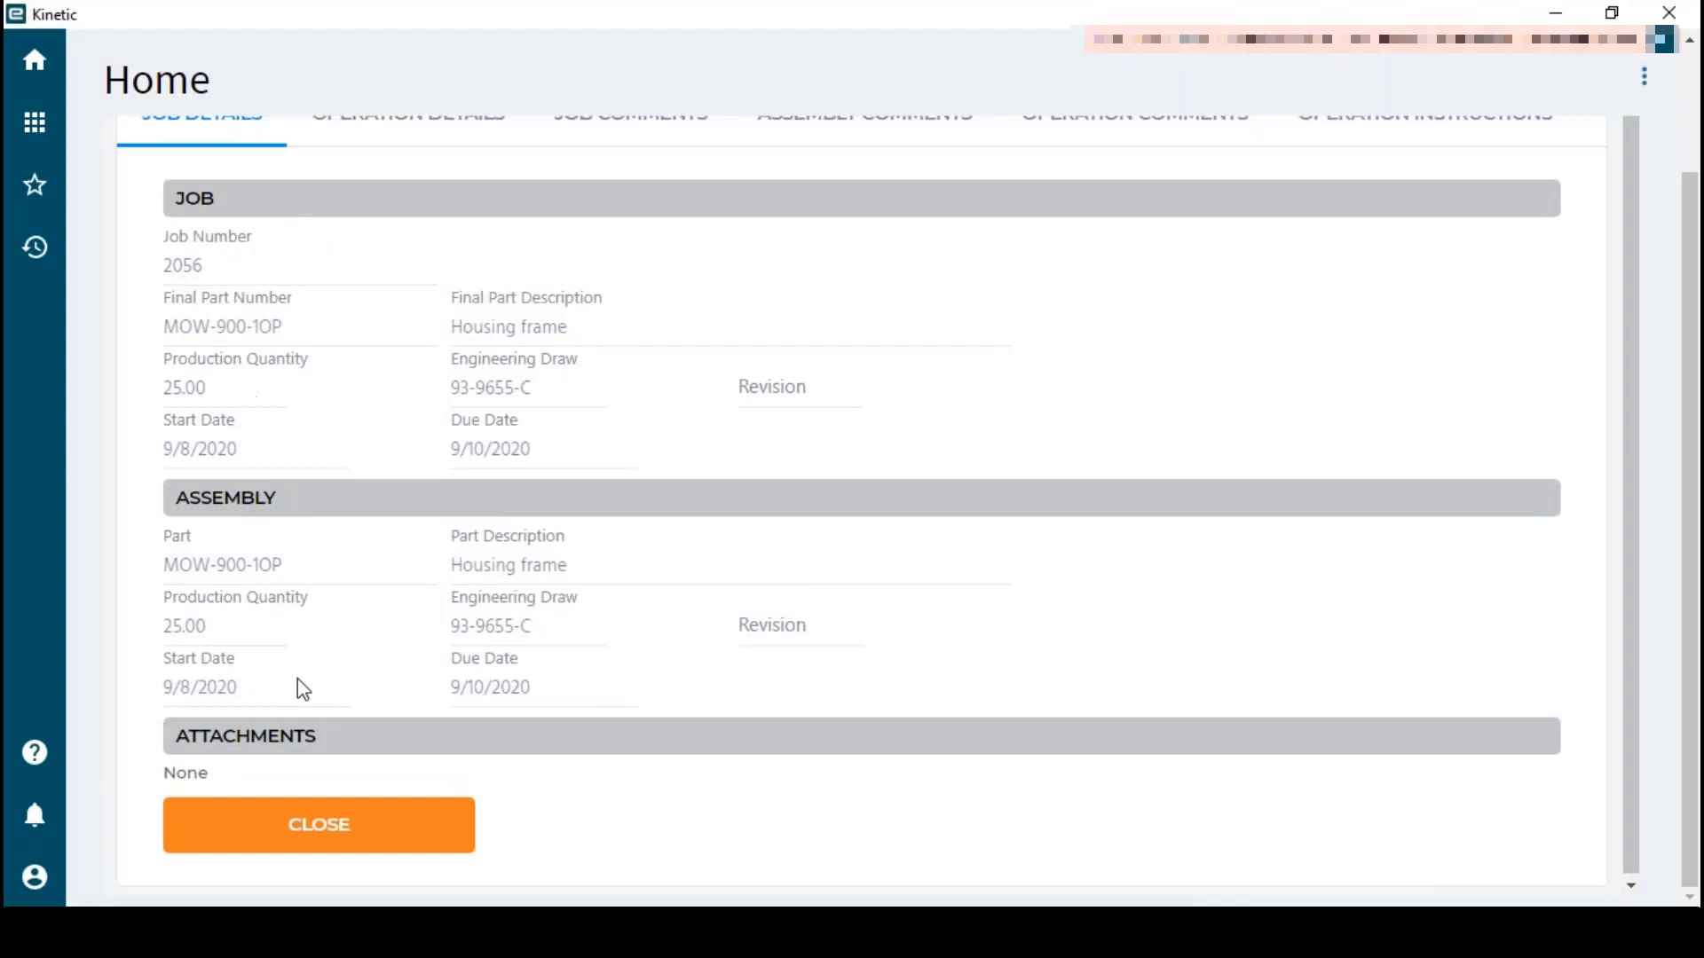
pyautogui.moveTo(1684, 316)
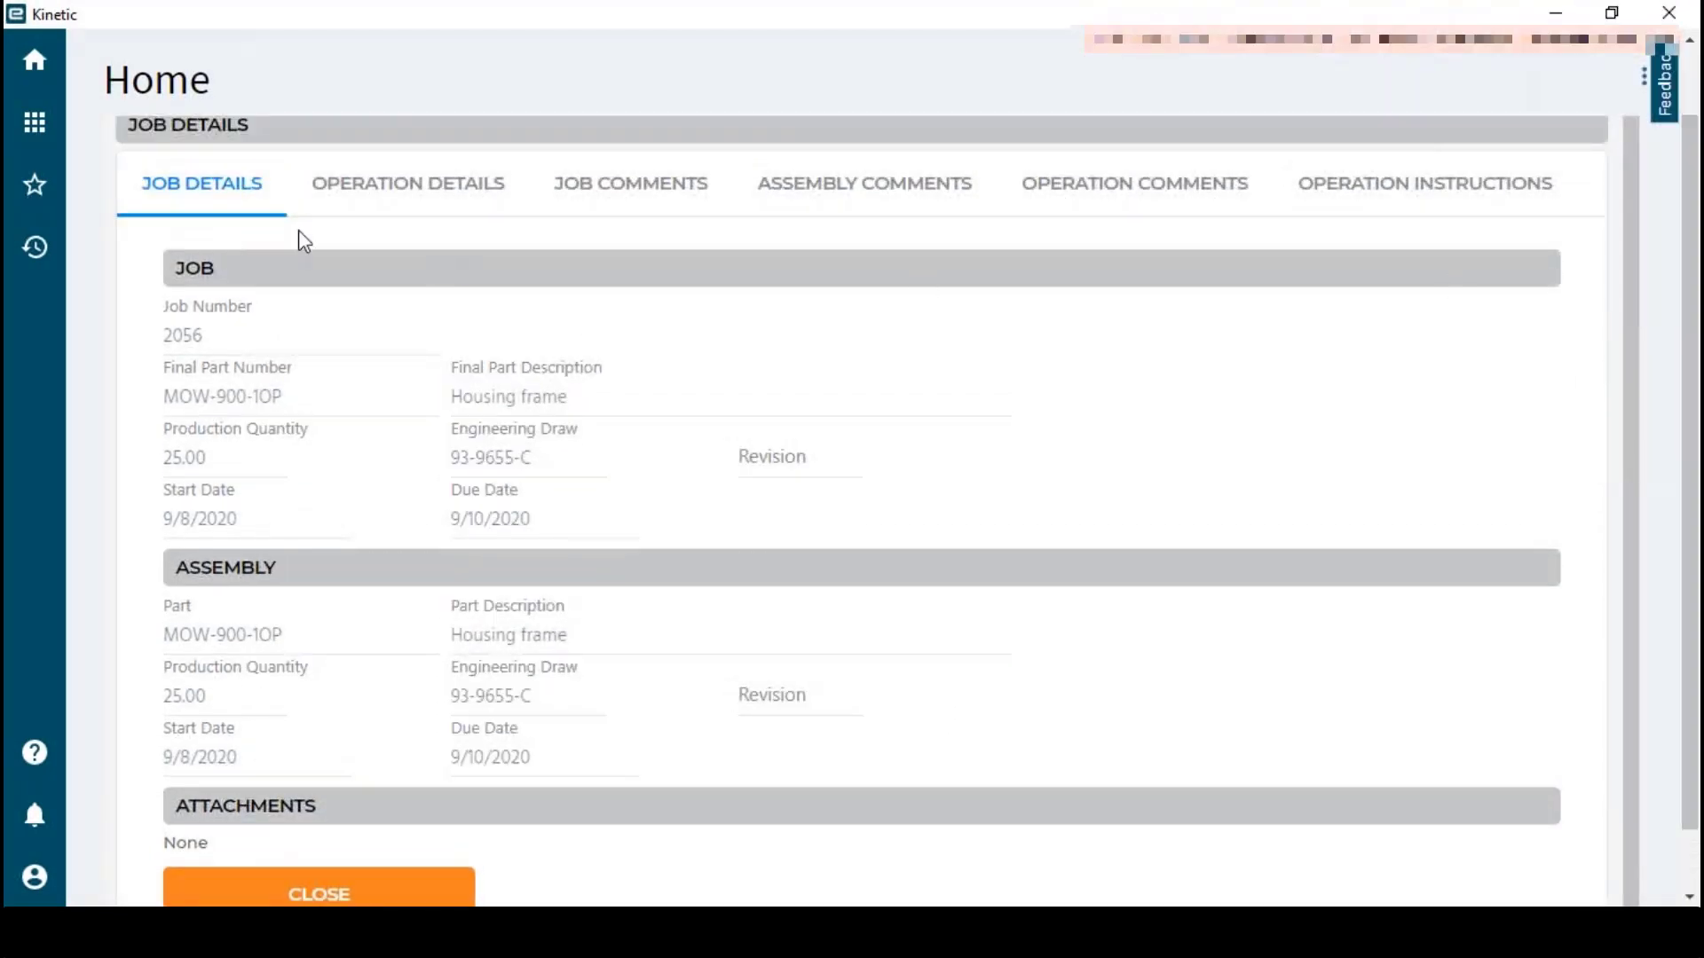
pyautogui.moveTo(444, 434)
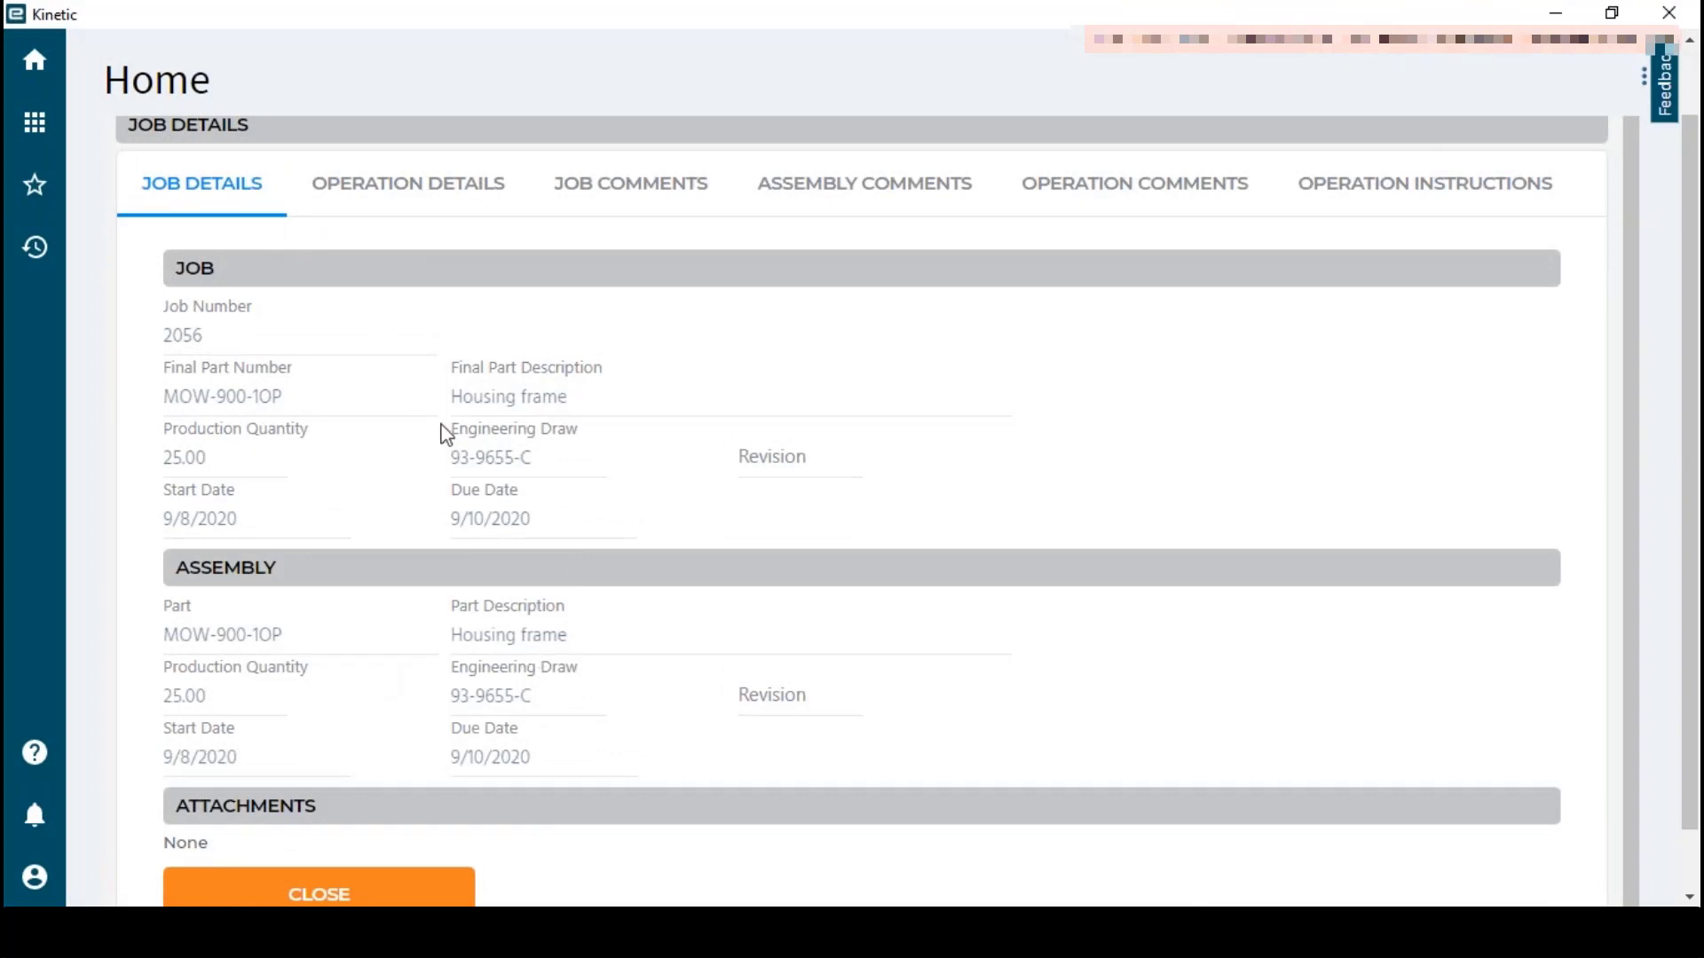
pyautogui.click(408, 182)
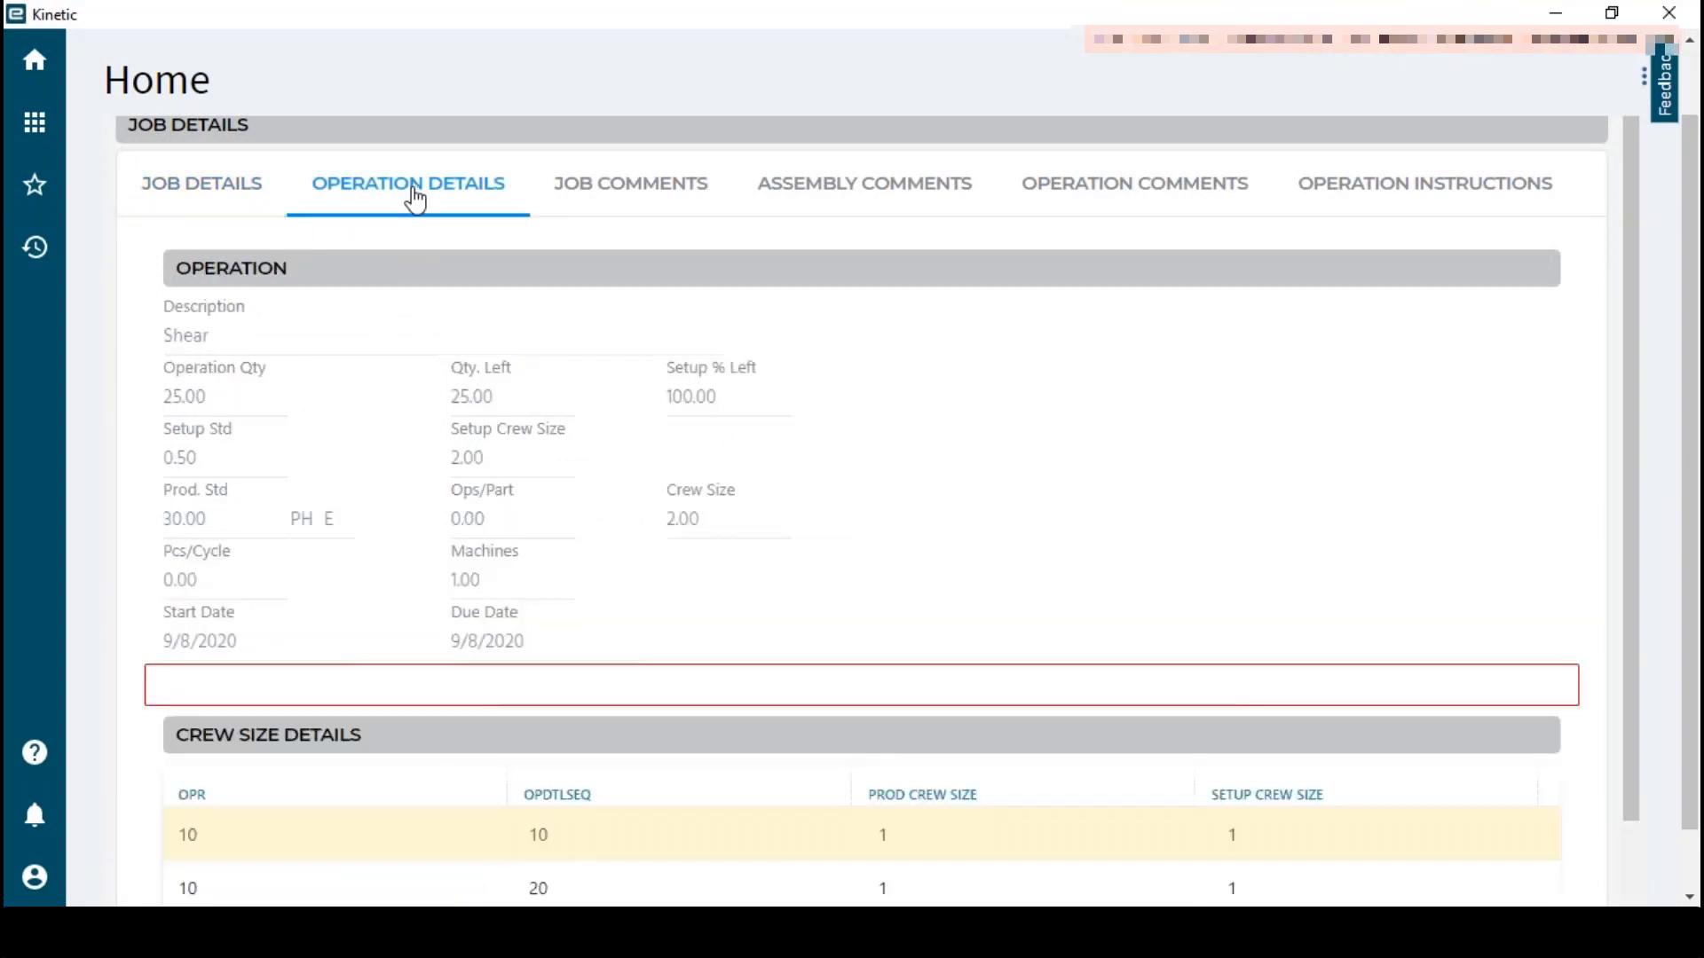
pyautogui.click(630, 183)
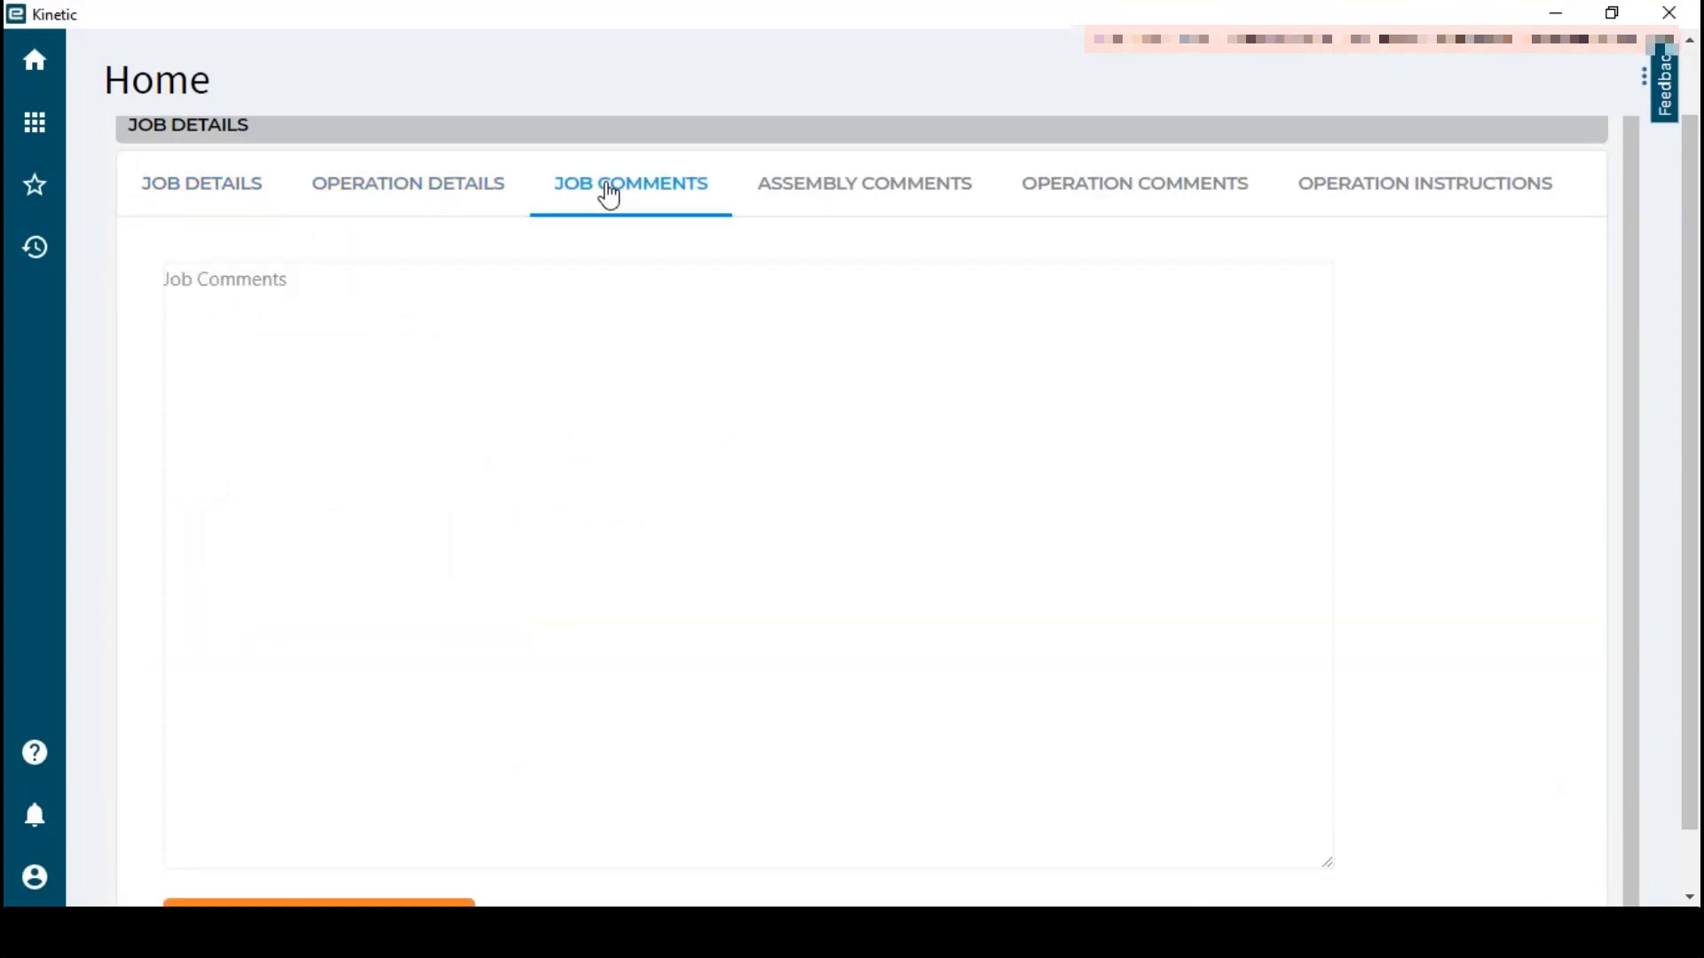
pyautogui.moveTo(1133, 183)
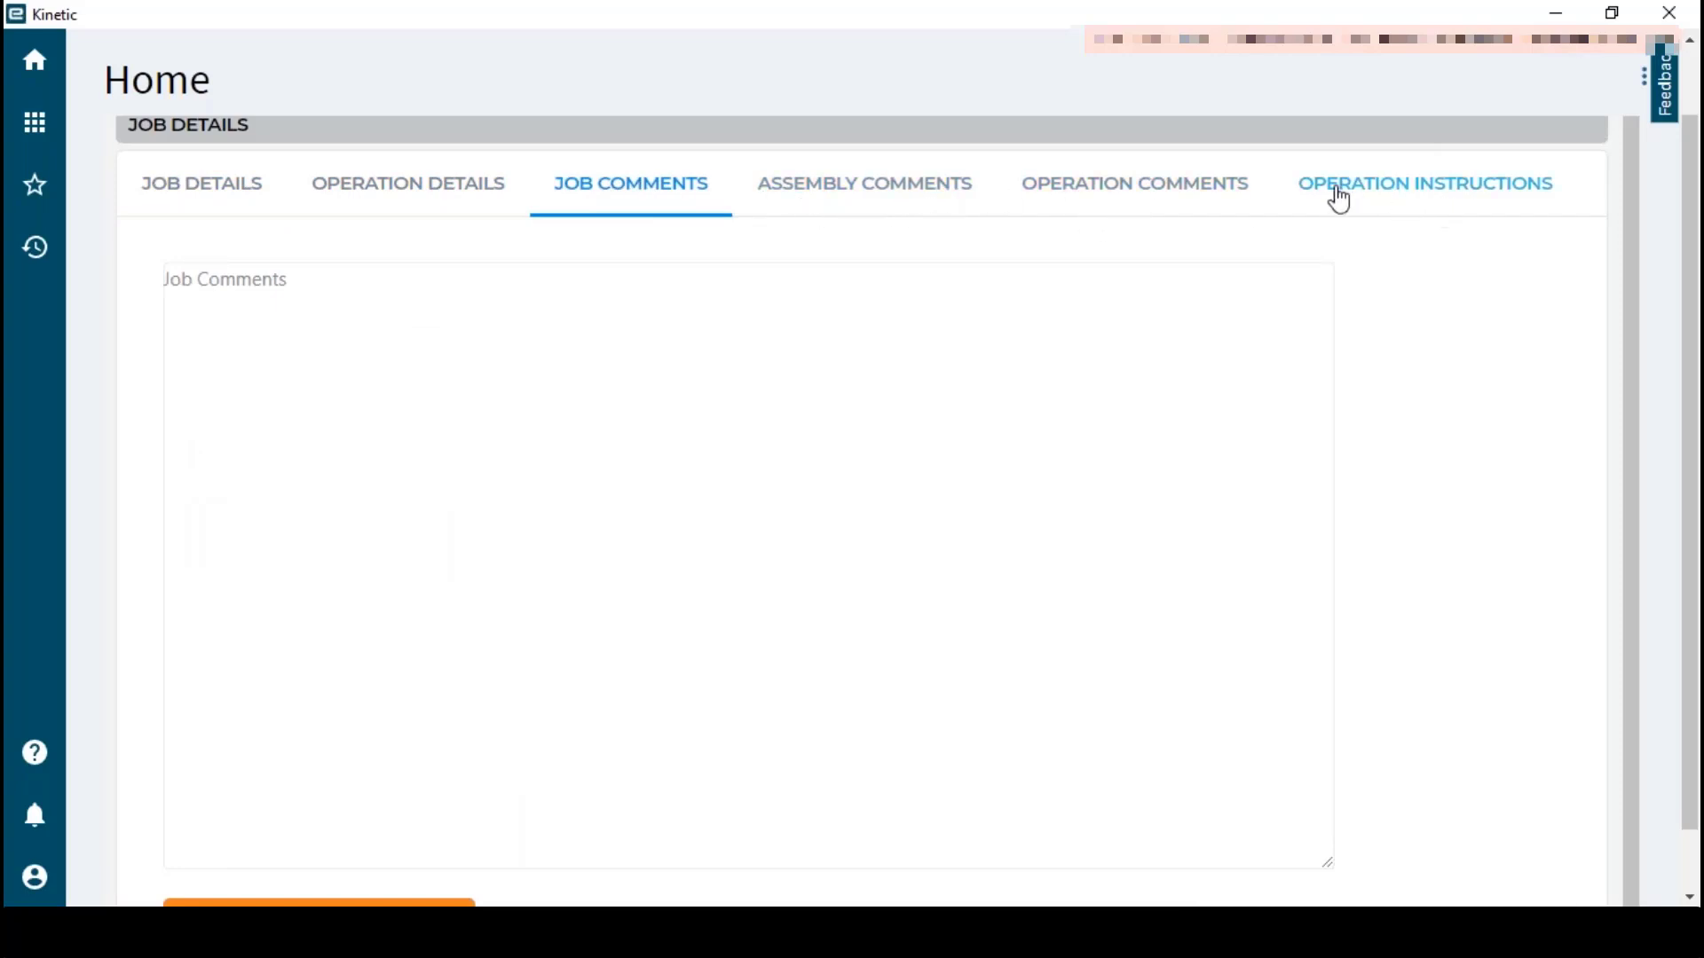
pyautogui.click(1133, 182)
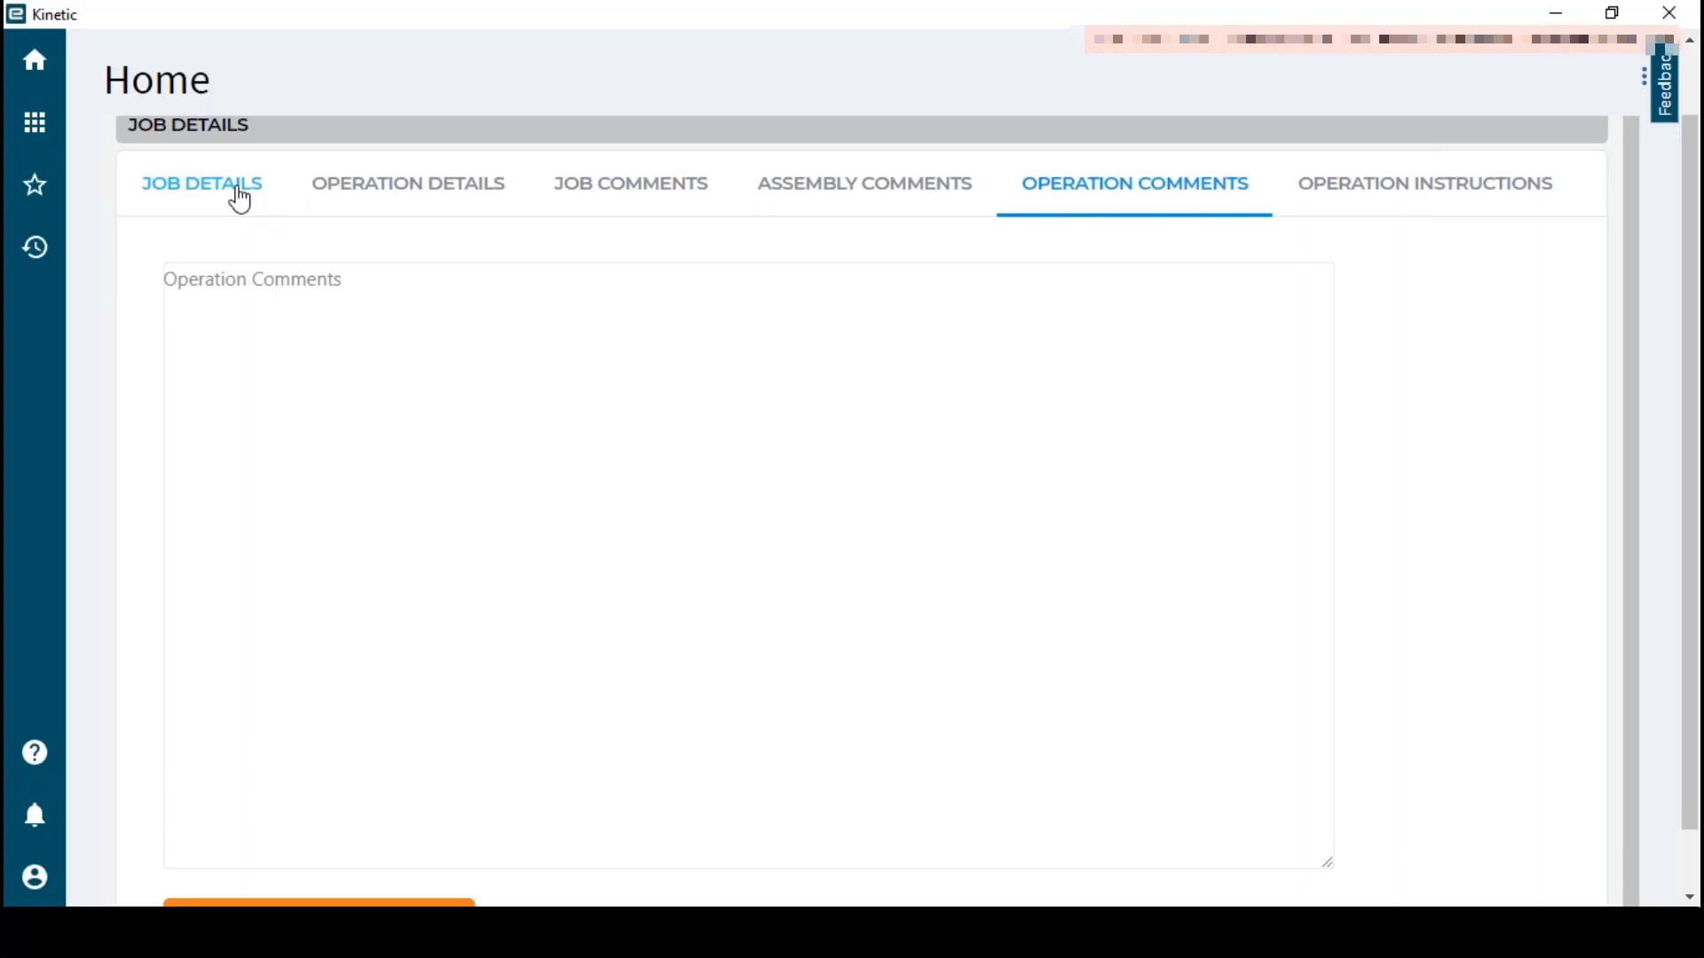
pyautogui.click(201, 183)
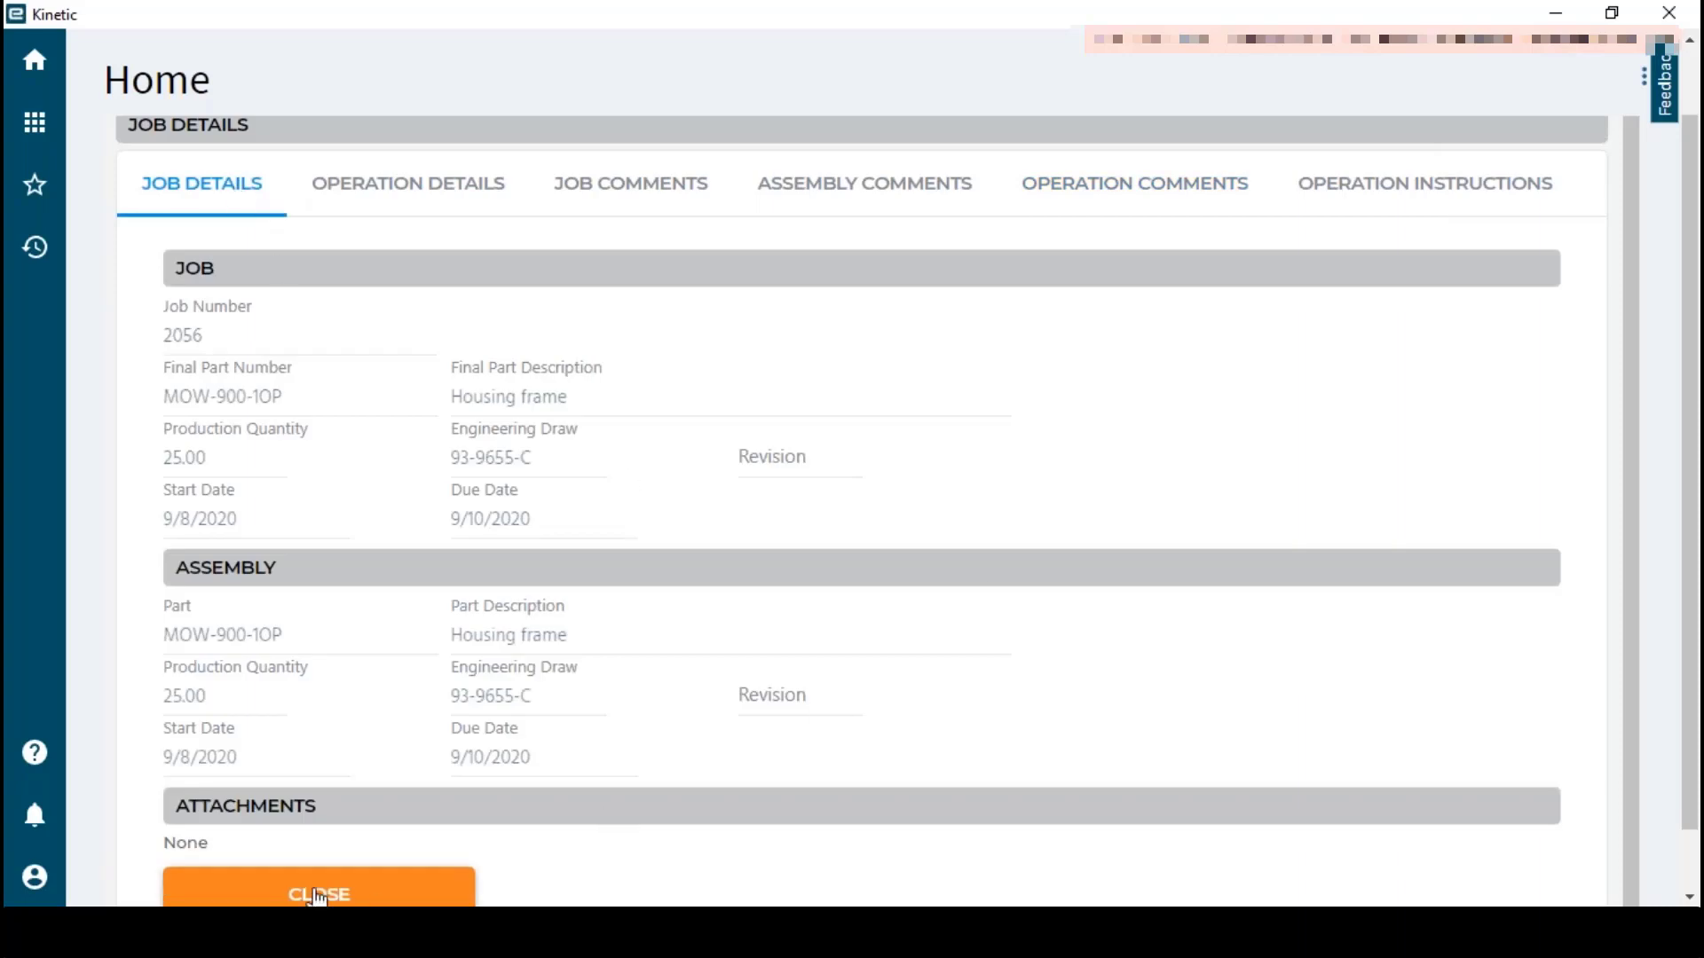
# Close job details and confirm to start Shear production on job 2056 at SH-2
pyautogui.click(319, 893)
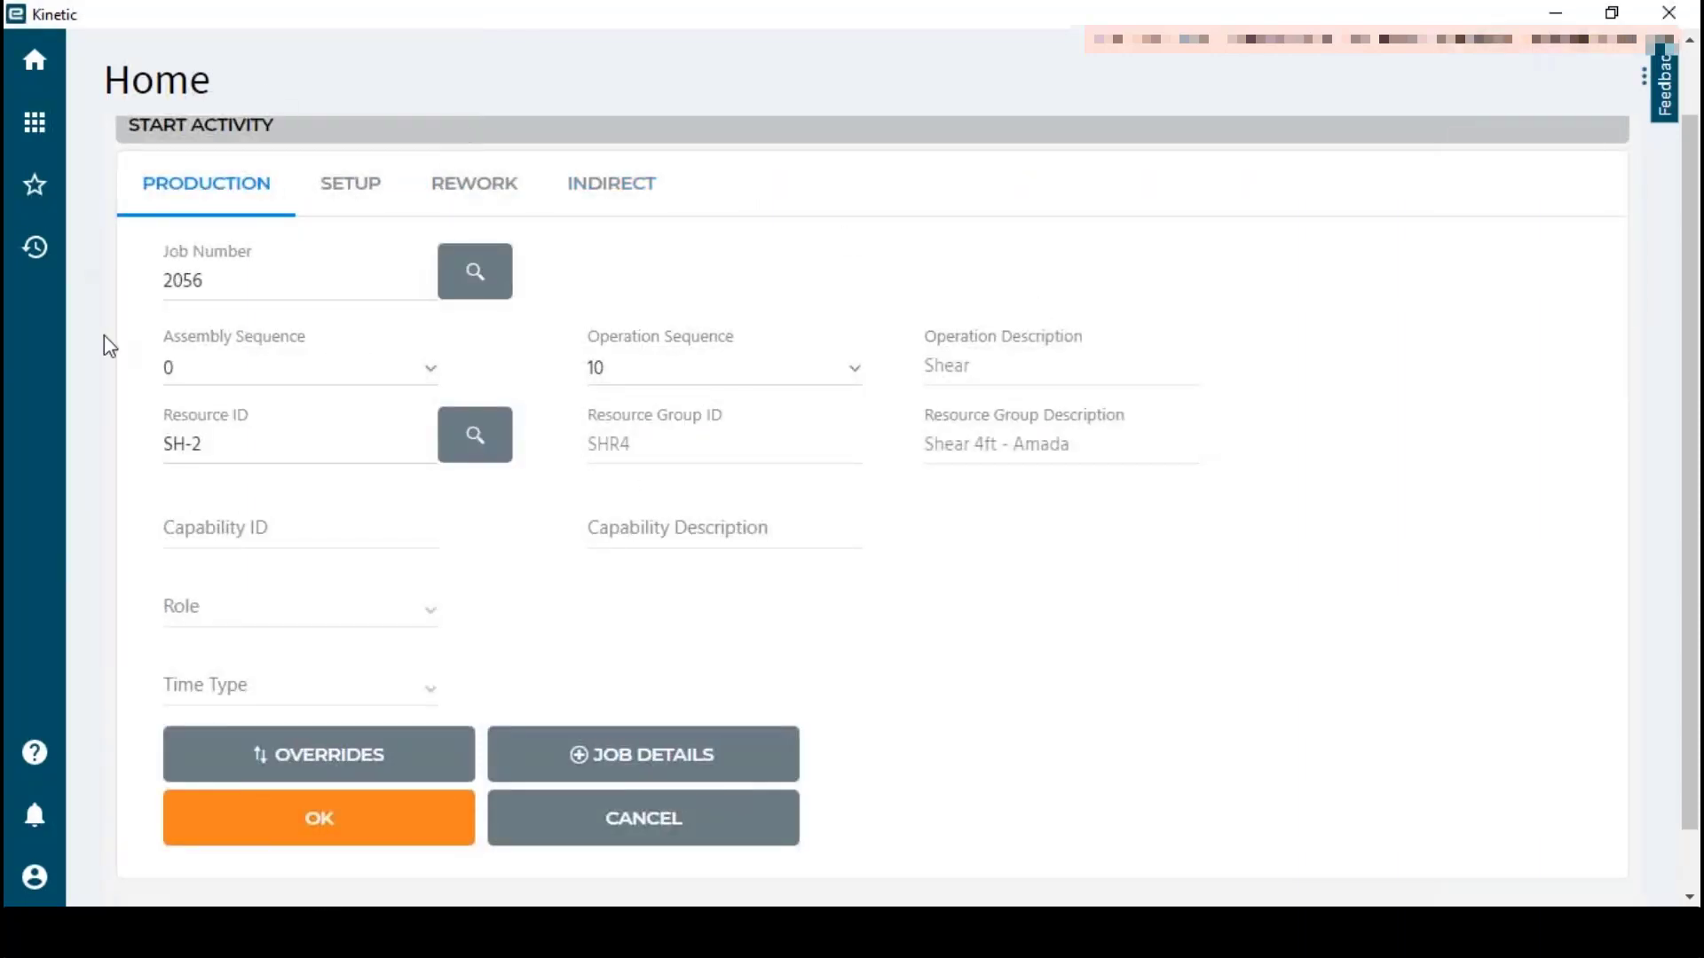
pyautogui.moveTo(1272, 664)
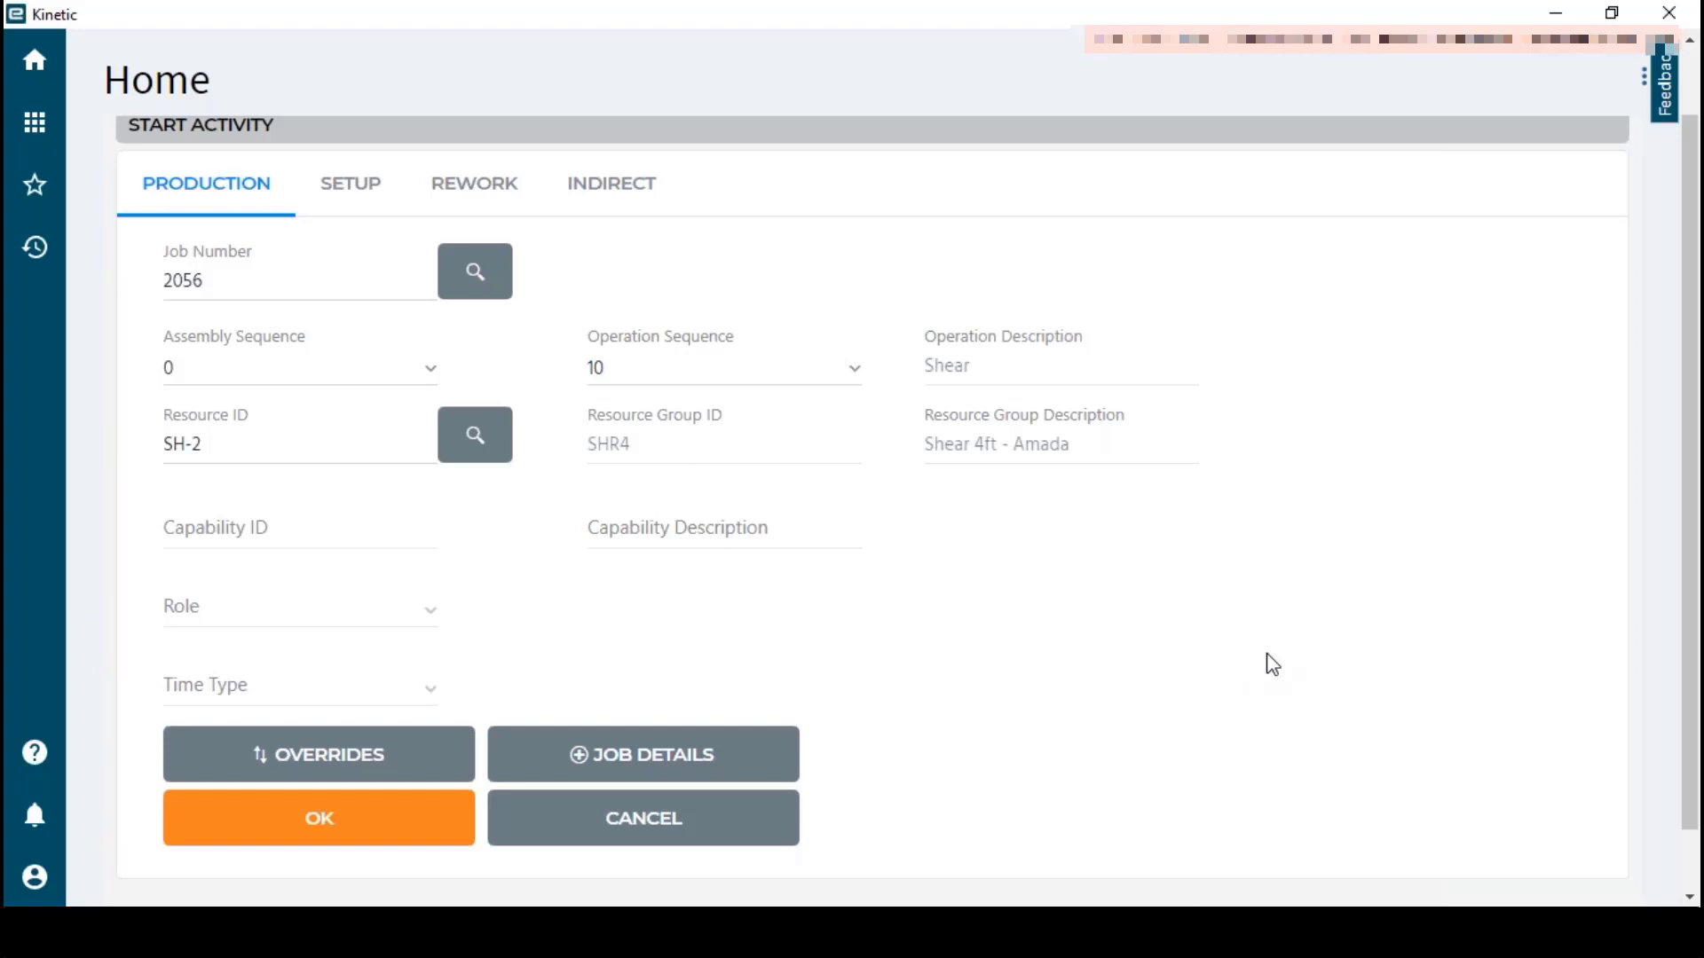
pyautogui.moveTo(838, 587)
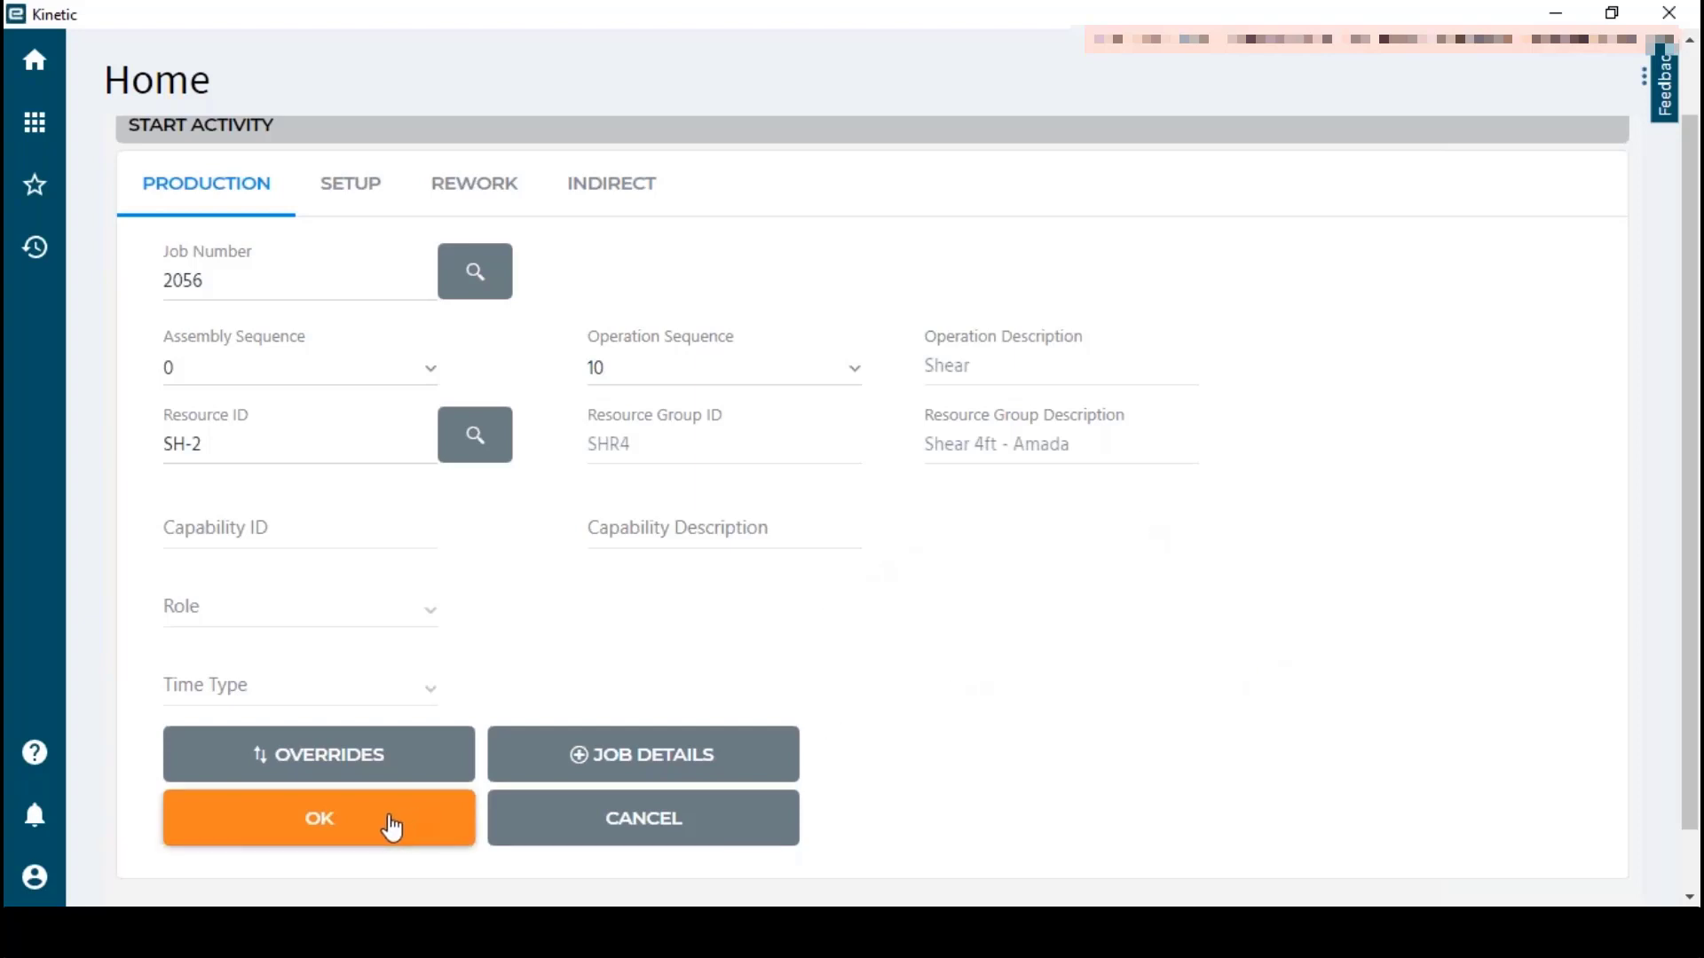
pyautogui.click(319, 819)
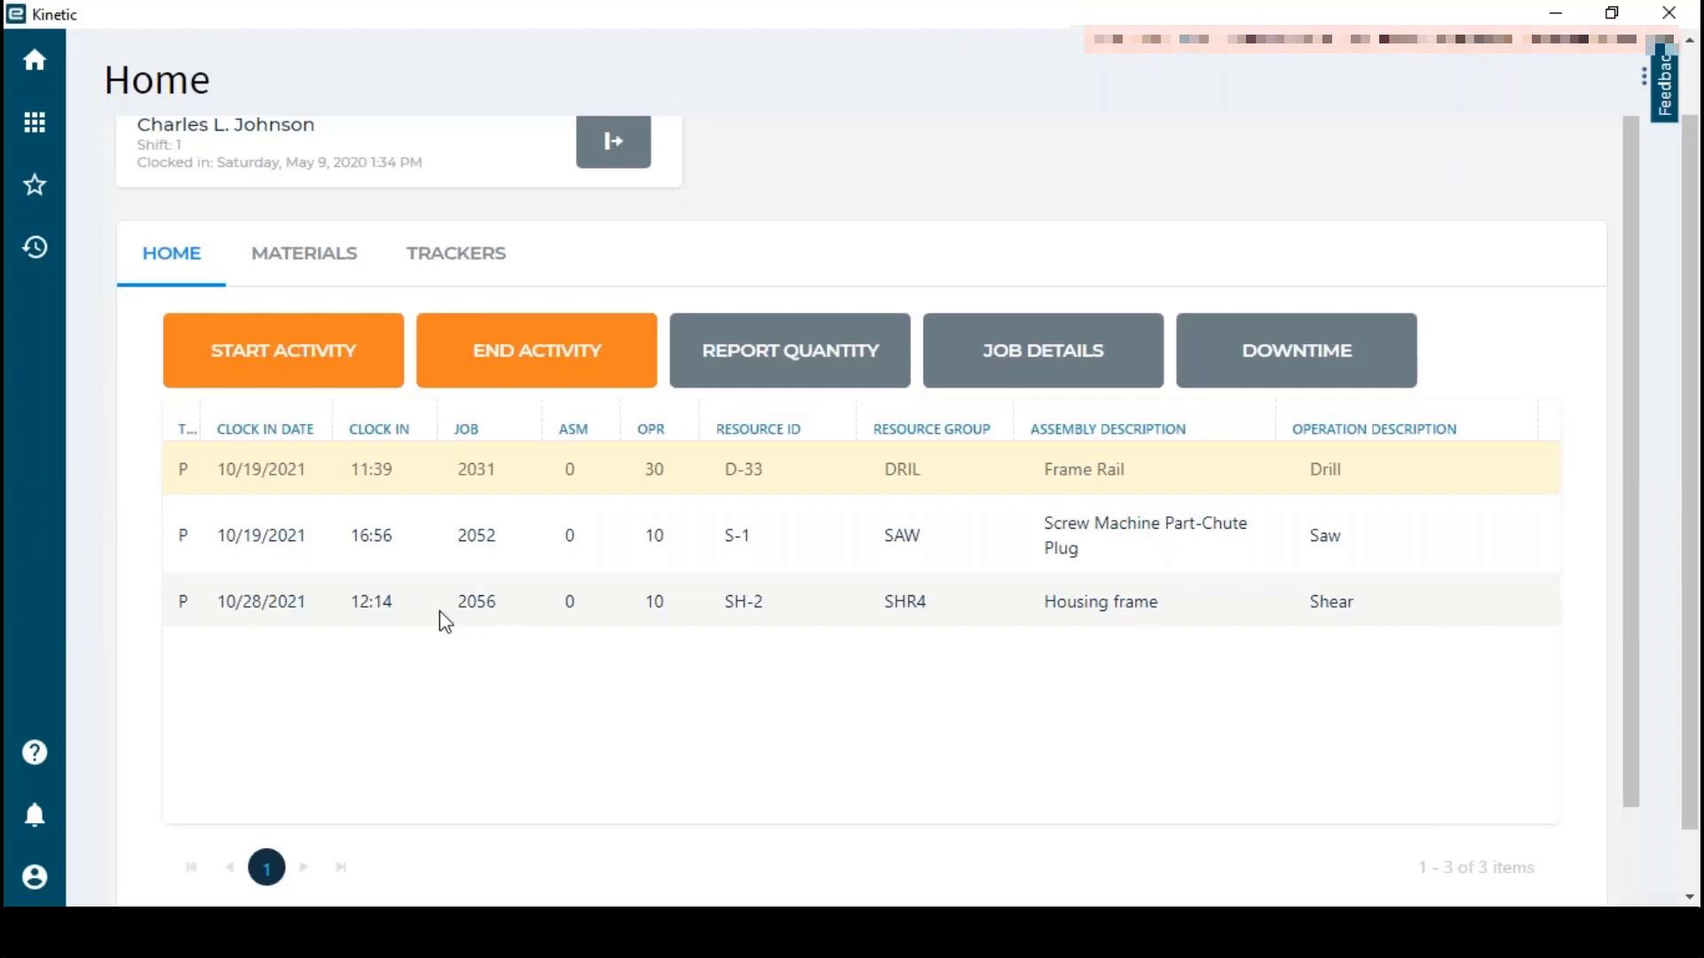
pyautogui.moveTo(870, 615)
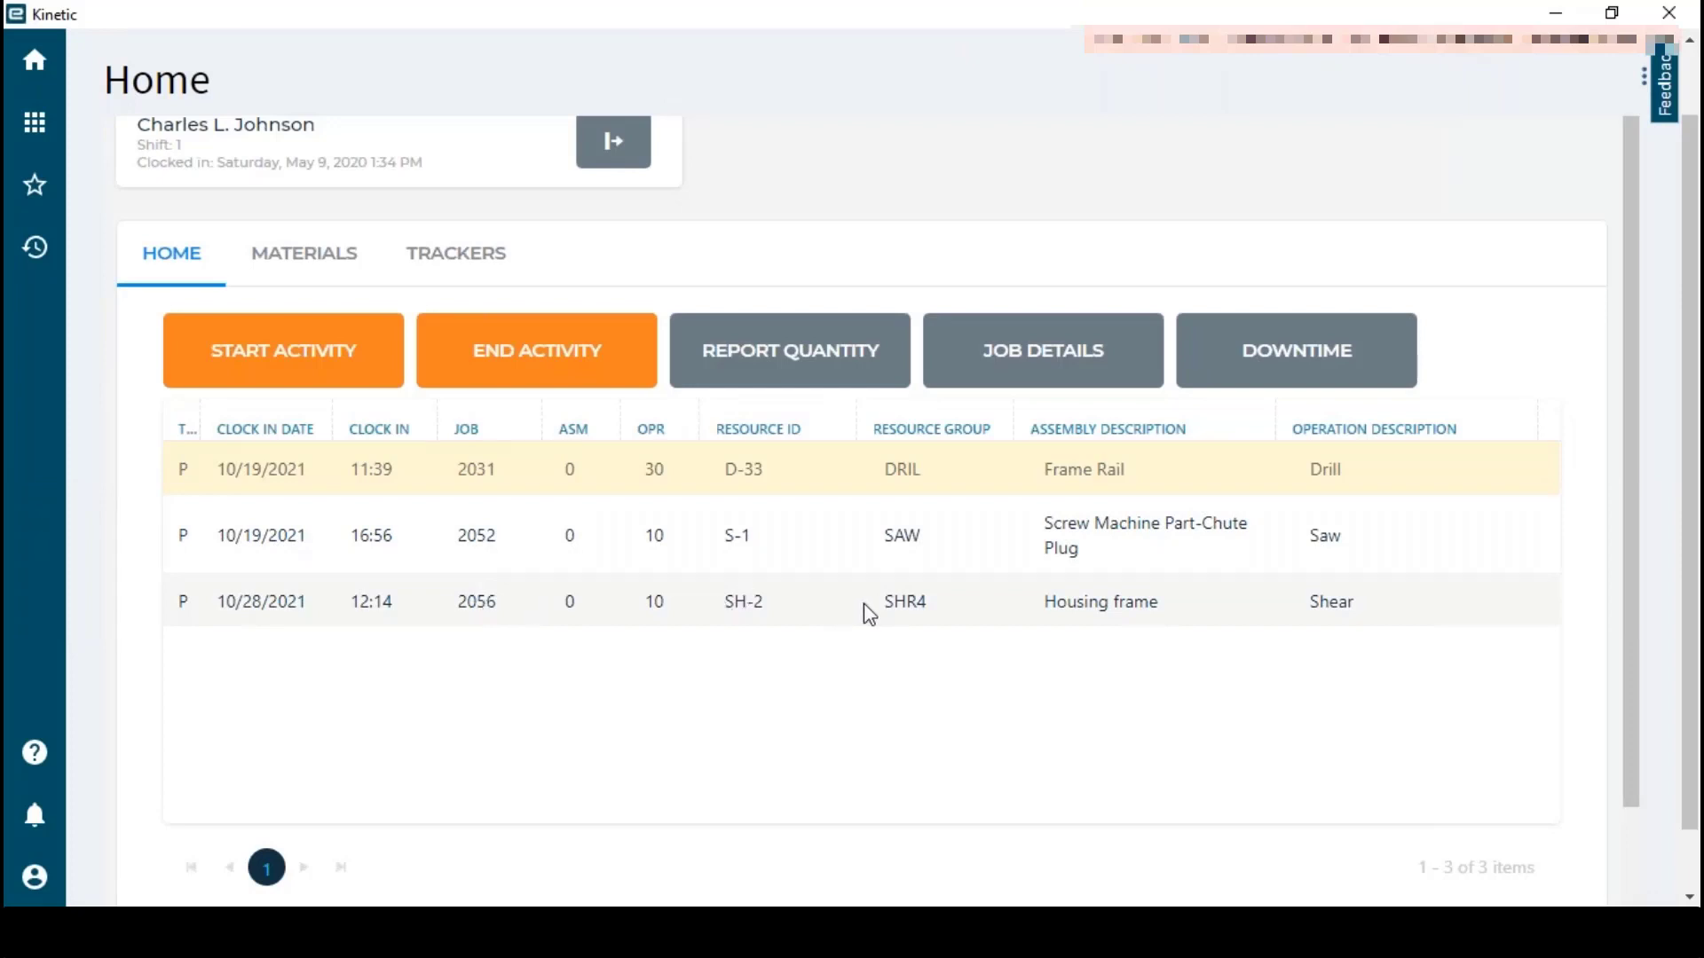
pyautogui.moveTo(688, 683)
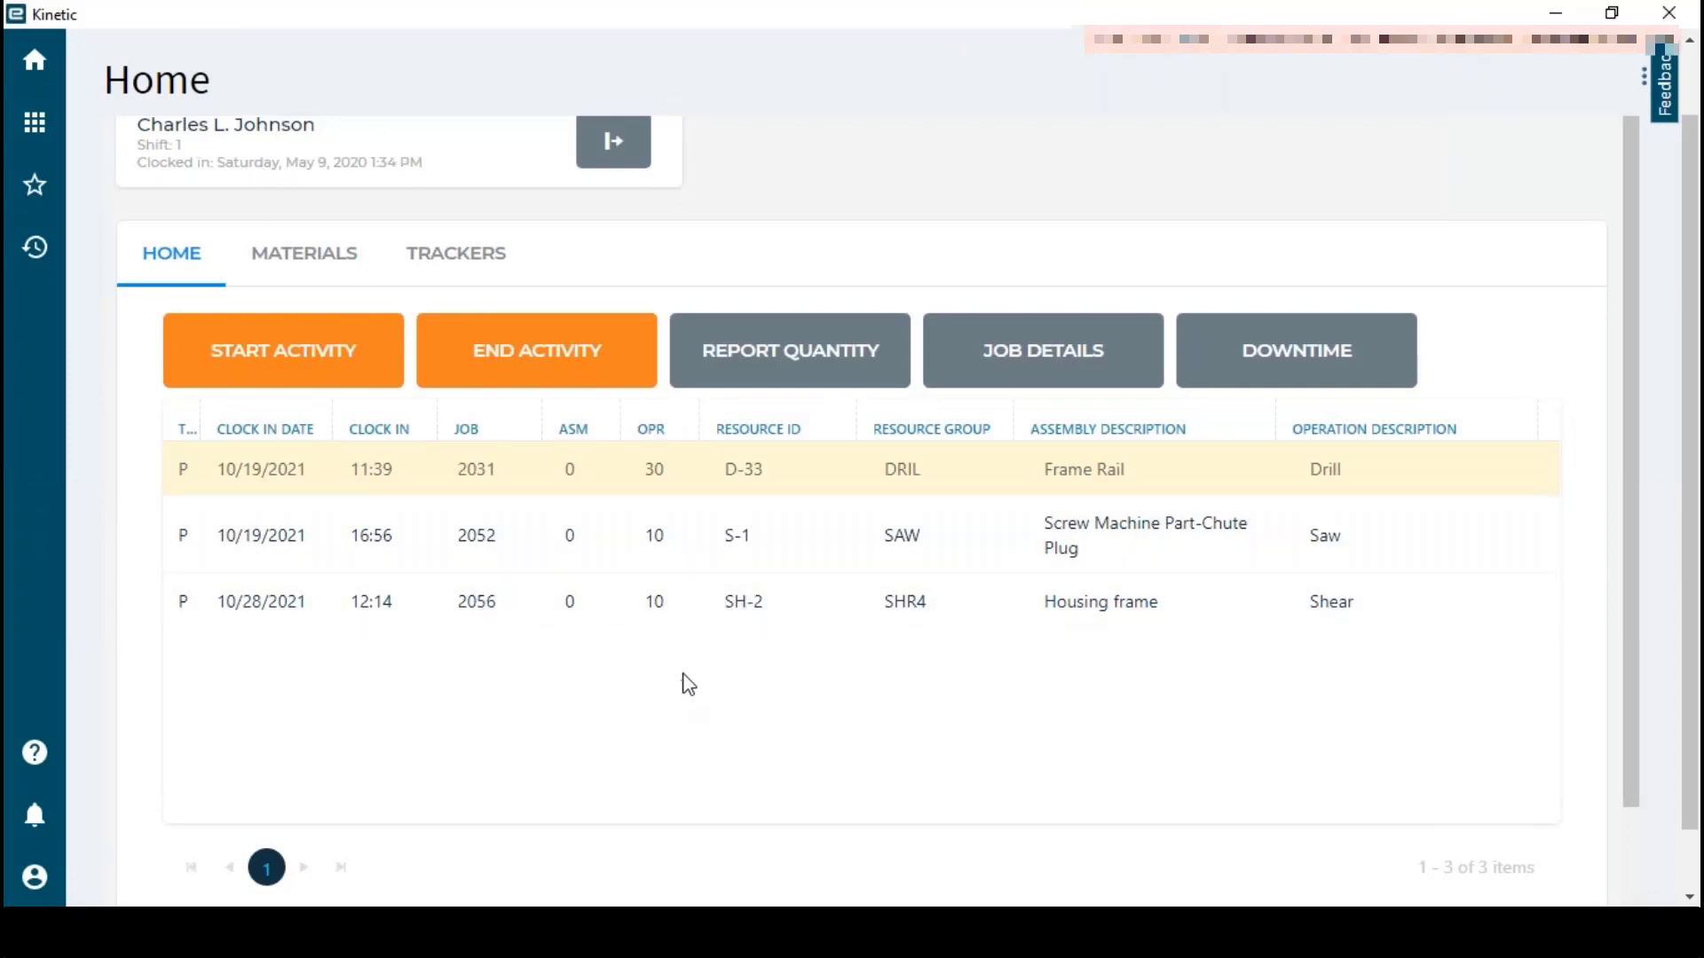
pyautogui.moveTo(650, 681)
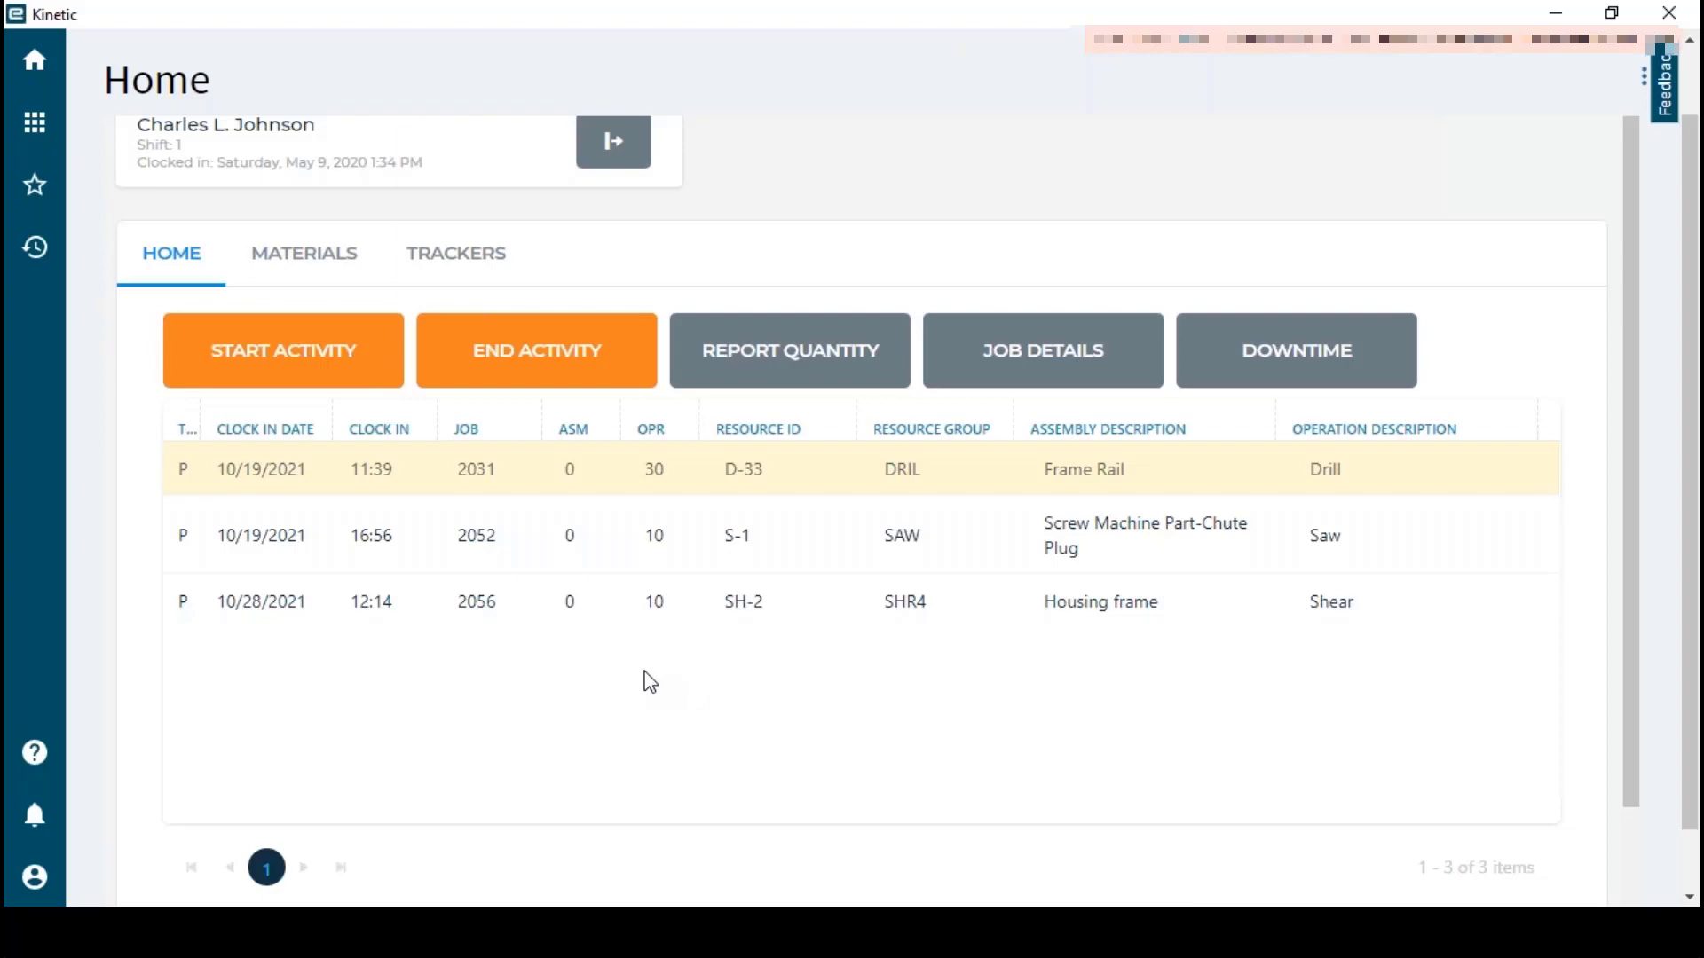
pyautogui.moveTo(1356, 649)
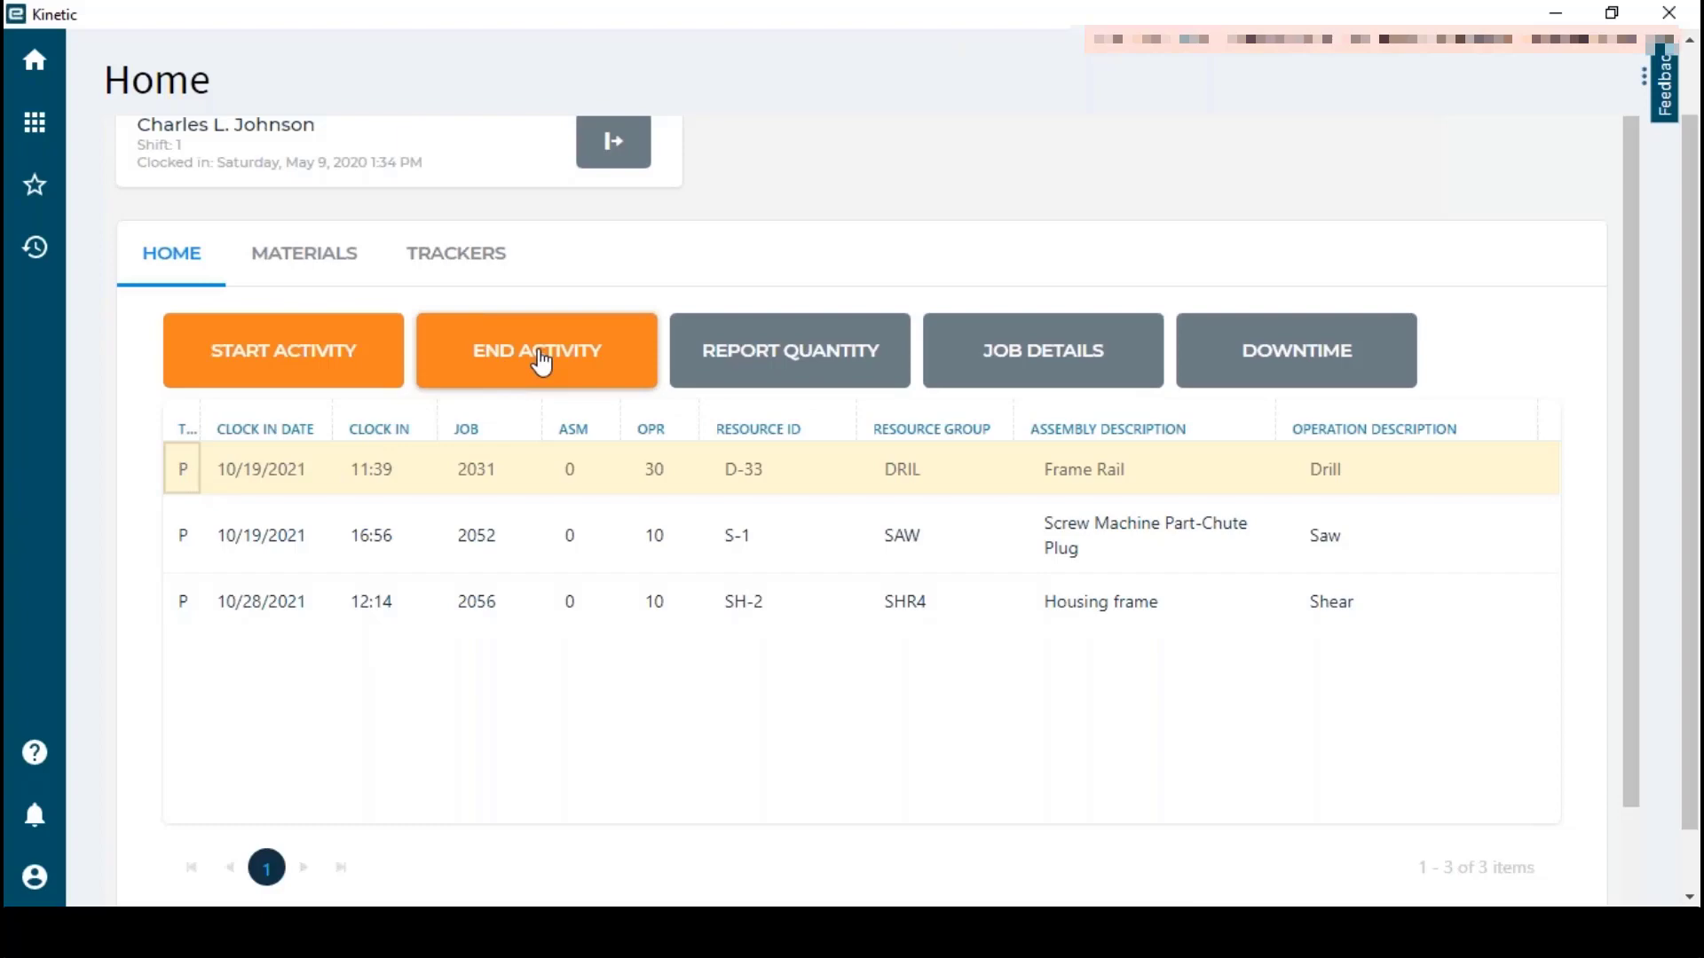
# Begin ending the activity on job 2031, operation 30 at resource D-33
pyautogui.click(536, 350)
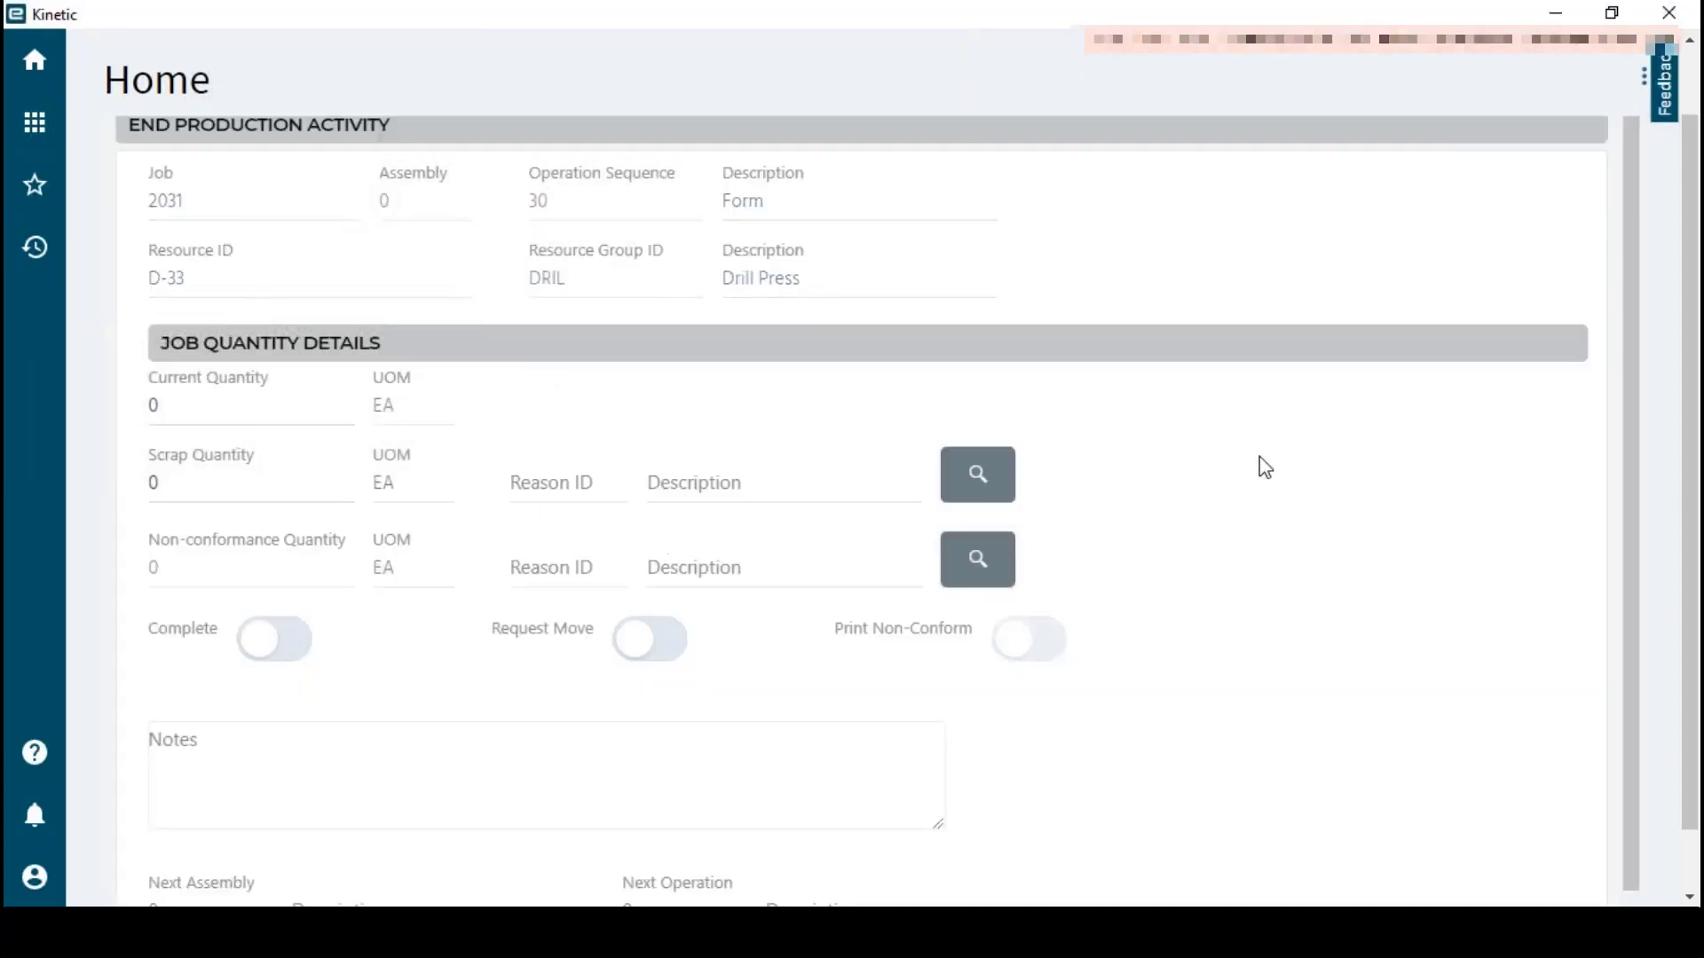
pyautogui.moveTo(393, 236)
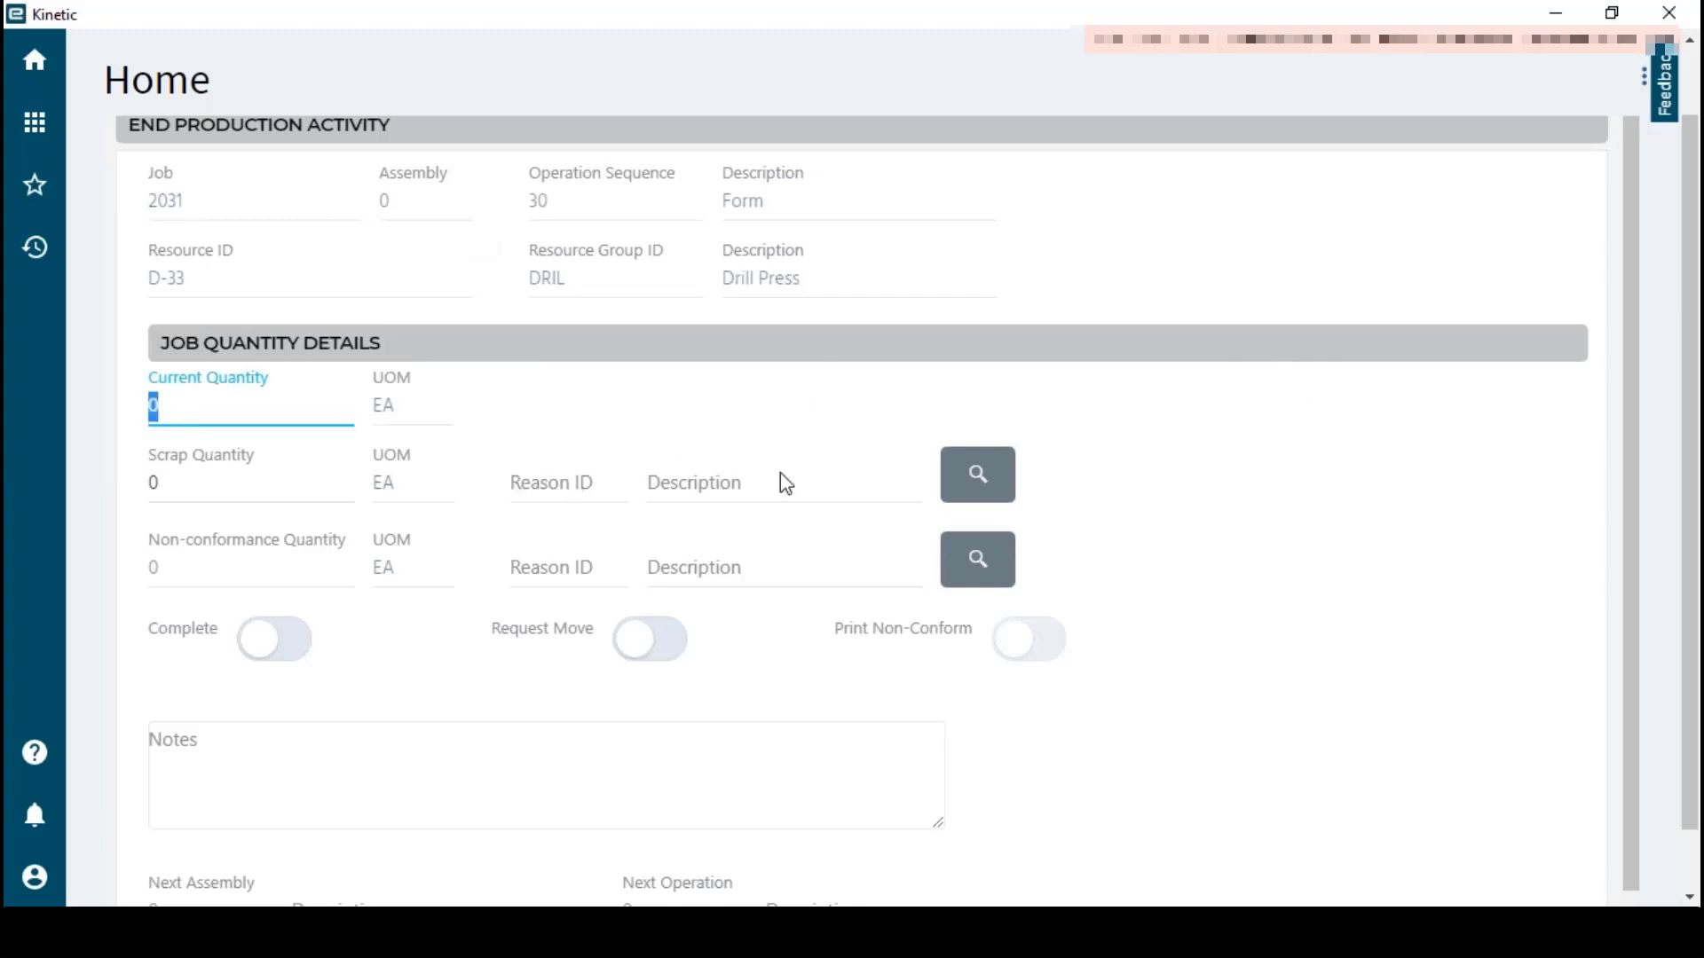
pyautogui.moveTo(1213, 449)
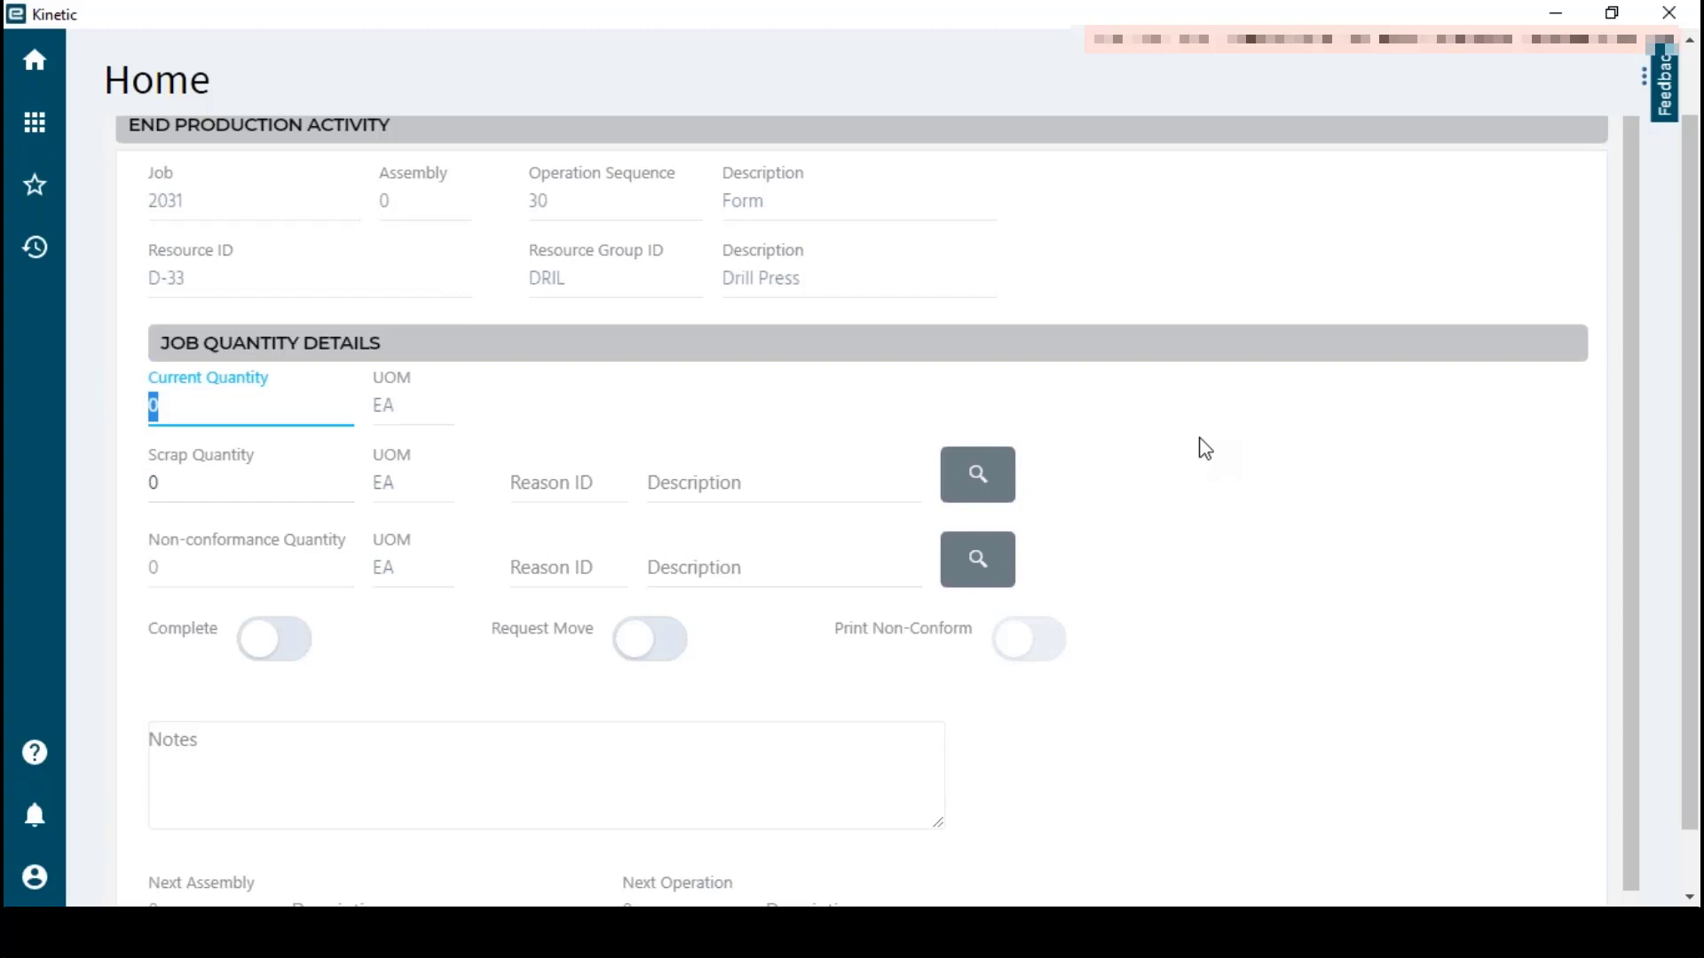
pyautogui.moveTo(1163, 442)
pyautogui.write('2')
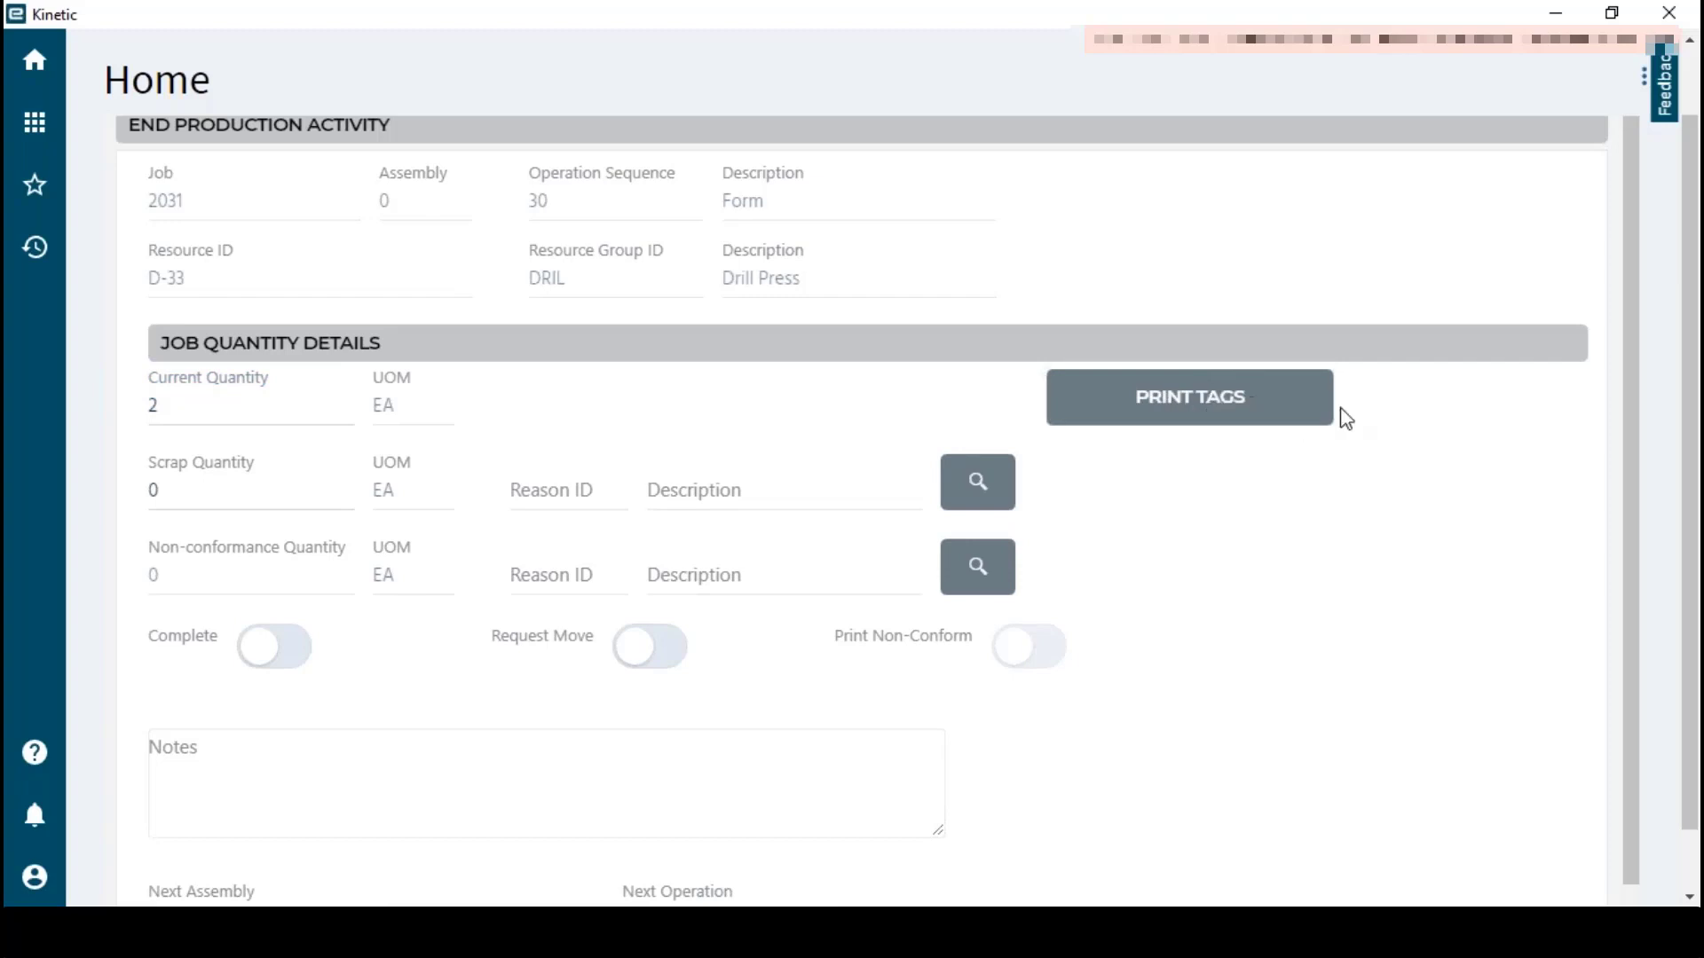
pyautogui.moveTo(897, 341)
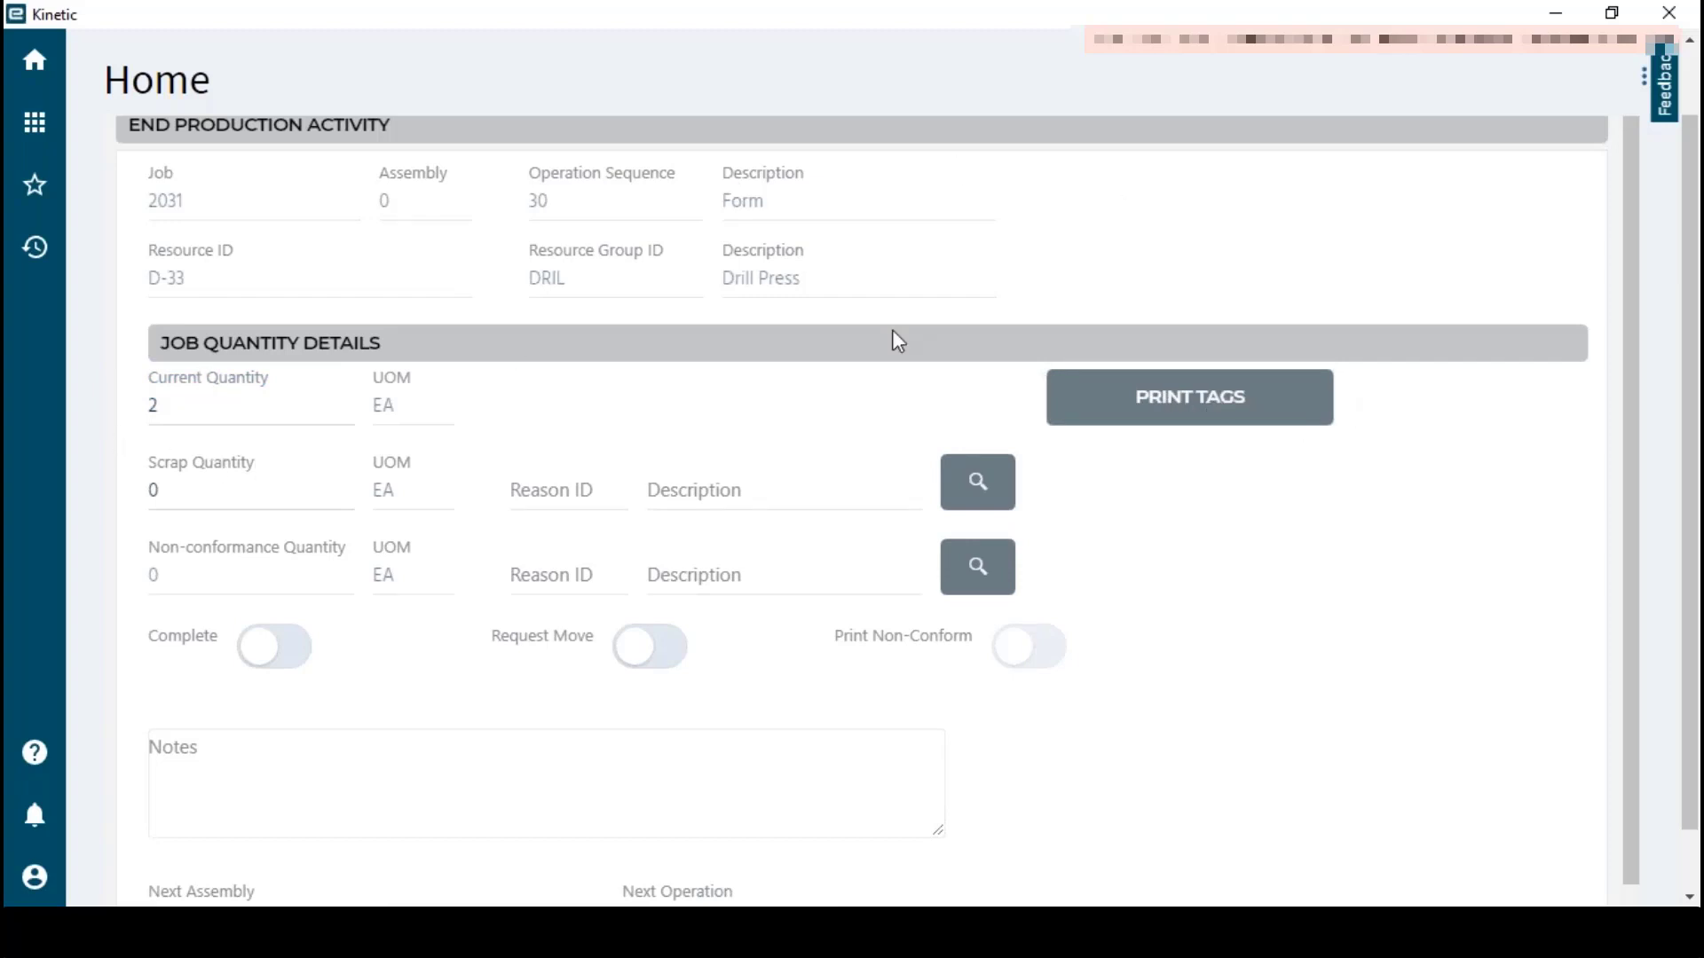
pyautogui.moveTo(387, 511)
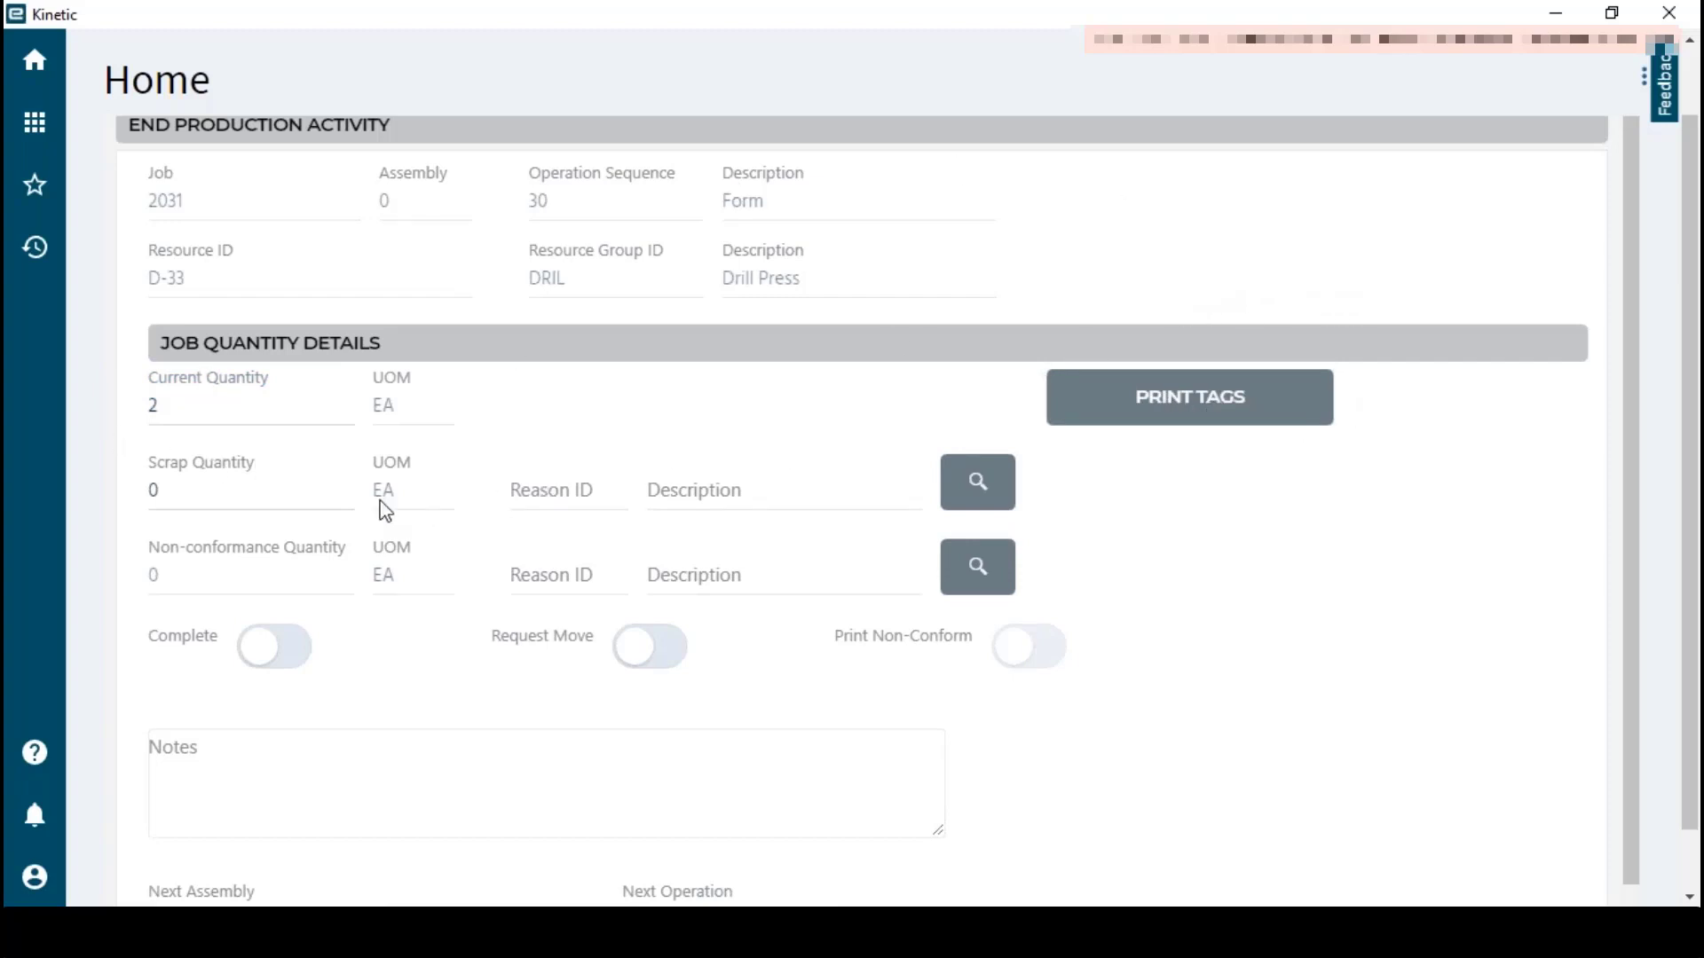
# Enter scrap quantity 1 and look up reason BLEM, Scratches, Blemishes
pyautogui.click(250, 490)
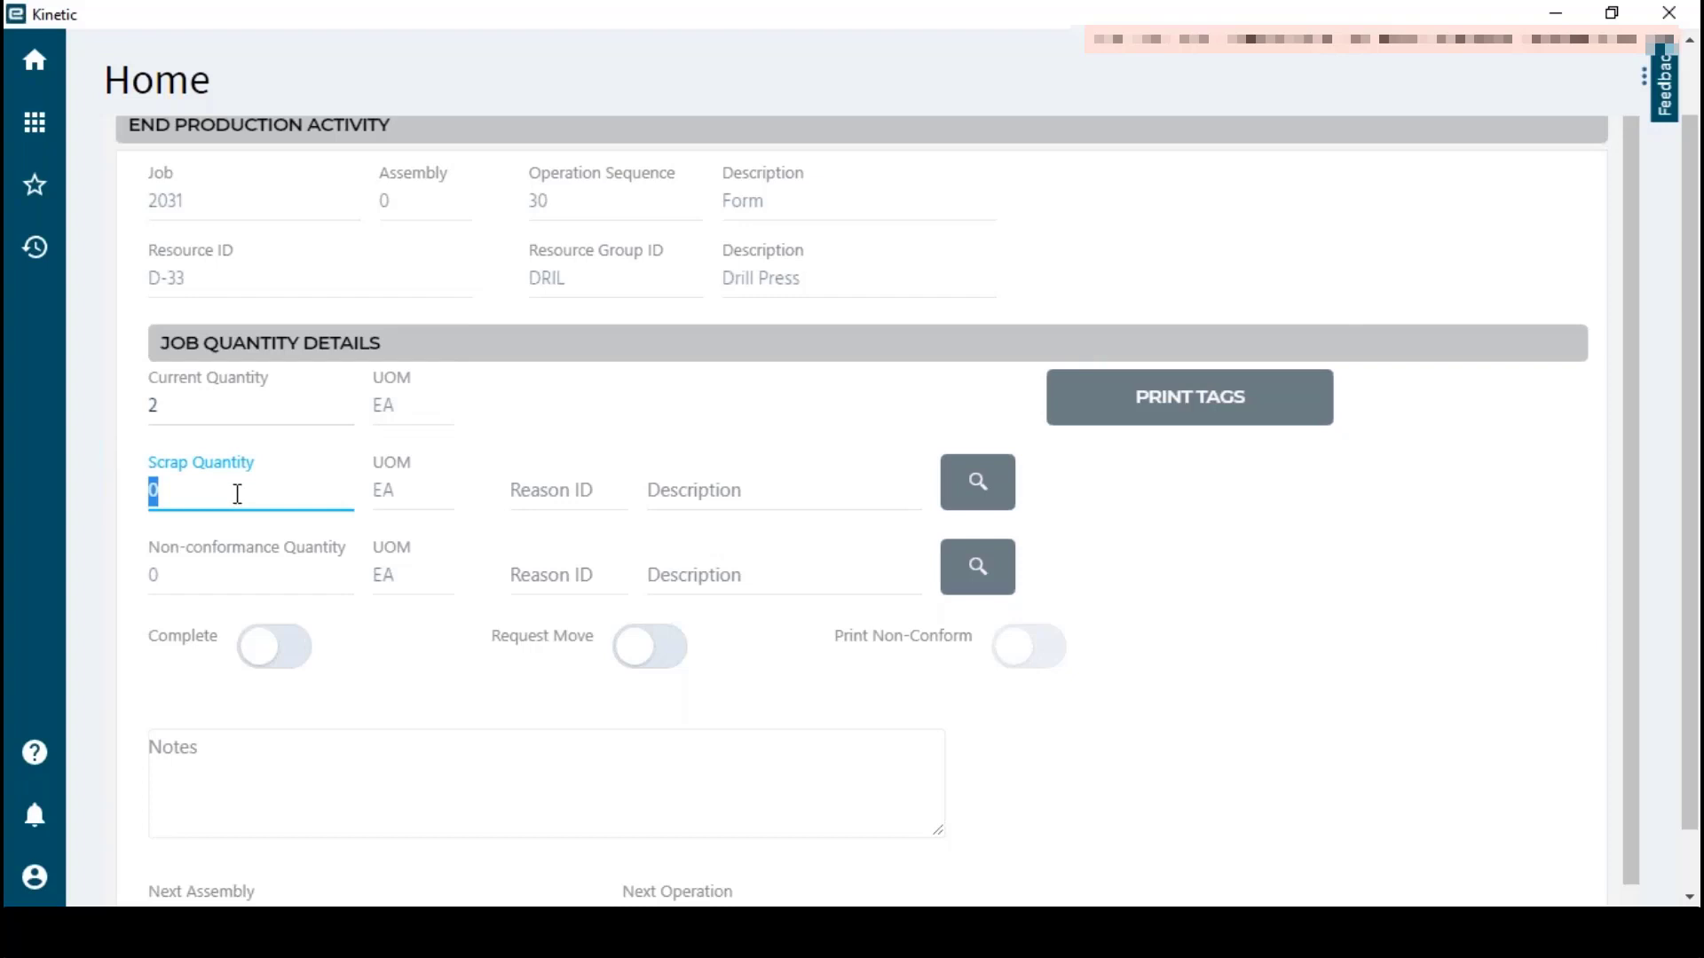
pyautogui.write('1')
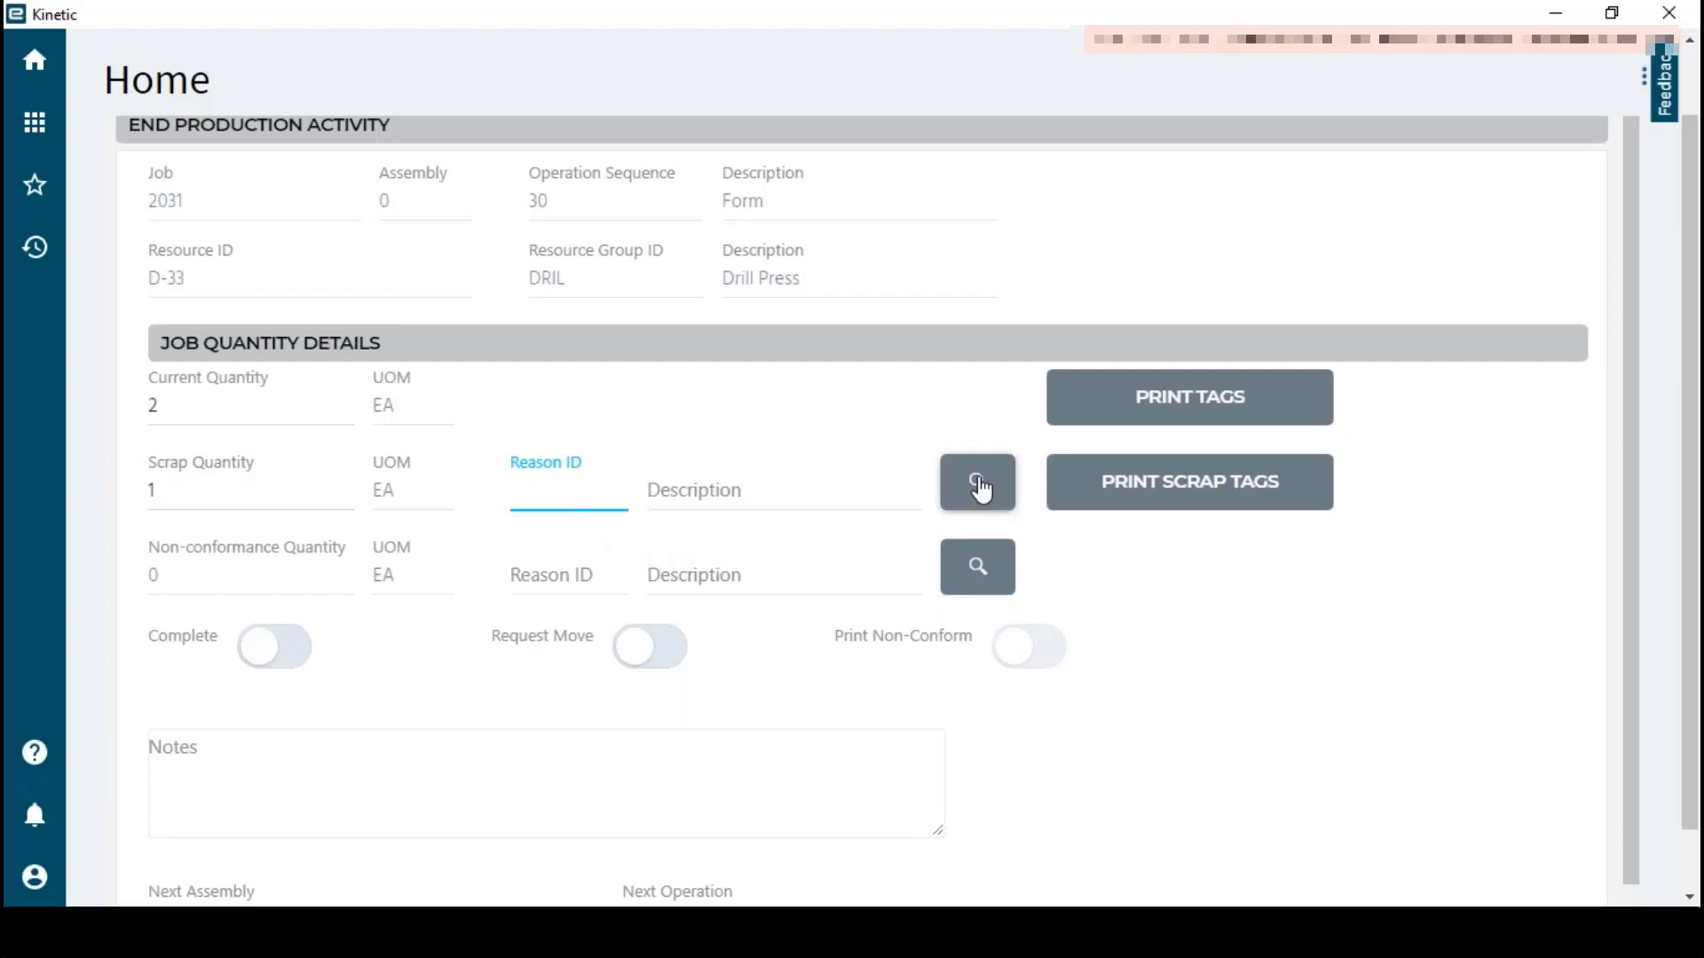
pyautogui.click(976, 483)
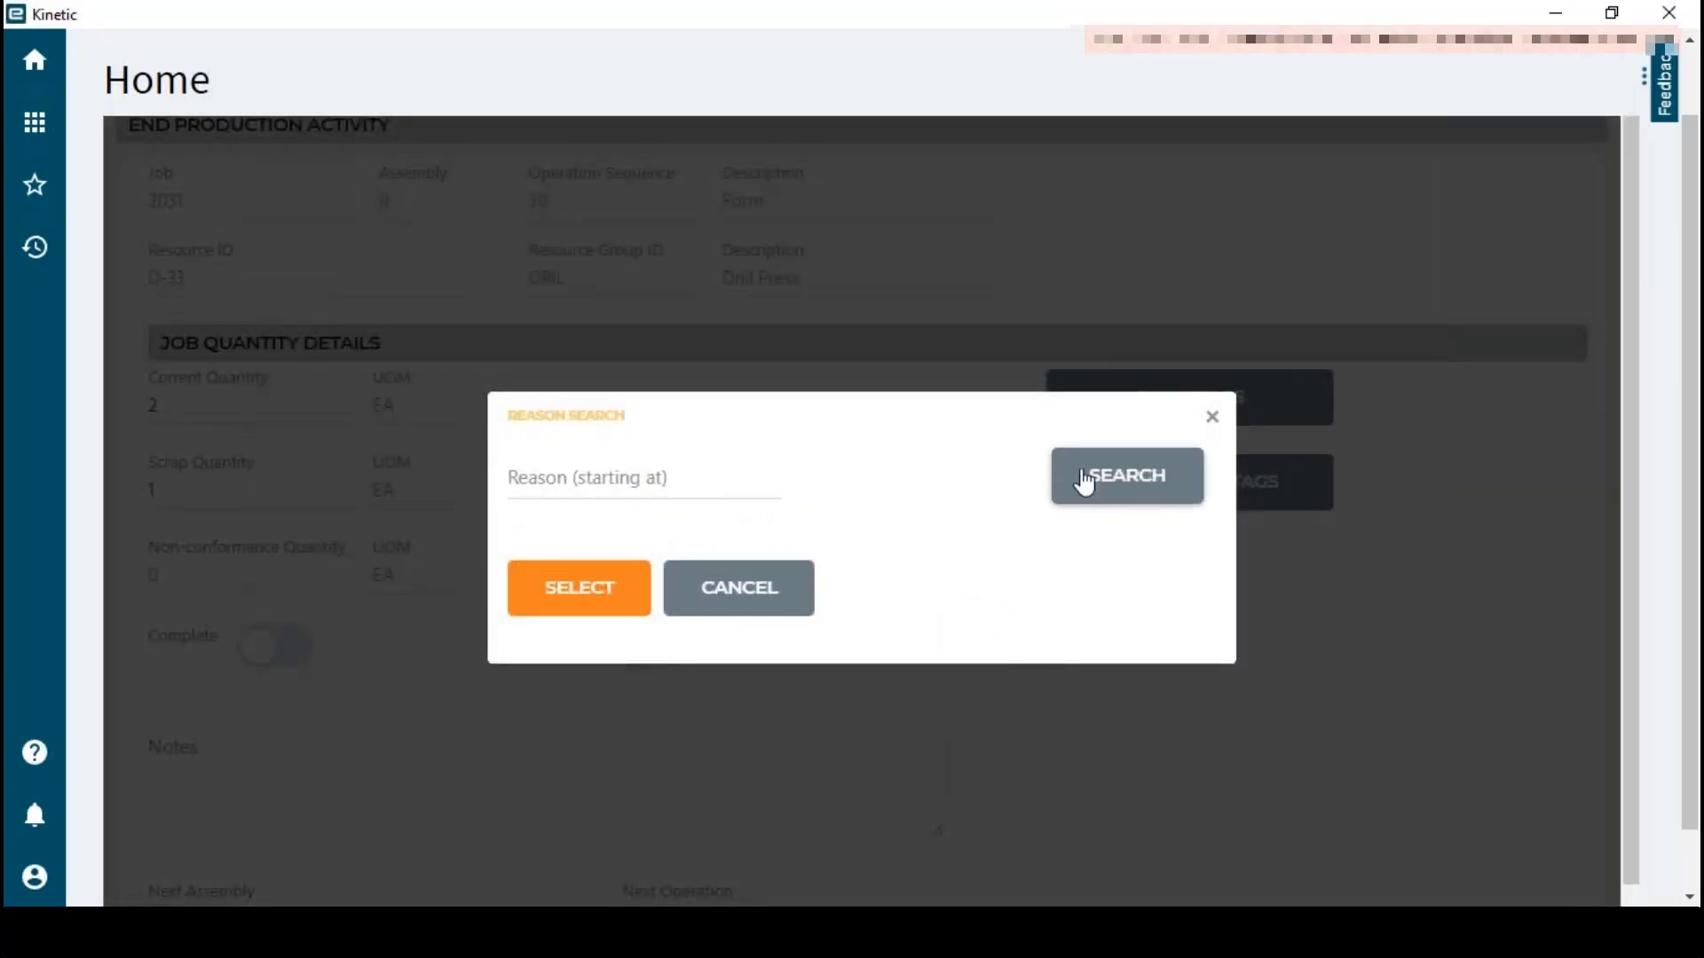
pyautogui.click(1127, 476)
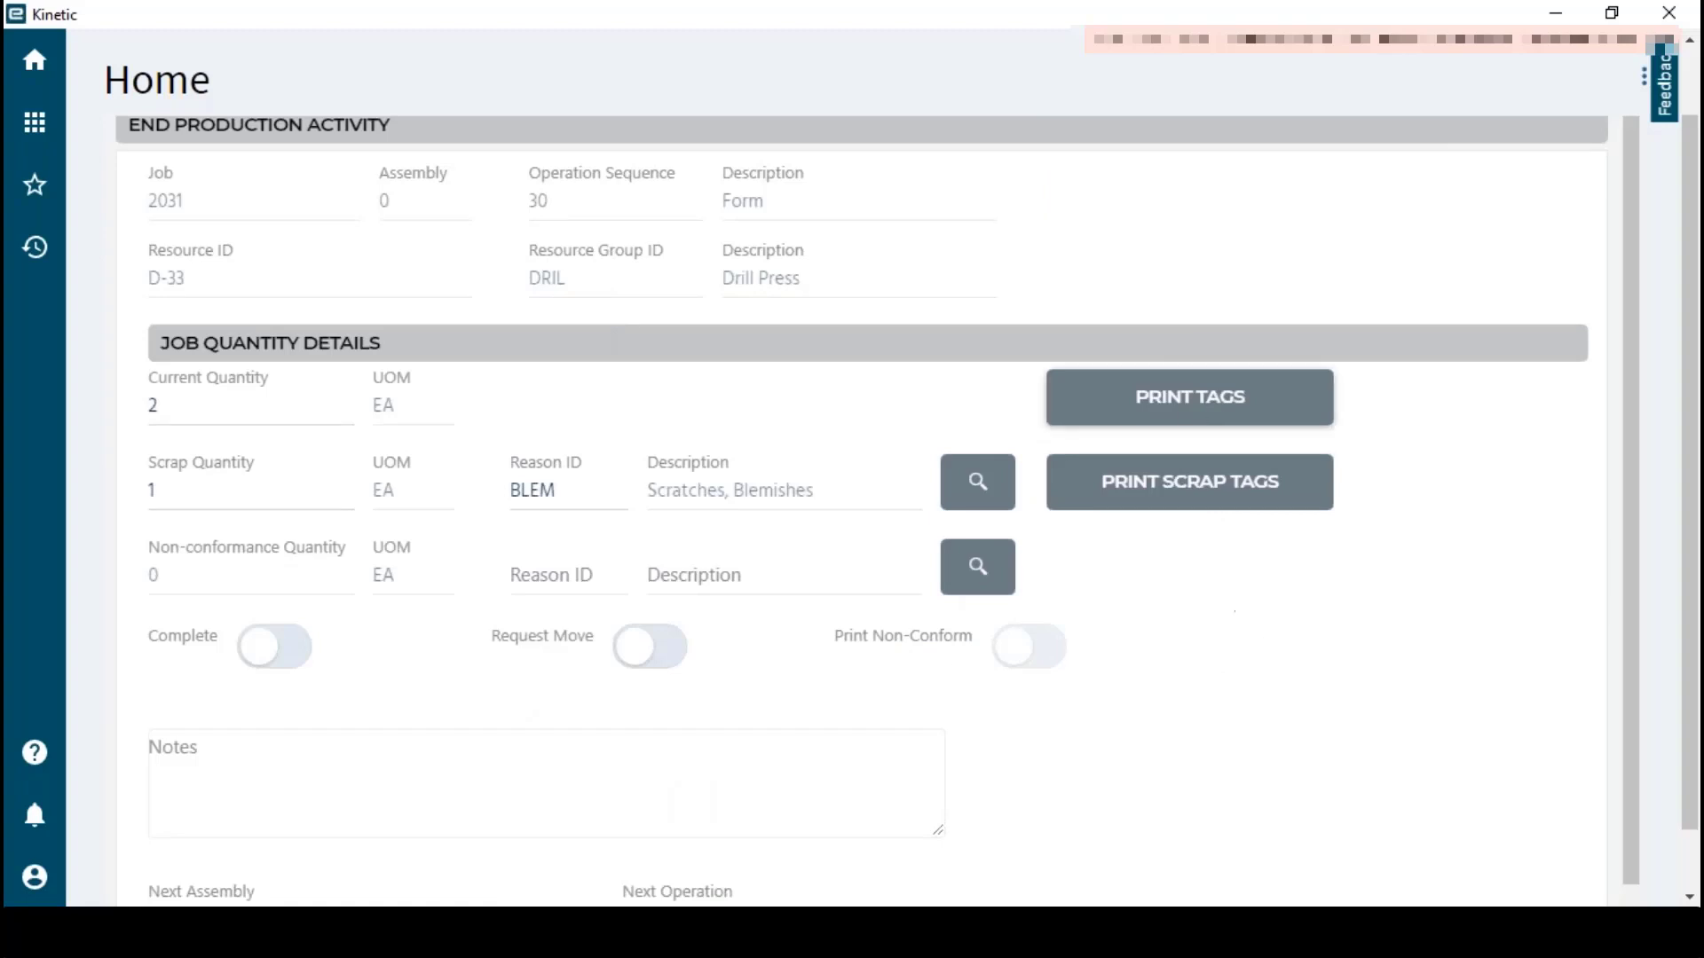
pyautogui.scroll(-3)
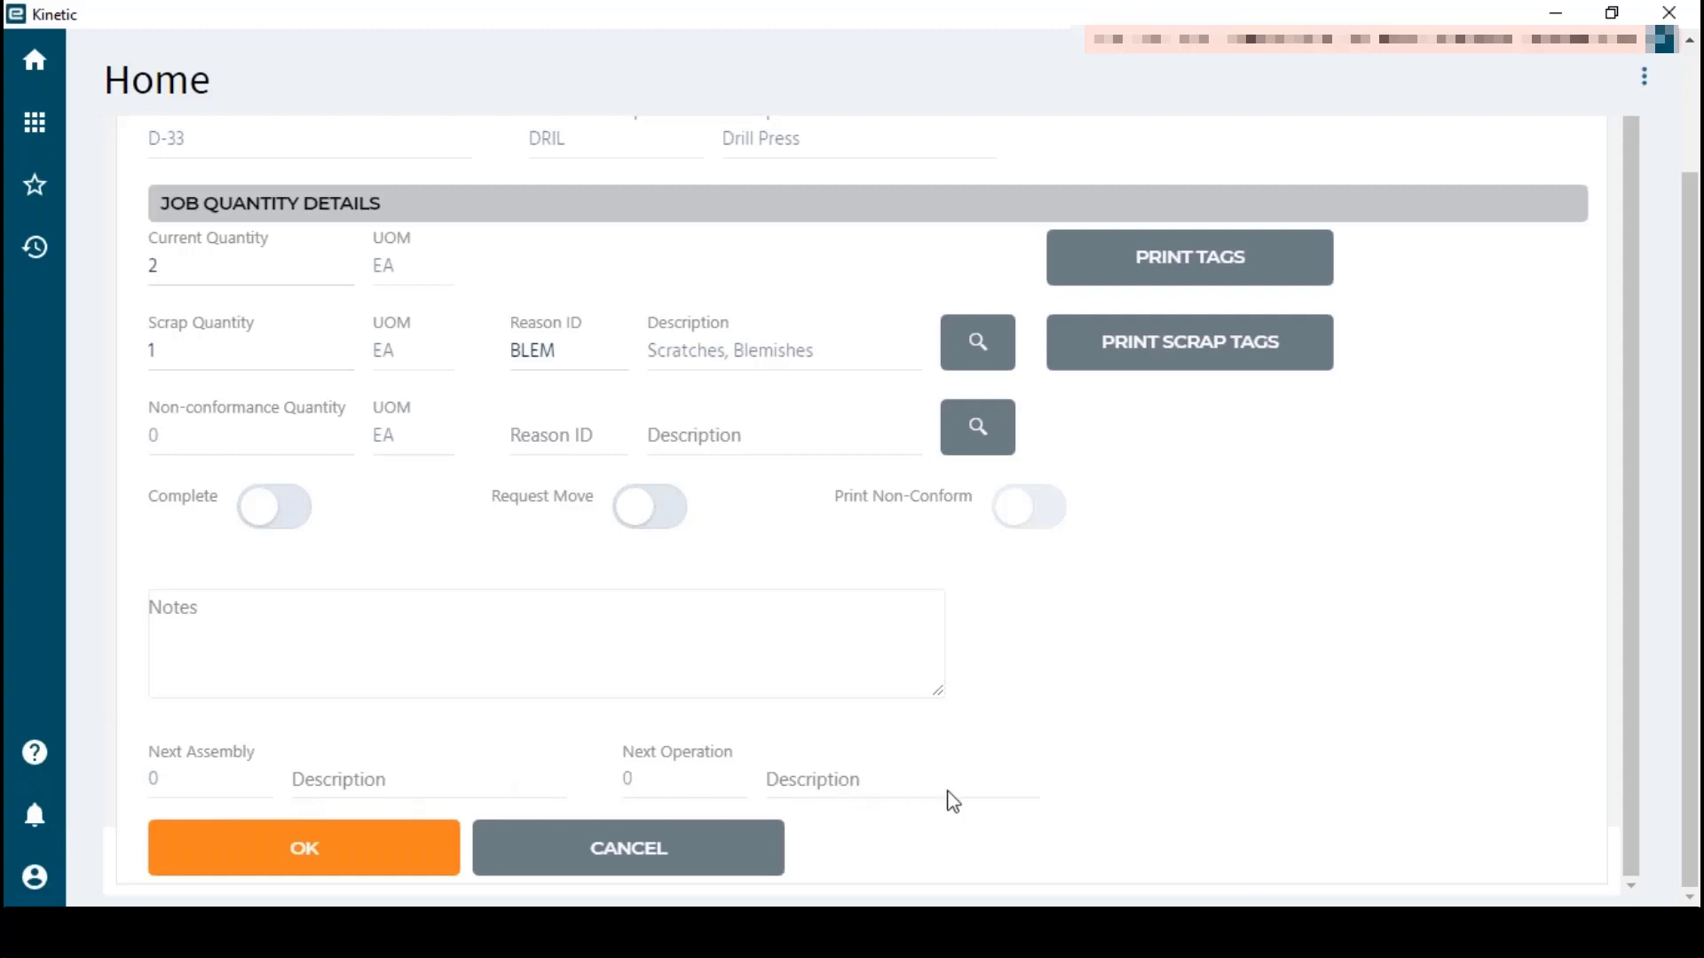
pyautogui.moveTo(704, 784)
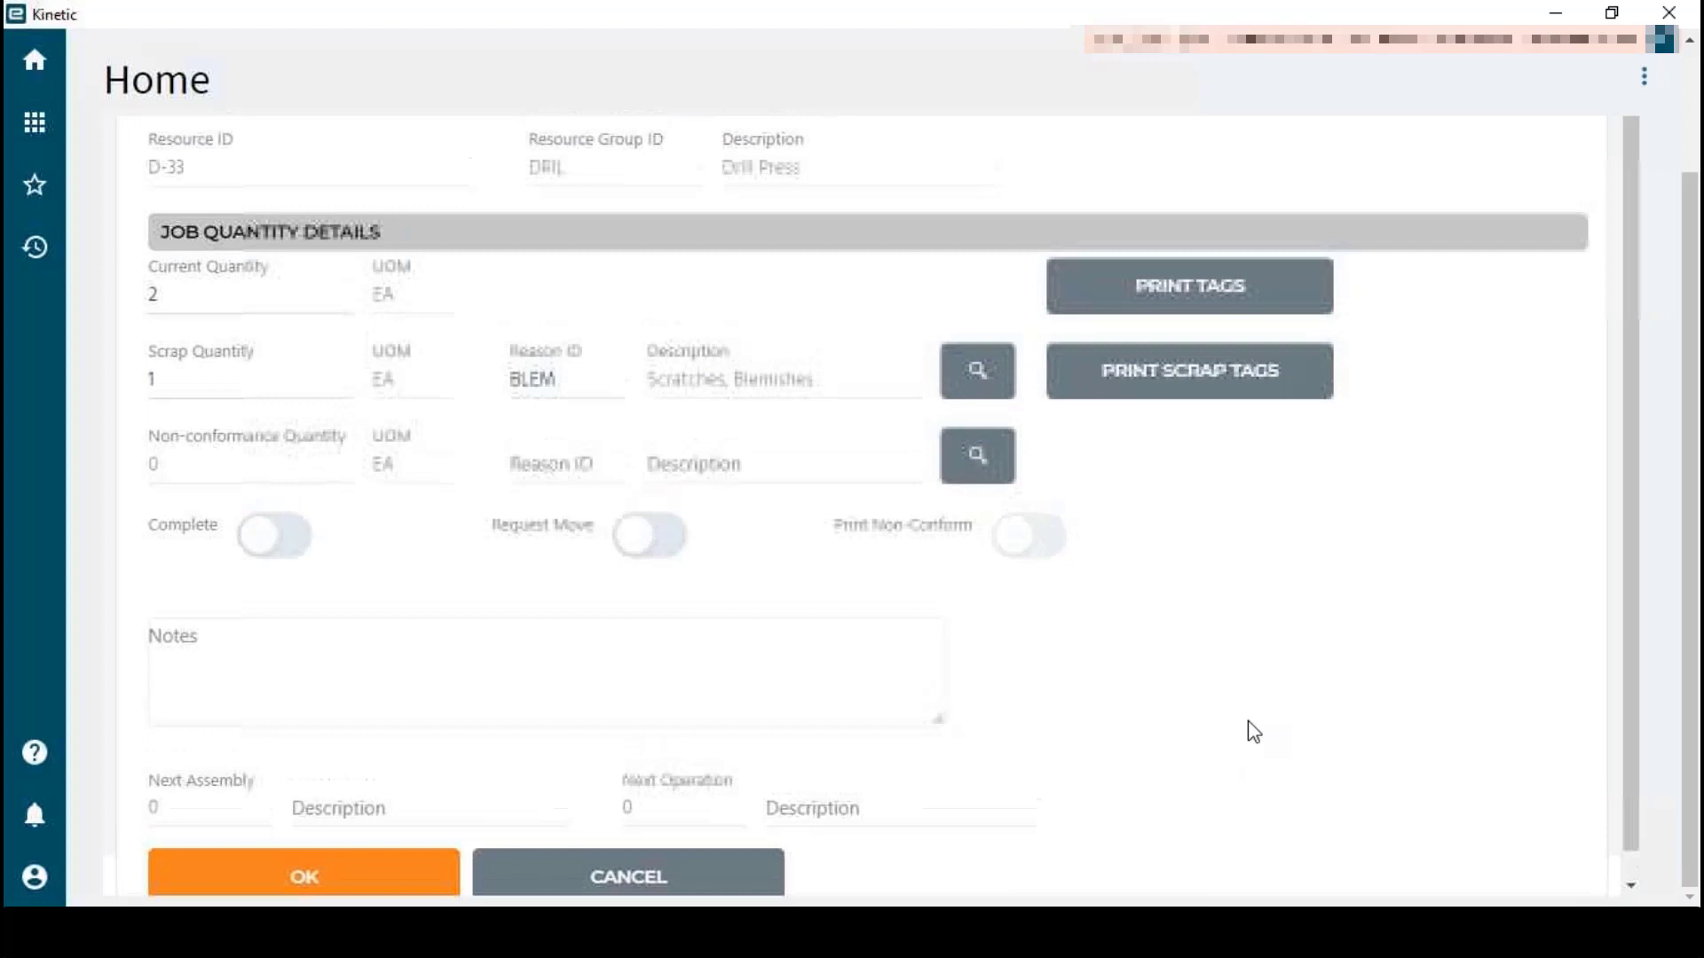
# Mark the operation Complete and submit job 2031's End Production Activity form
pyautogui.scroll(3)
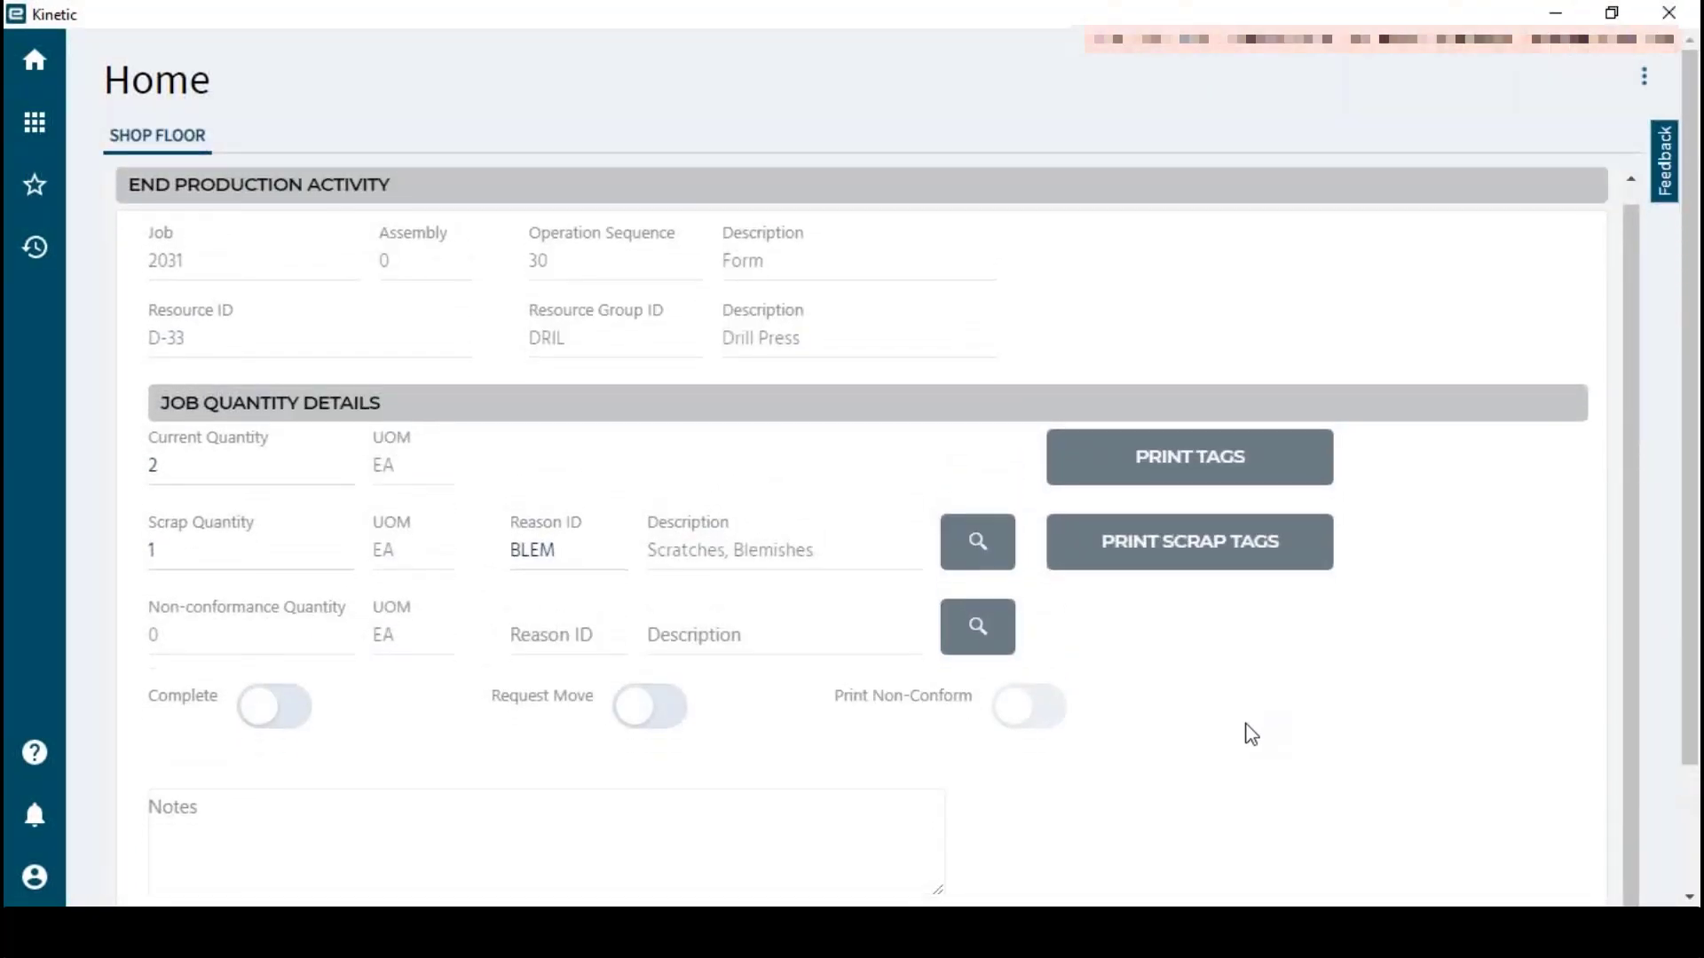
pyautogui.scroll(-3)
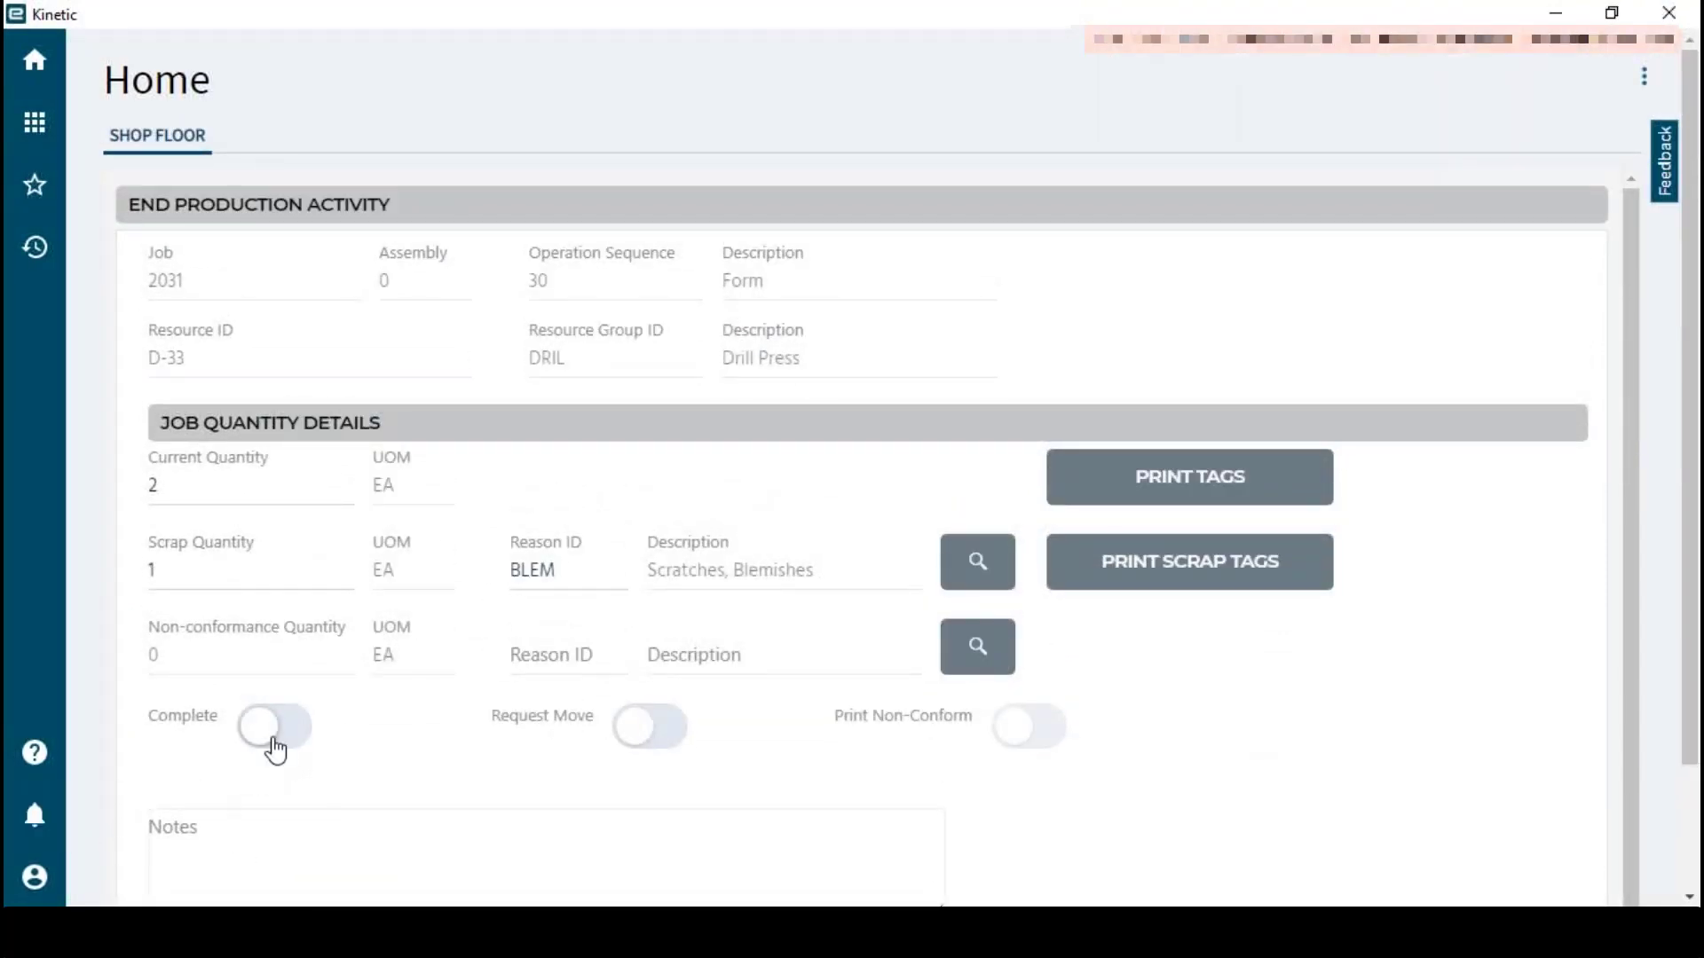
pyautogui.click(274, 725)
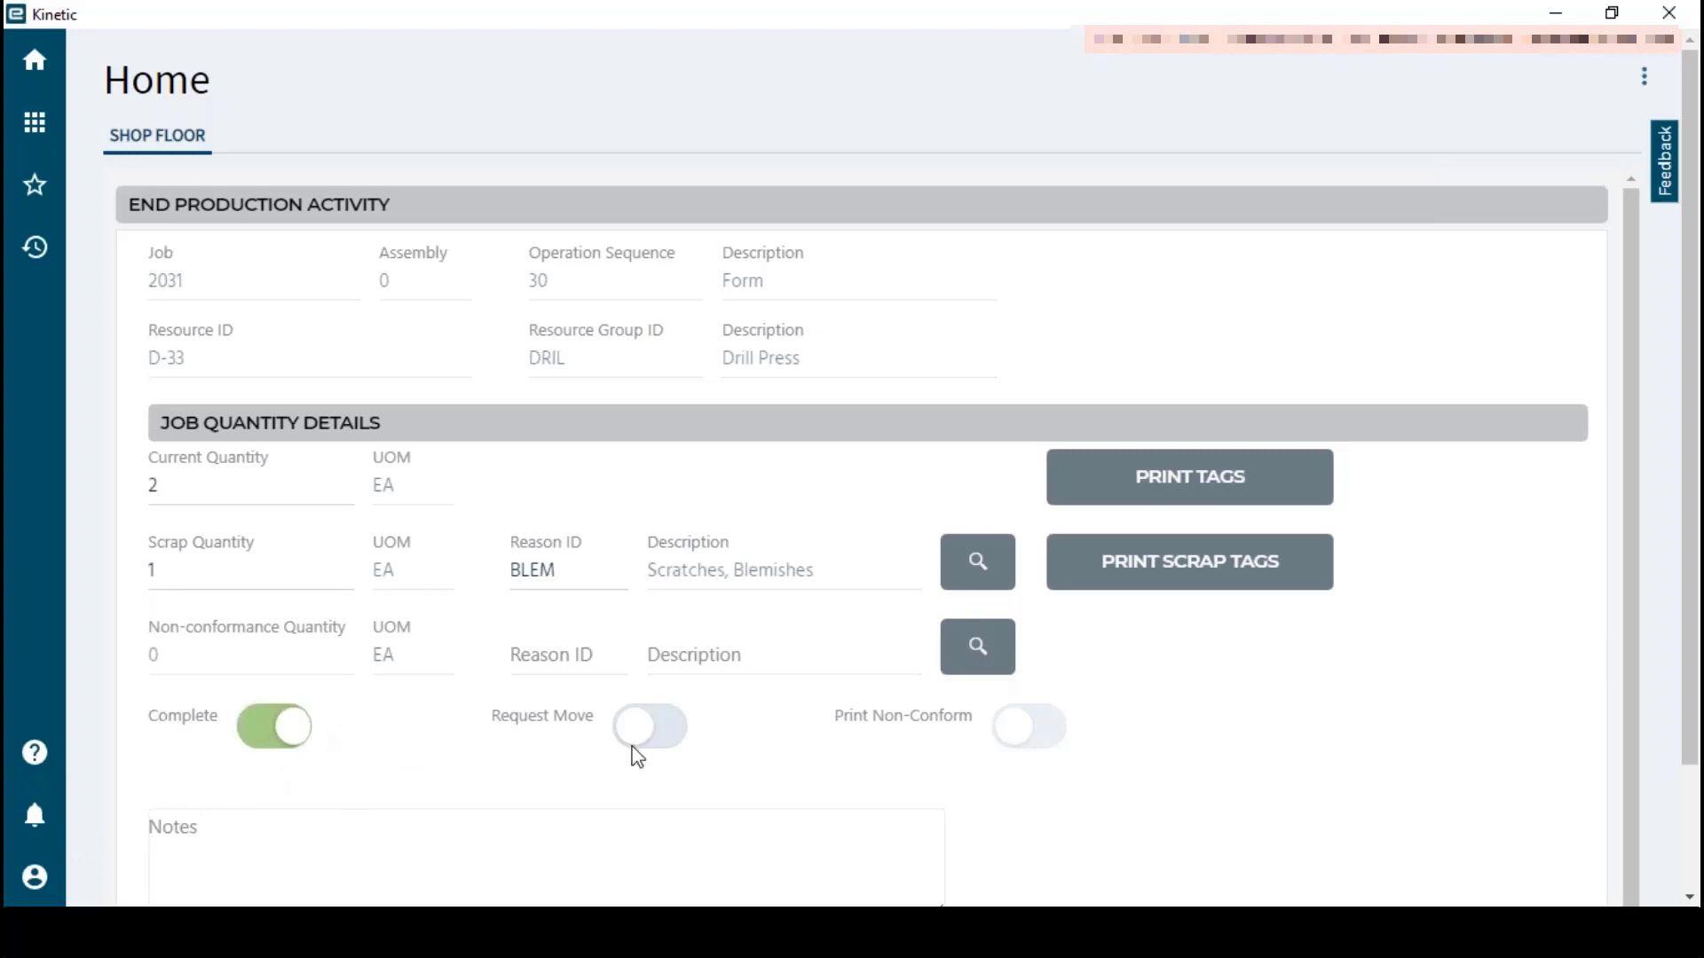
pyautogui.scroll(-3)
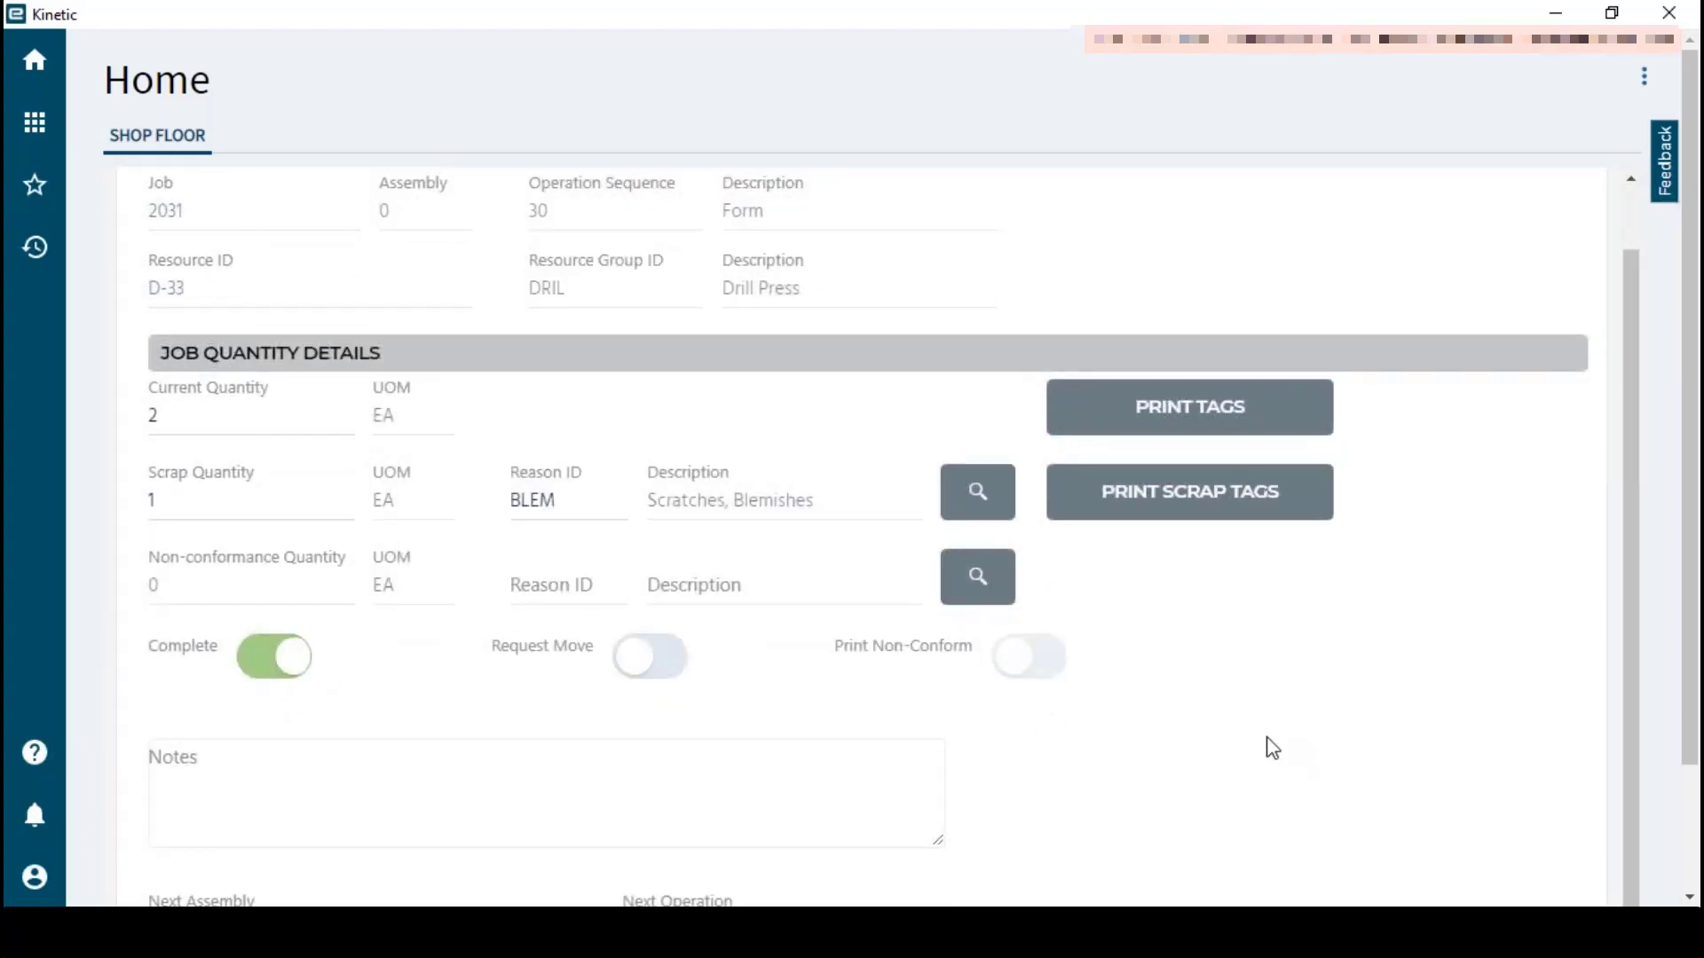
pyautogui.scroll(-3)
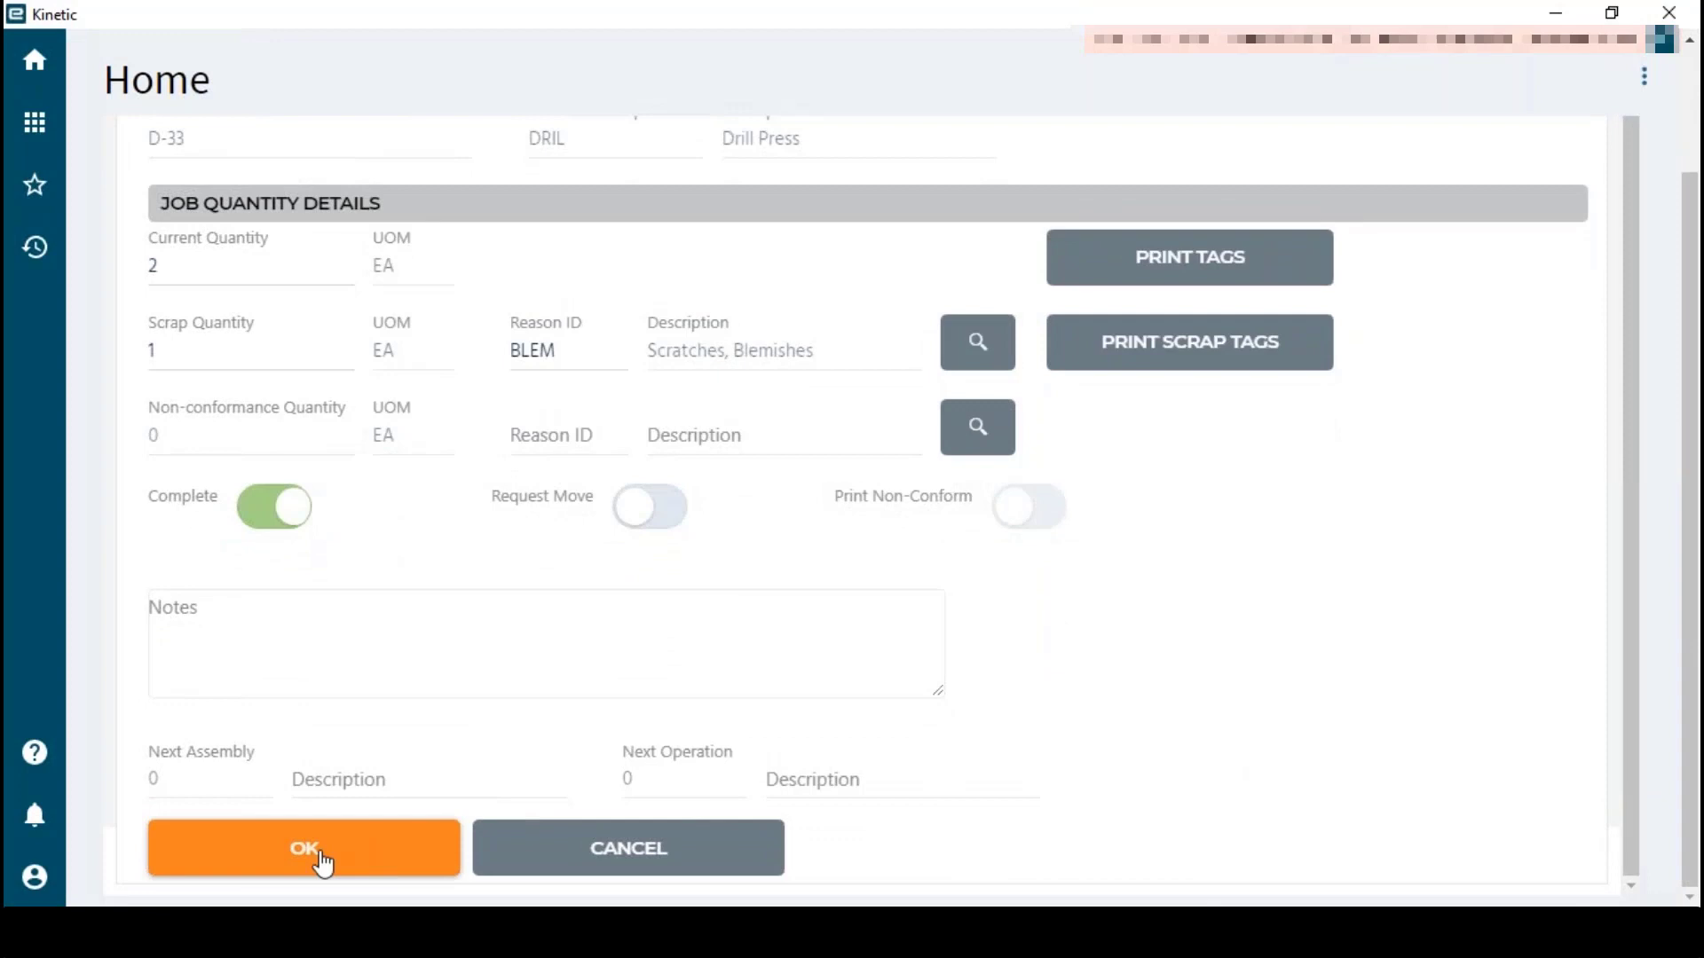
pyautogui.click(274, 507)
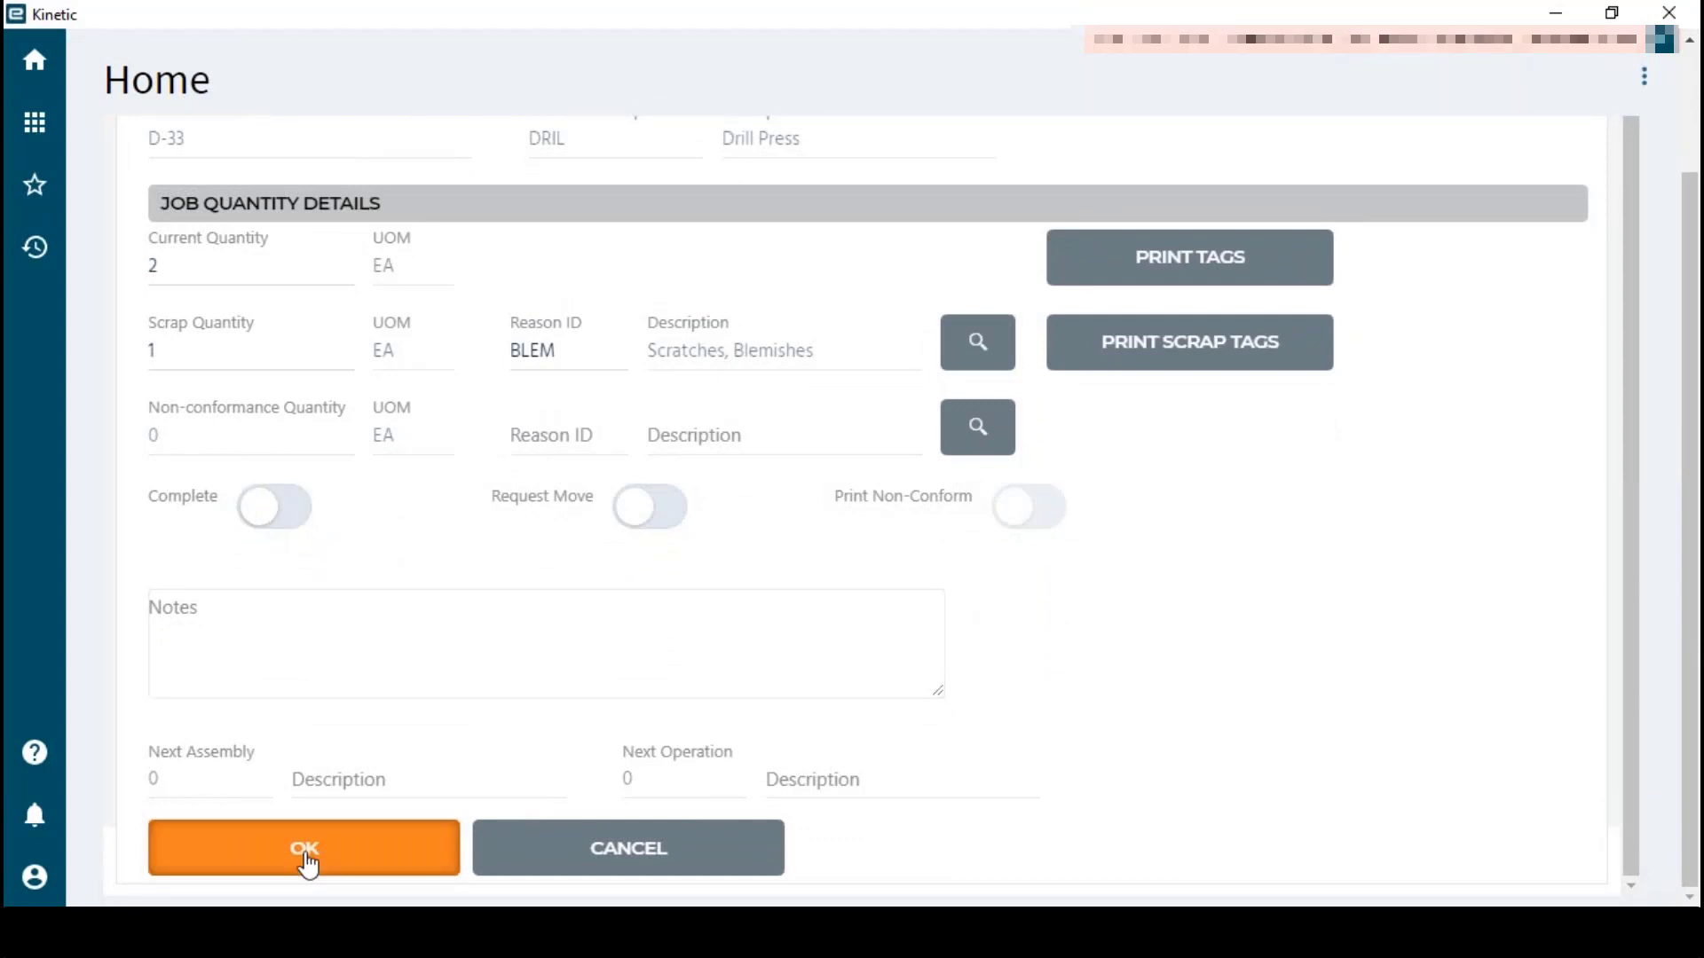
pyautogui.click(304, 847)
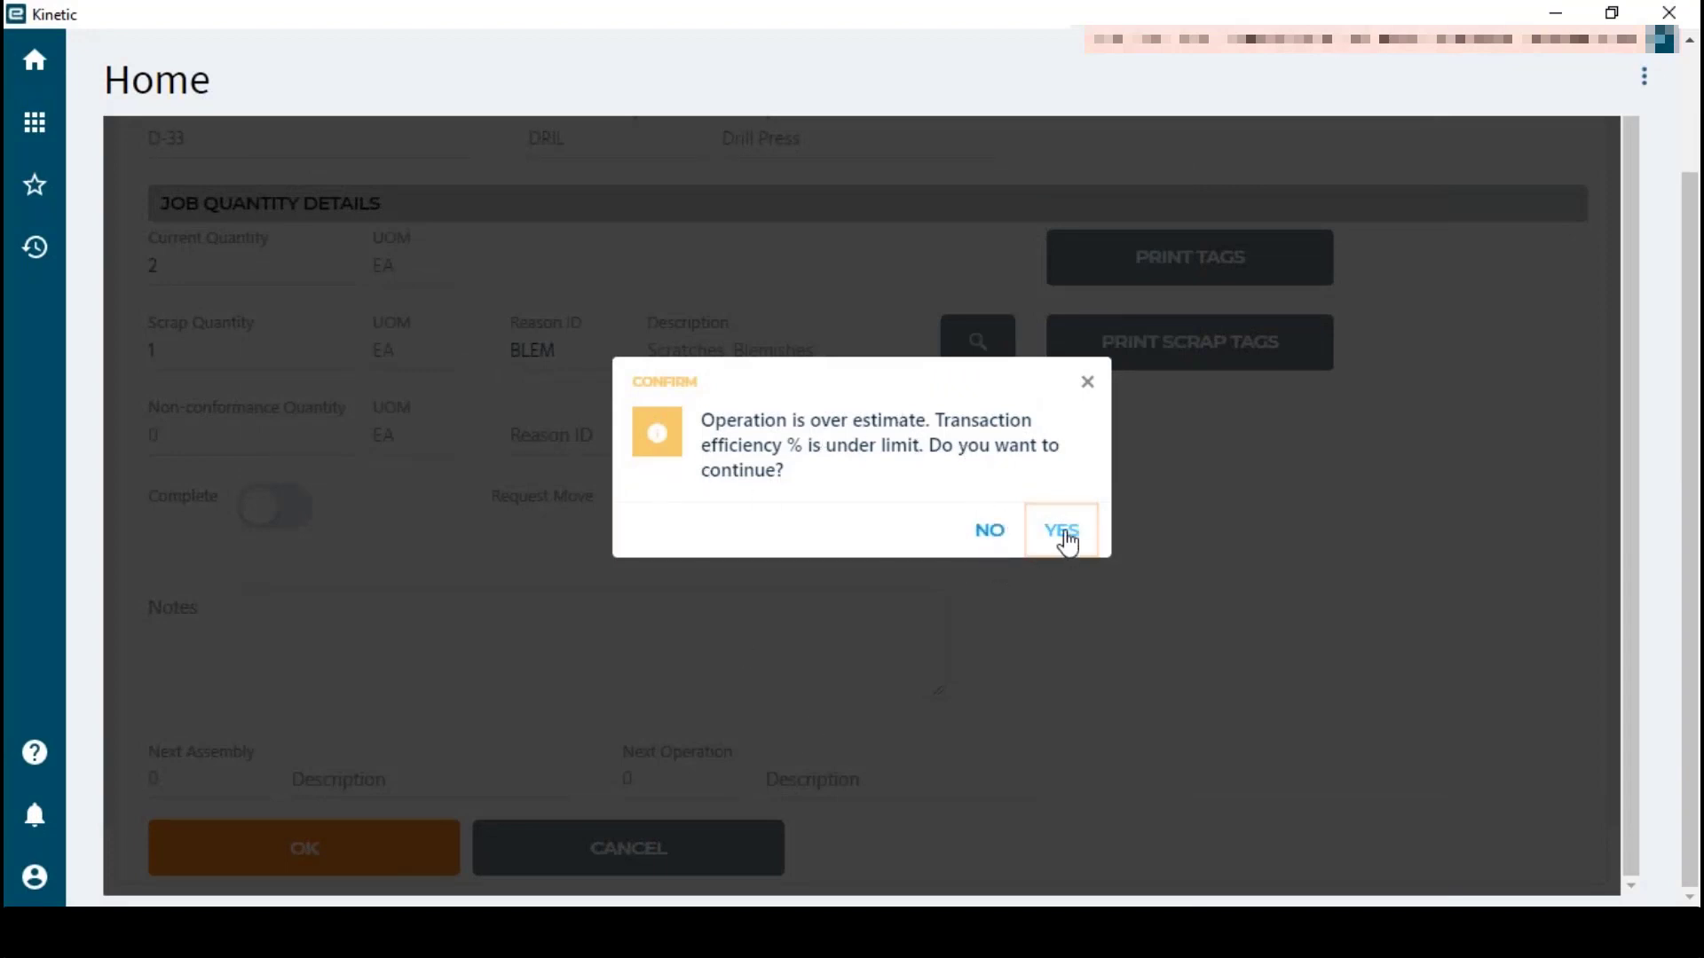
# Accept the over-estimate warning so job 2031 ends, leaving jobs 2052 and 2056 active
pyautogui.click(1060, 530)
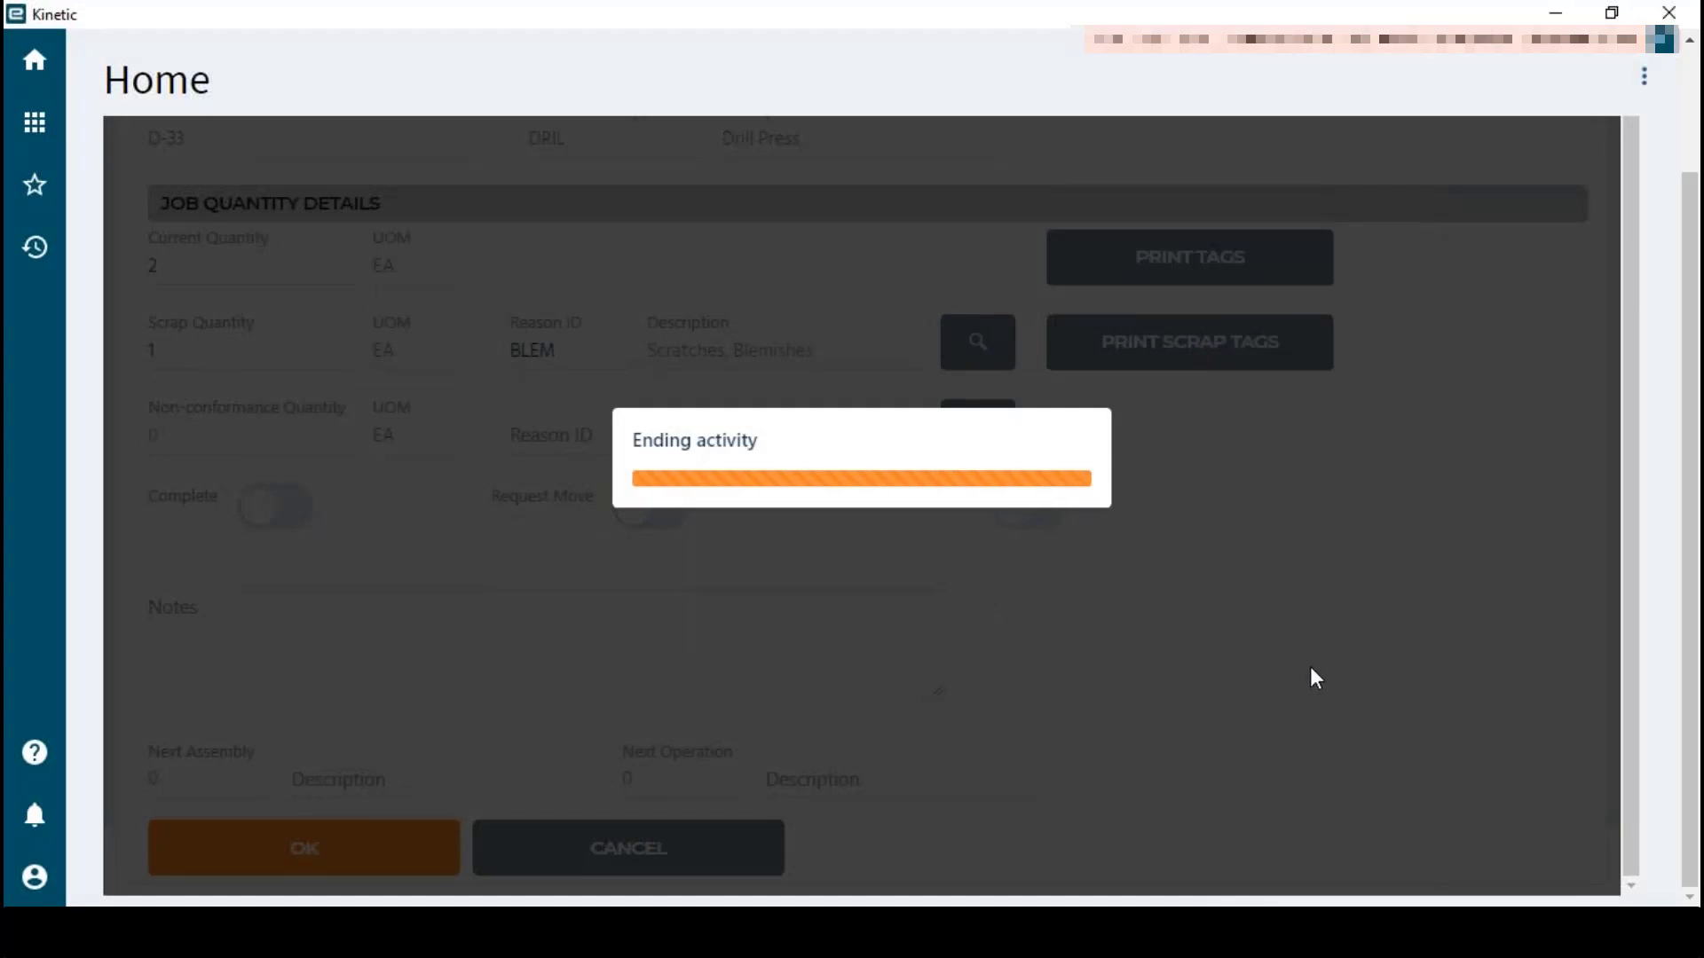
pyautogui.click(303, 848)
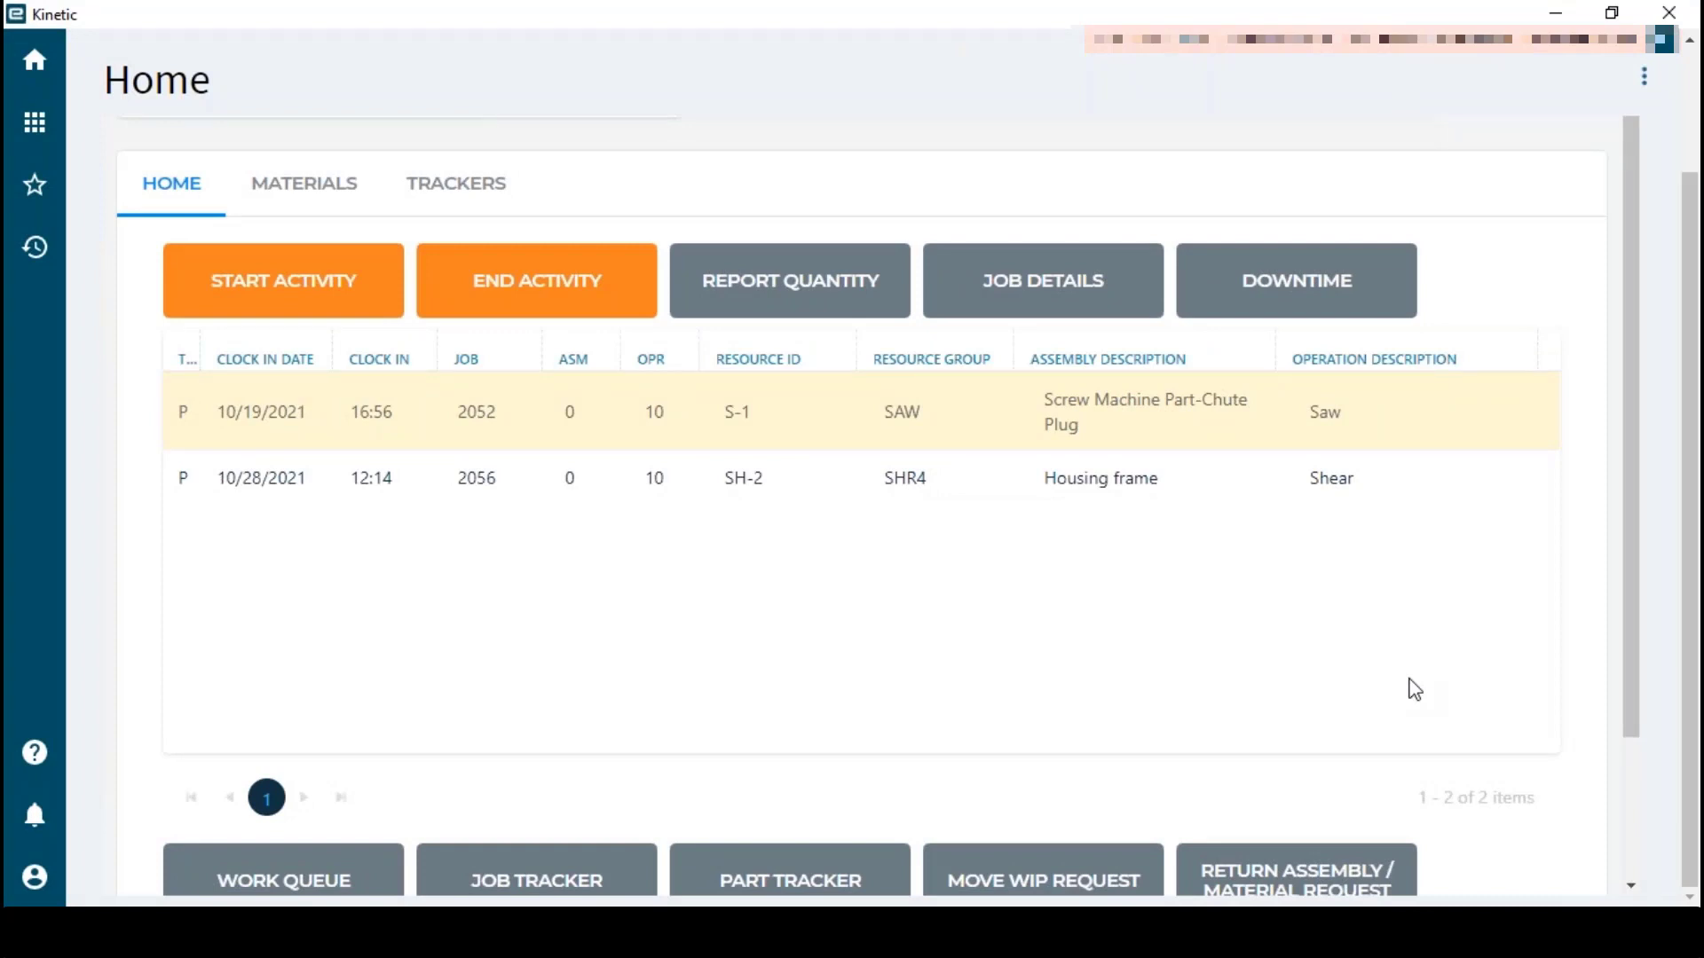
pyautogui.moveTo(1526, 861)
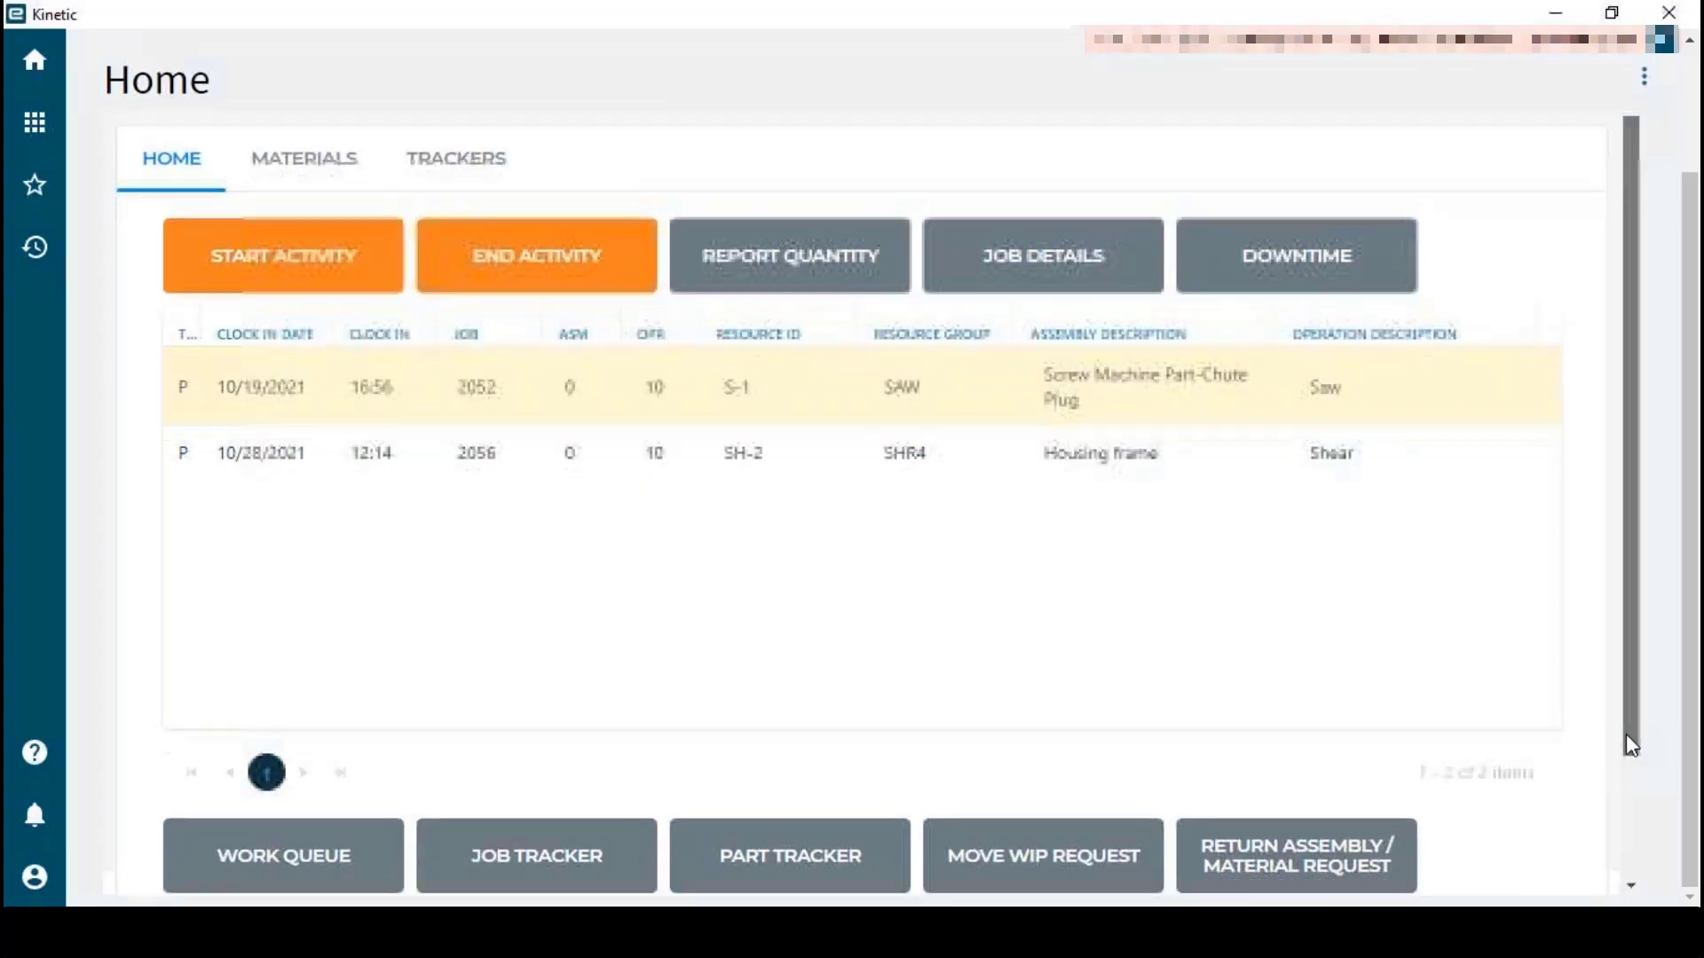
pyautogui.scroll(-3)
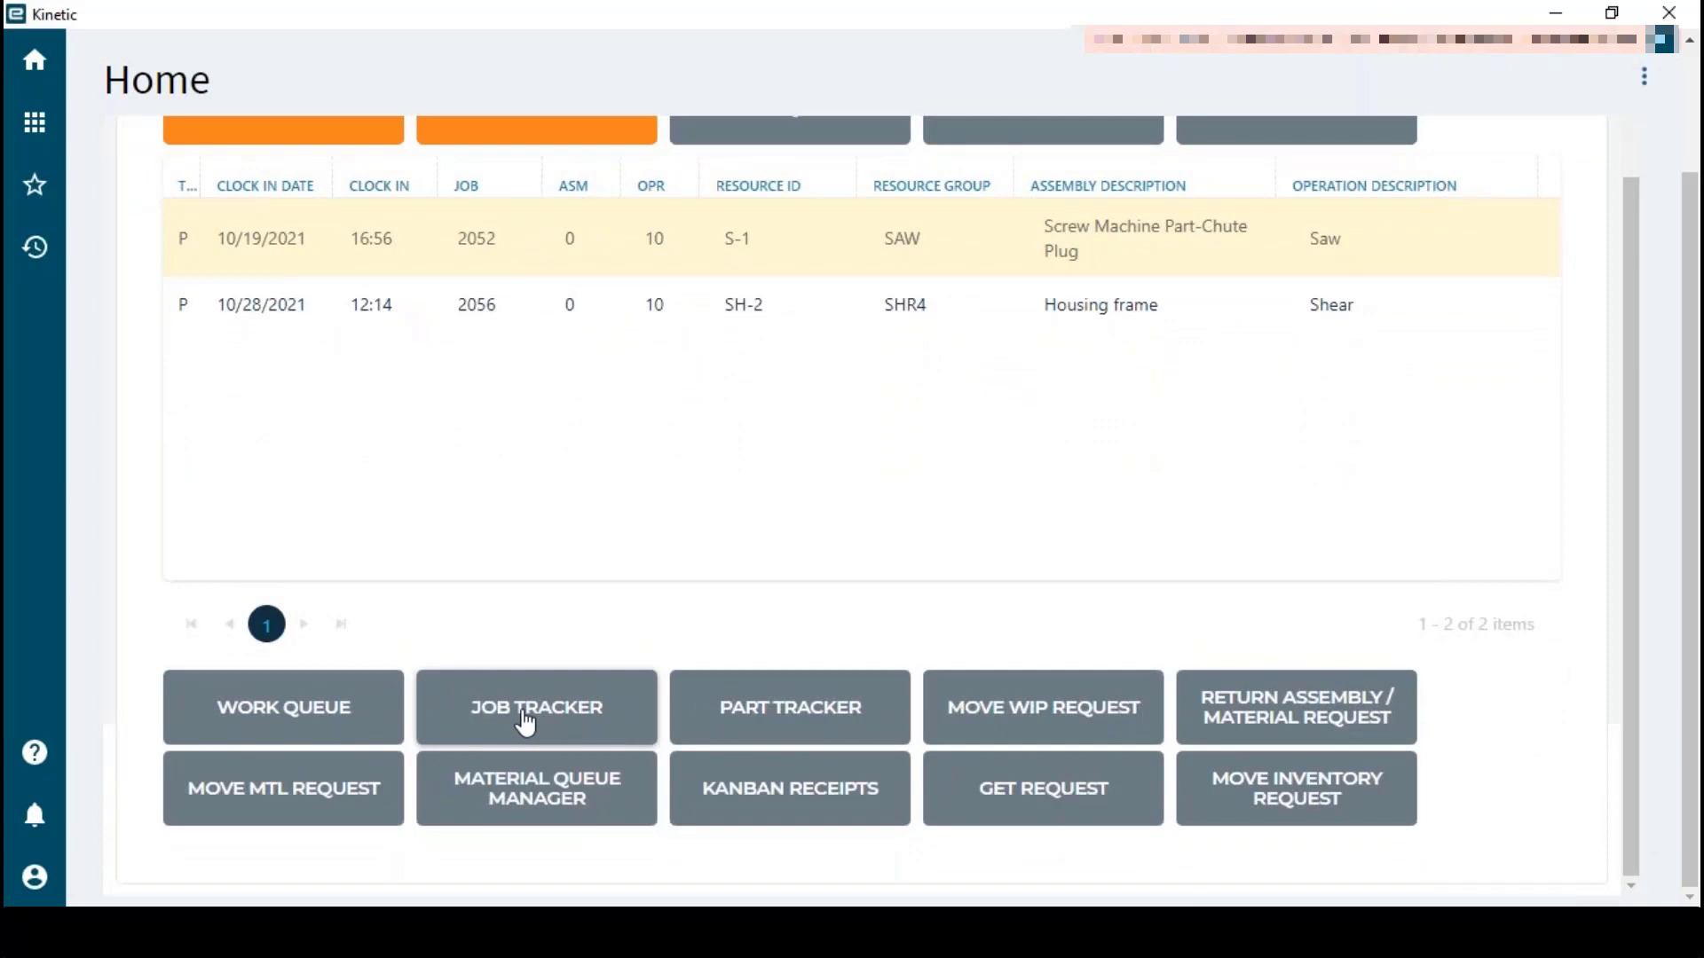
# Bring up Job Tracker and list the firm jobs via the Job Num search
pyautogui.click(536, 707)
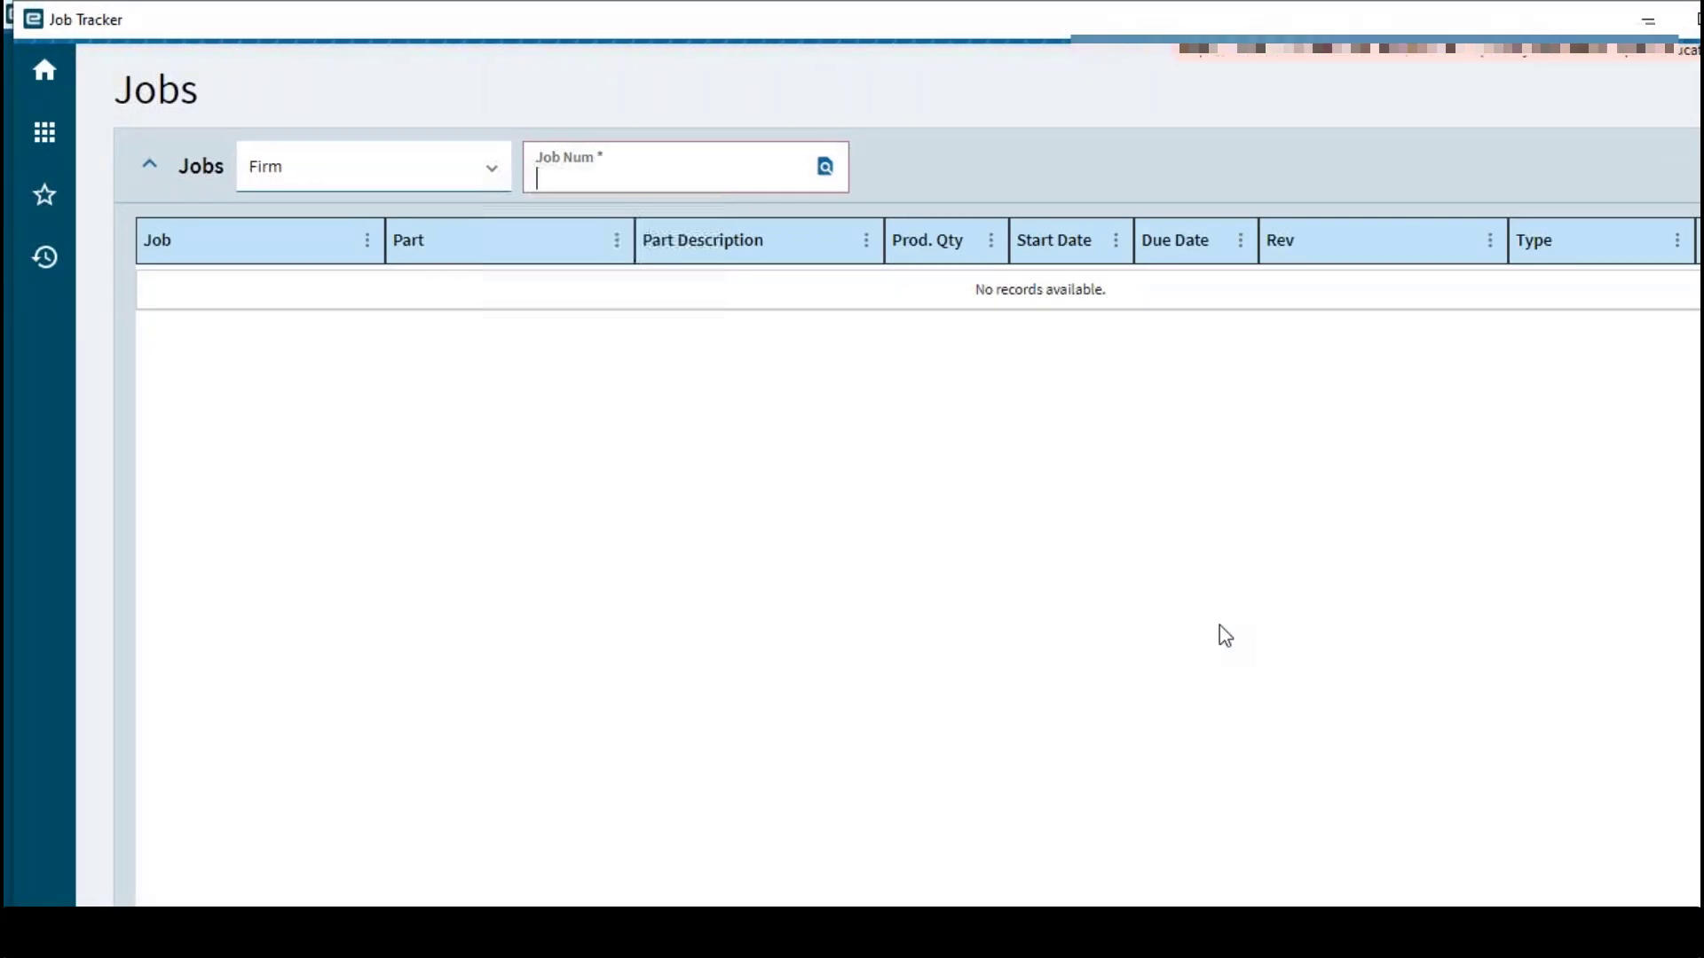
pyautogui.click(824, 166)
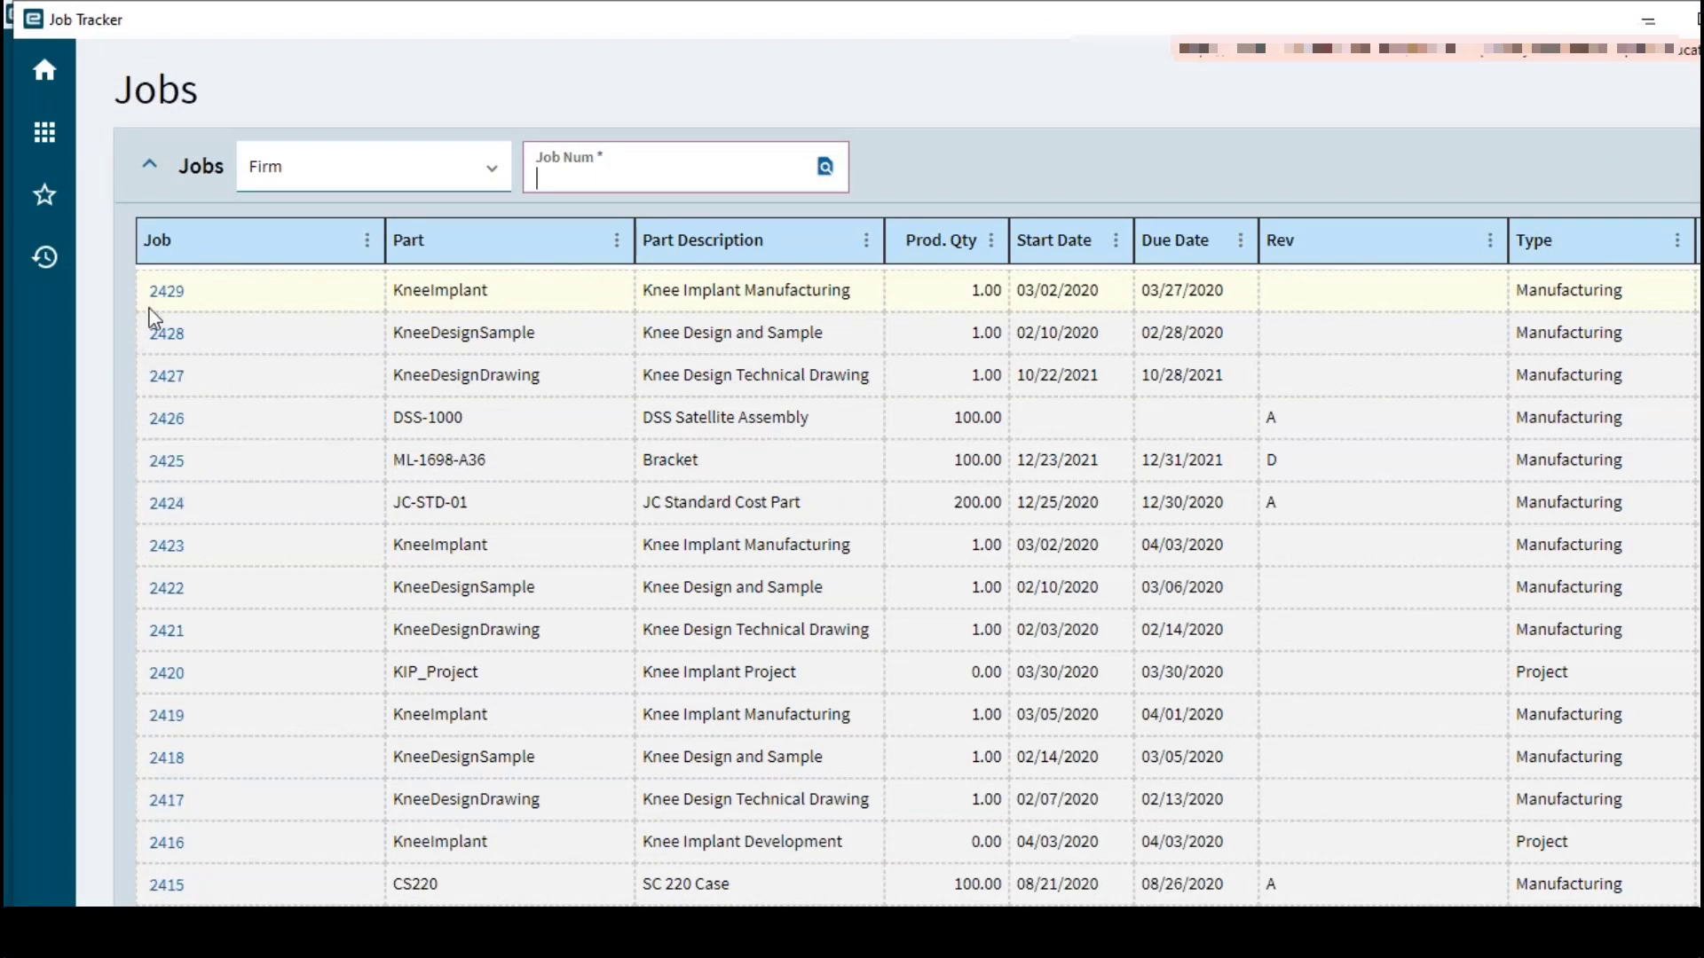
pyautogui.moveTo(165, 374)
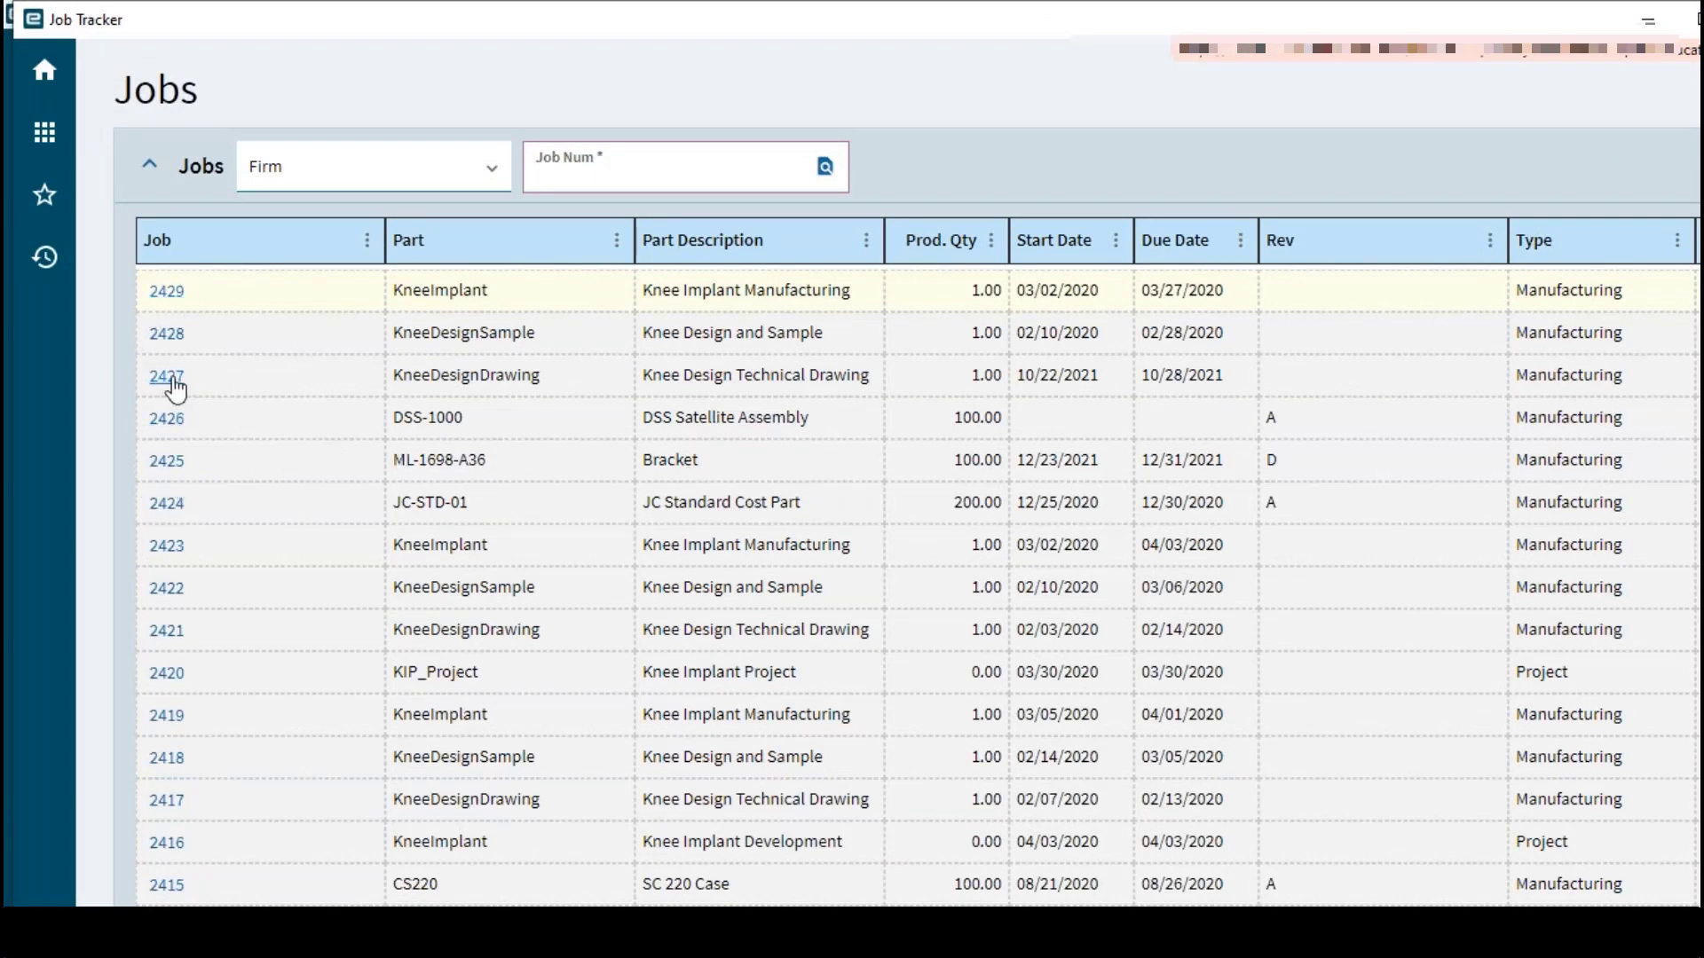
pyautogui.moveTo(167, 467)
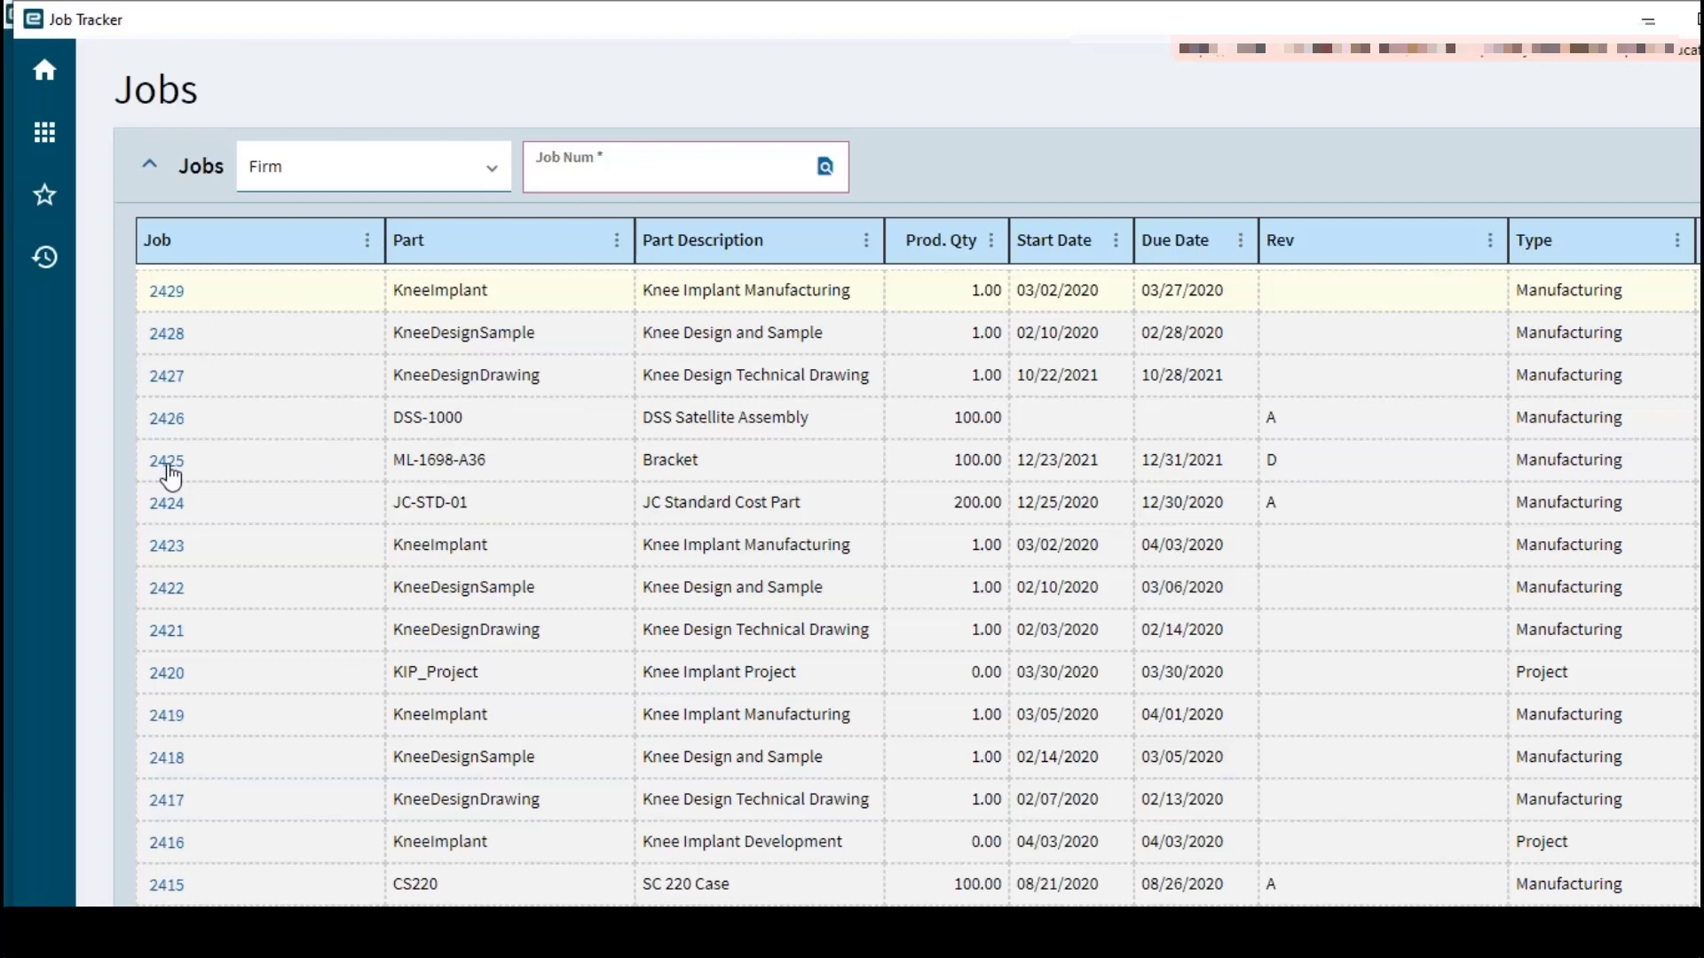
pyautogui.moveTo(160, 508)
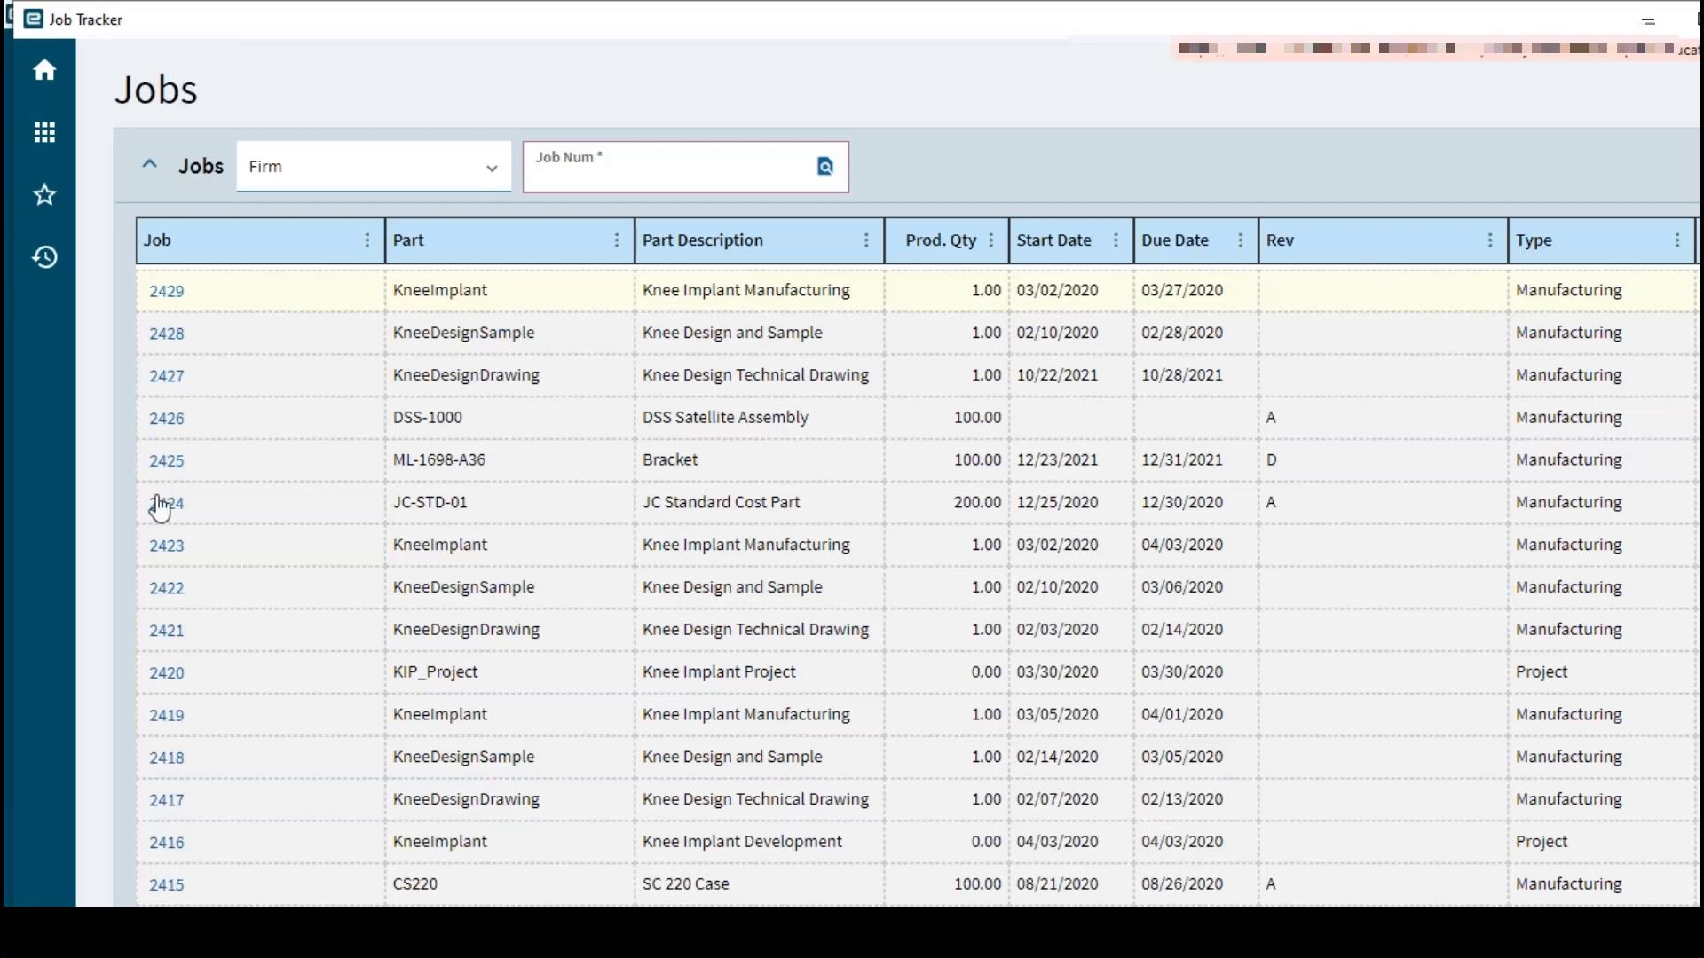
pyautogui.moveTo(146, 582)
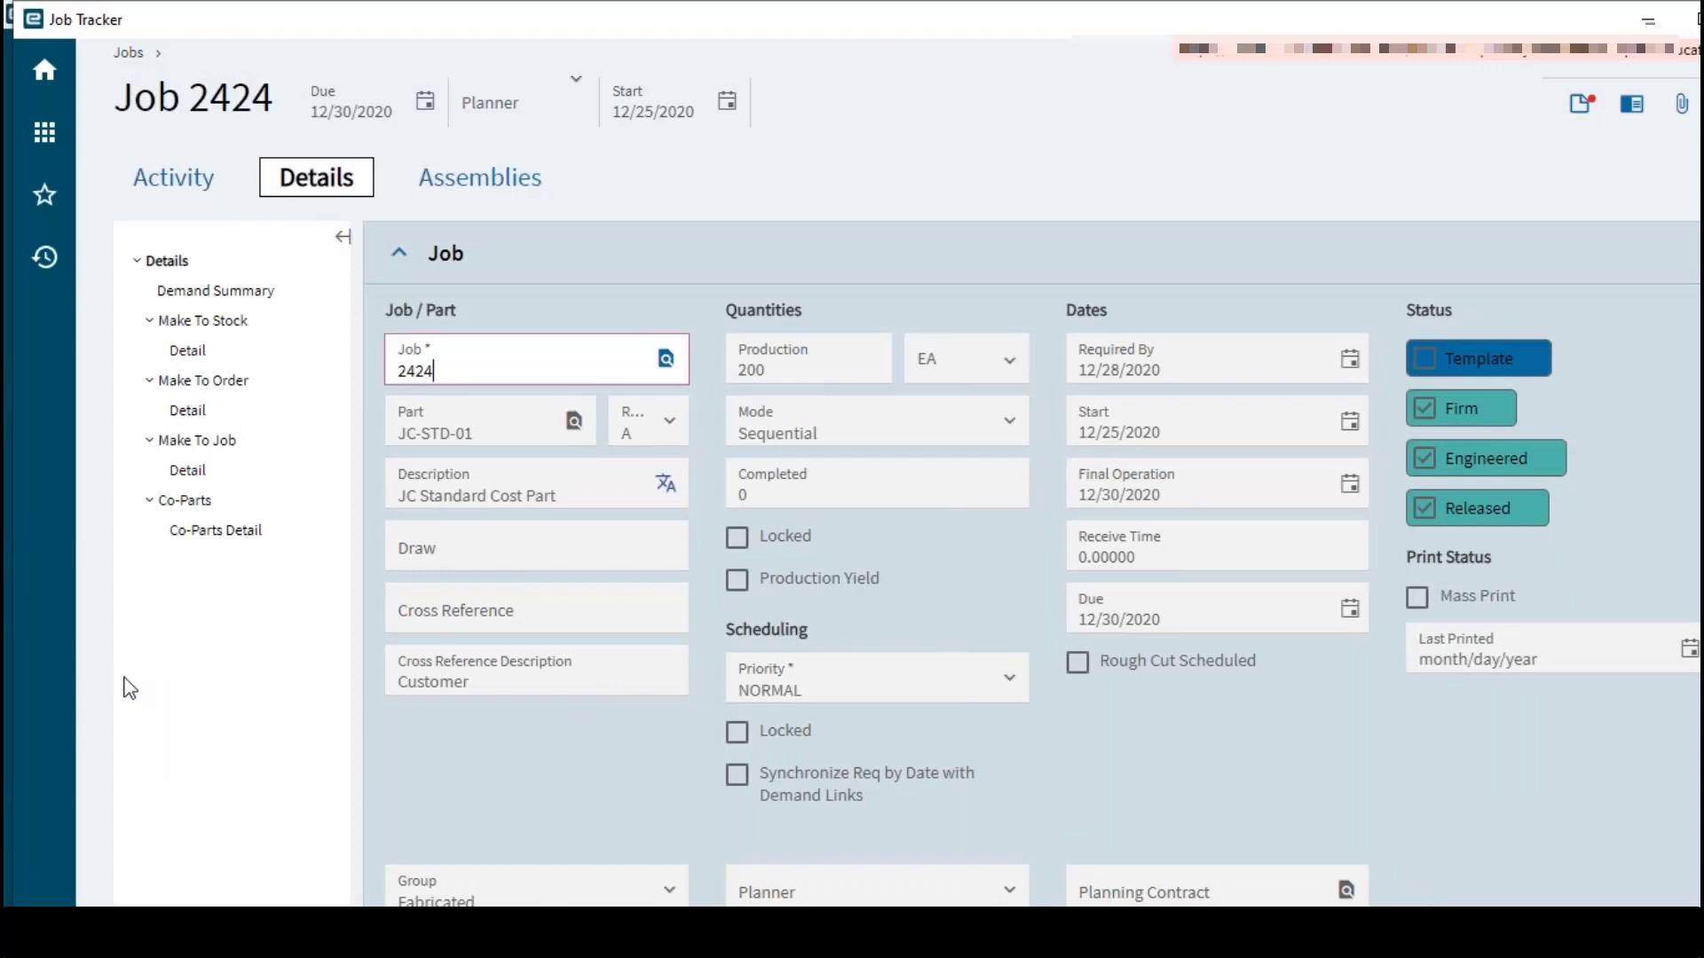
pyautogui.moveTo(163, 261)
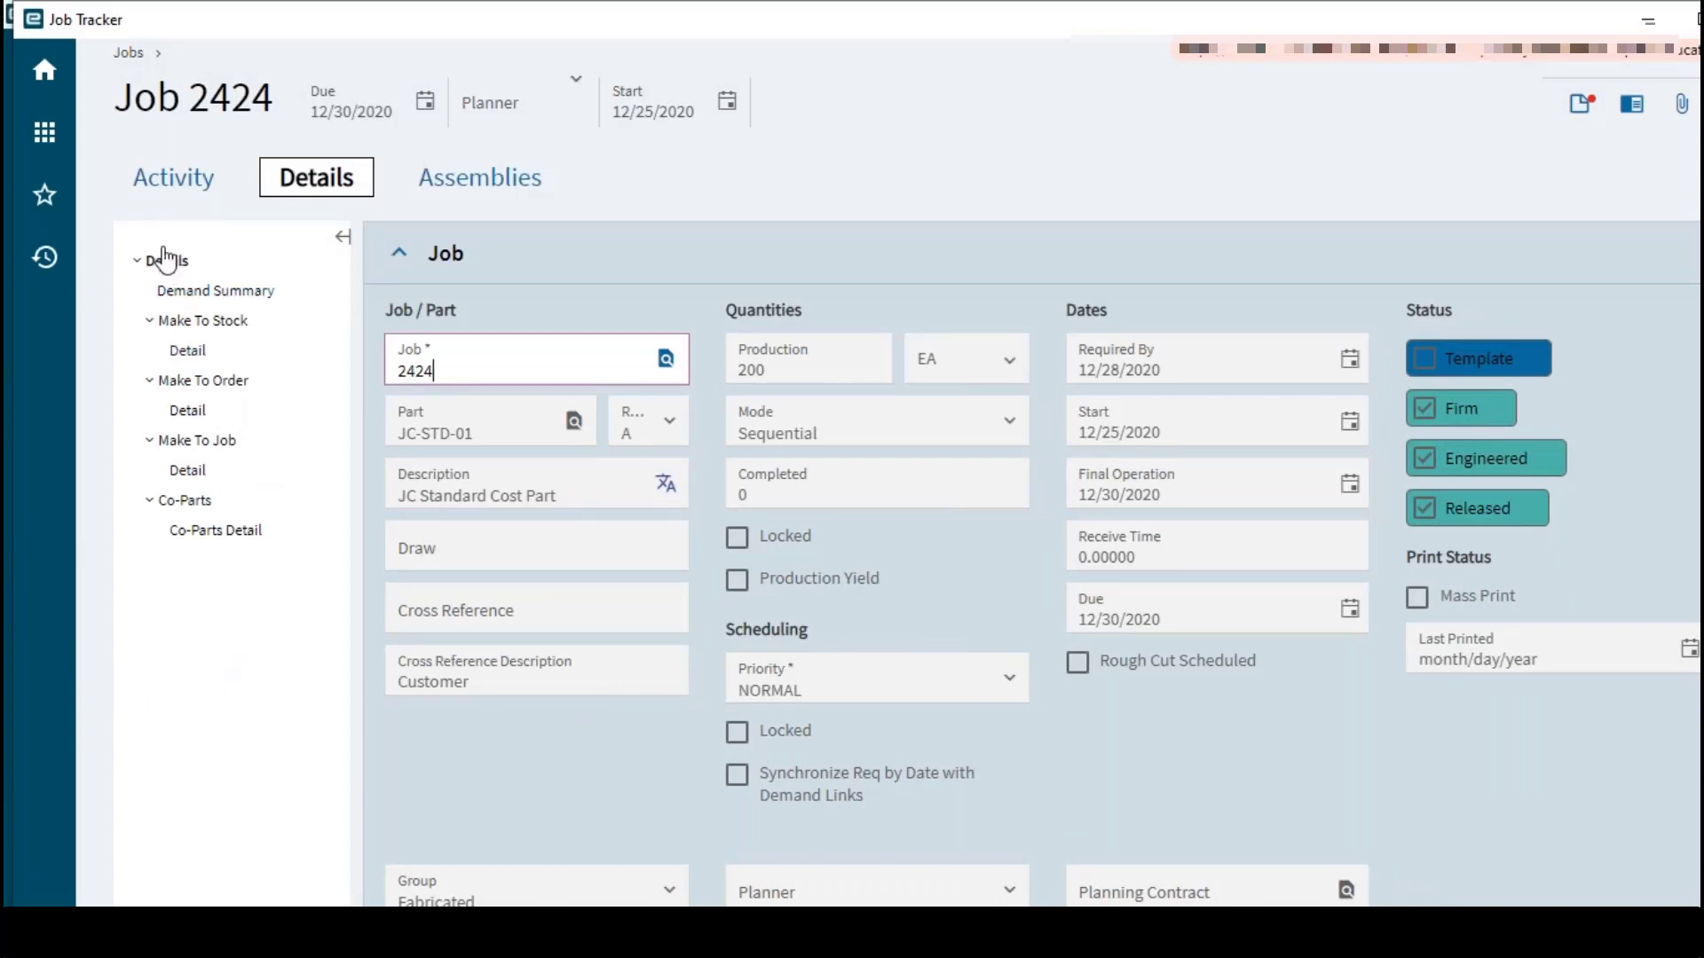
# Show job 2424's Operation Activity for Op.Seq 10 with labor and first article sections
pyautogui.click(173, 177)
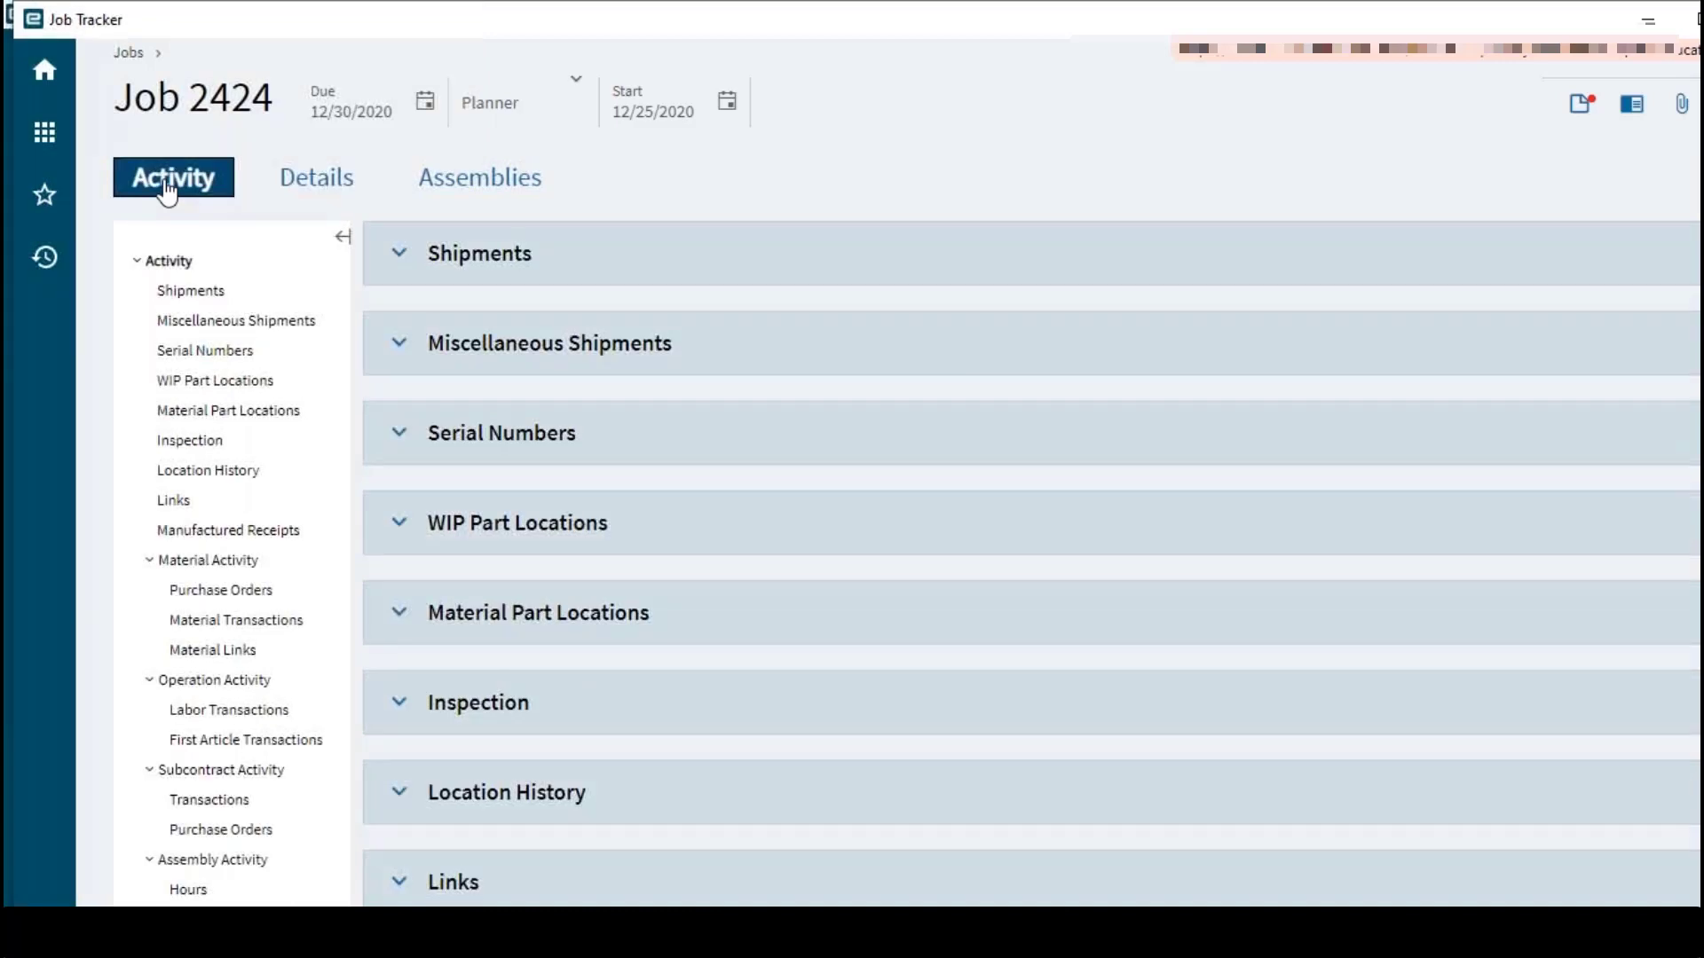
pyautogui.moveTo(150, 205)
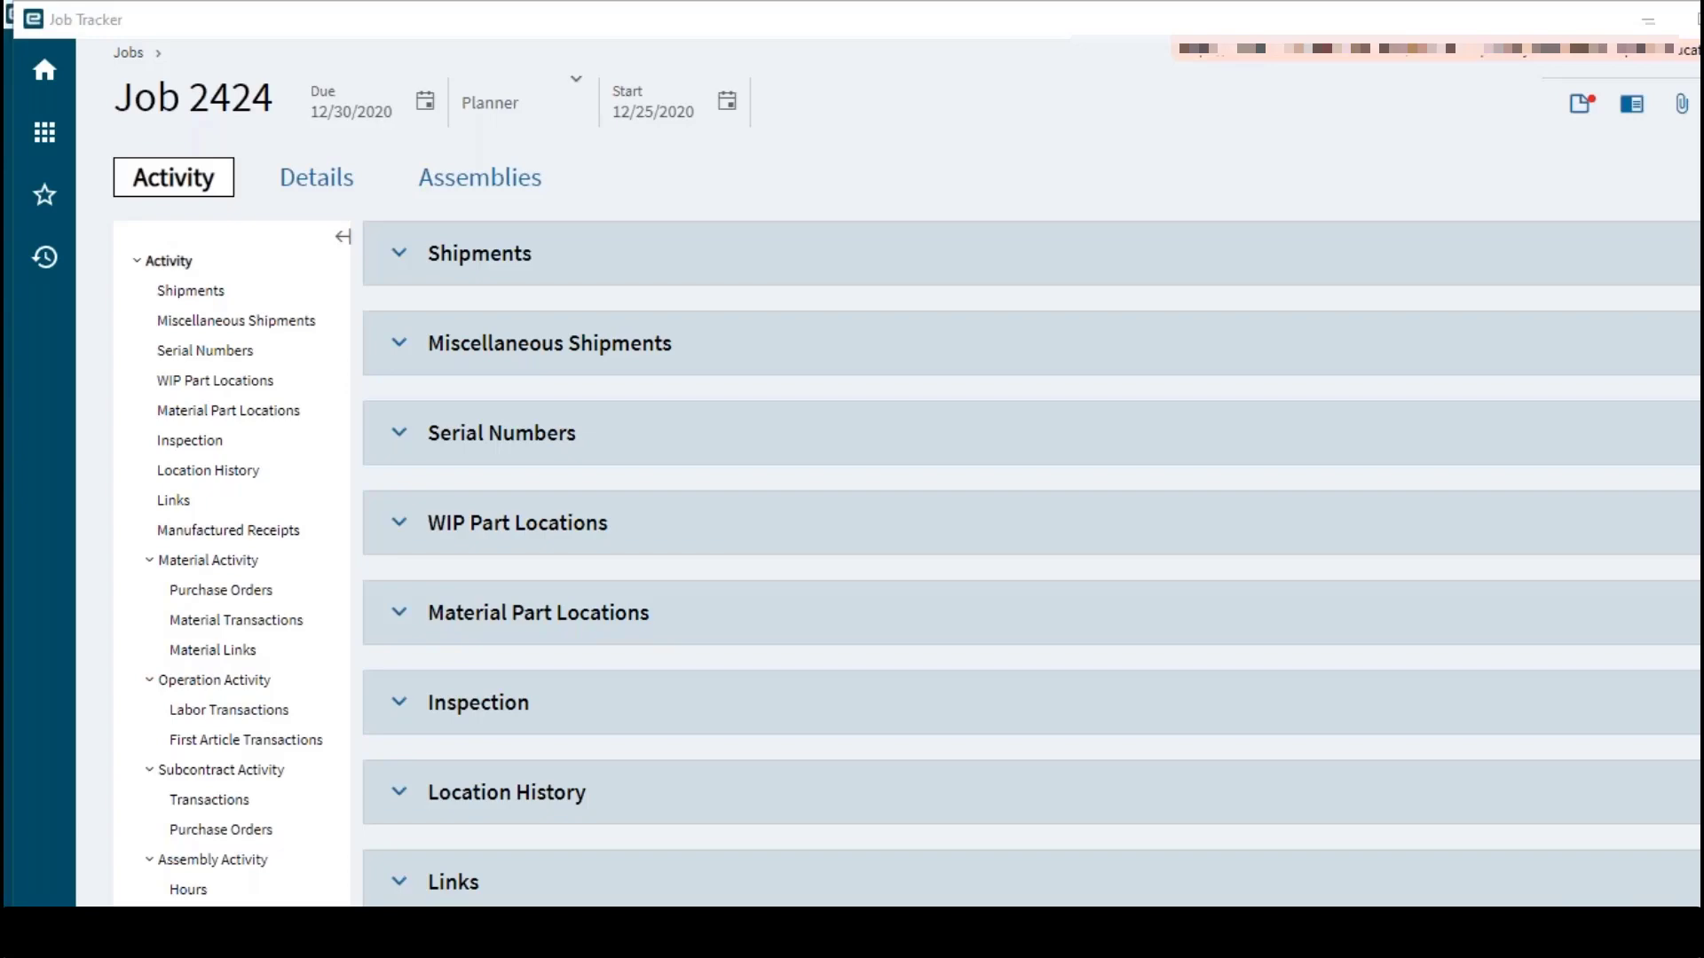
pyautogui.moveTo(719, 793)
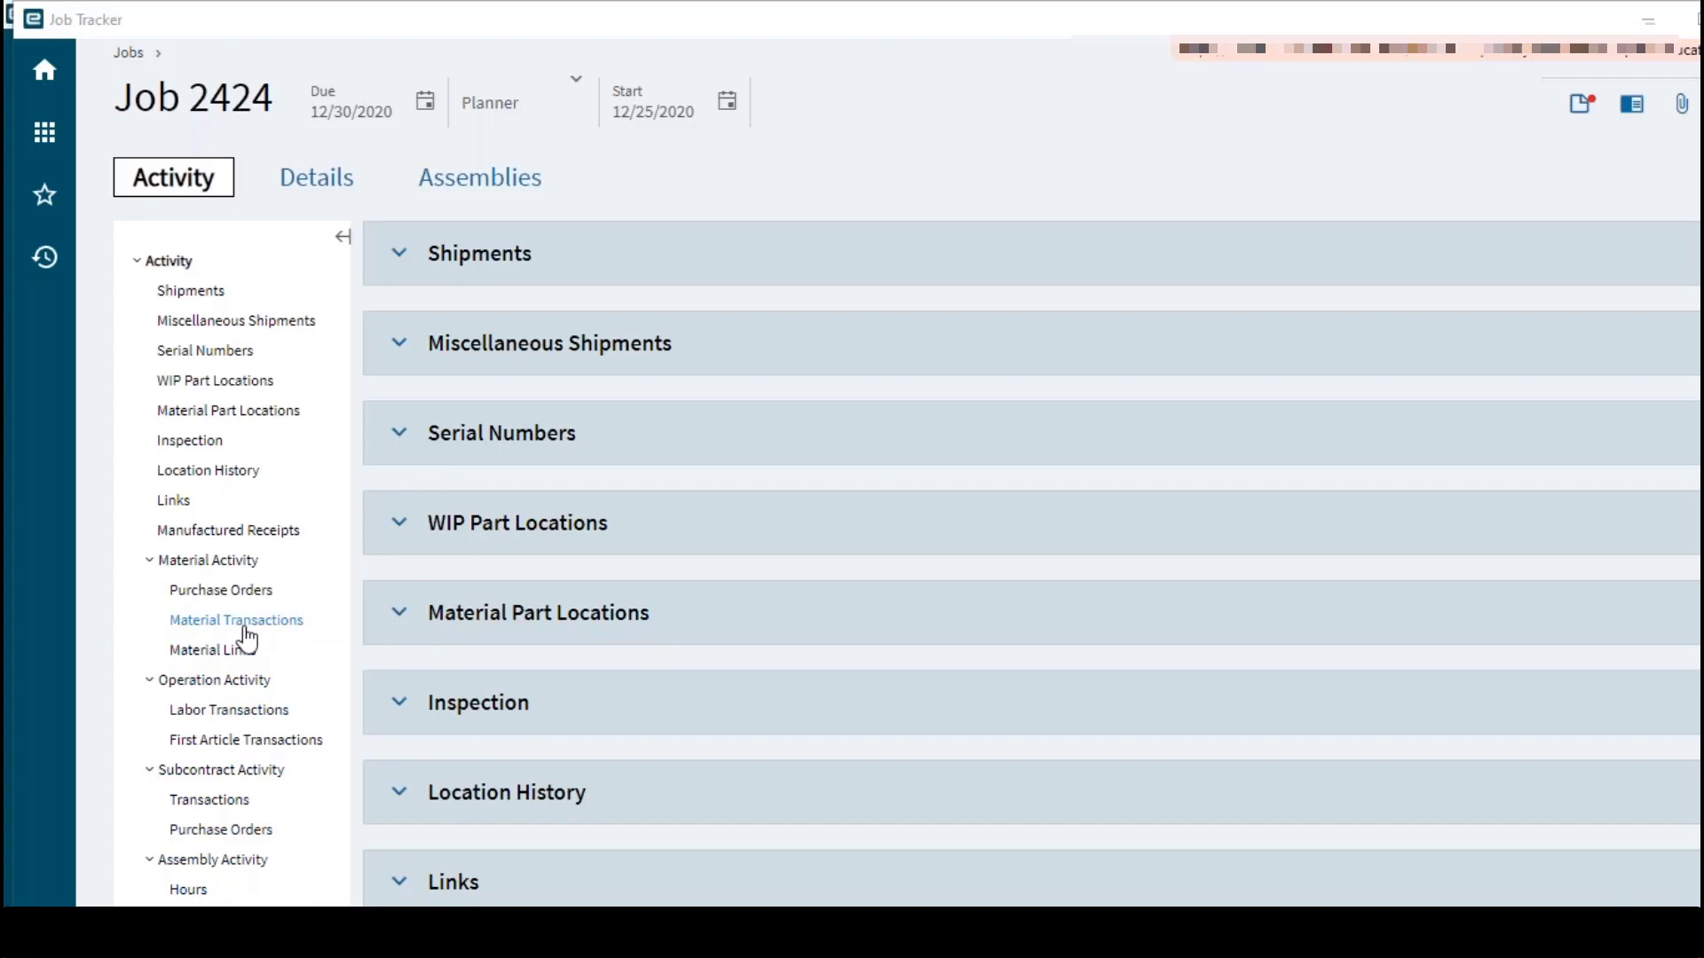
pyautogui.moveTo(228, 710)
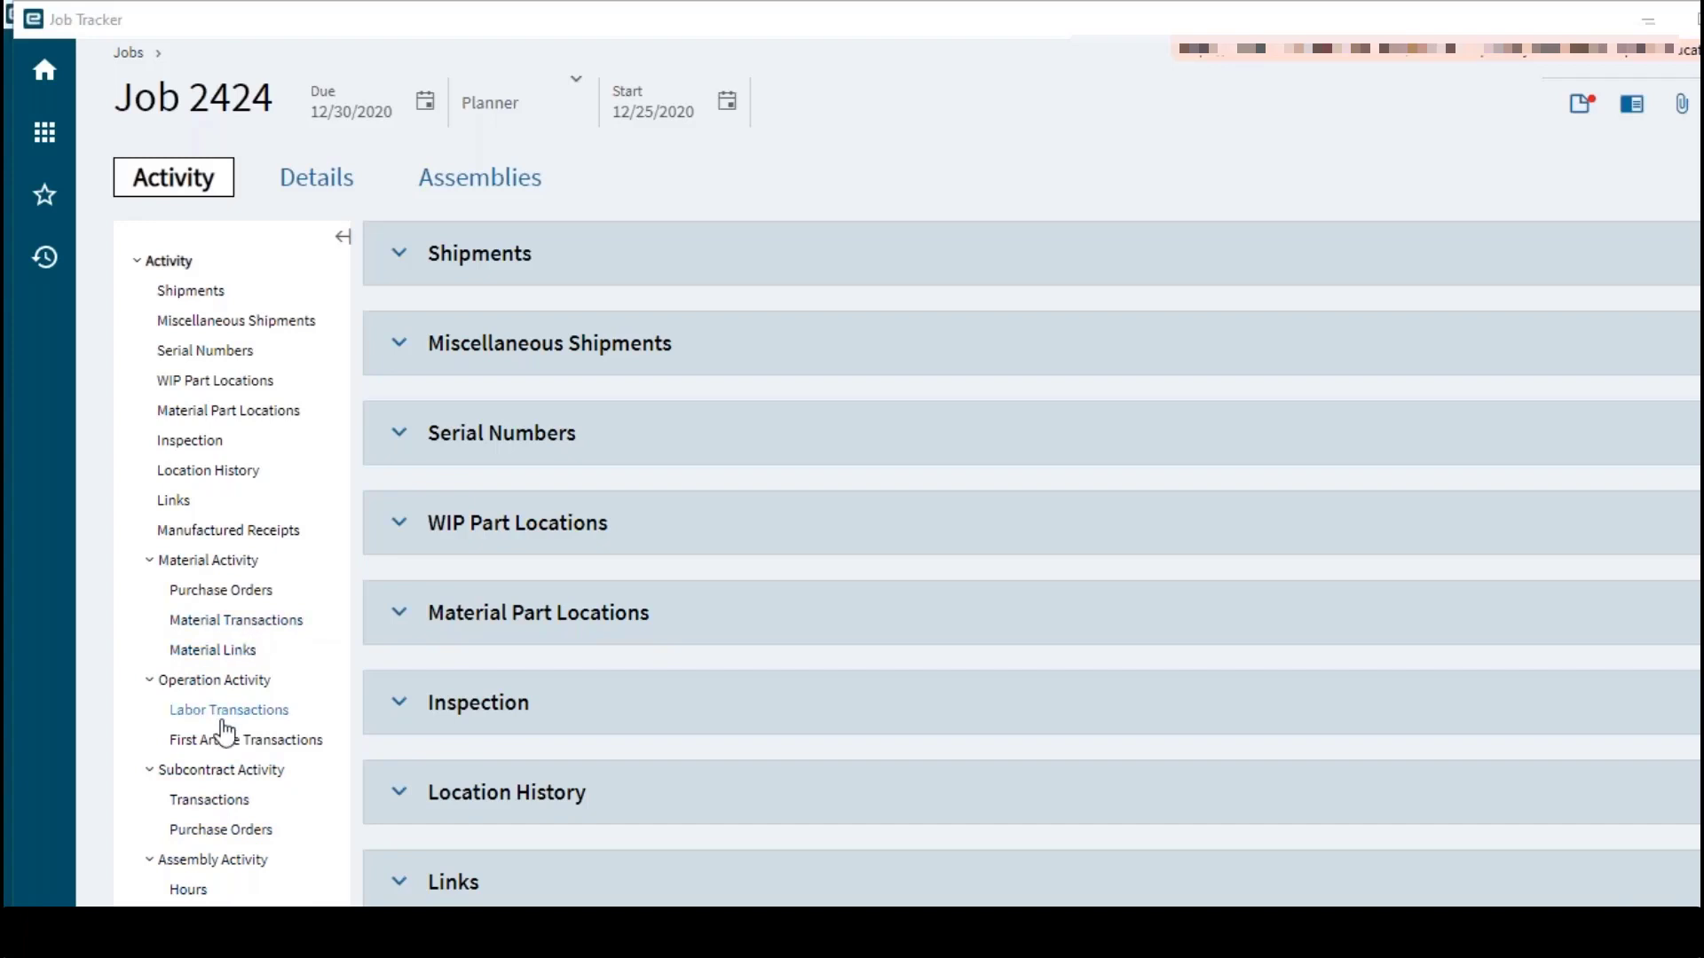
pyautogui.moveTo(900, 698)
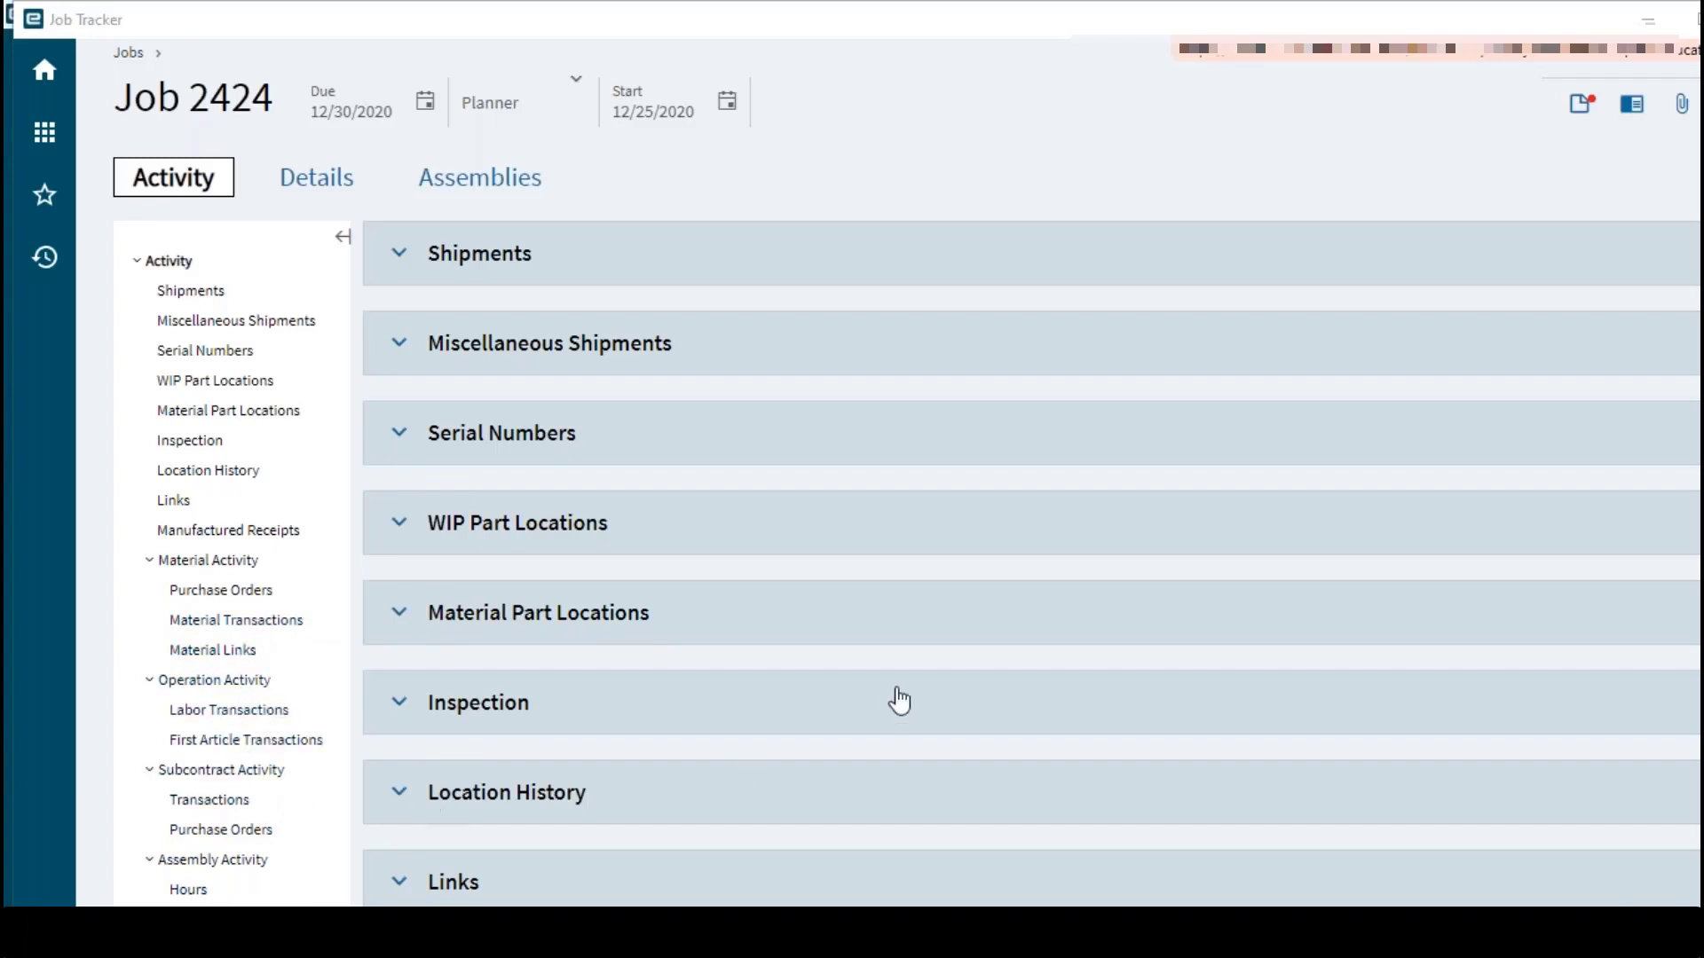
pyautogui.moveTo(439, 367)
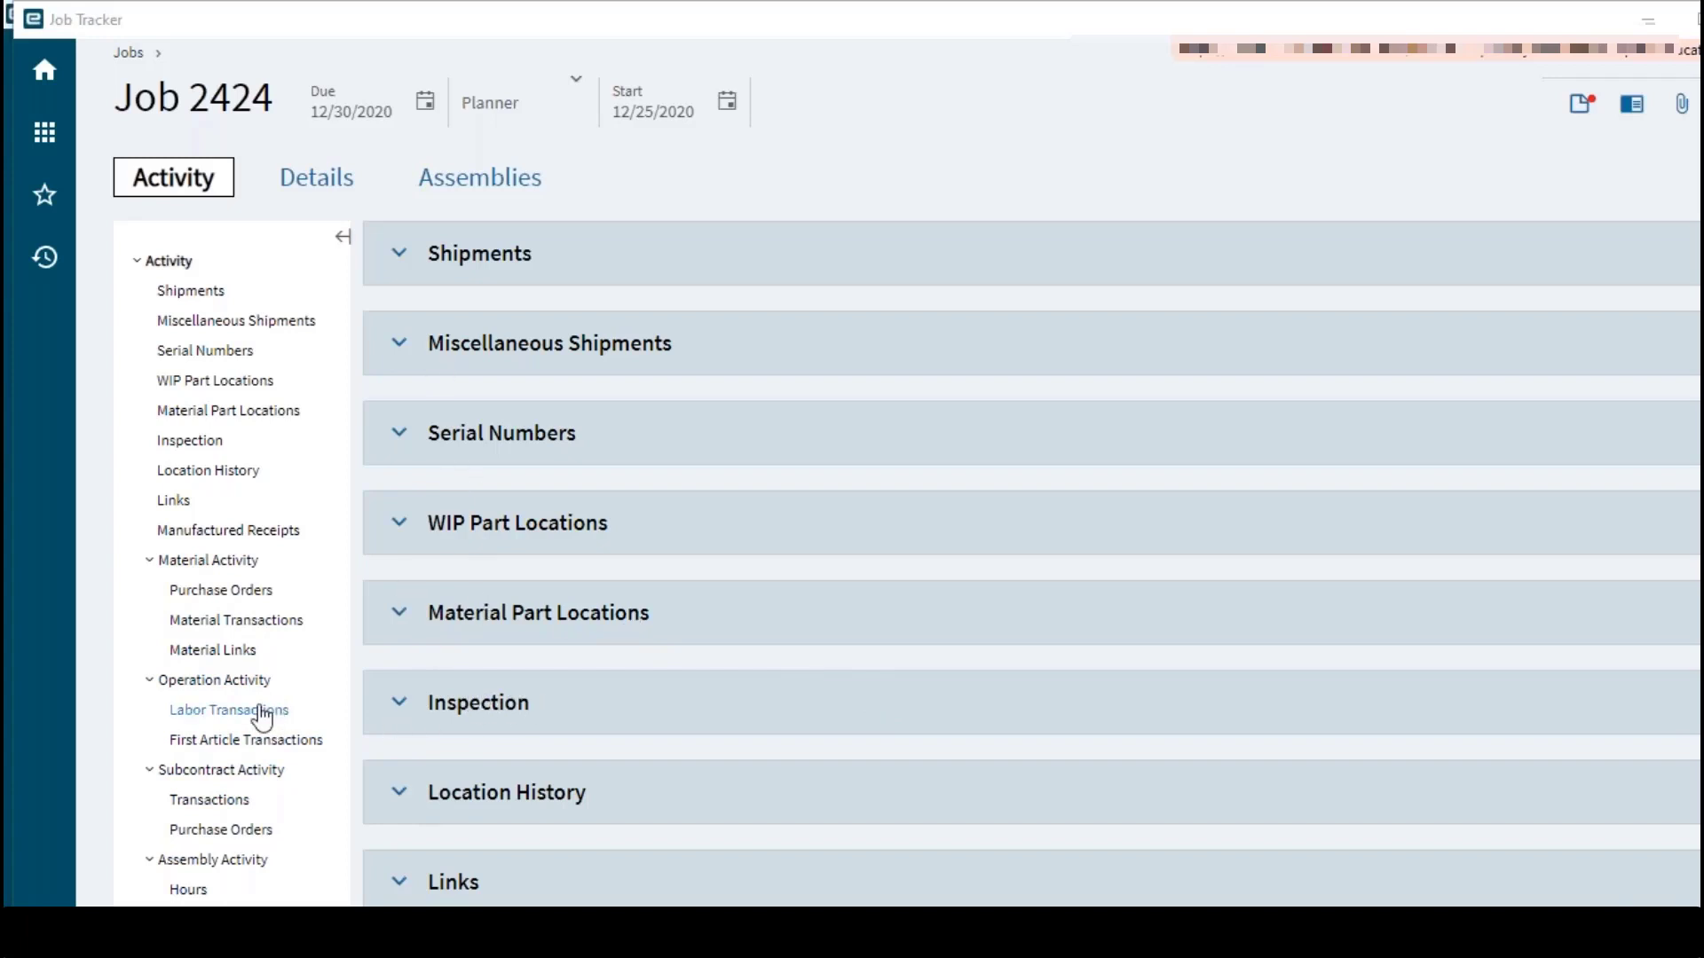
pyautogui.click(228, 710)
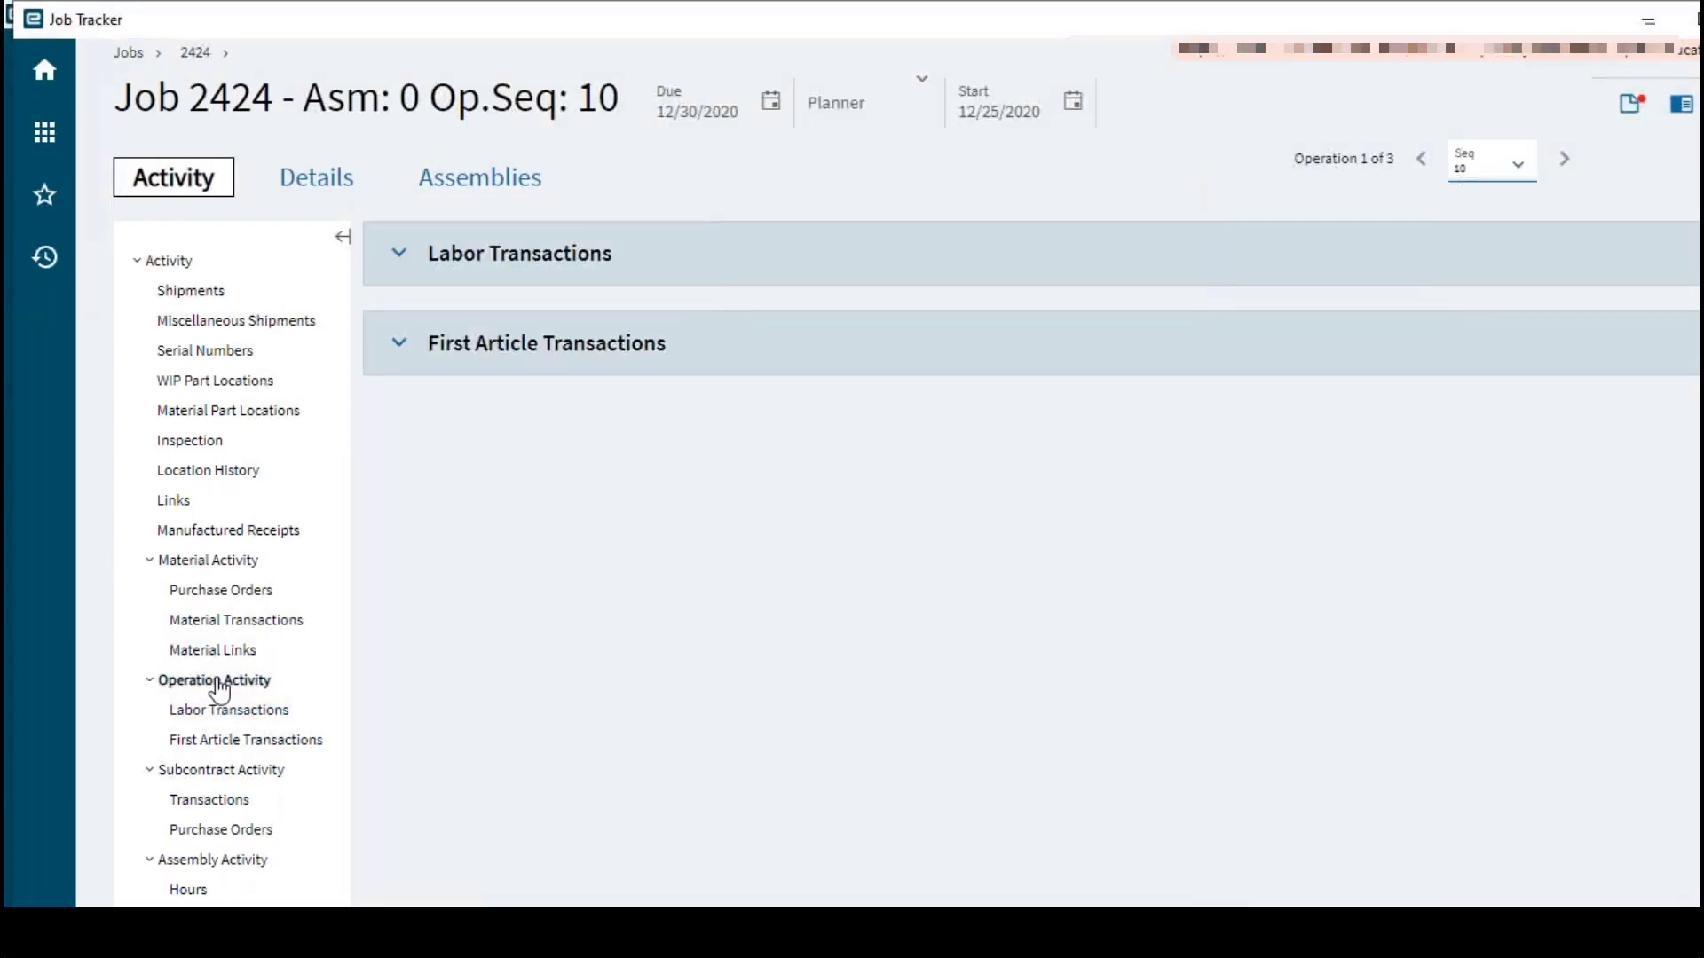
pyautogui.click(228, 710)
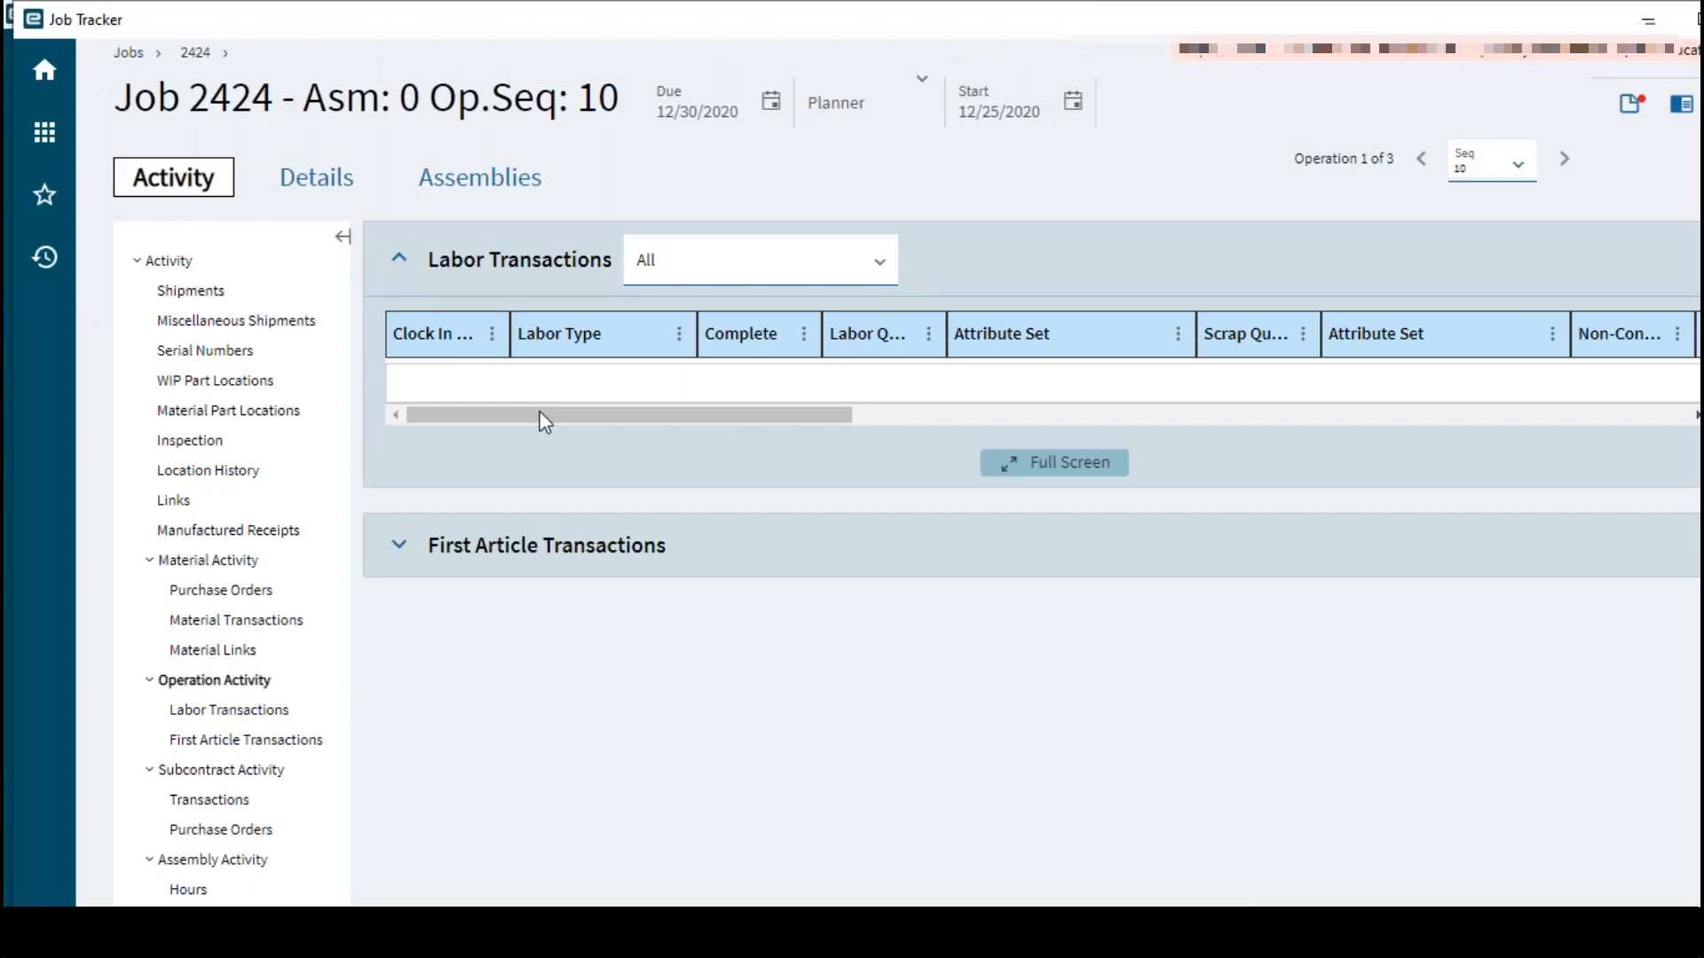
pyautogui.moveTo(1195, 656)
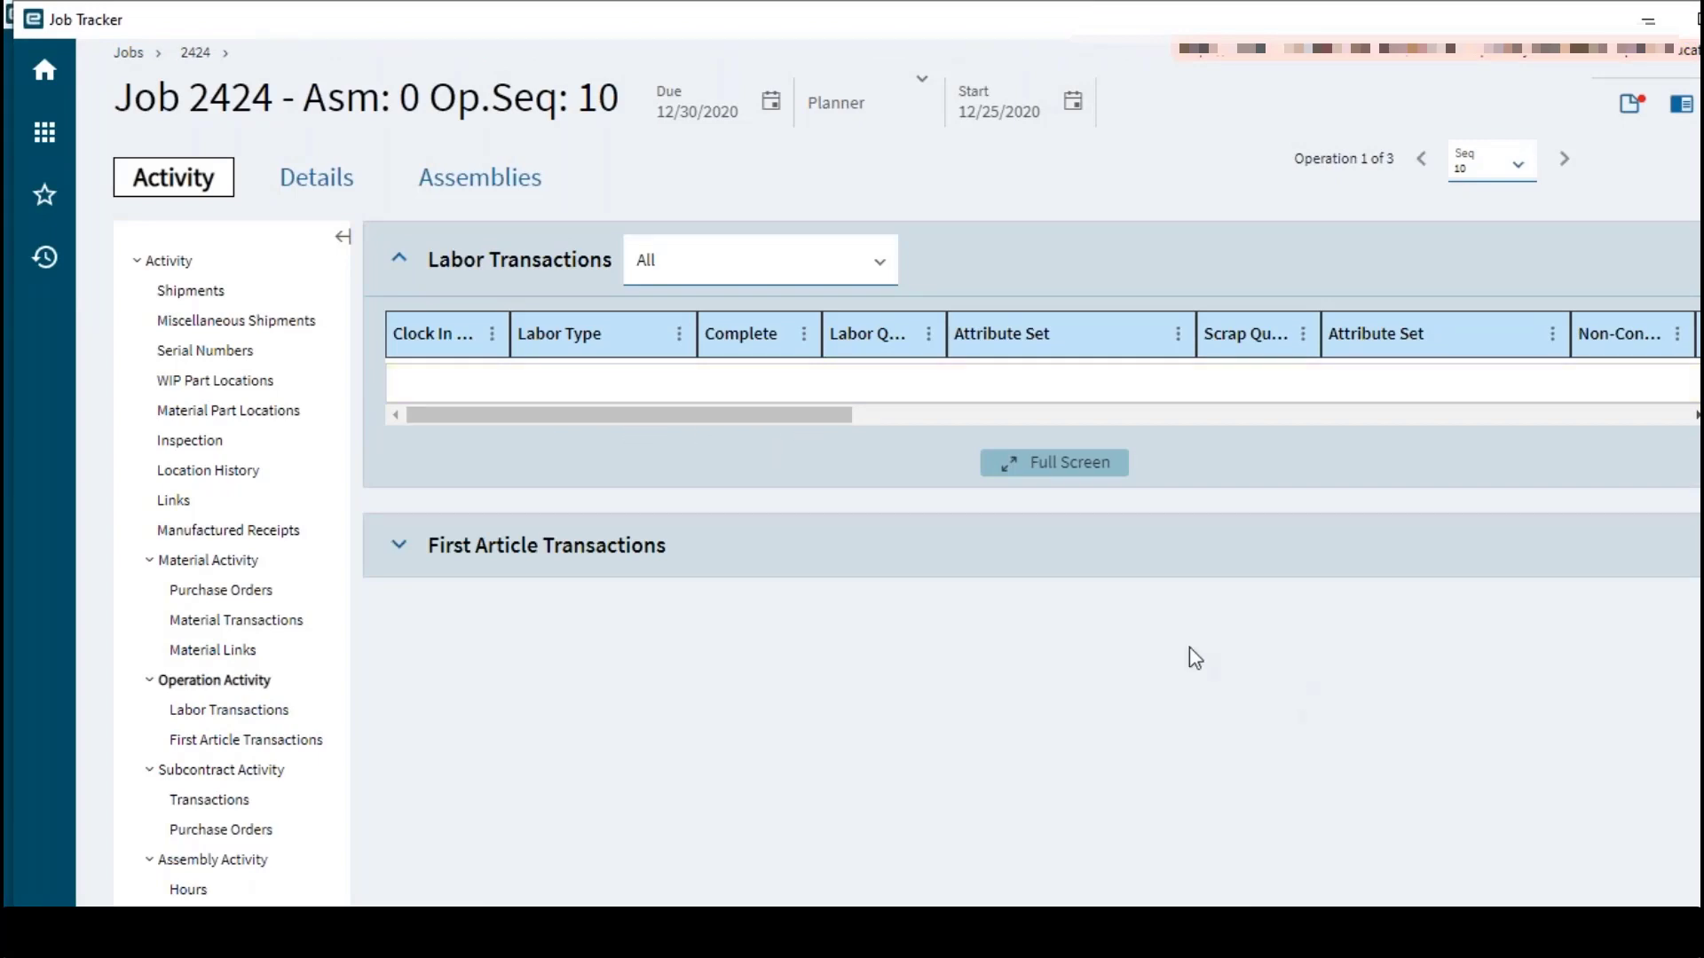
pyautogui.moveTo(1447, 663)
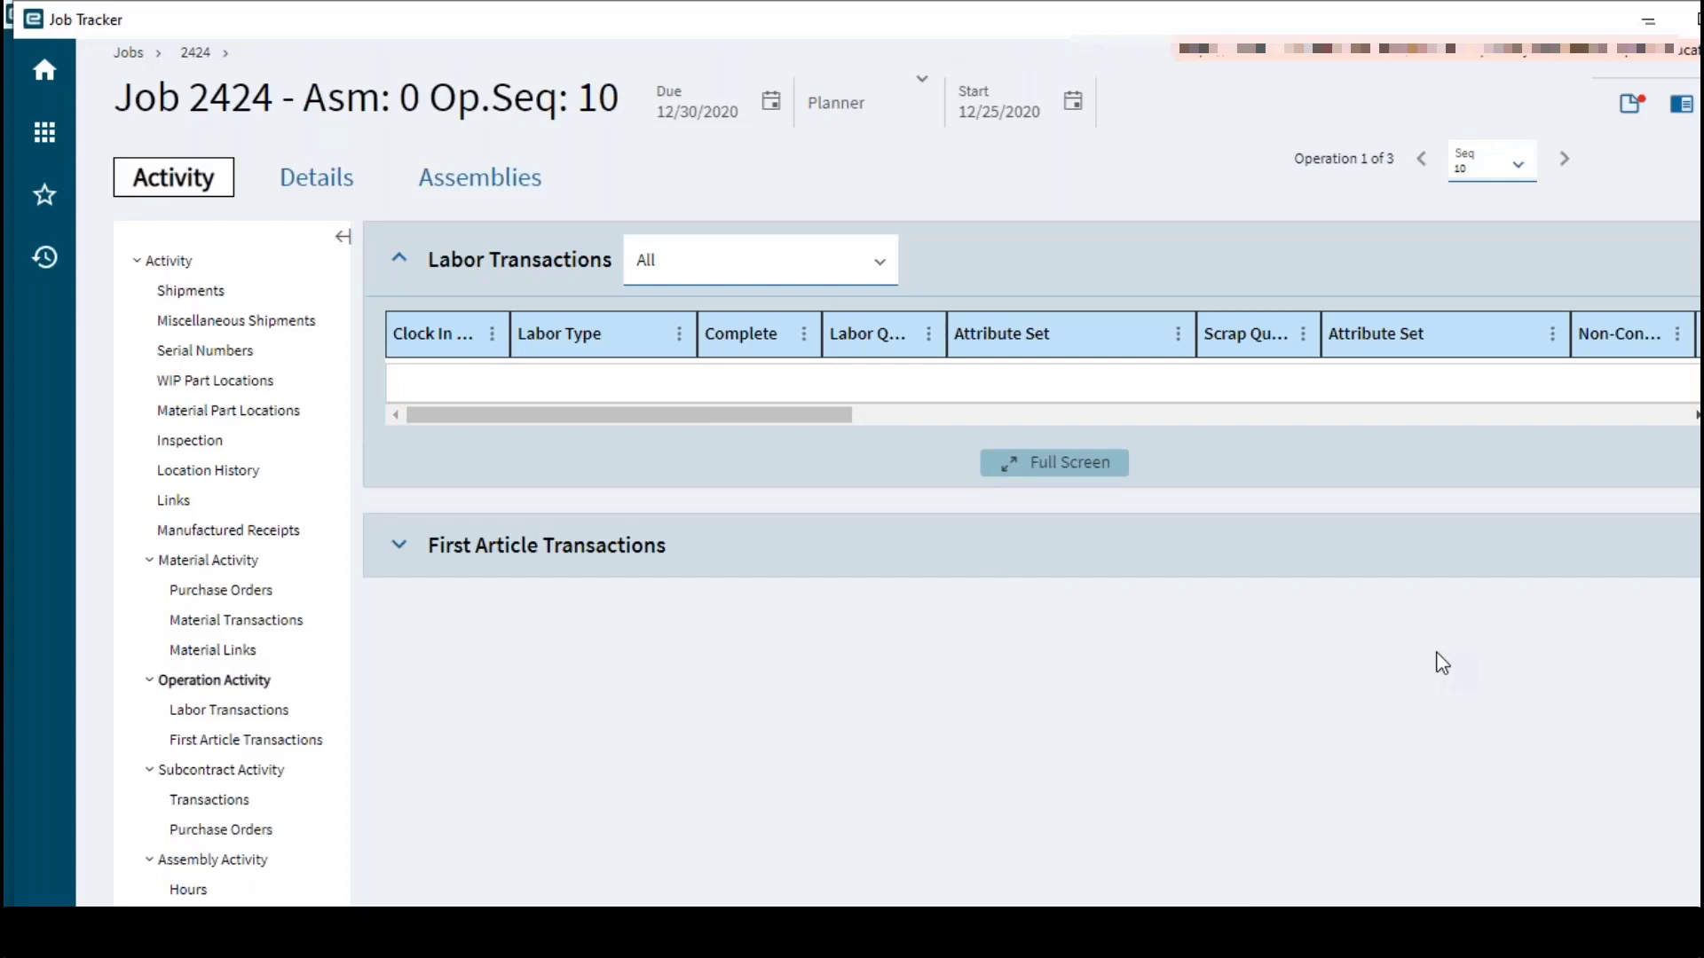
pyautogui.moveTo(528, 334)
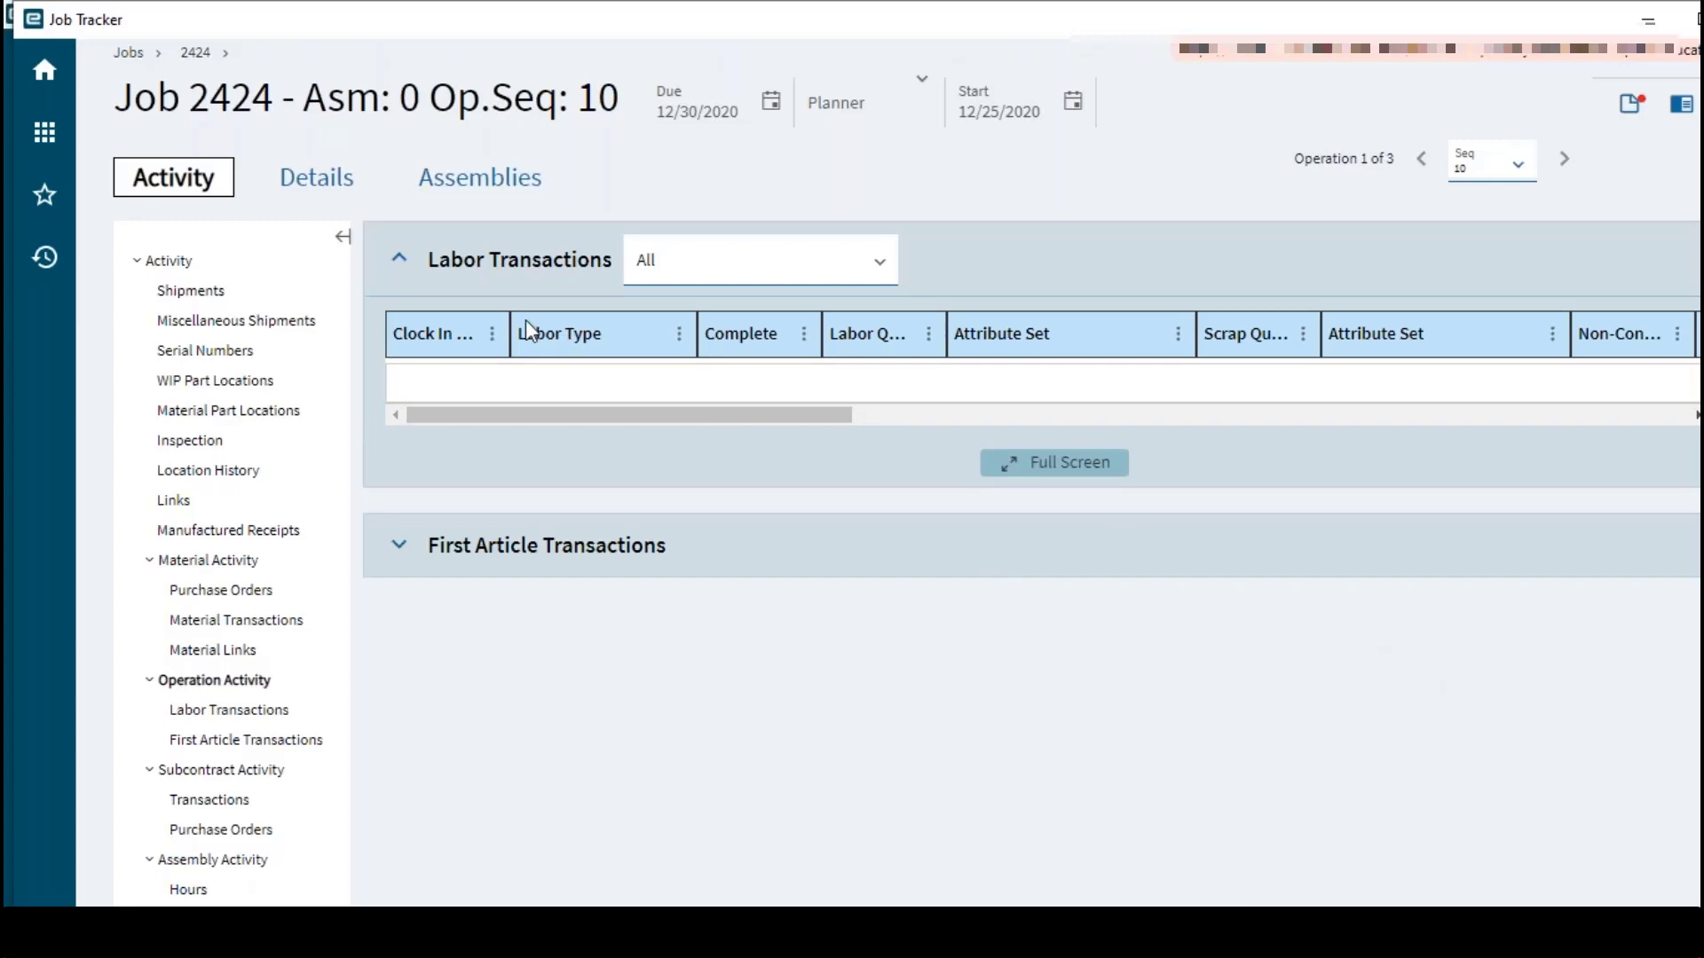
pyautogui.moveTo(399, 261)
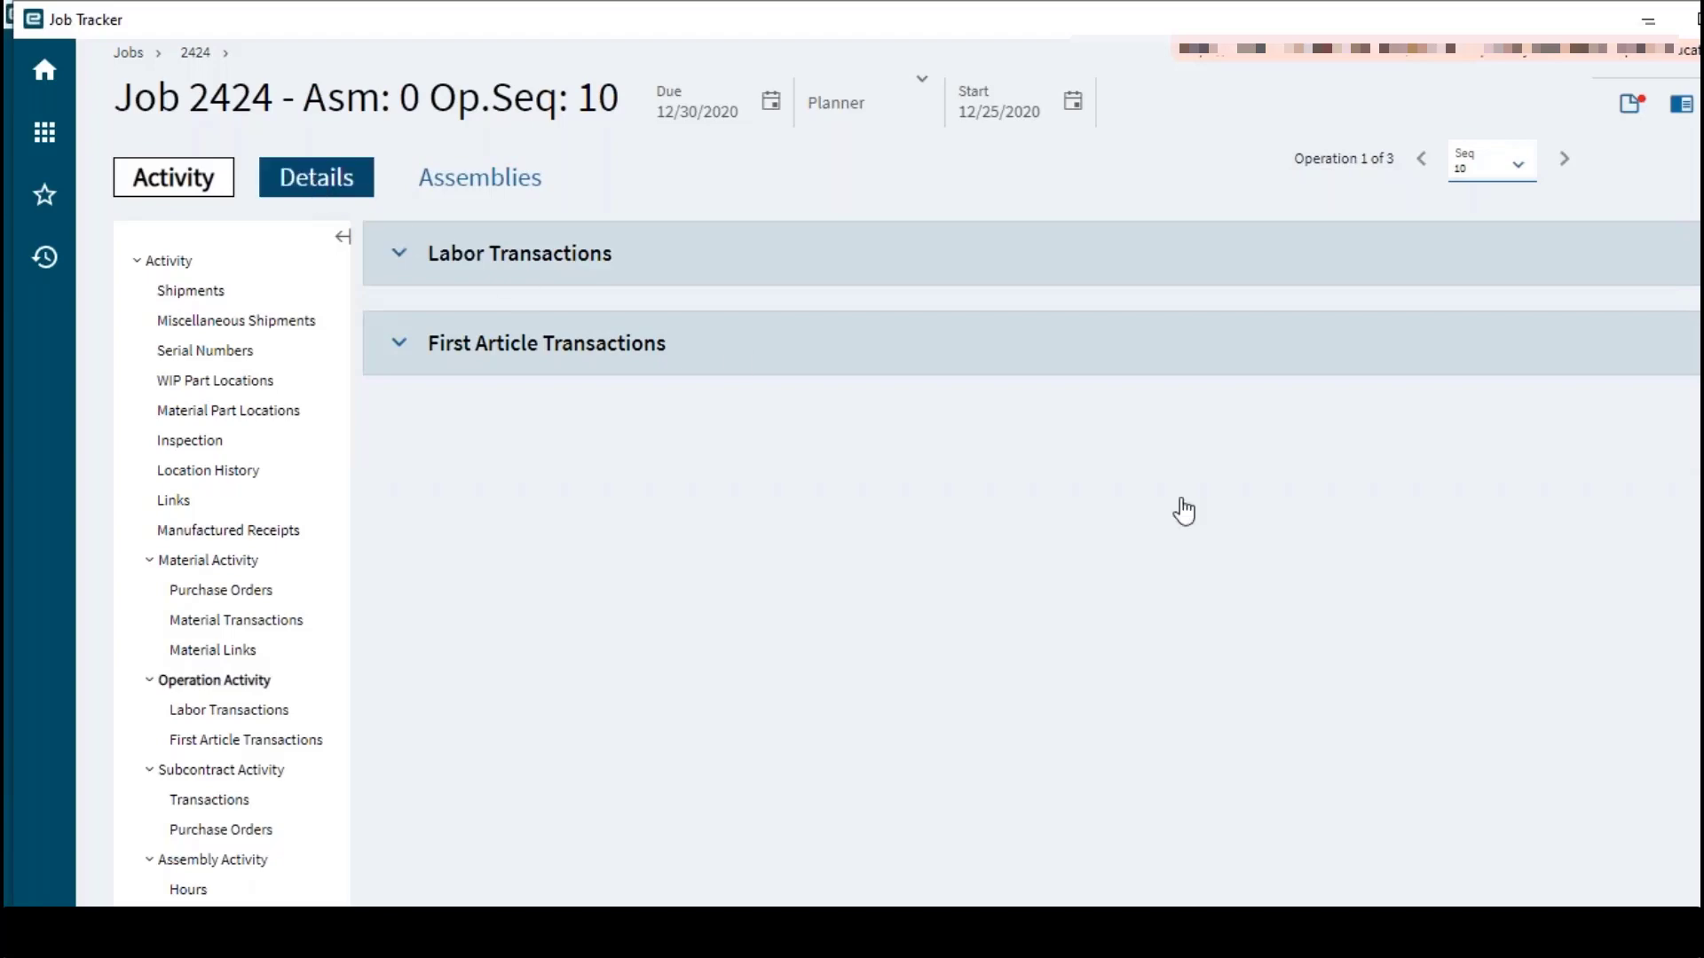
pyautogui.click(316, 178)
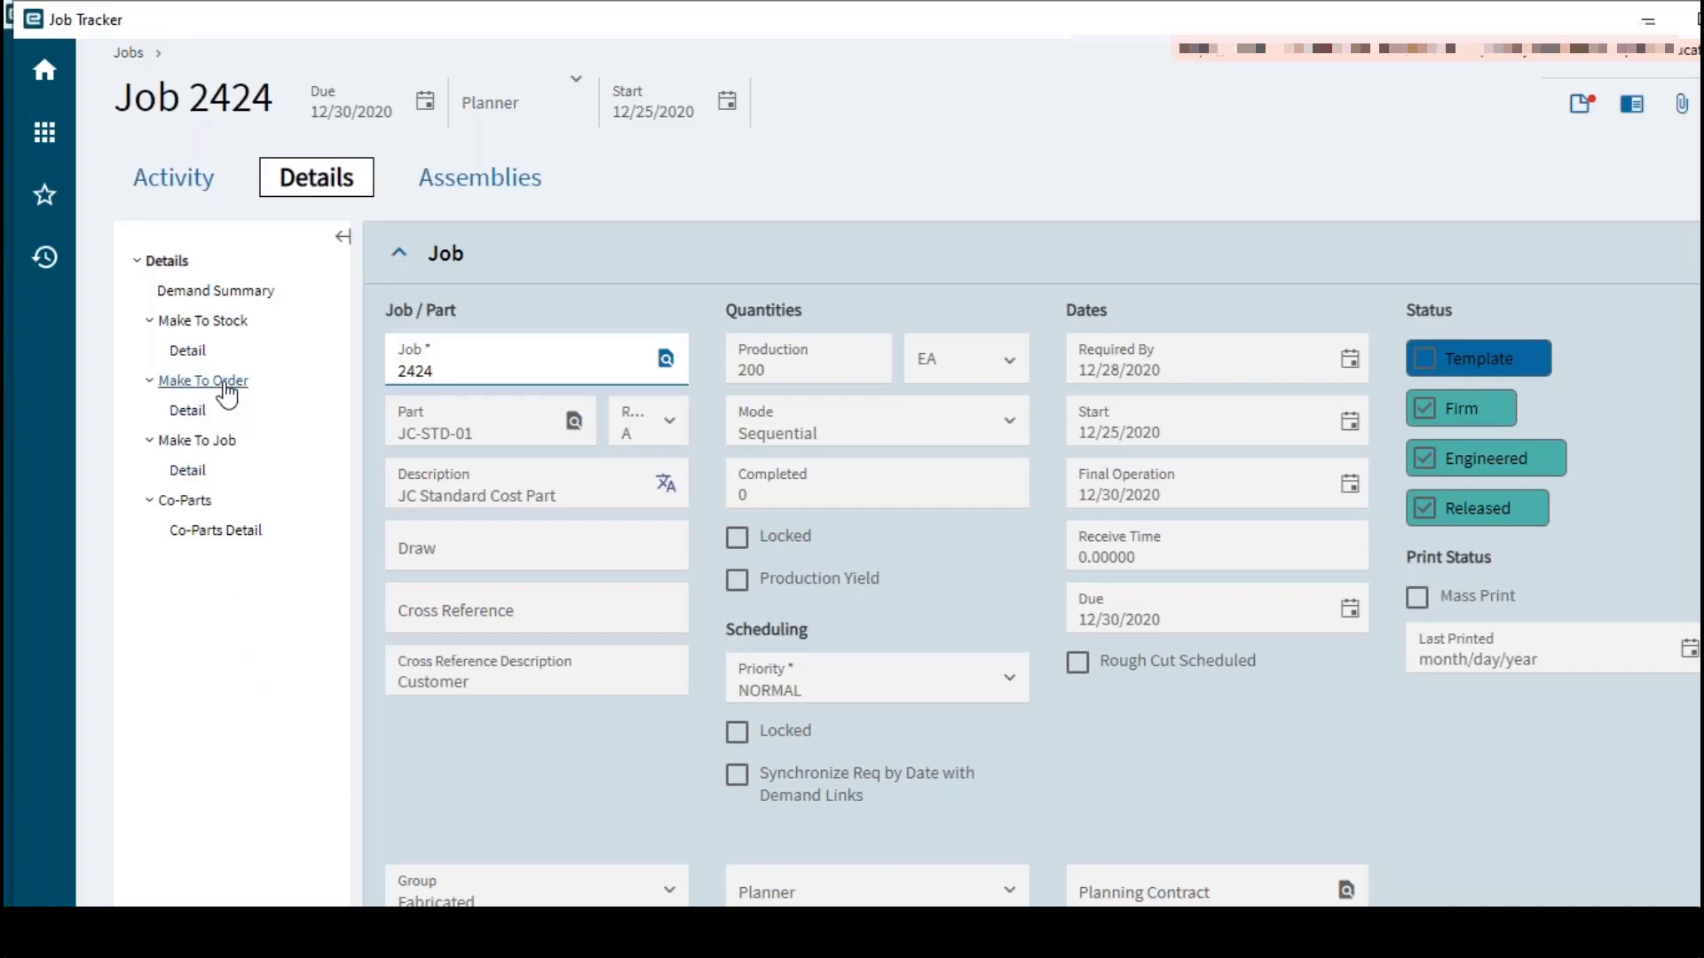
# Show job 2424's Make To Order link to sales order 5373 line 1, Dalton Manufacturing
pyautogui.click(202, 380)
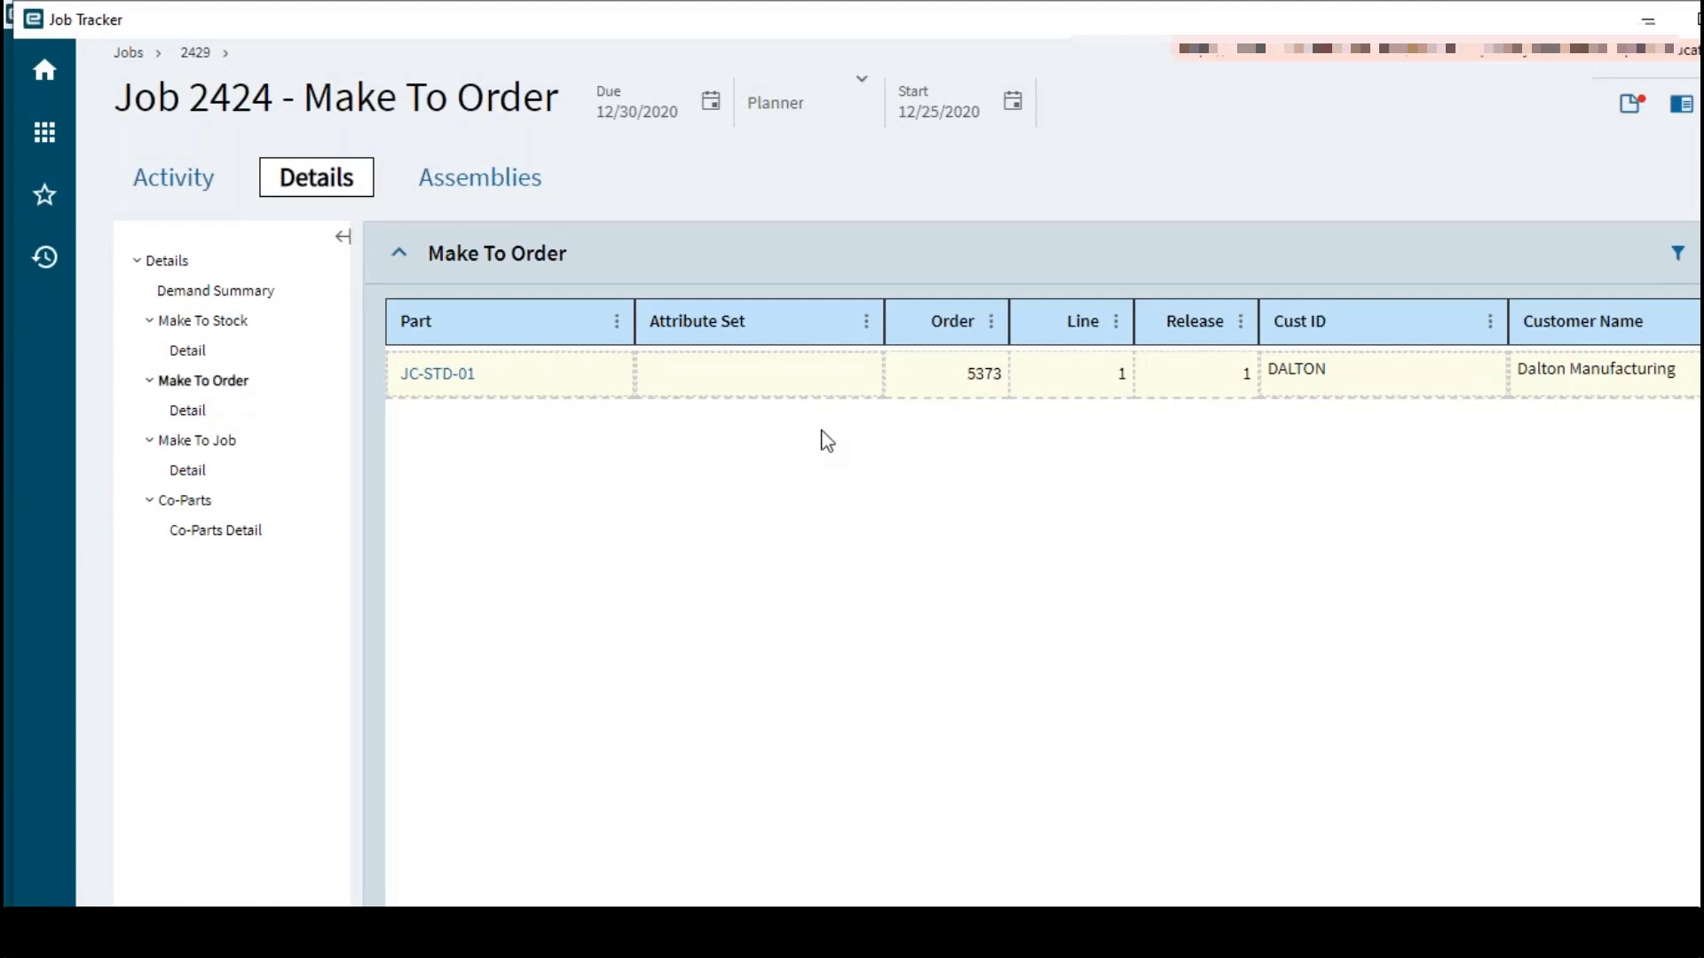
pyautogui.moveTo(1283, 415)
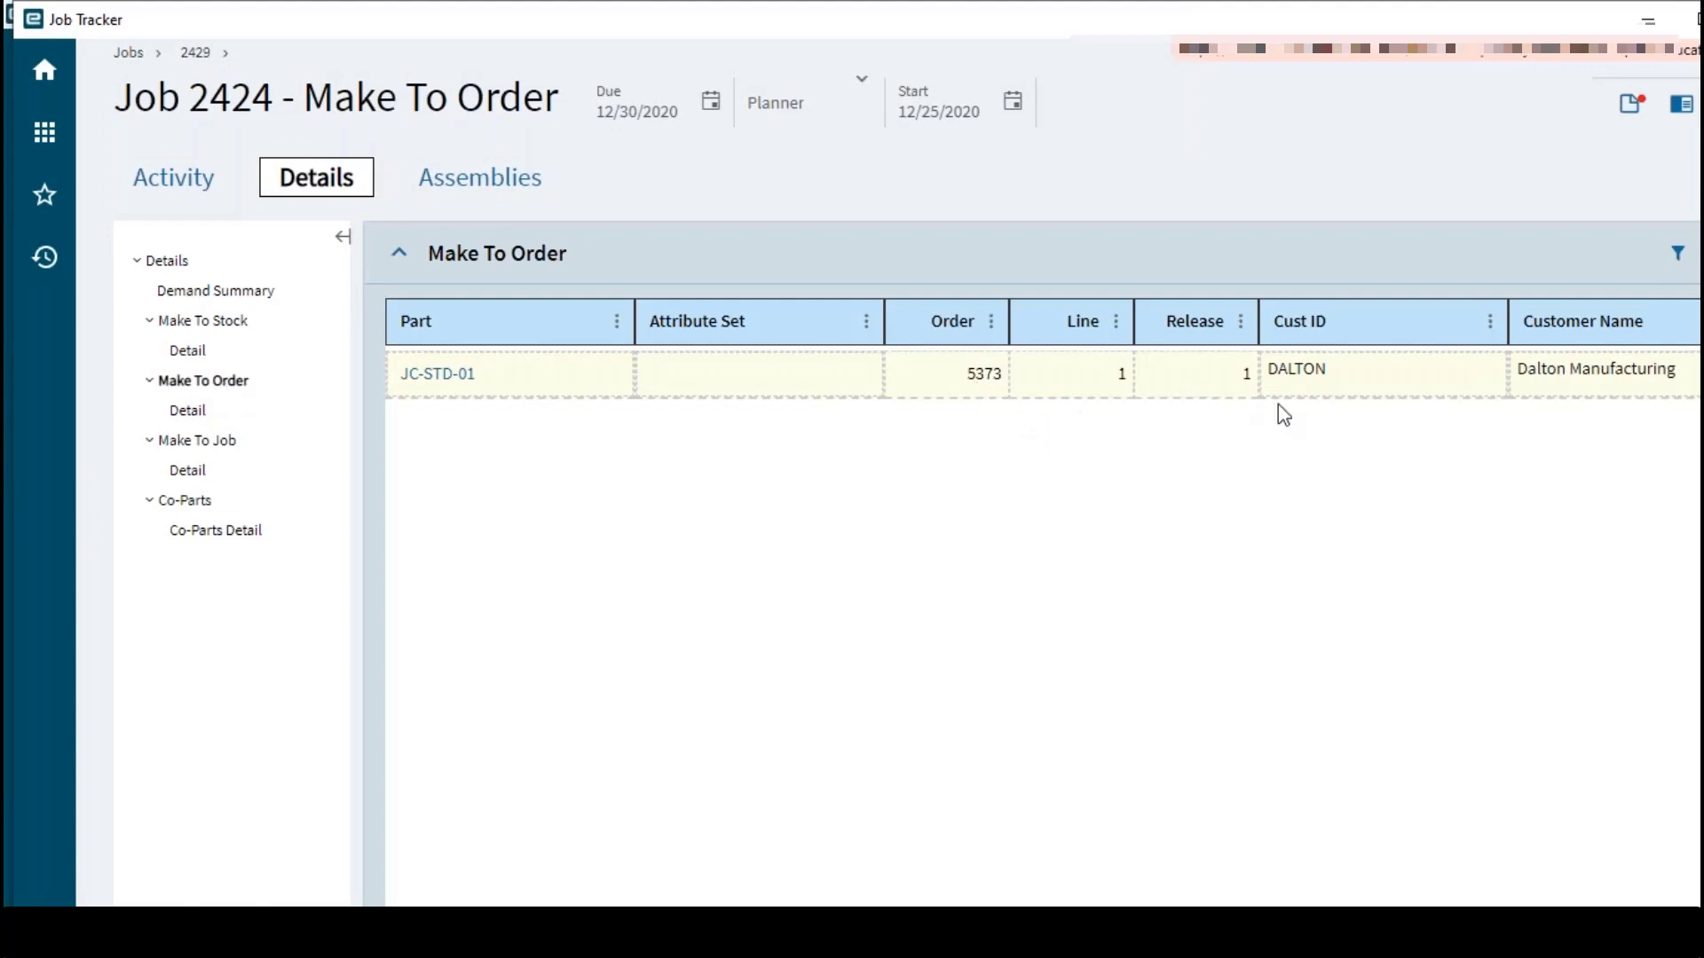
pyautogui.moveTo(968, 406)
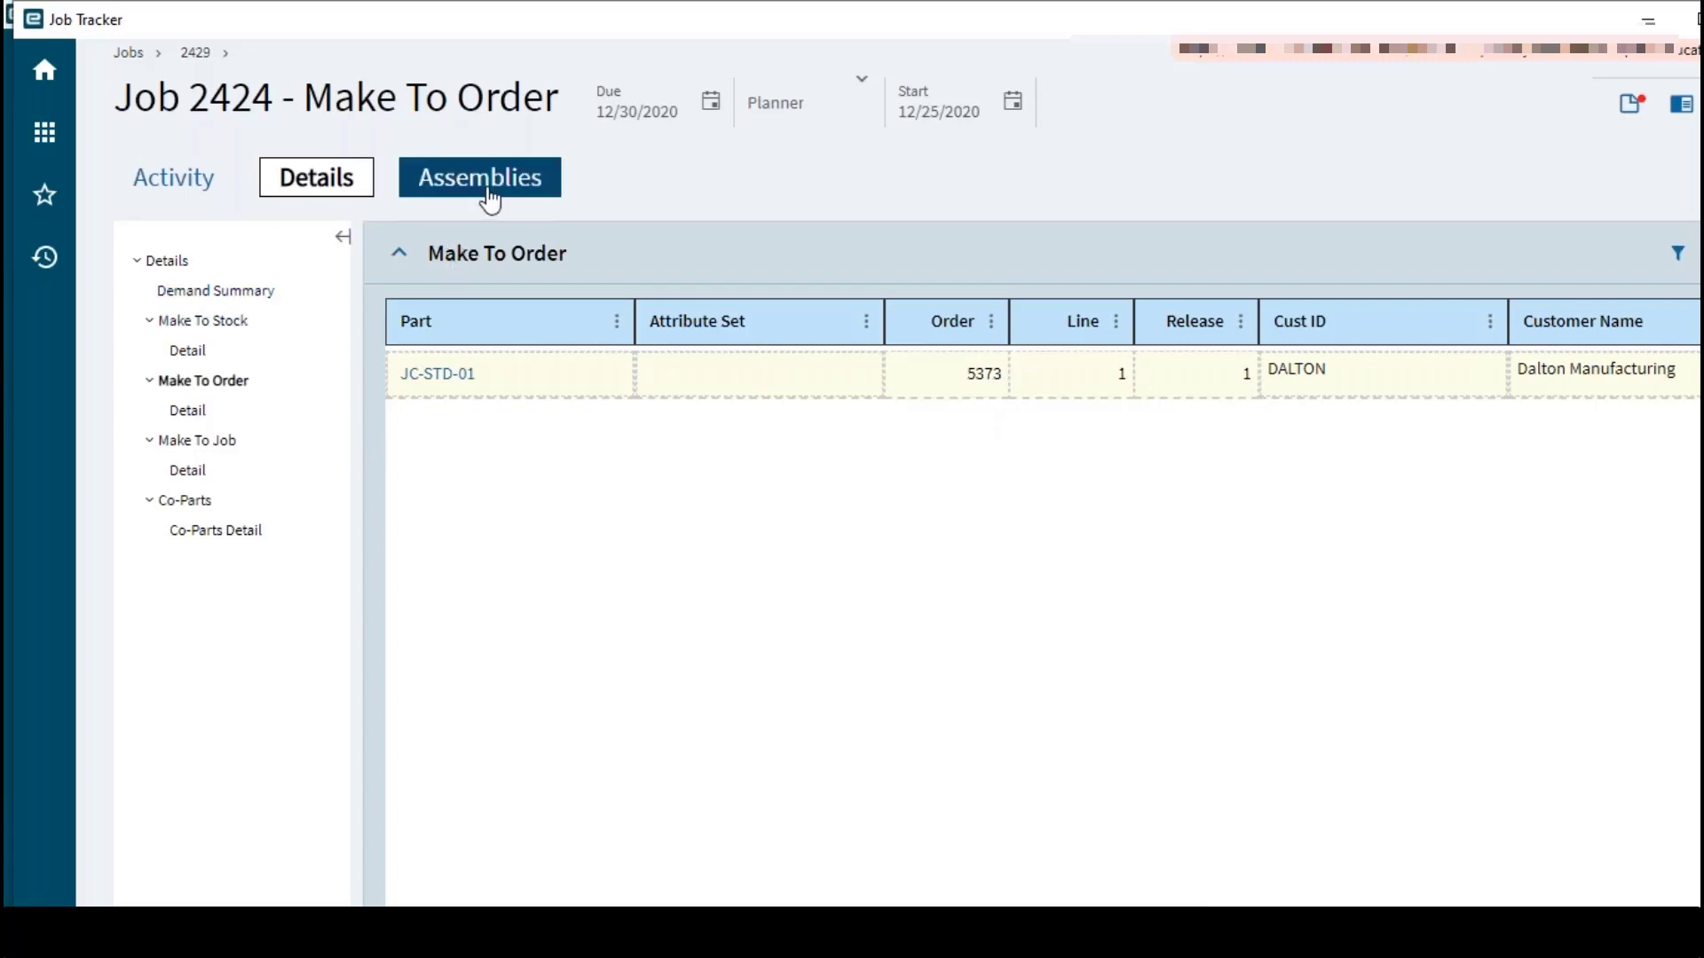
# Show assembly 0 JC-STD-01 details: required 200, available 300
pyautogui.click(480, 178)
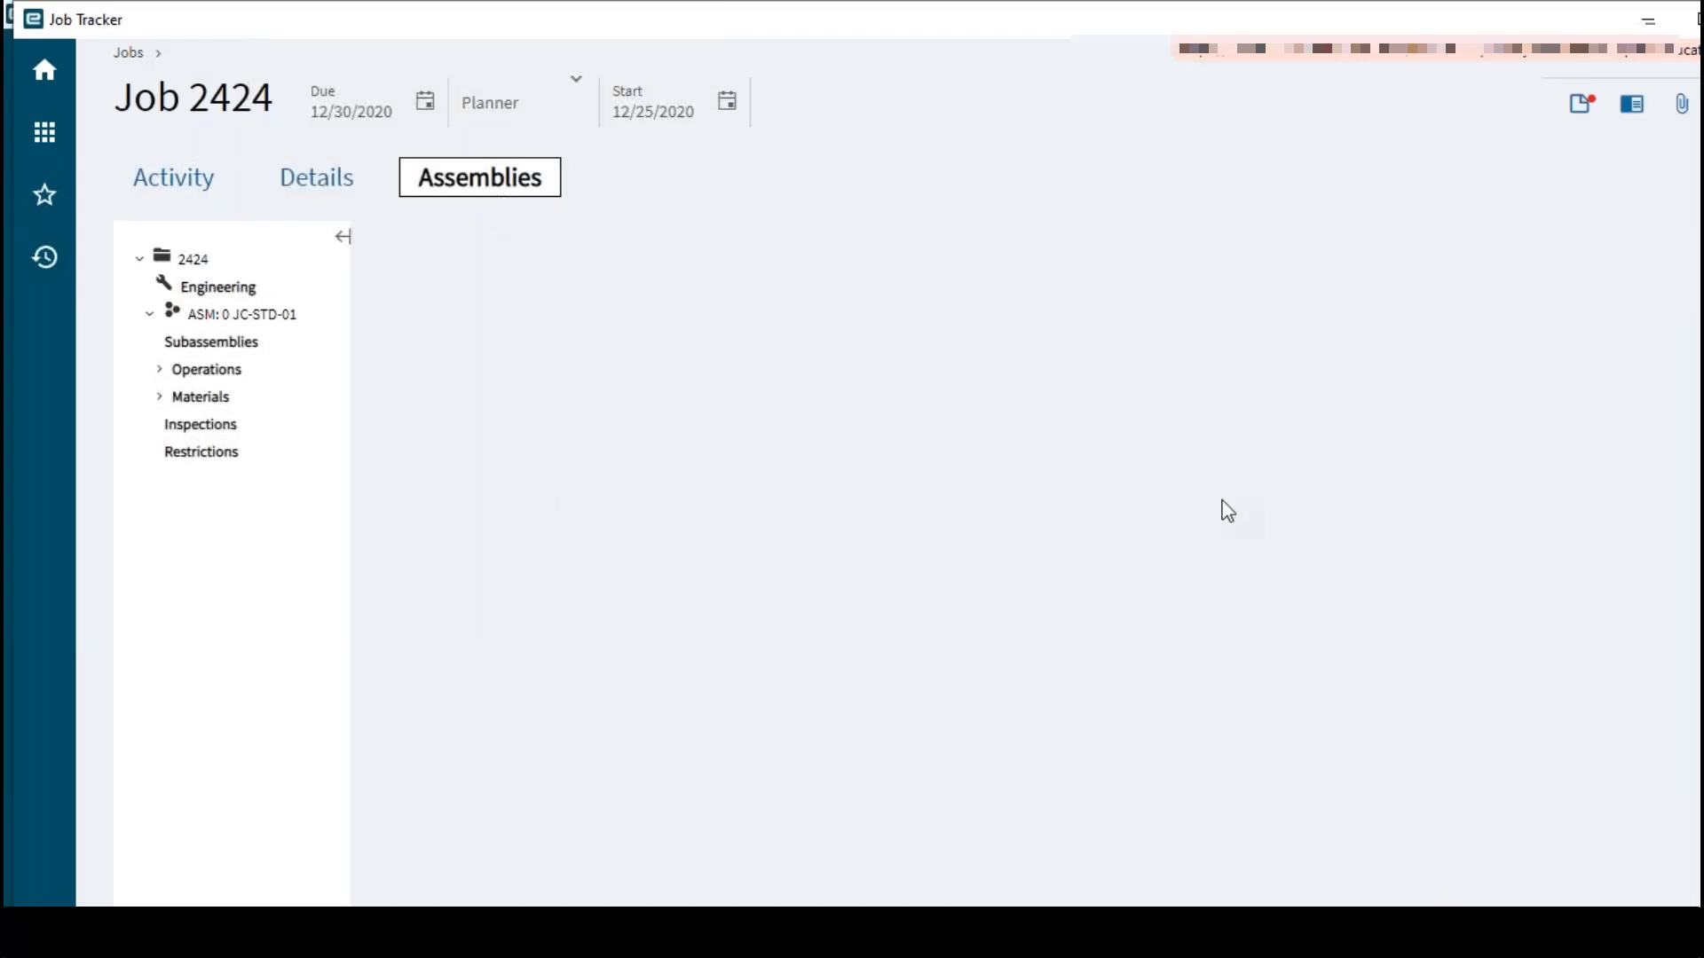
pyautogui.moveTo(425, 483)
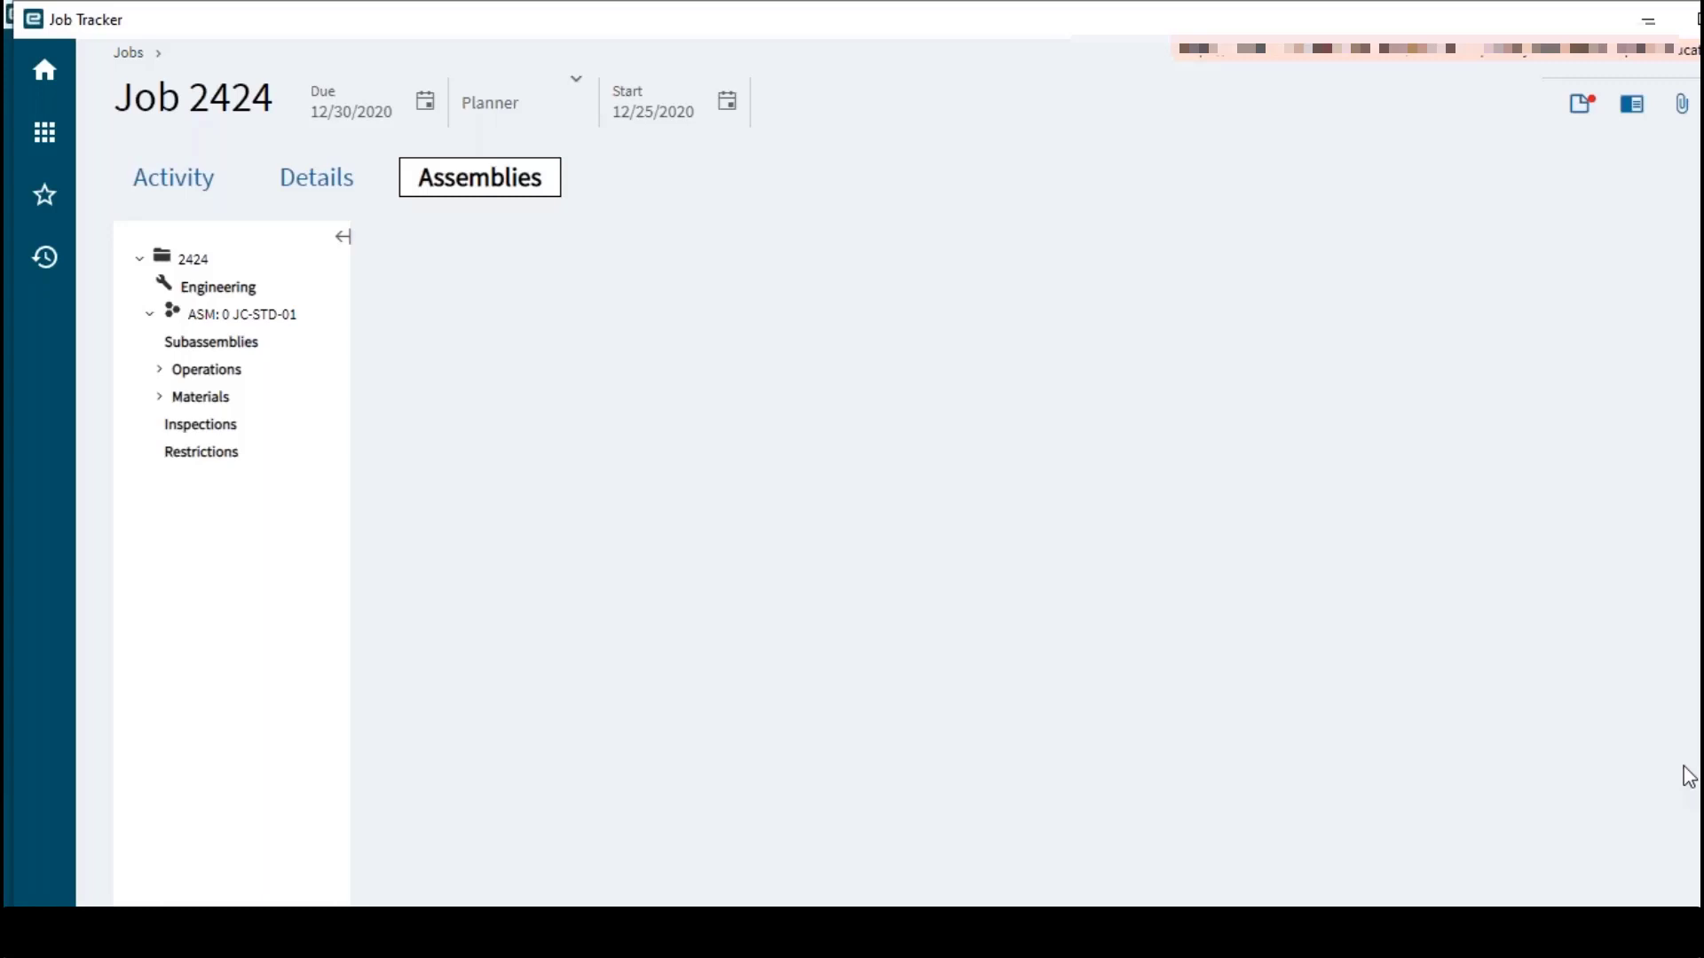
pyautogui.moveTo(156, 320)
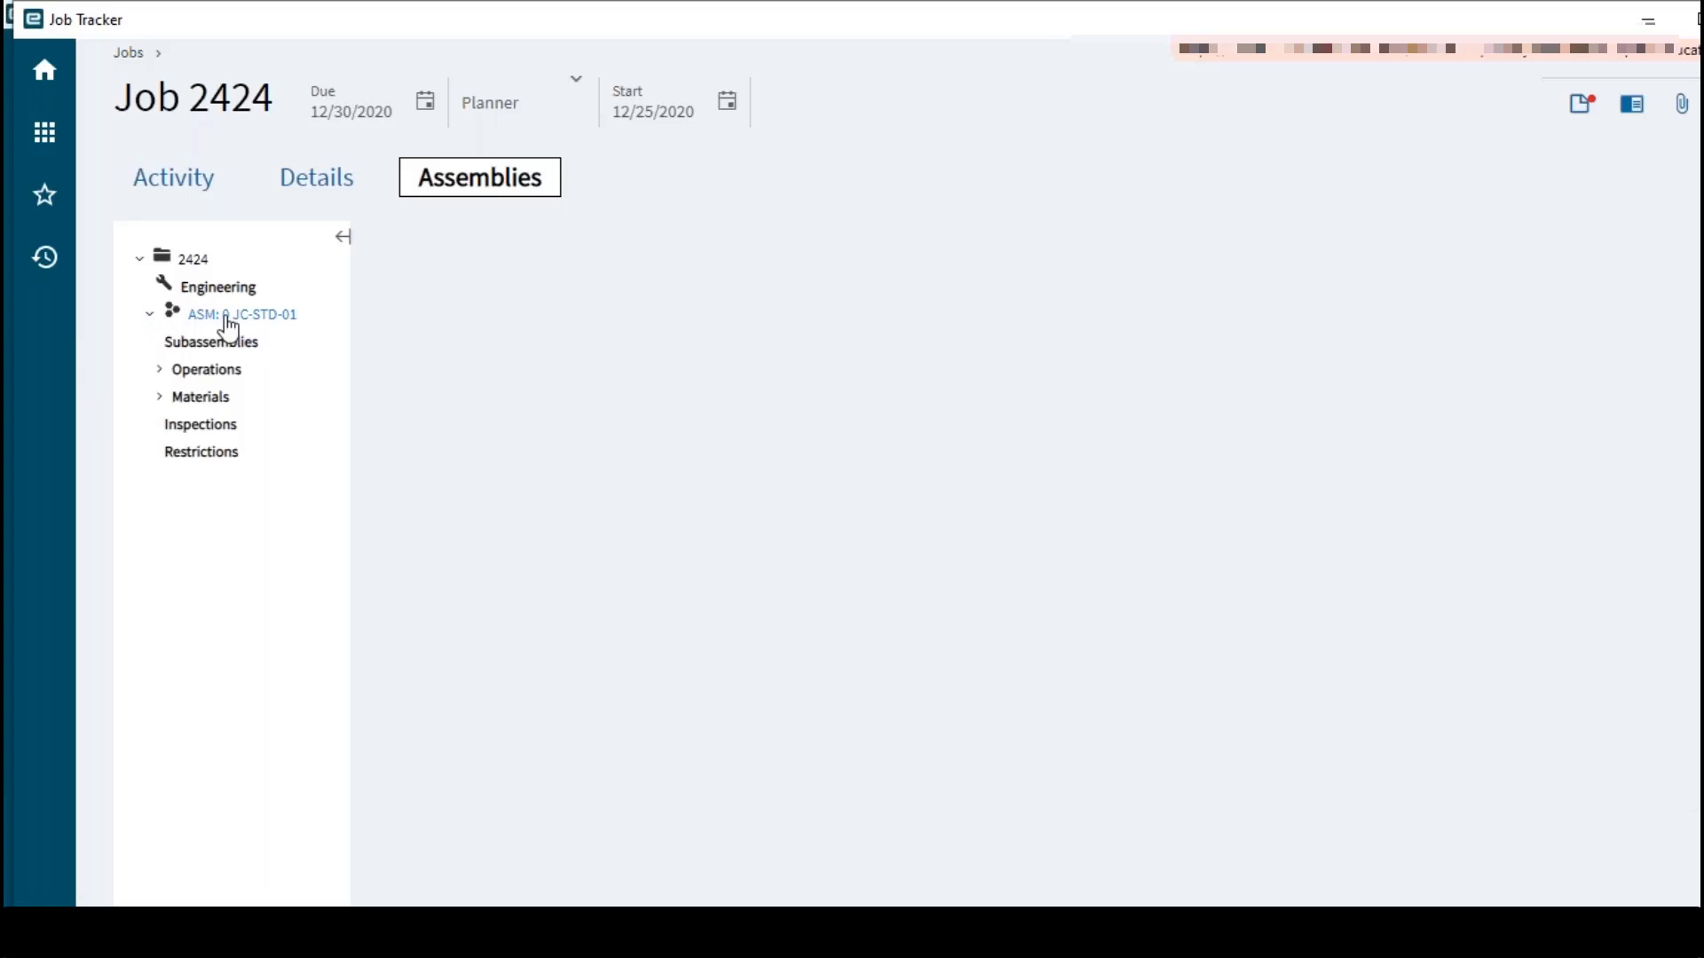
pyautogui.click(241, 314)
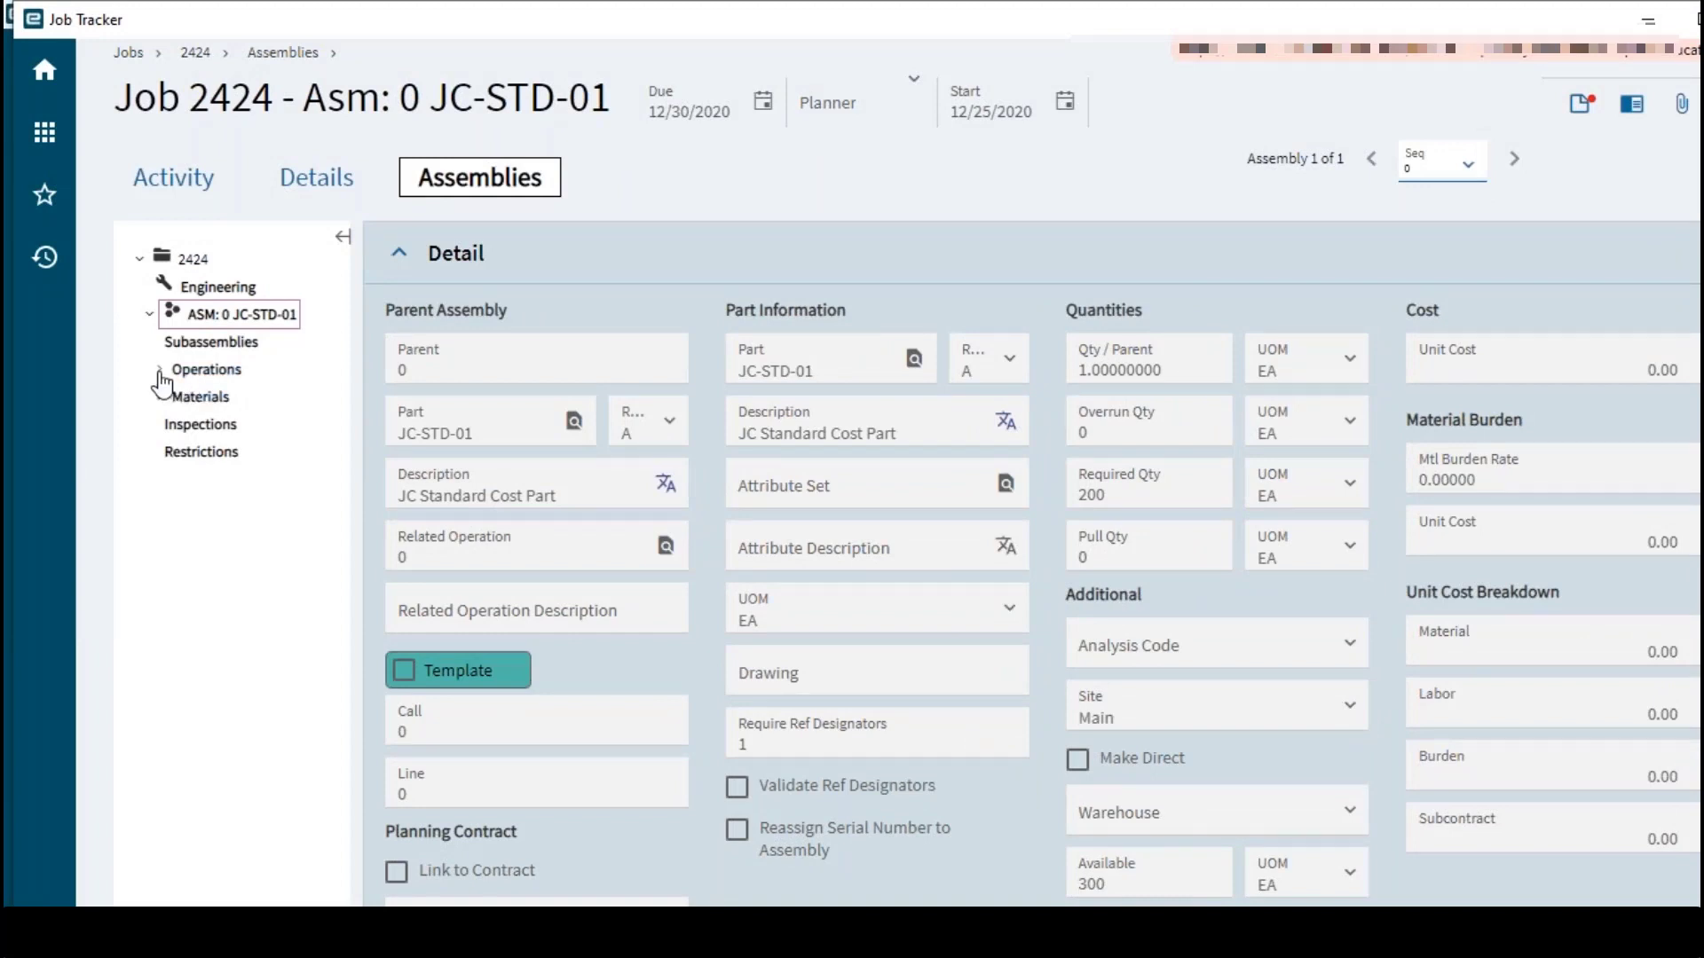
# Show operation 30 OVPLA, Outside Vendor Plating subcontracted to Minneapolis Plating at $4.00
pyautogui.click(160, 368)
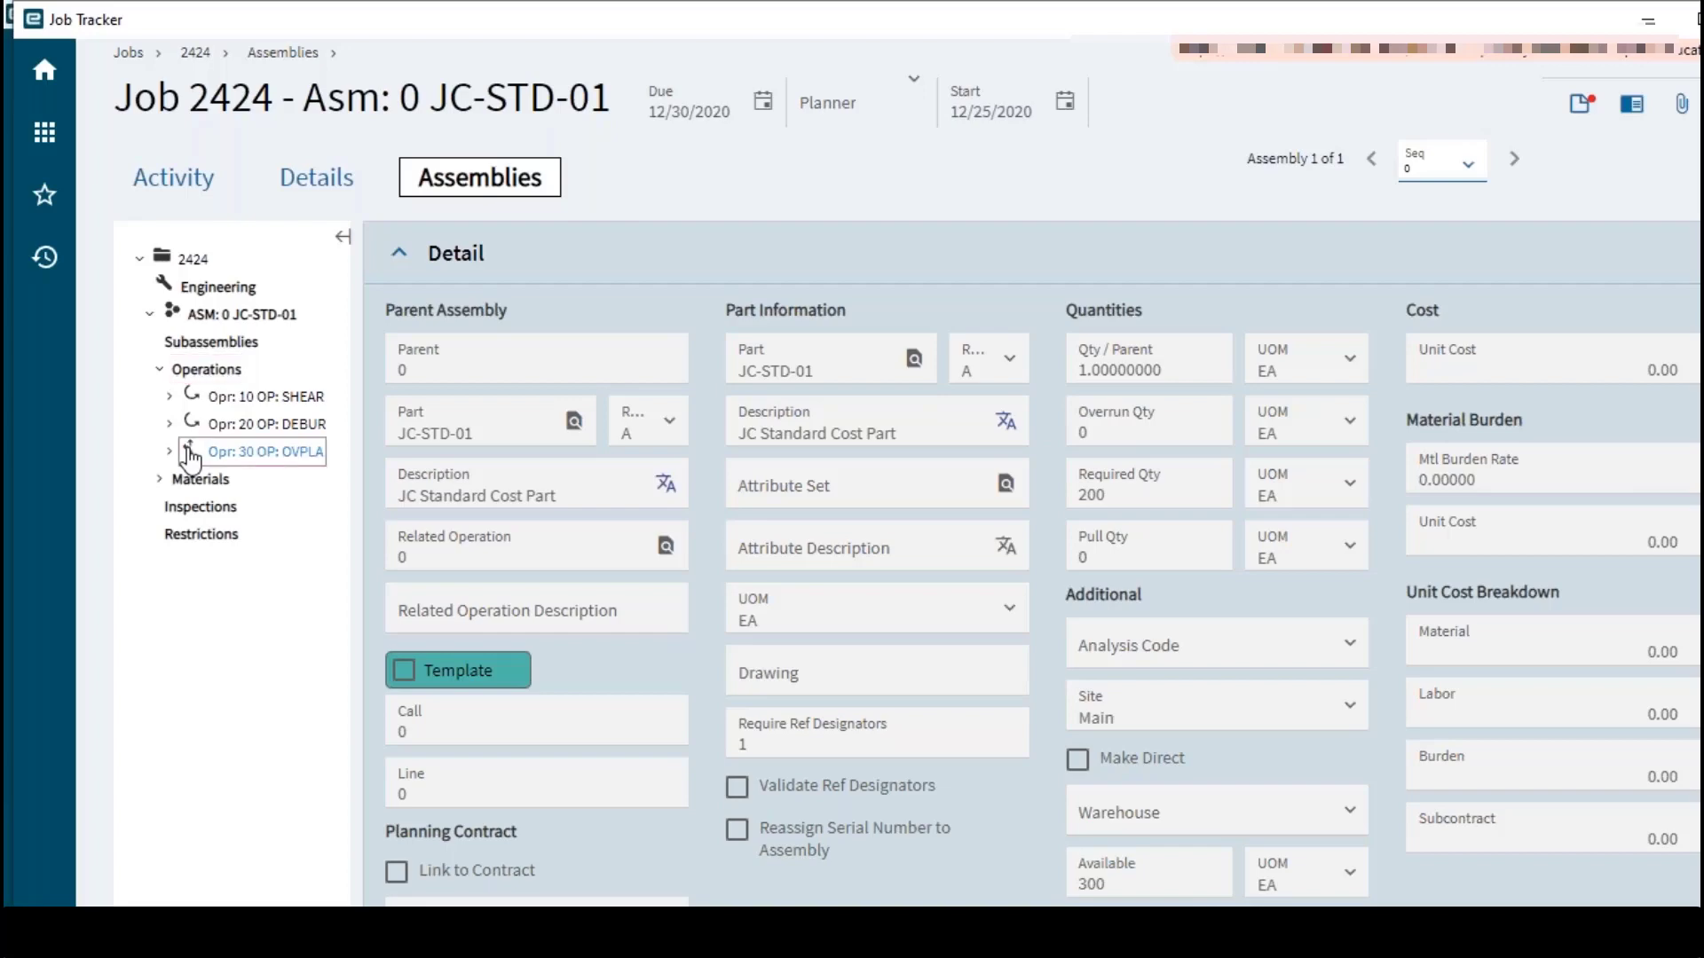
pyautogui.click(264, 451)
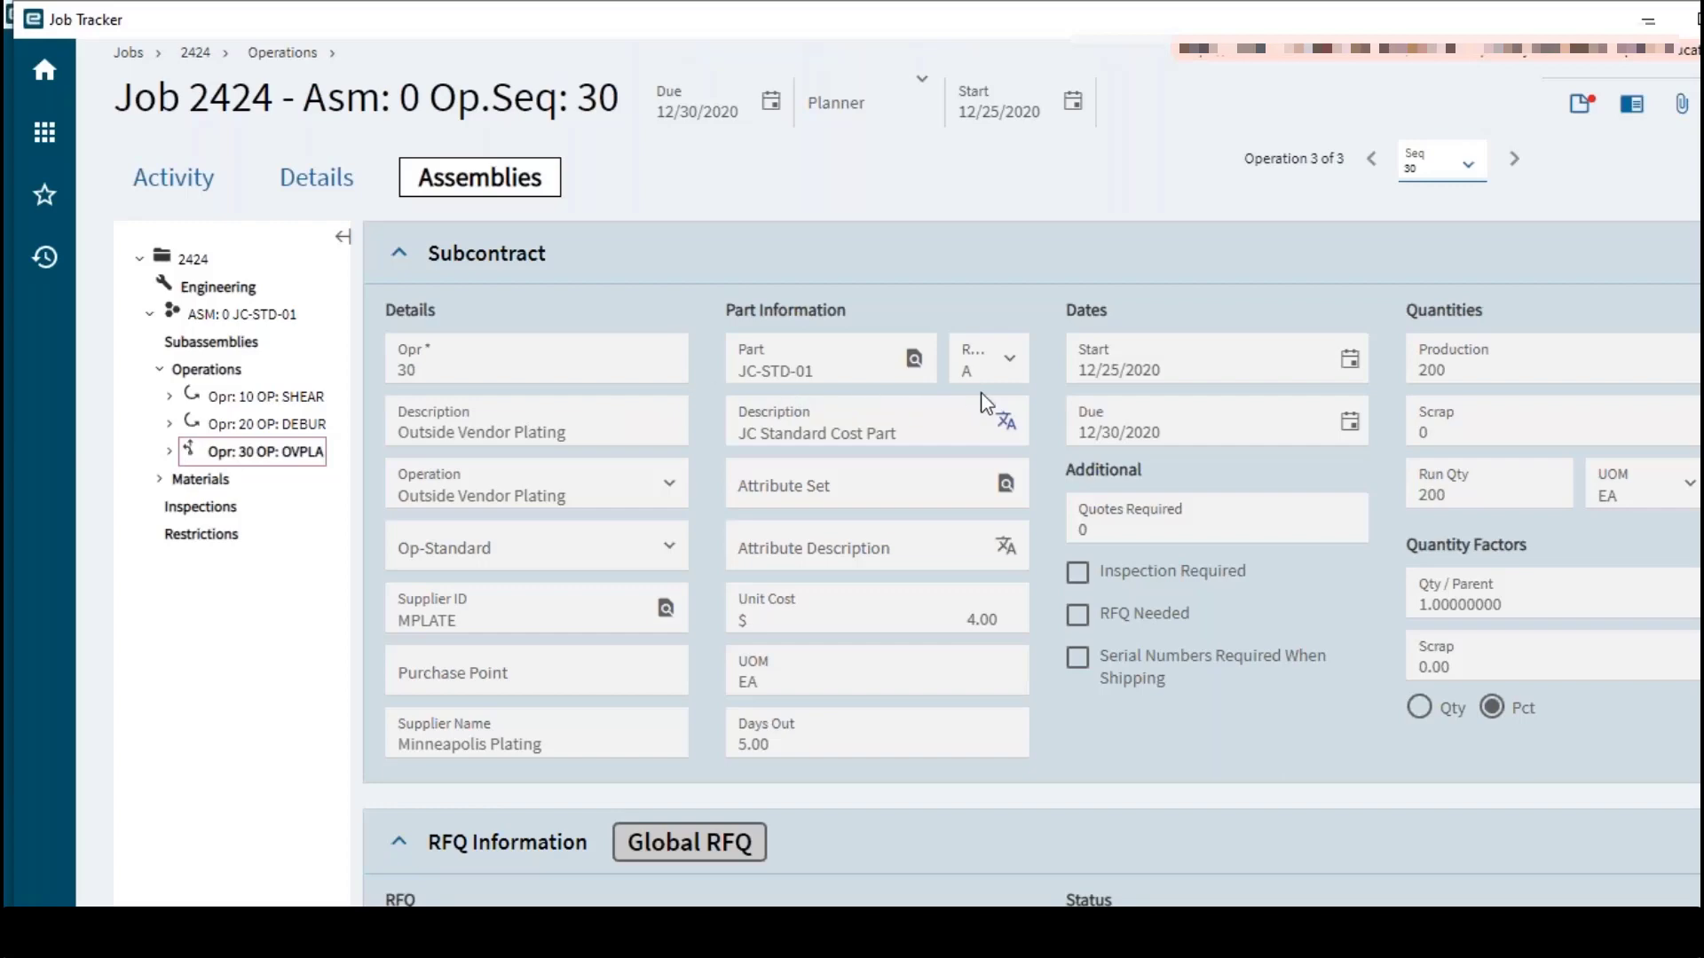
pyautogui.moveTo(1426, 558)
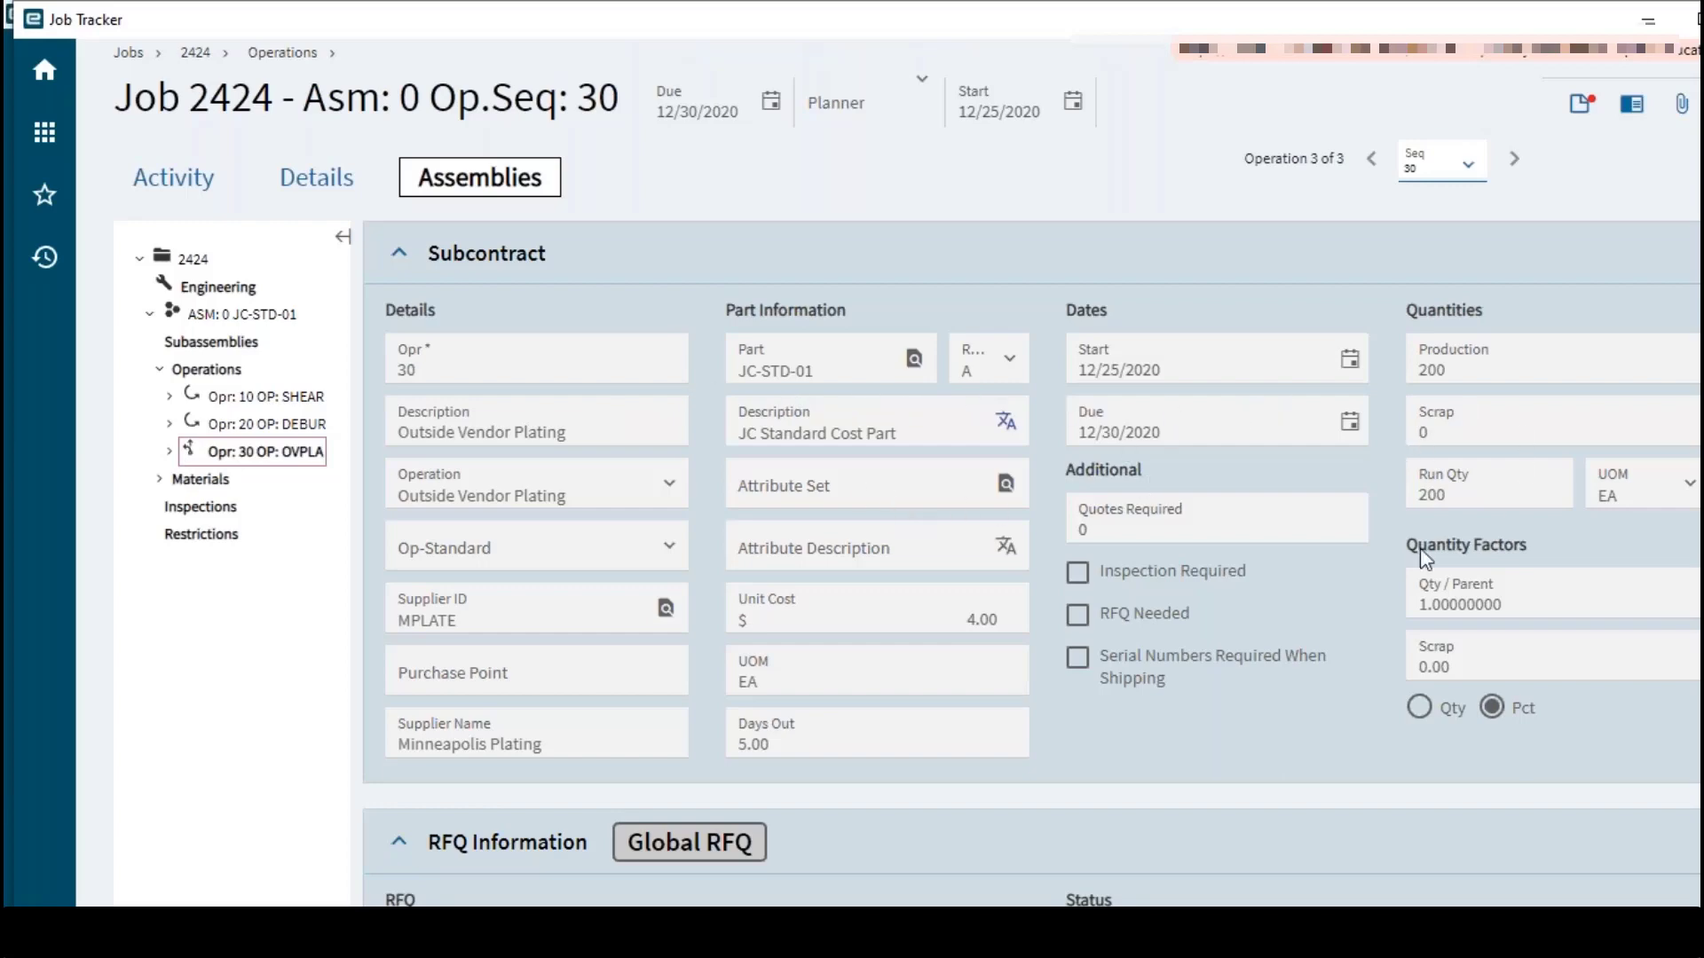
pyautogui.scroll(-3)
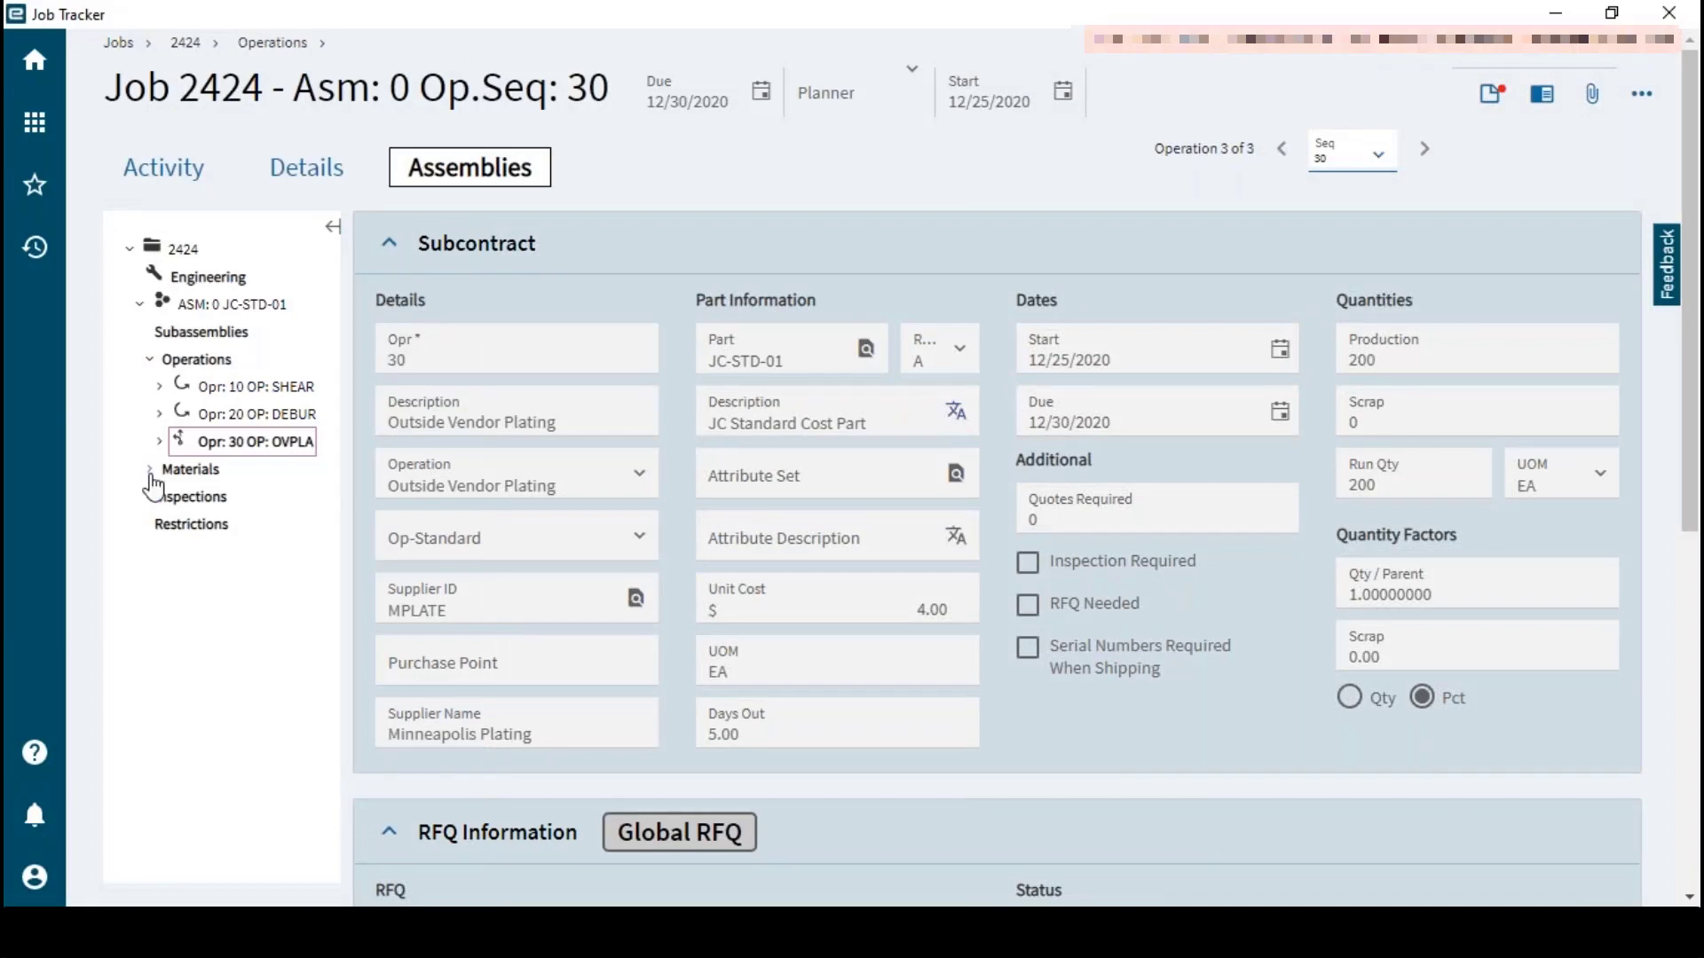
# Show material 10 SS-125 stainless sheet: required 4.40 at $248.00 unit cost
pyautogui.click(150, 470)
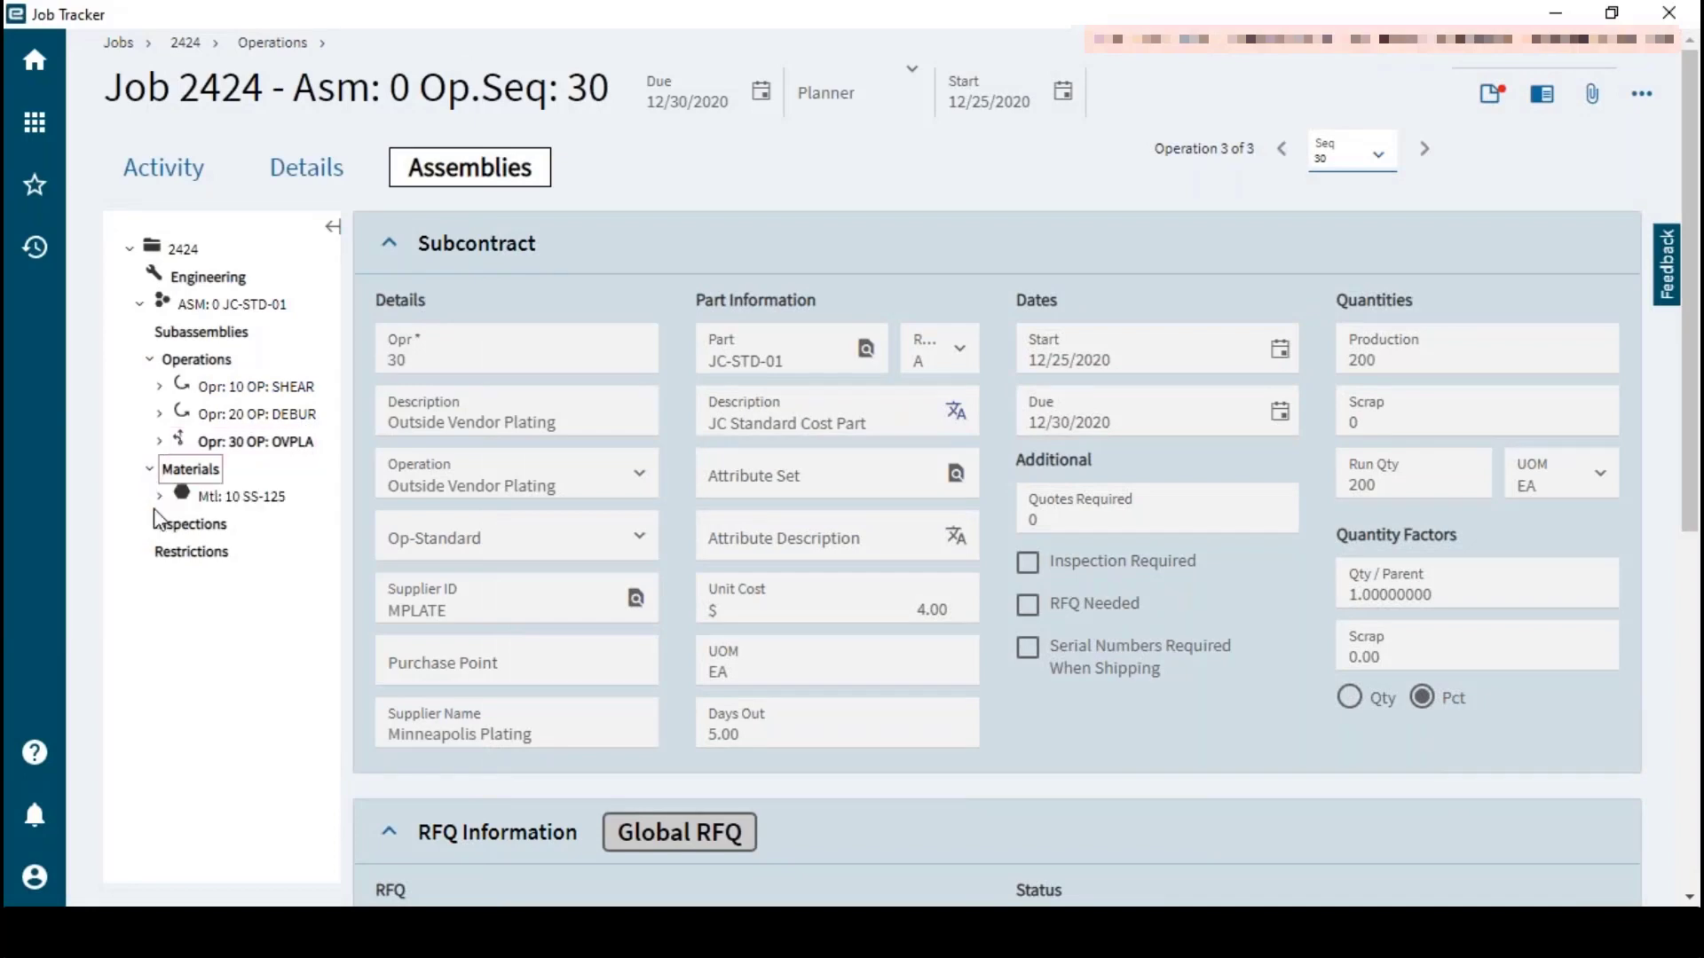
pyautogui.click(242, 497)
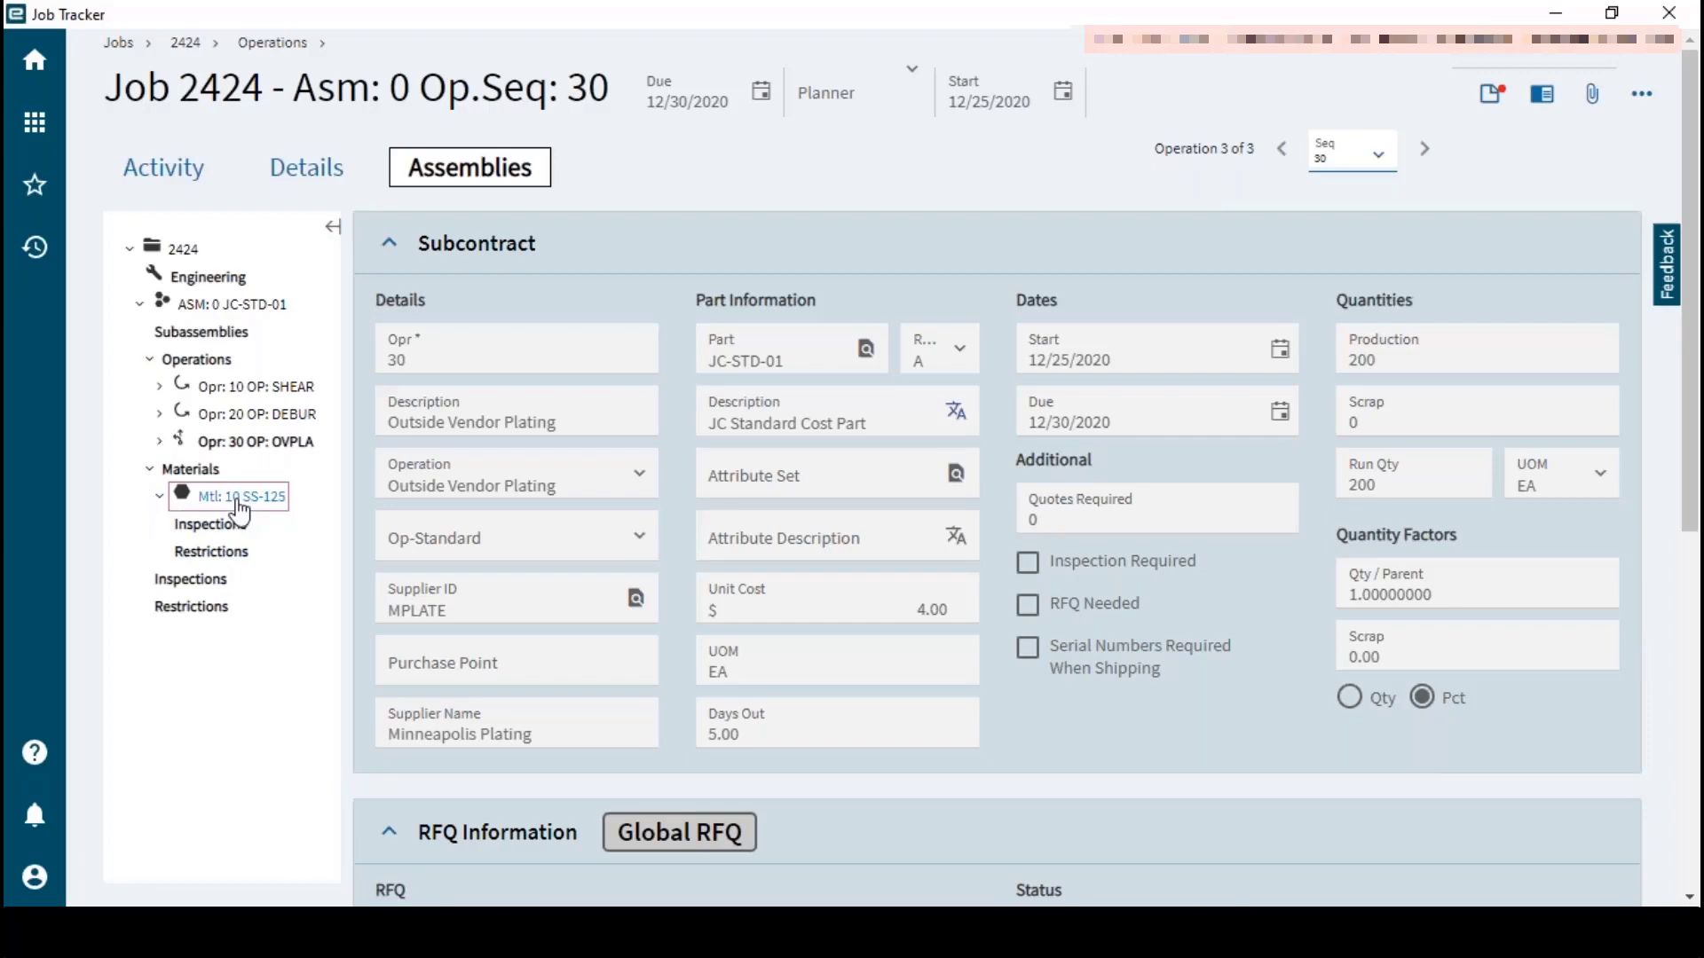
pyautogui.click(238, 497)
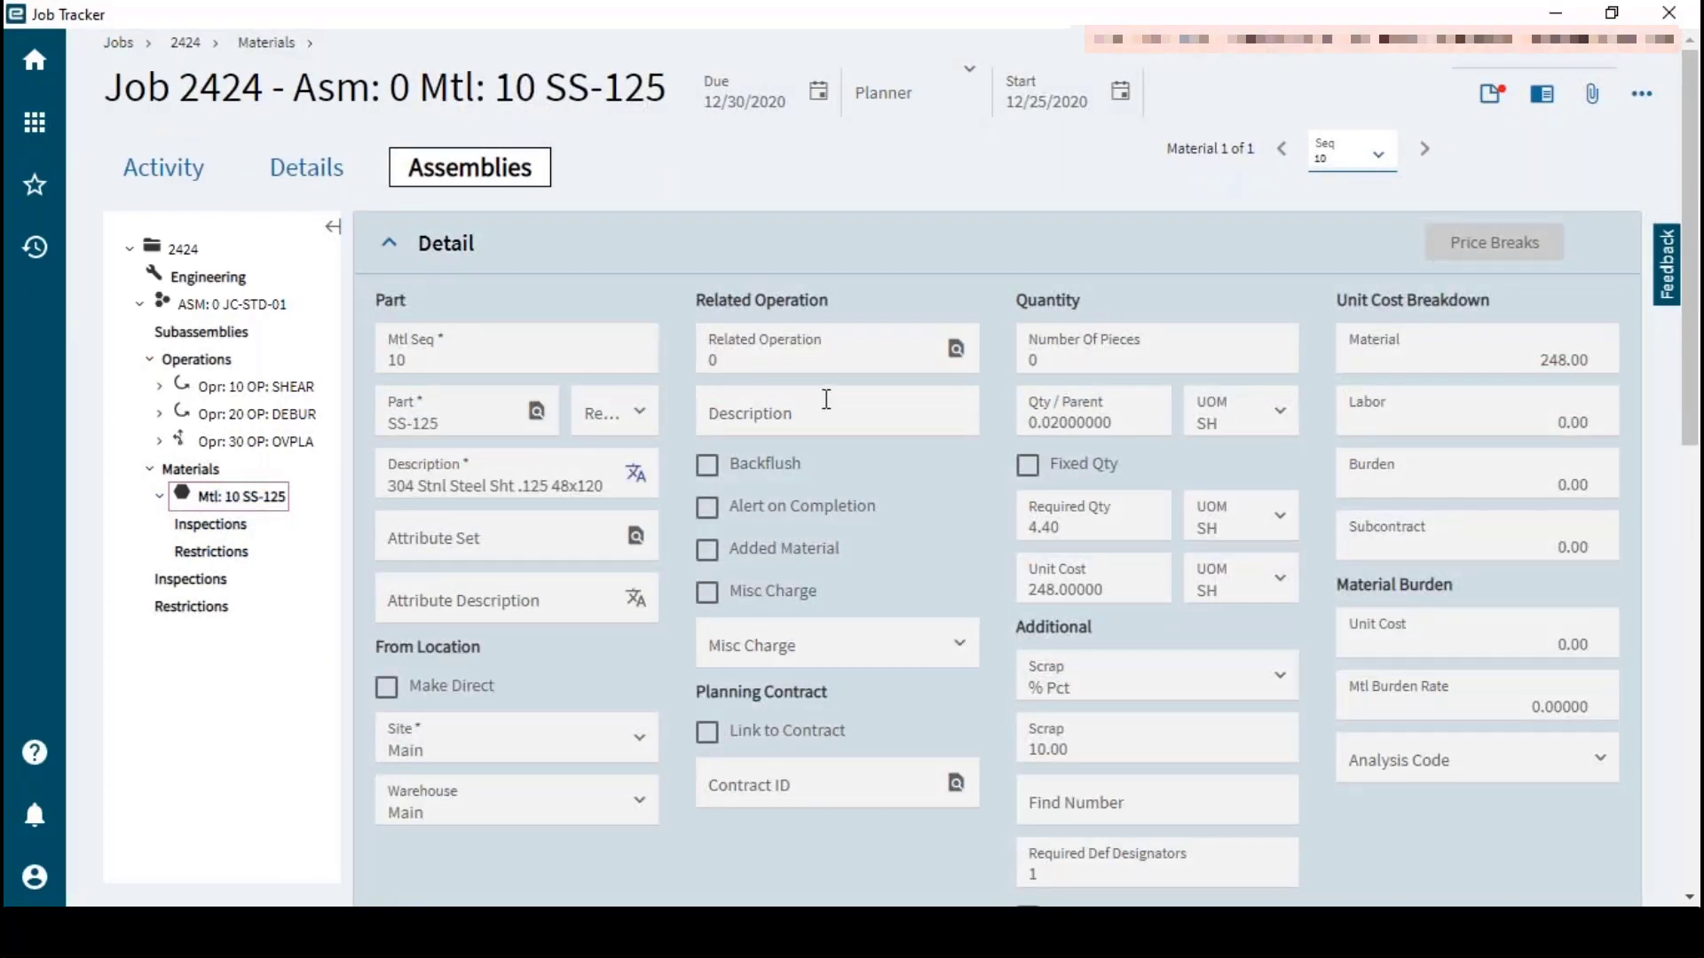
pyautogui.moveTo(1084, 649)
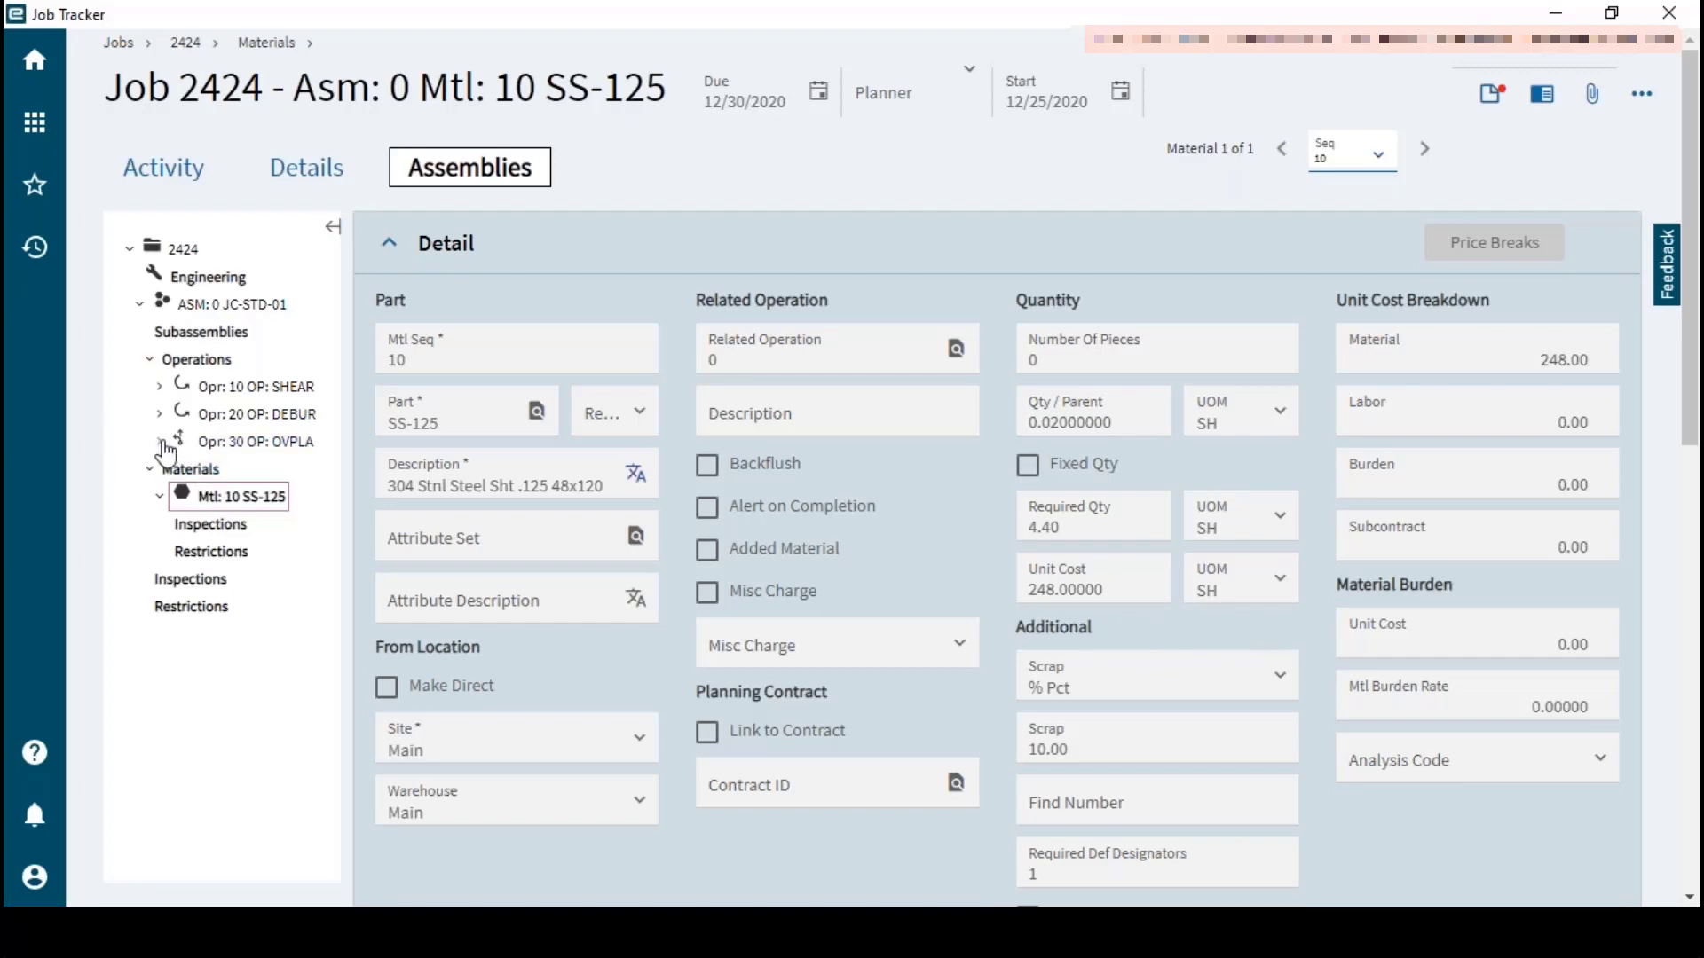
# Expand operation 20's resources and view its OpDtl 10 Machining resource
pyautogui.click(160, 441)
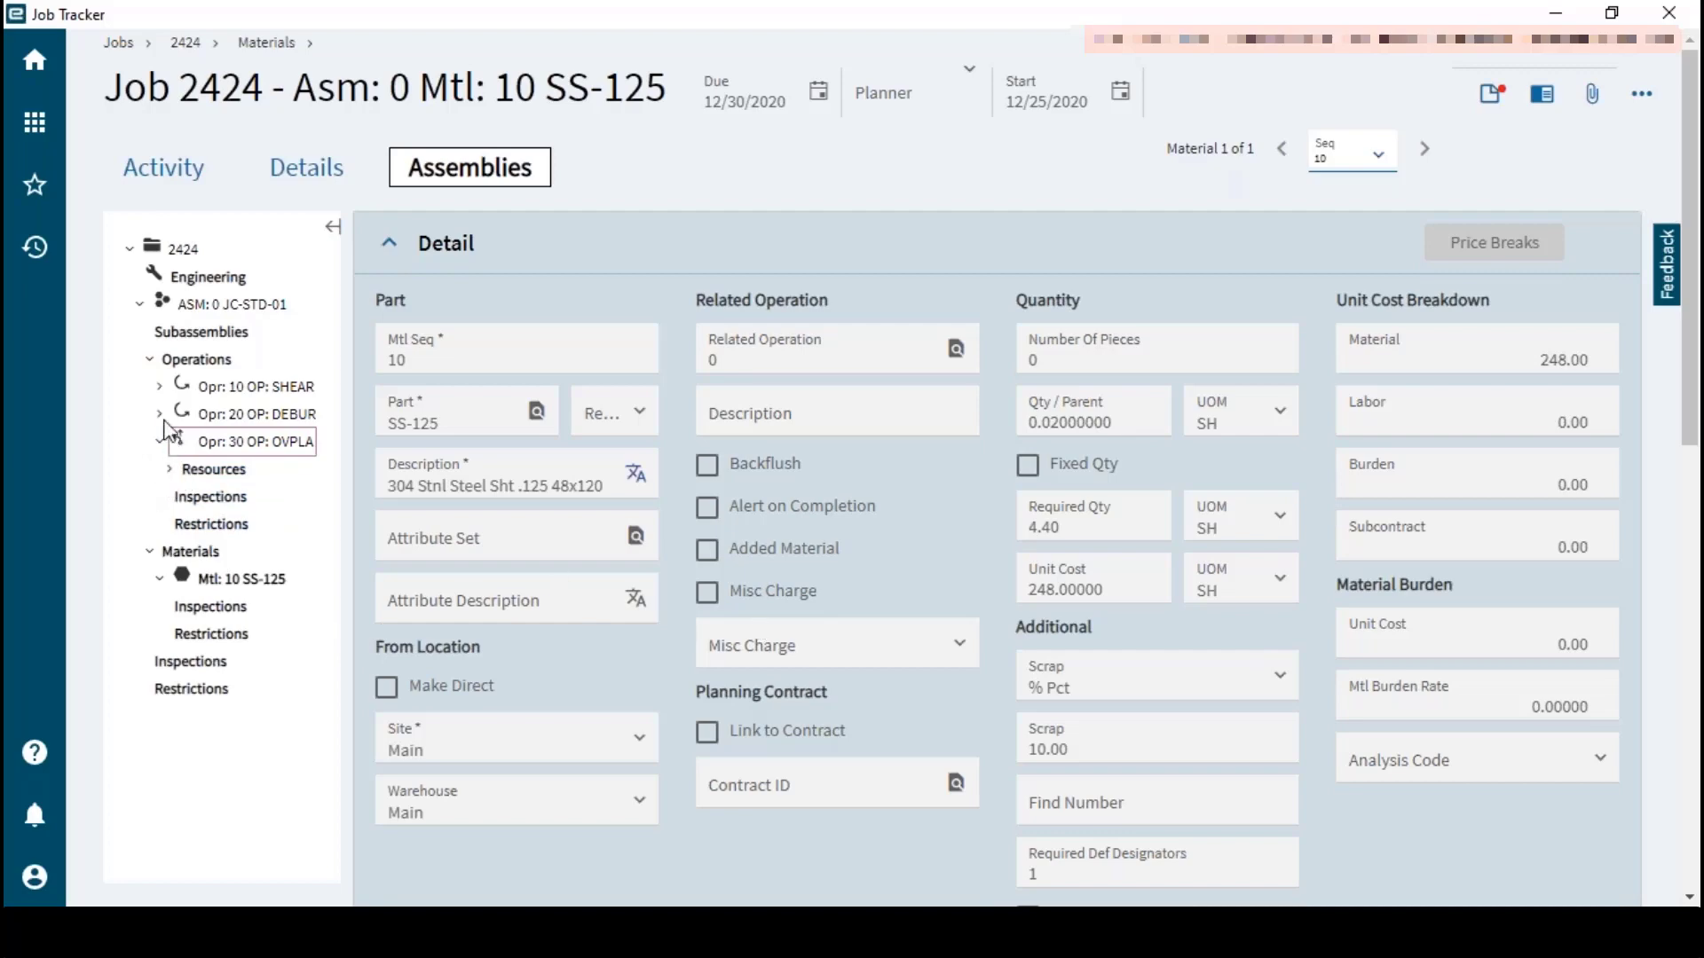
pyautogui.click(160, 414)
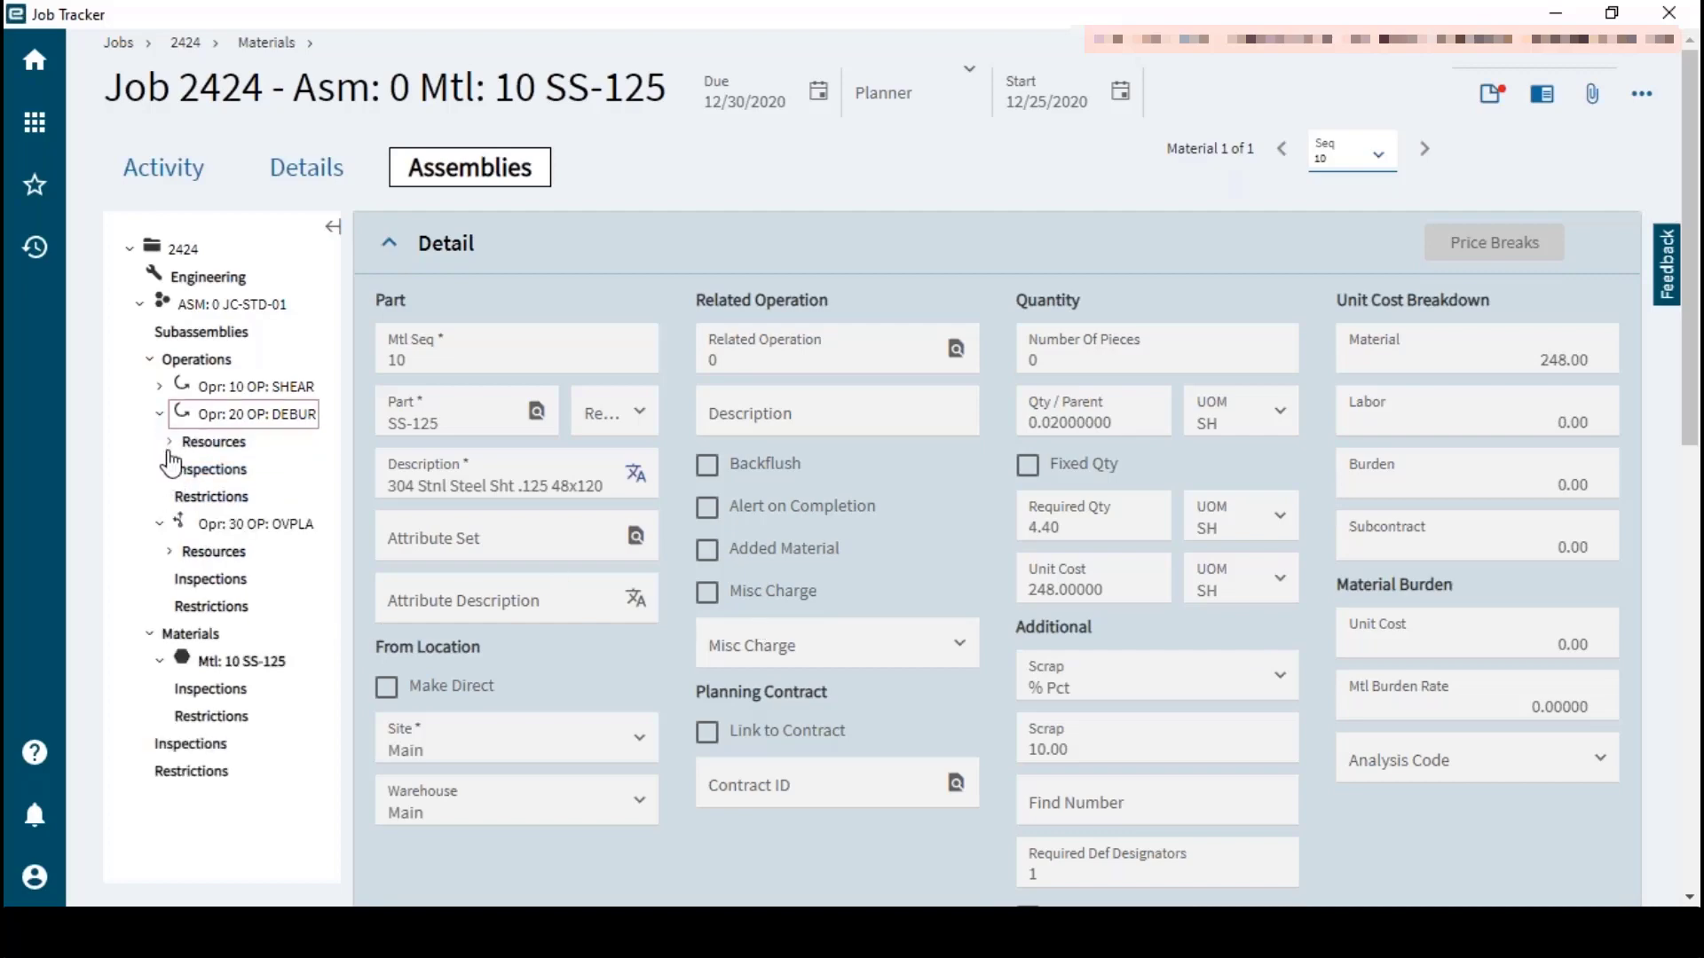
pyautogui.click(213, 441)
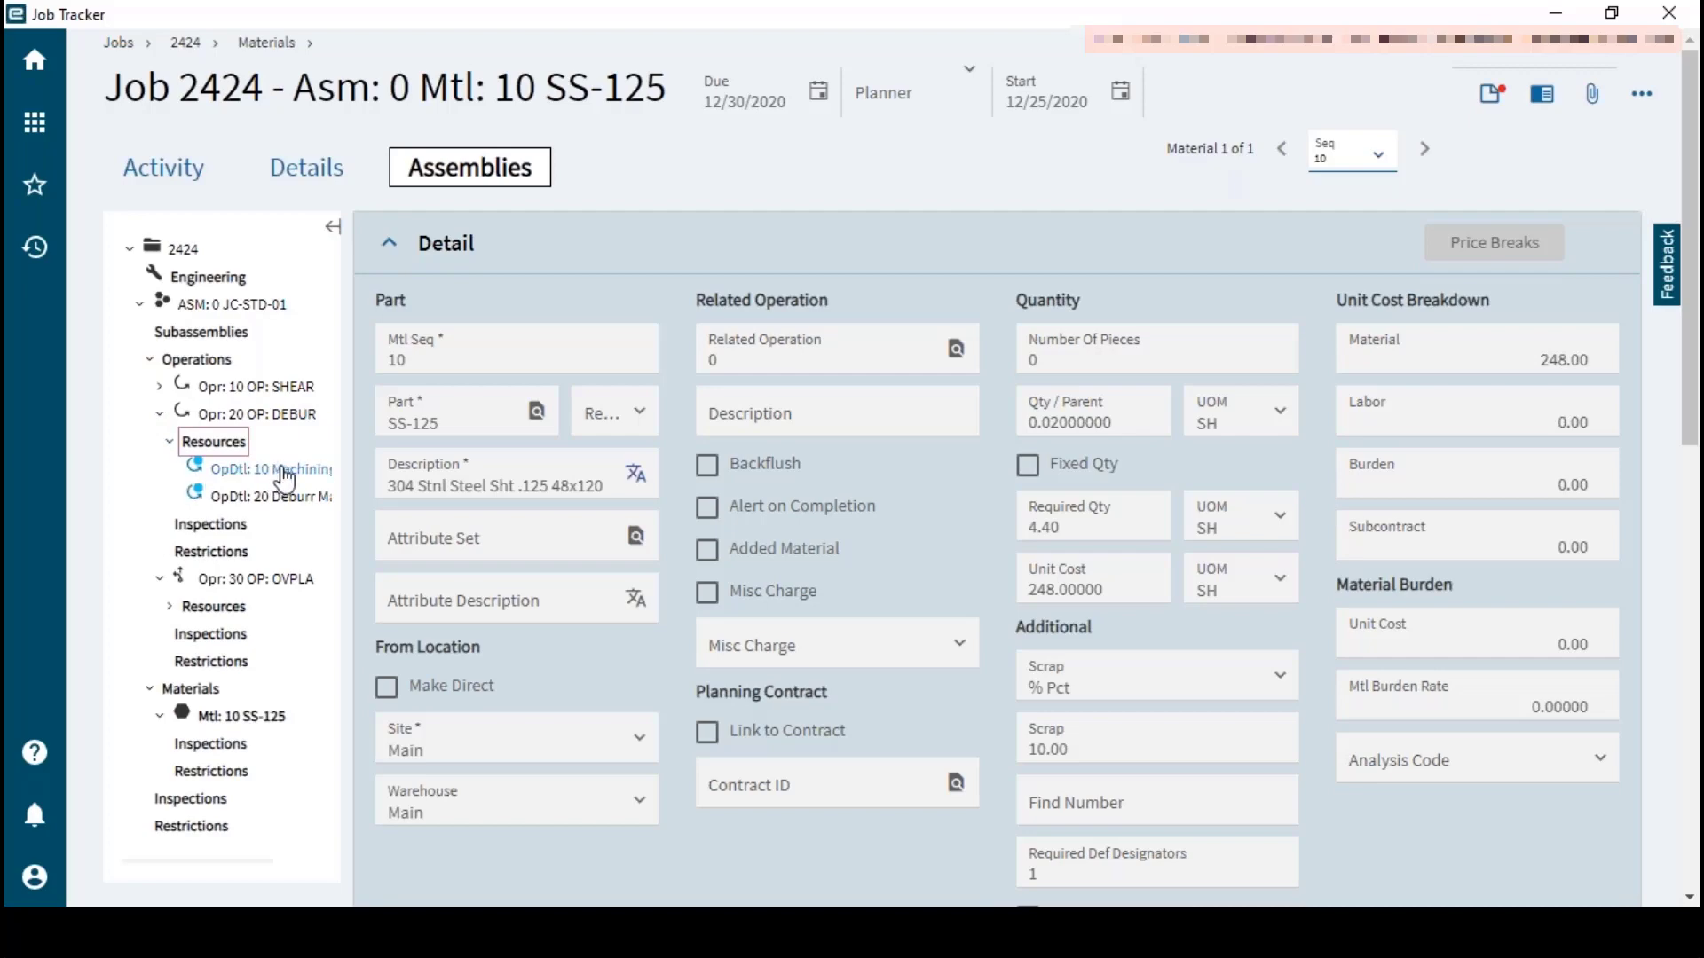
pyautogui.click(270, 468)
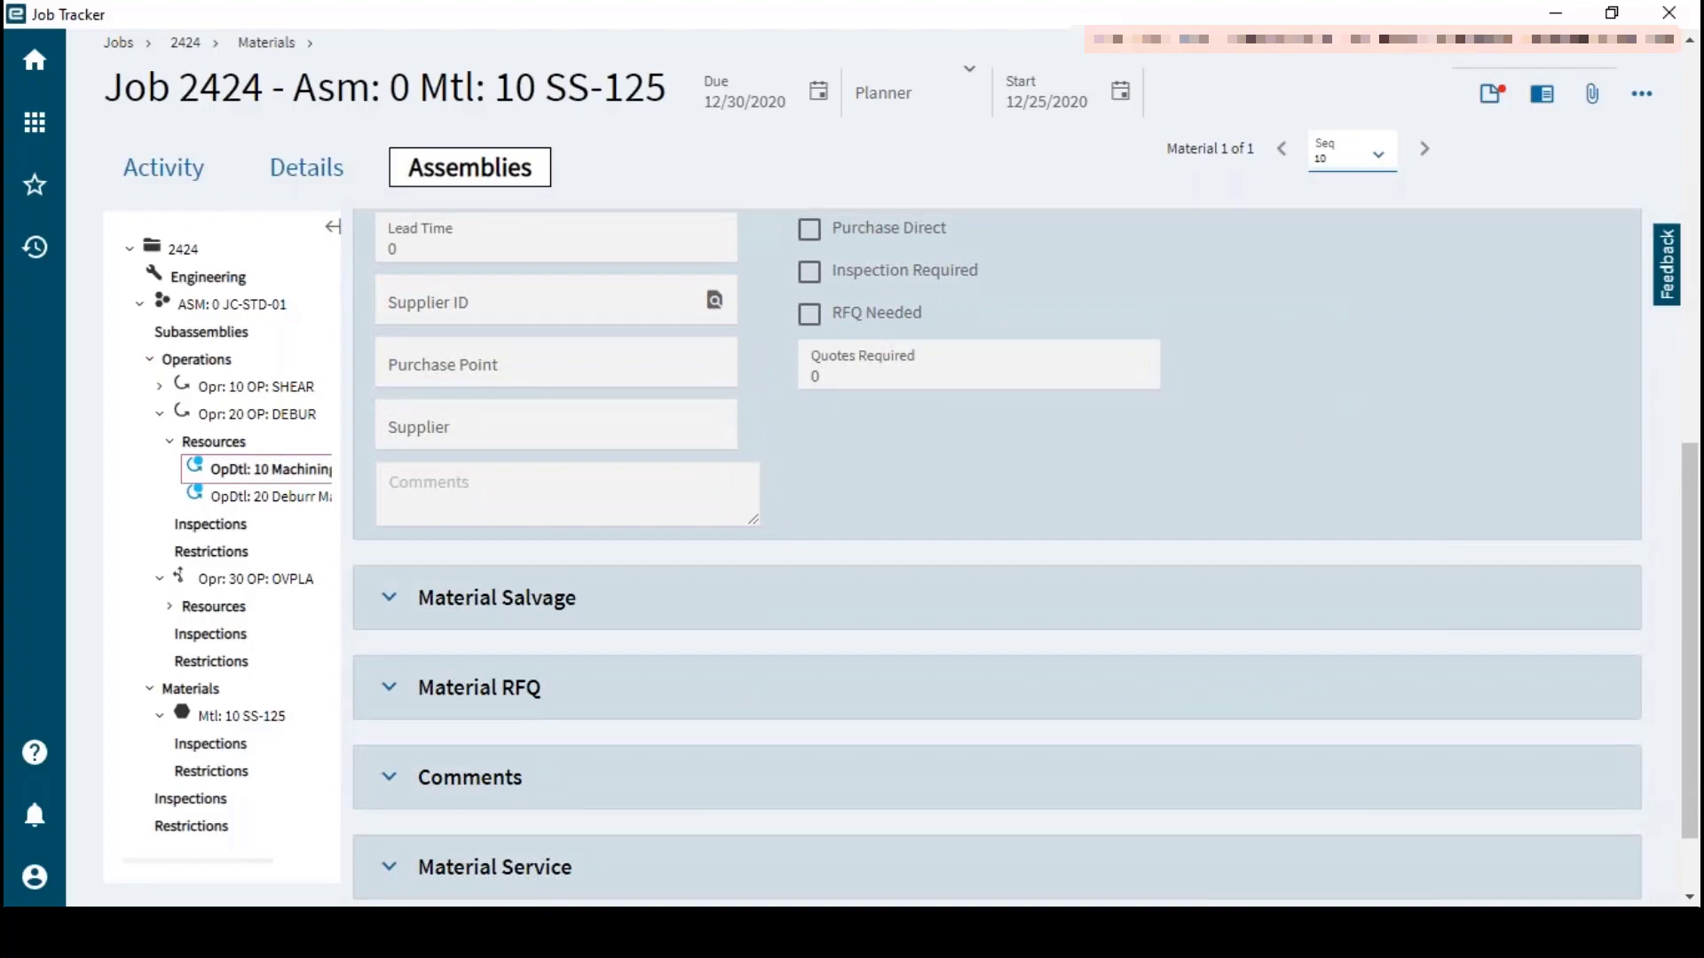
pyautogui.moveTo(1150, 142)
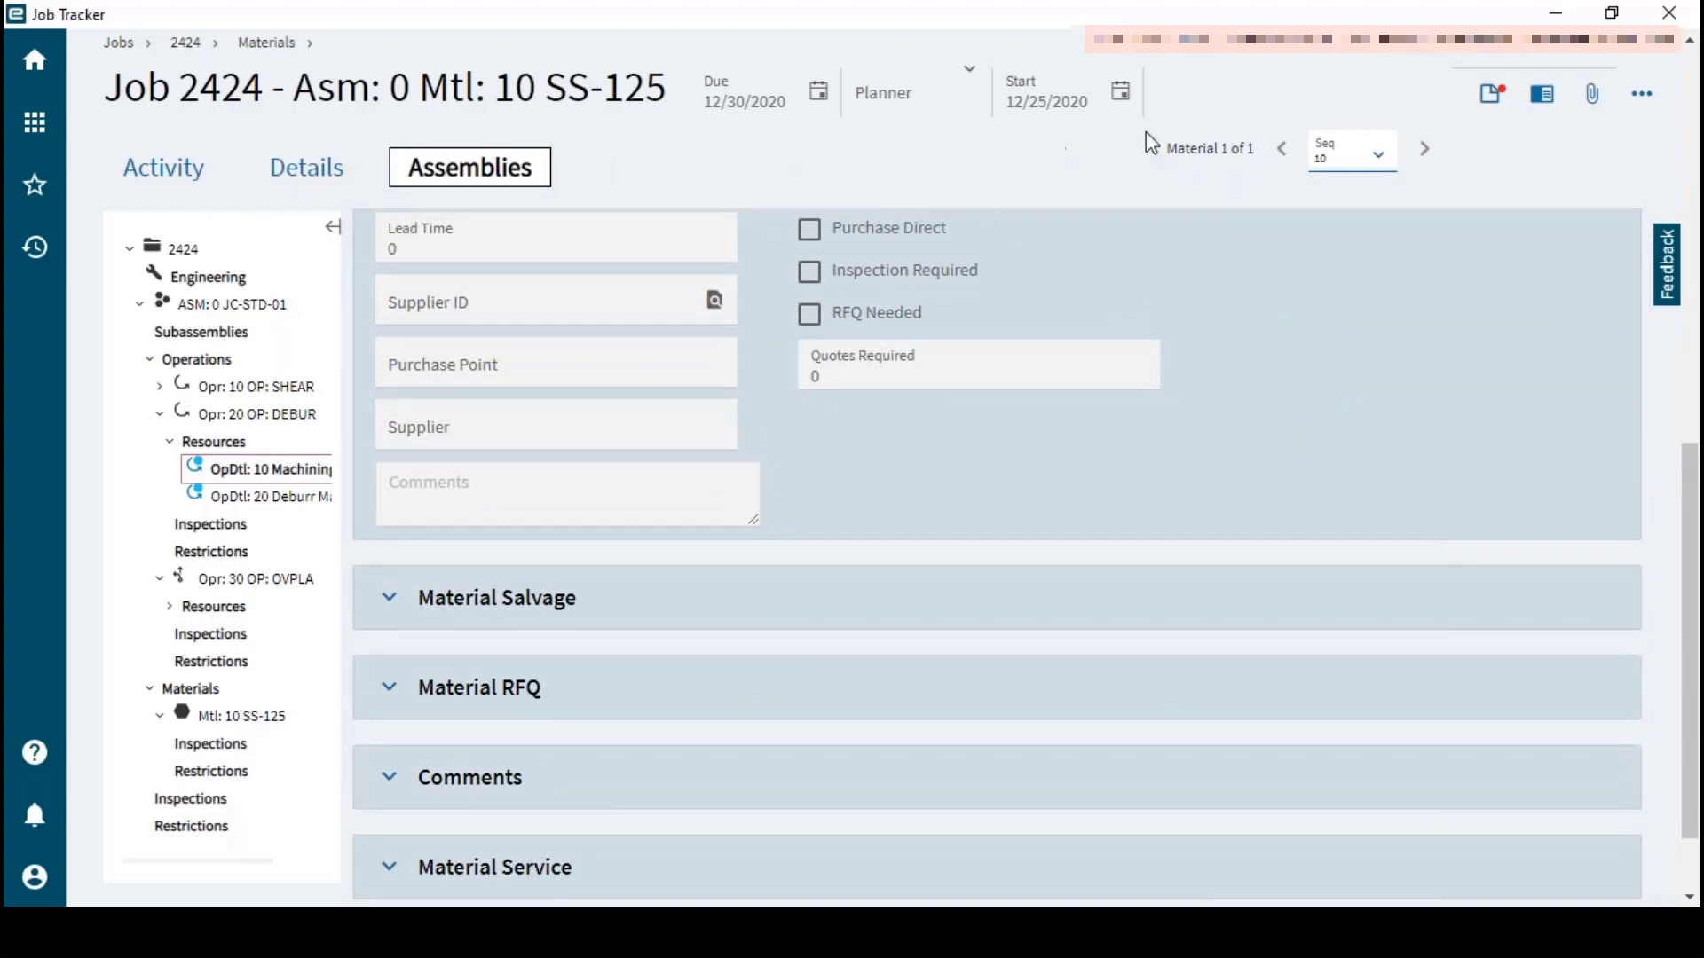
pyautogui.moveTo(1545, 175)
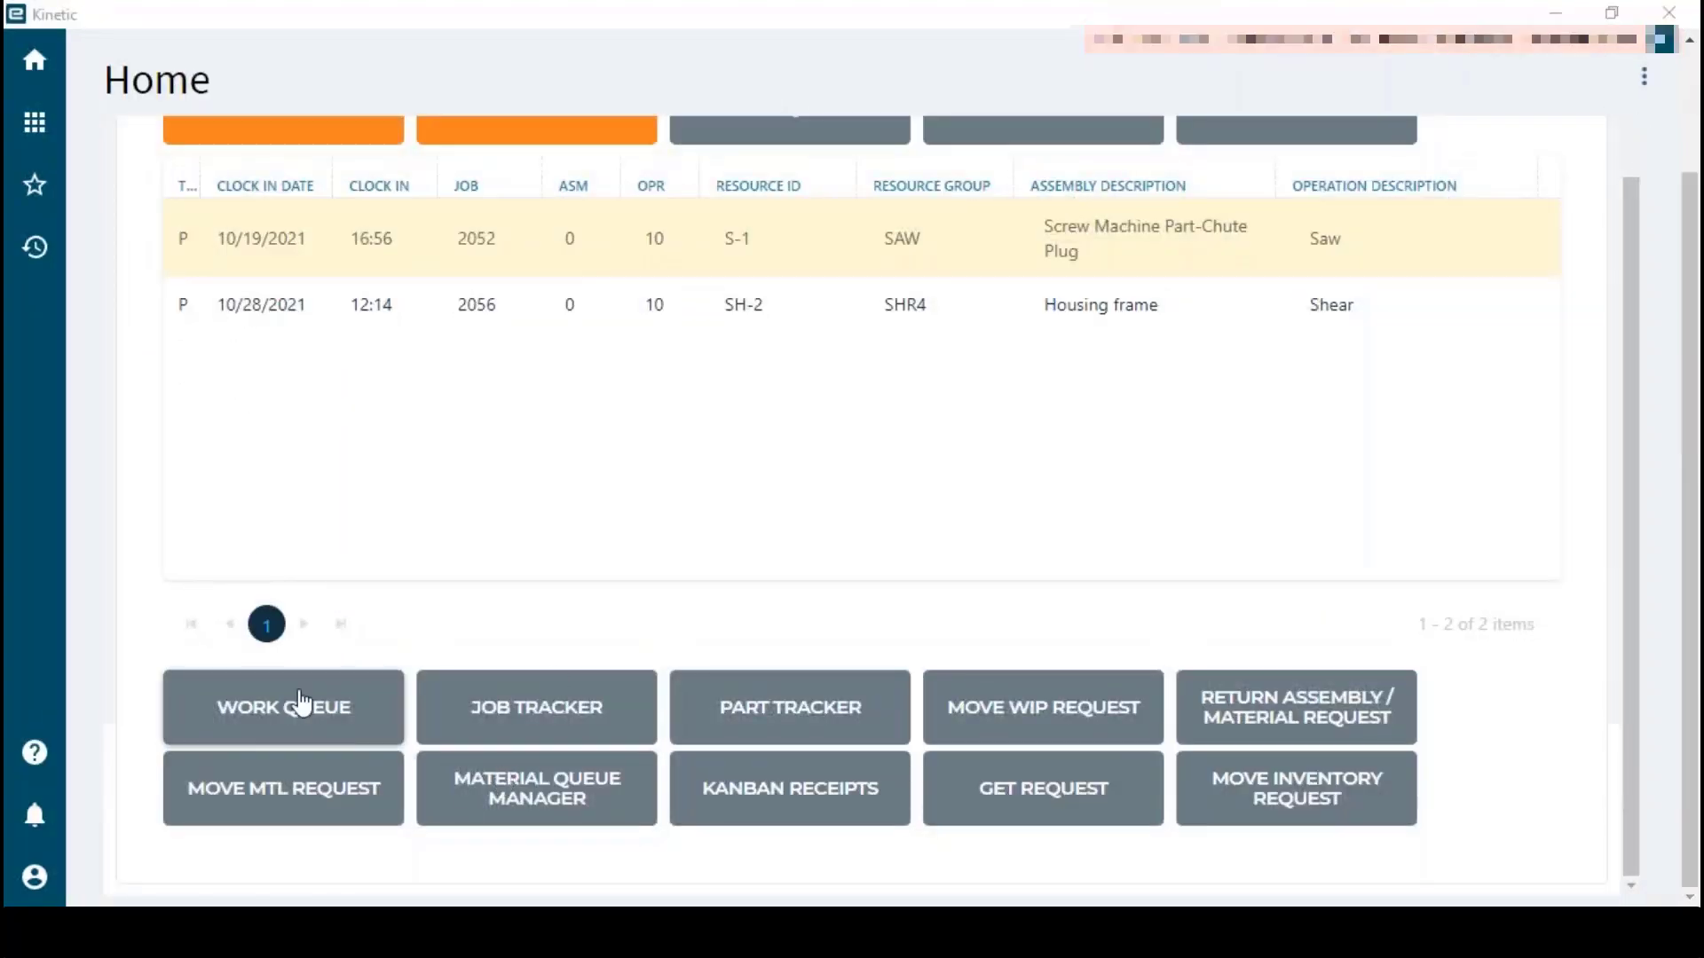
# Bring up the Work Queue and look up resource S-1 under group SAW
pyautogui.click(282, 707)
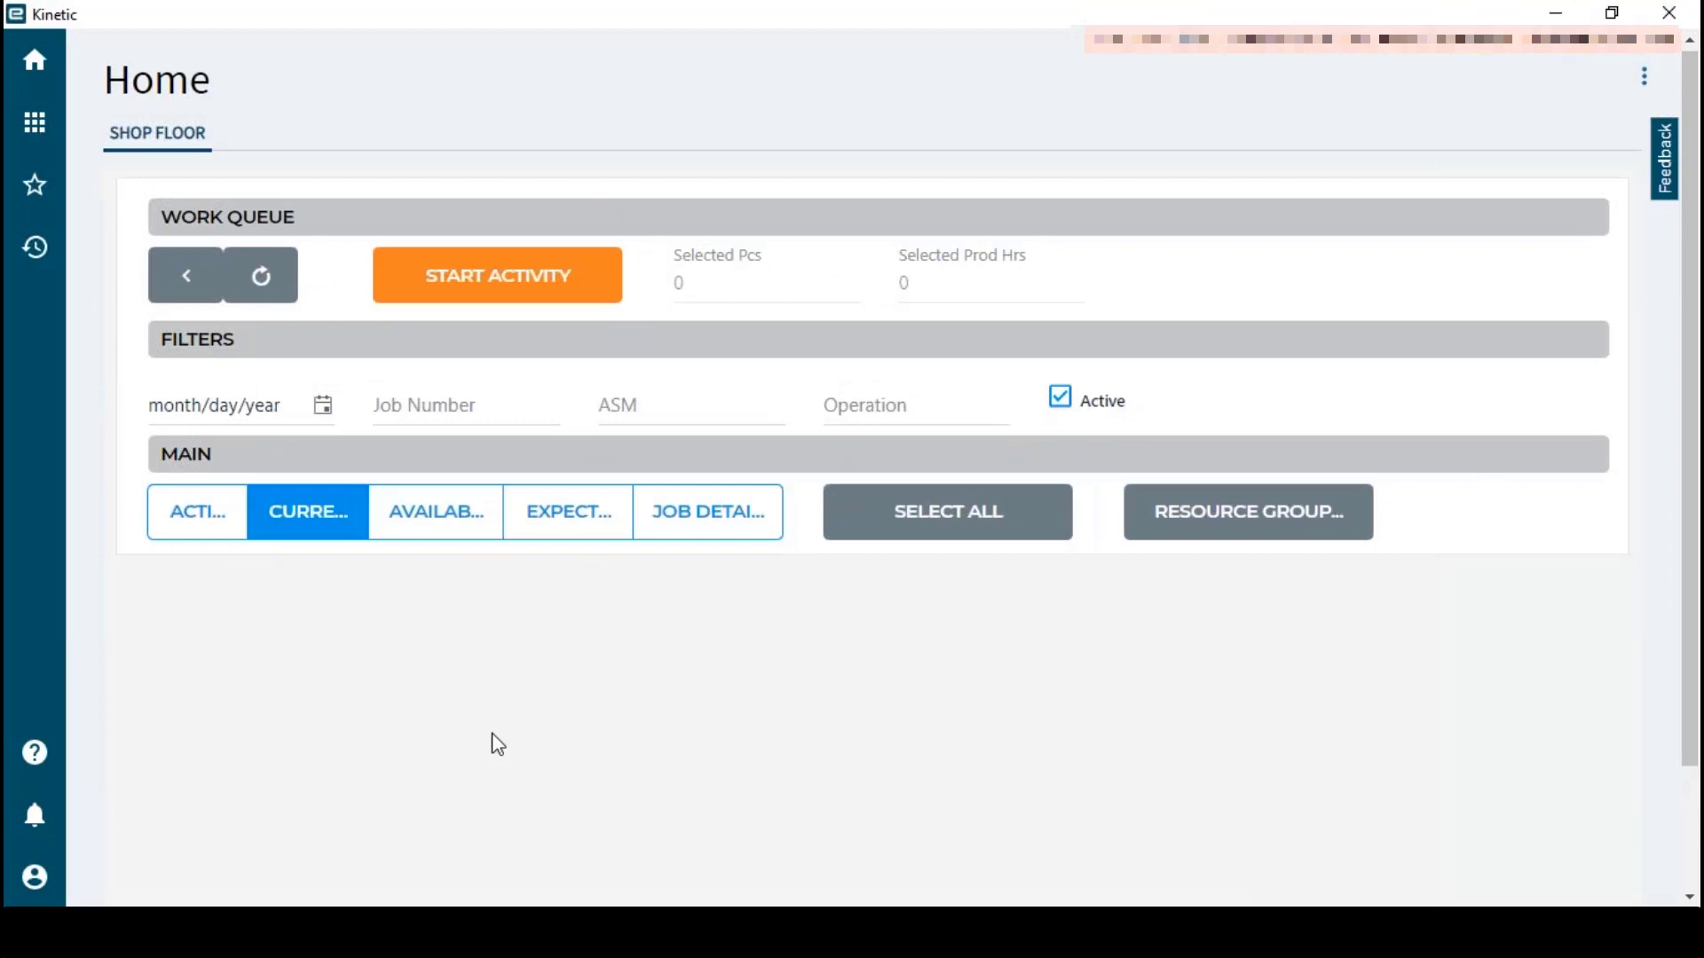
pyautogui.moveTo(617, 635)
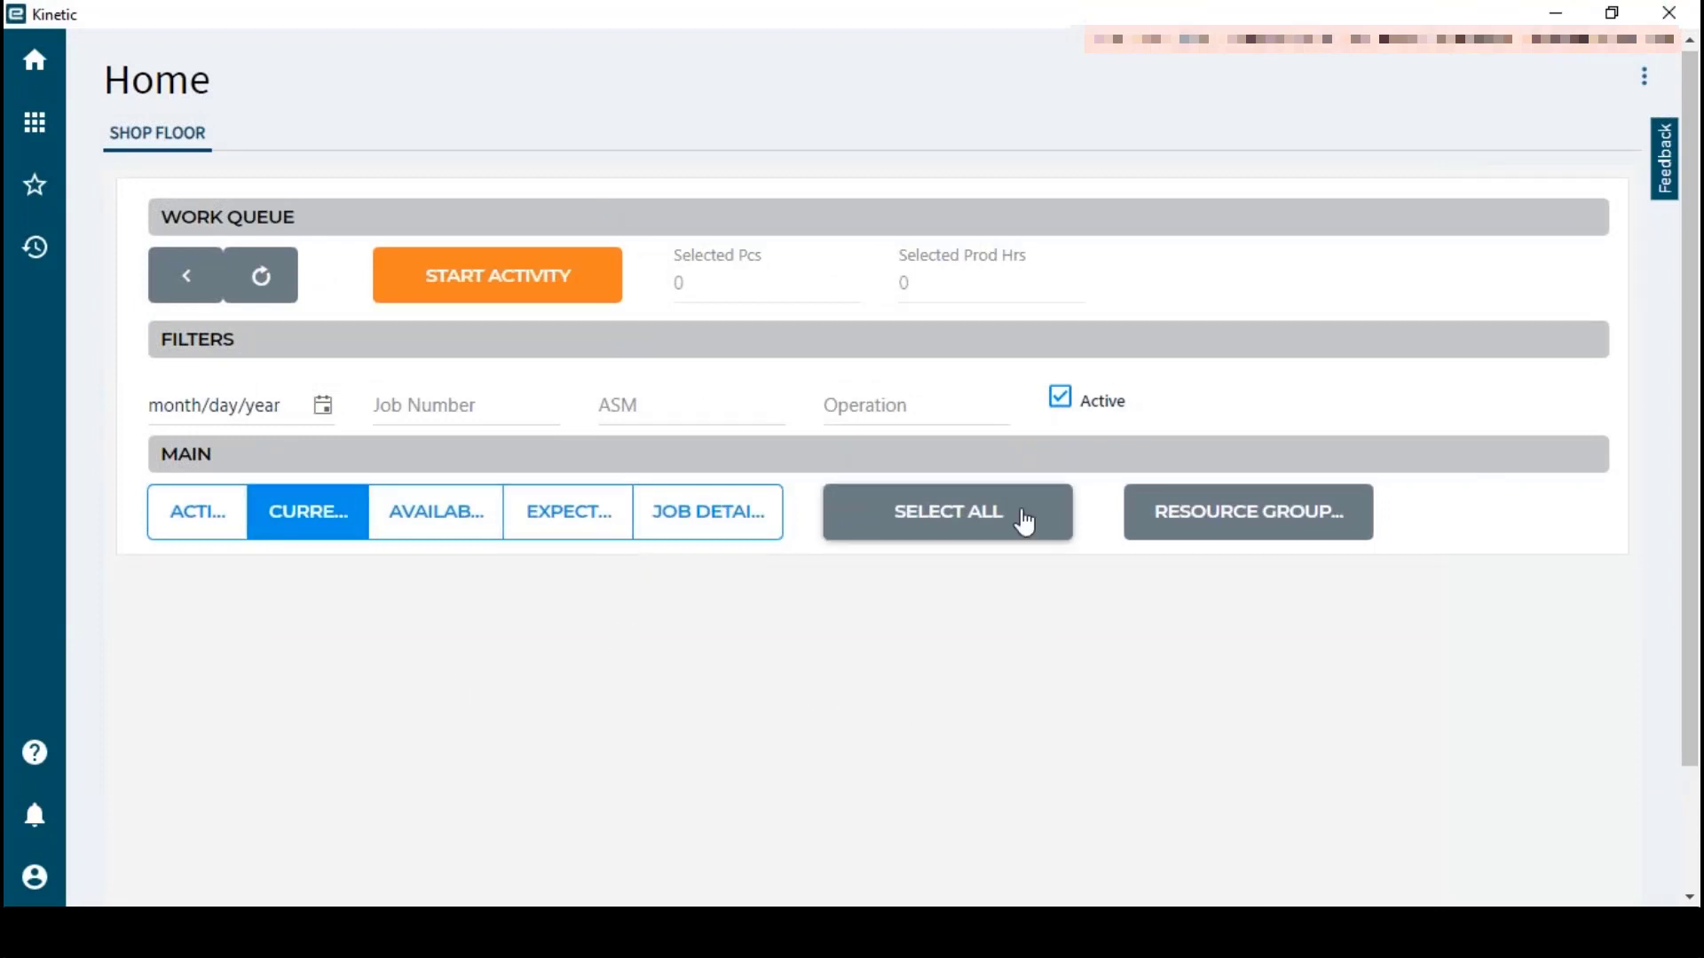
pyautogui.click(1246, 512)
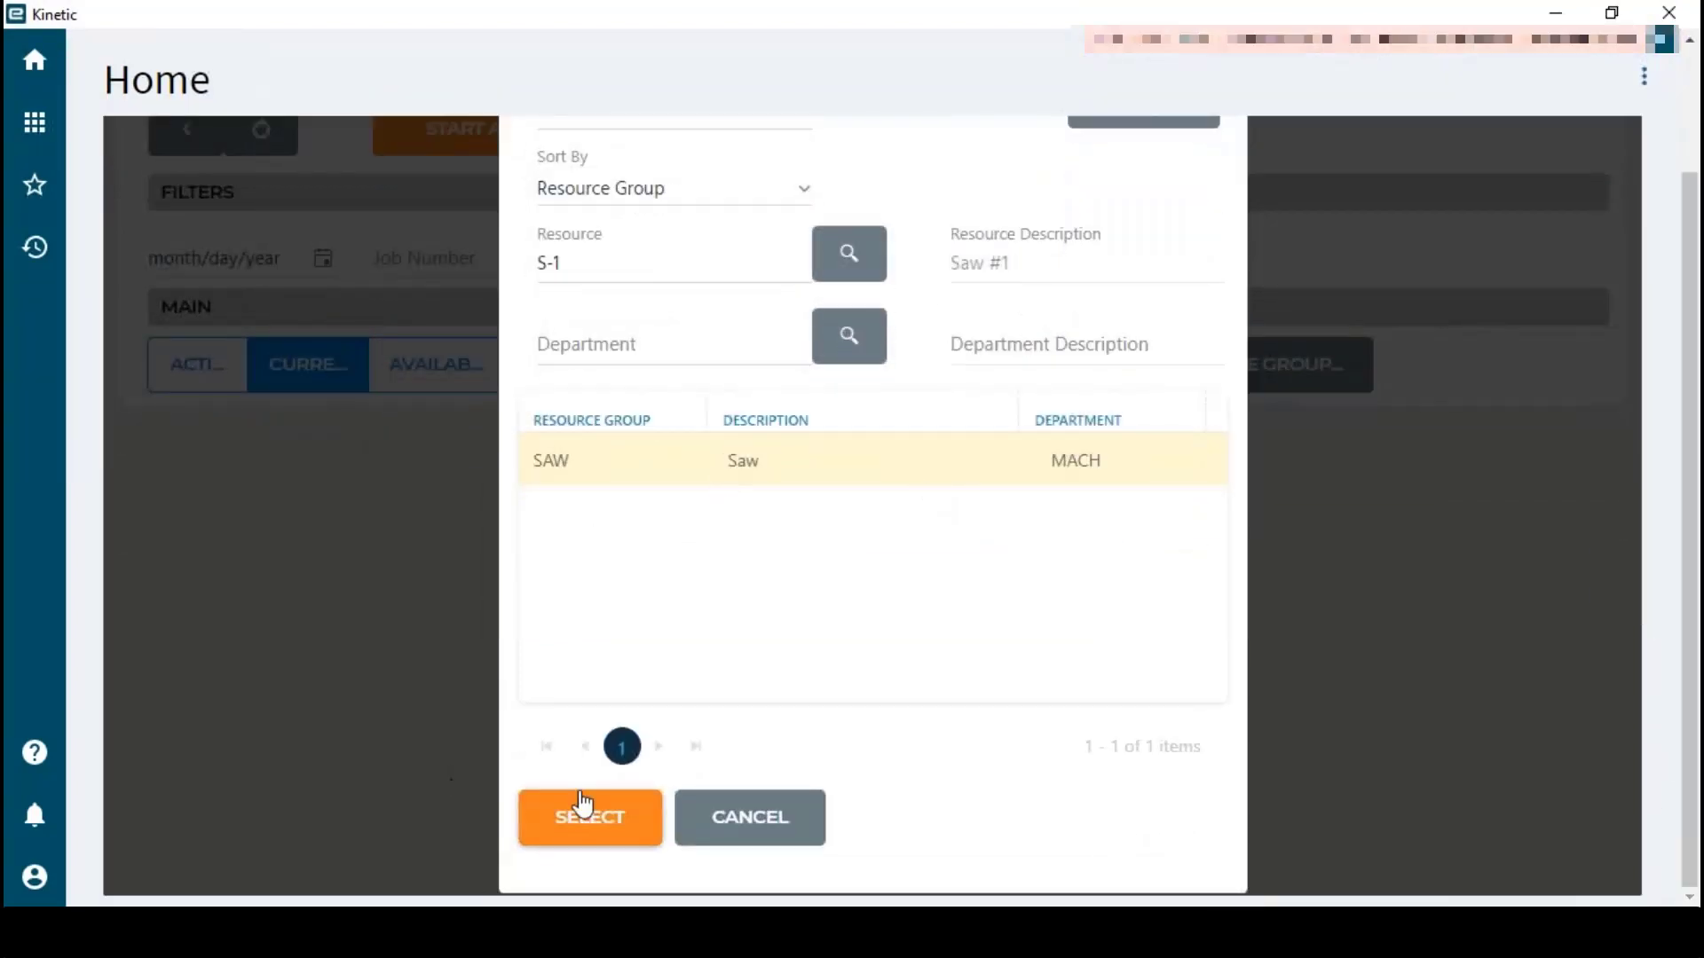
# Load the SAW work queue and browse its Active, Available and Current operation lists
pyautogui.click(590, 817)
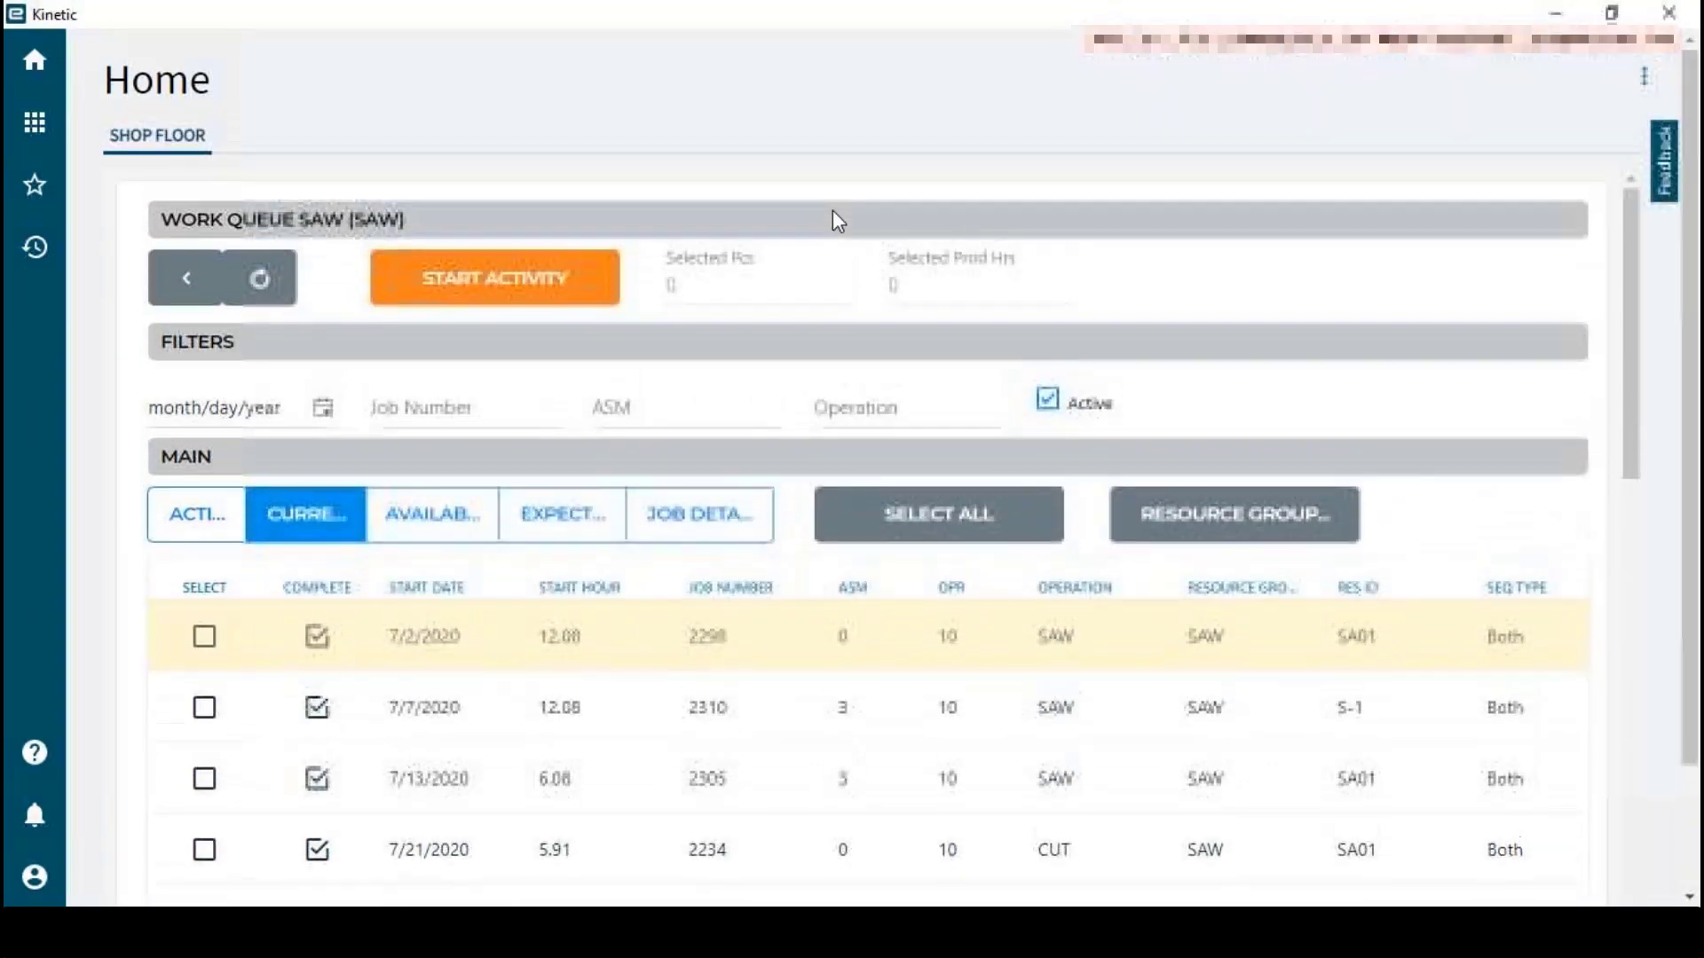
pyautogui.scroll(-3)
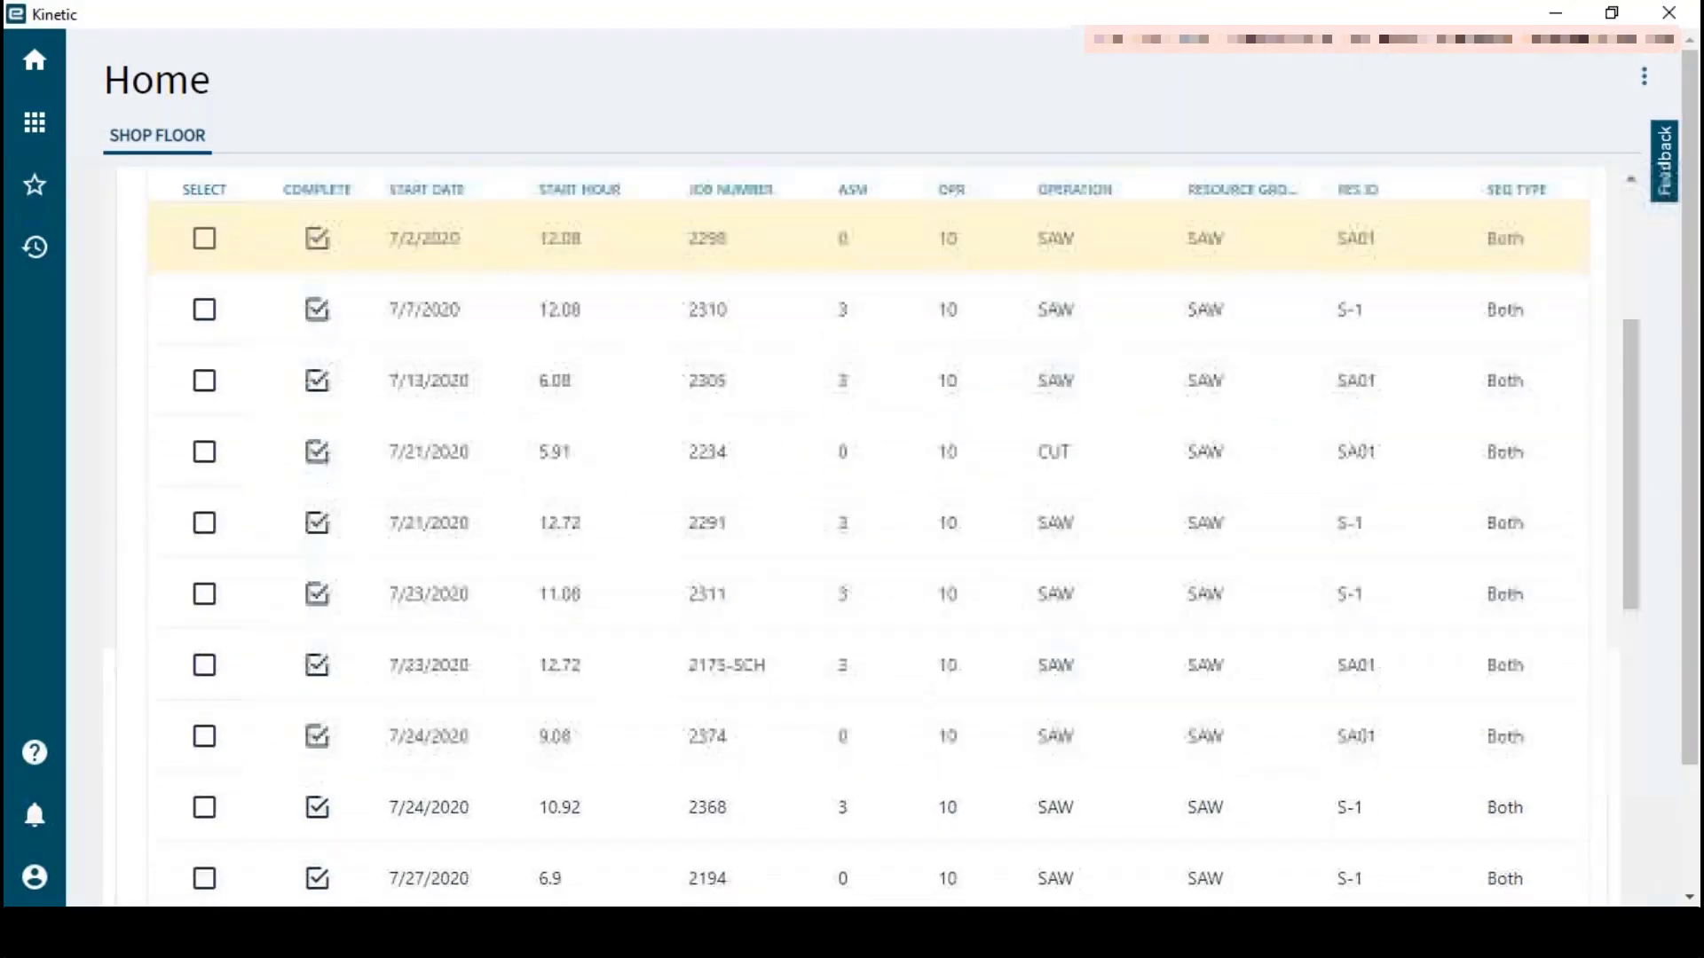
pyautogui.scroll(-3)
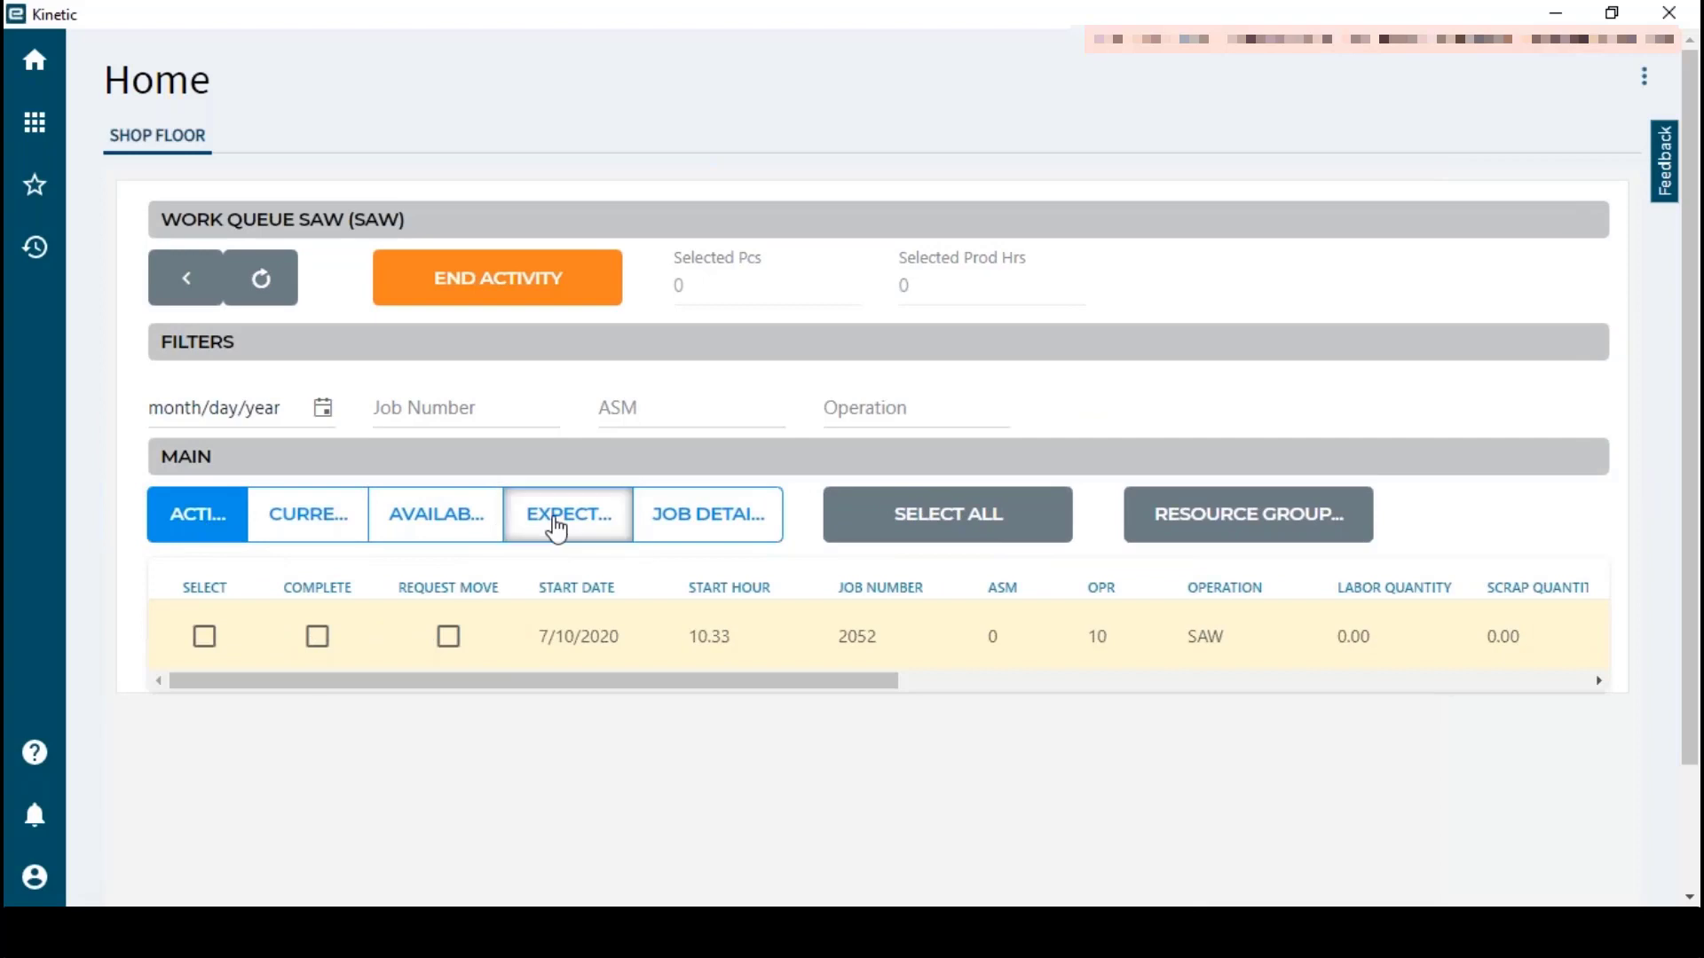
pyautogui.click(434, 513)
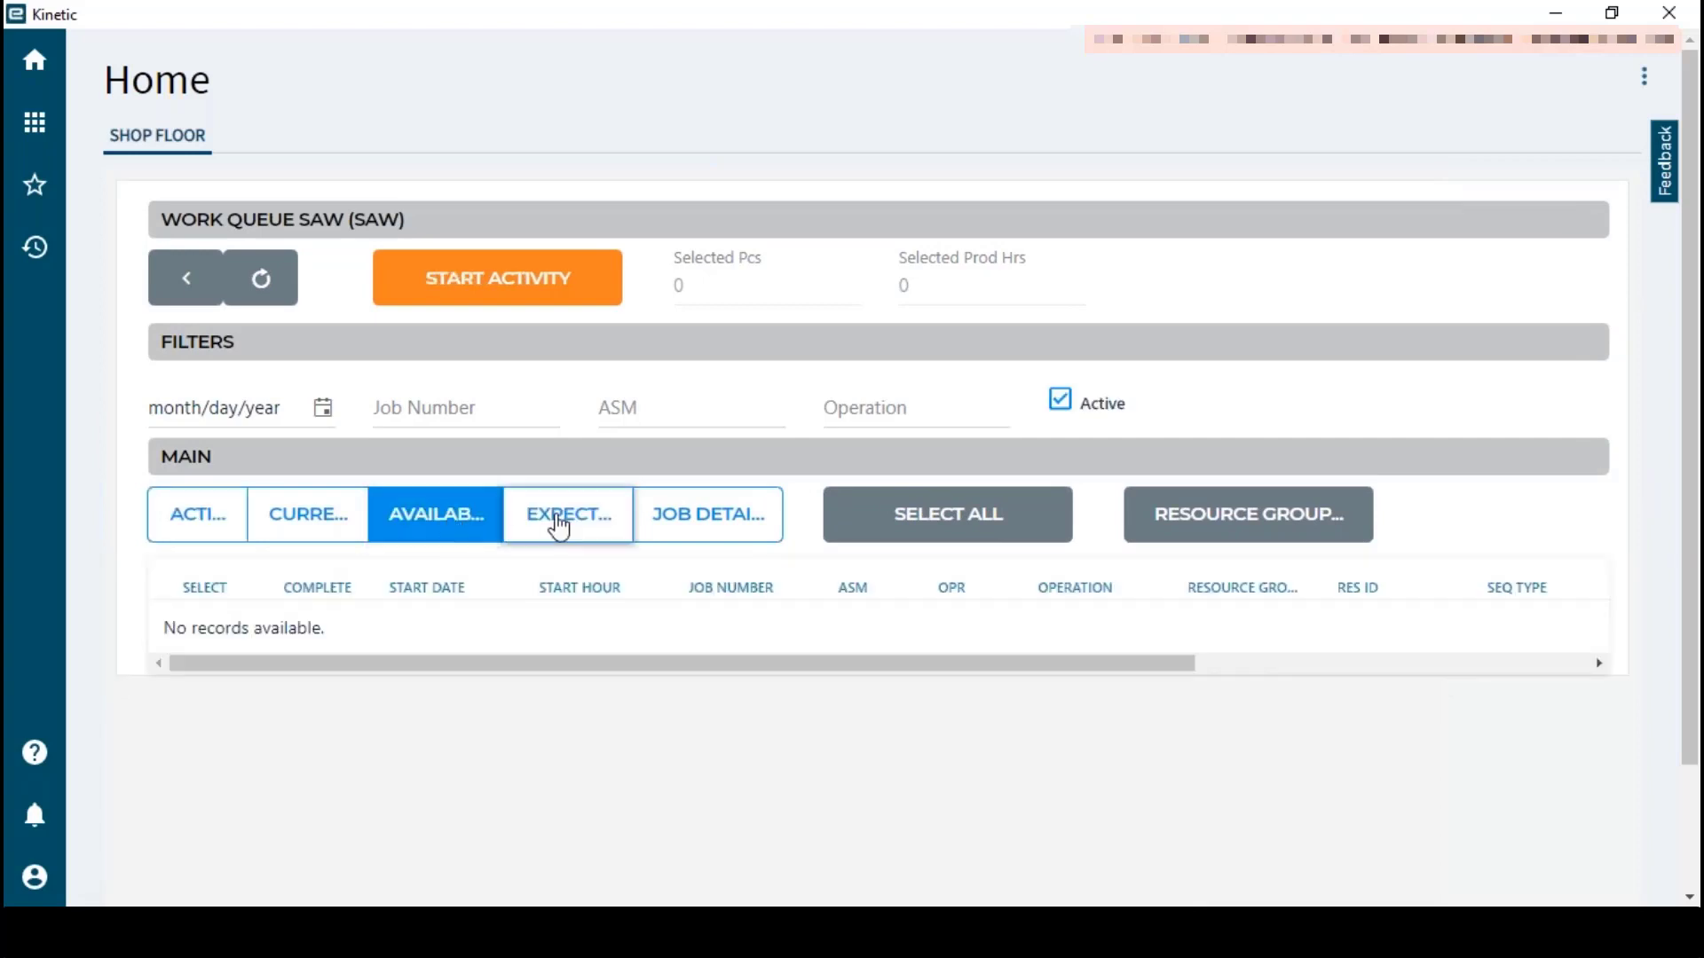
pyautogui.click(307, 514)
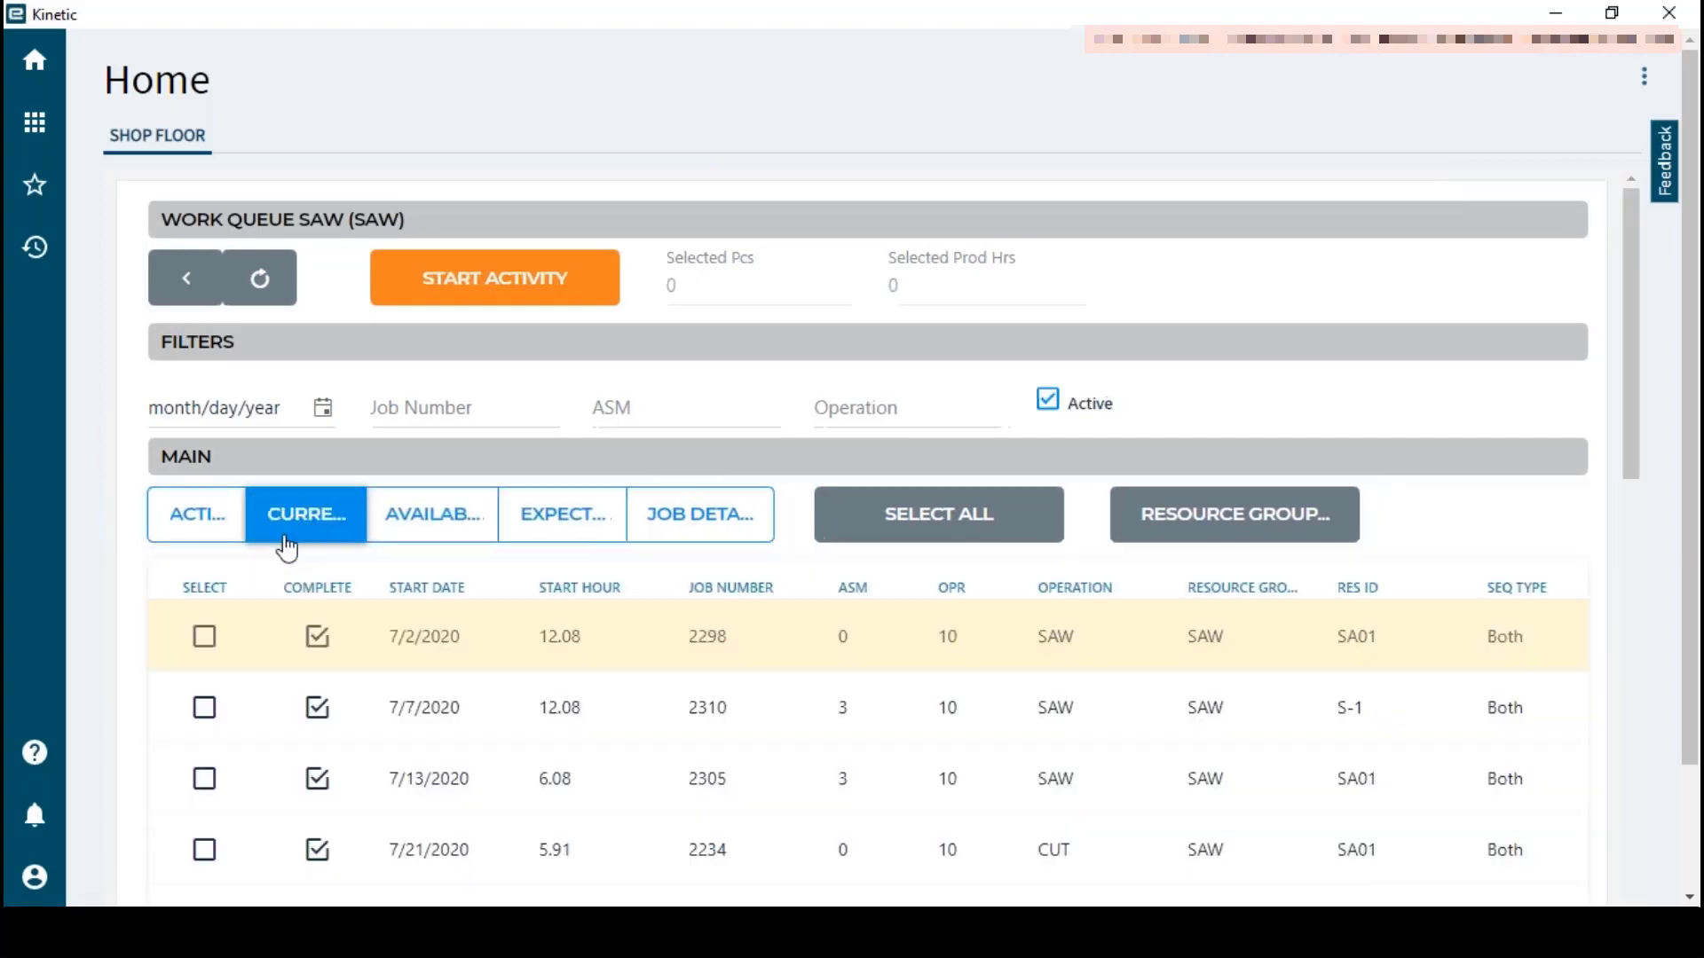
# Select the job 2310 saw operation row on resource S-1
pyautogui.click(318, 708)
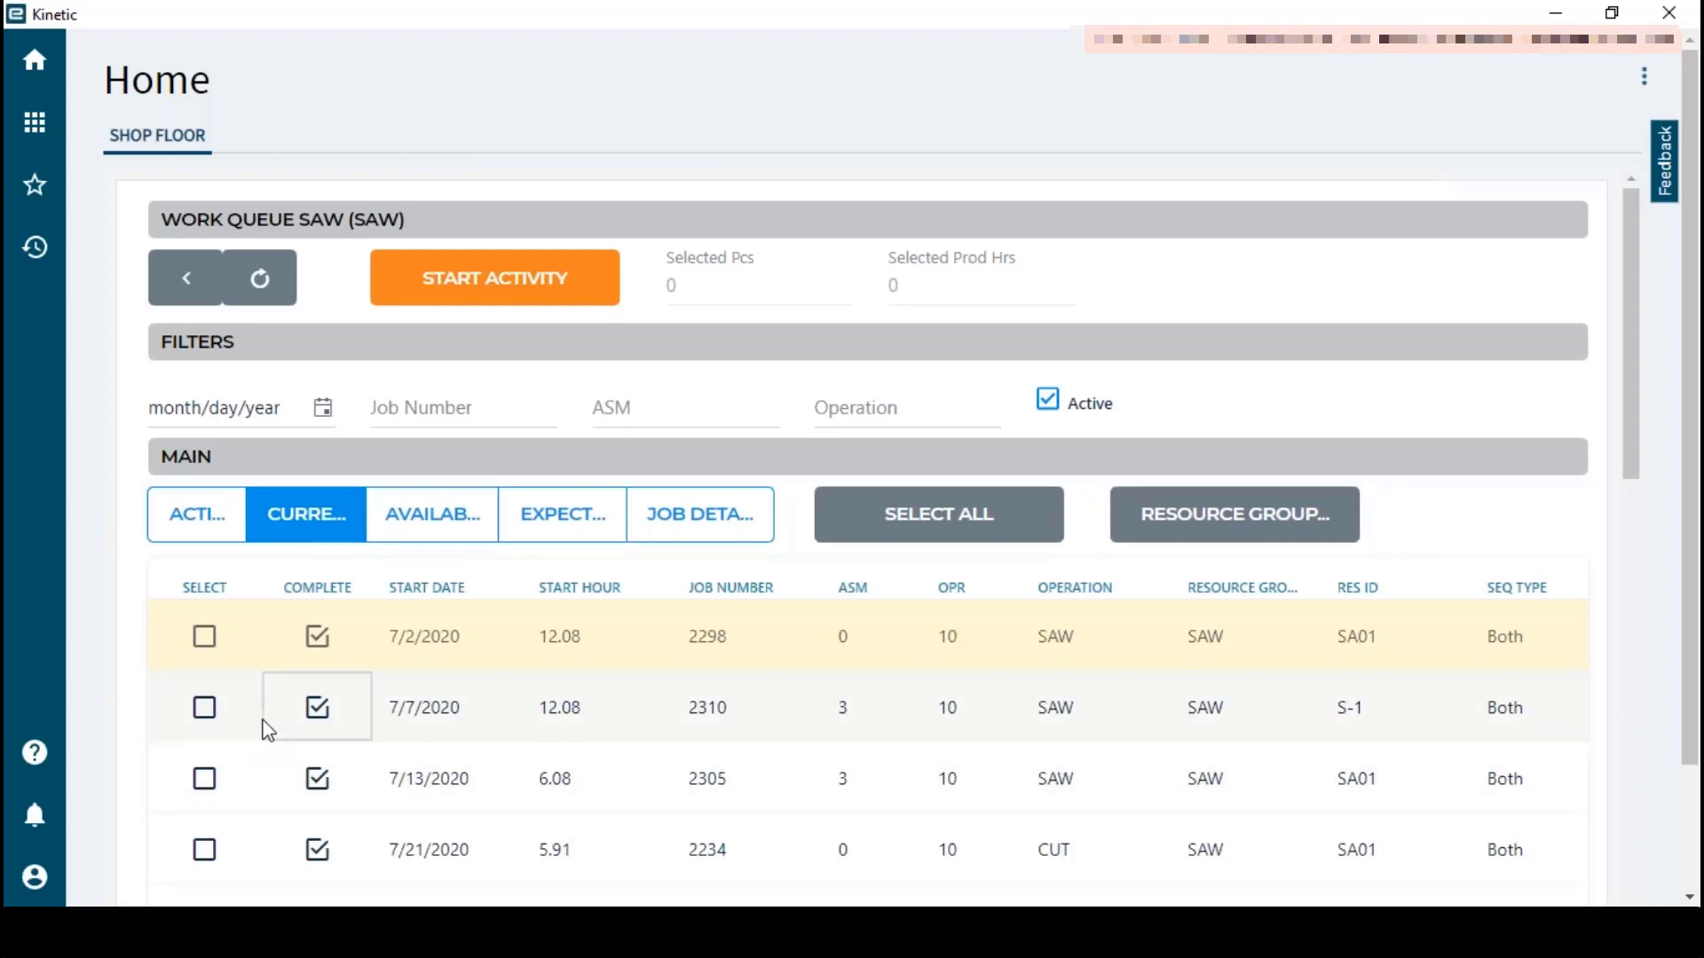
pyautogui.click(204, 707)
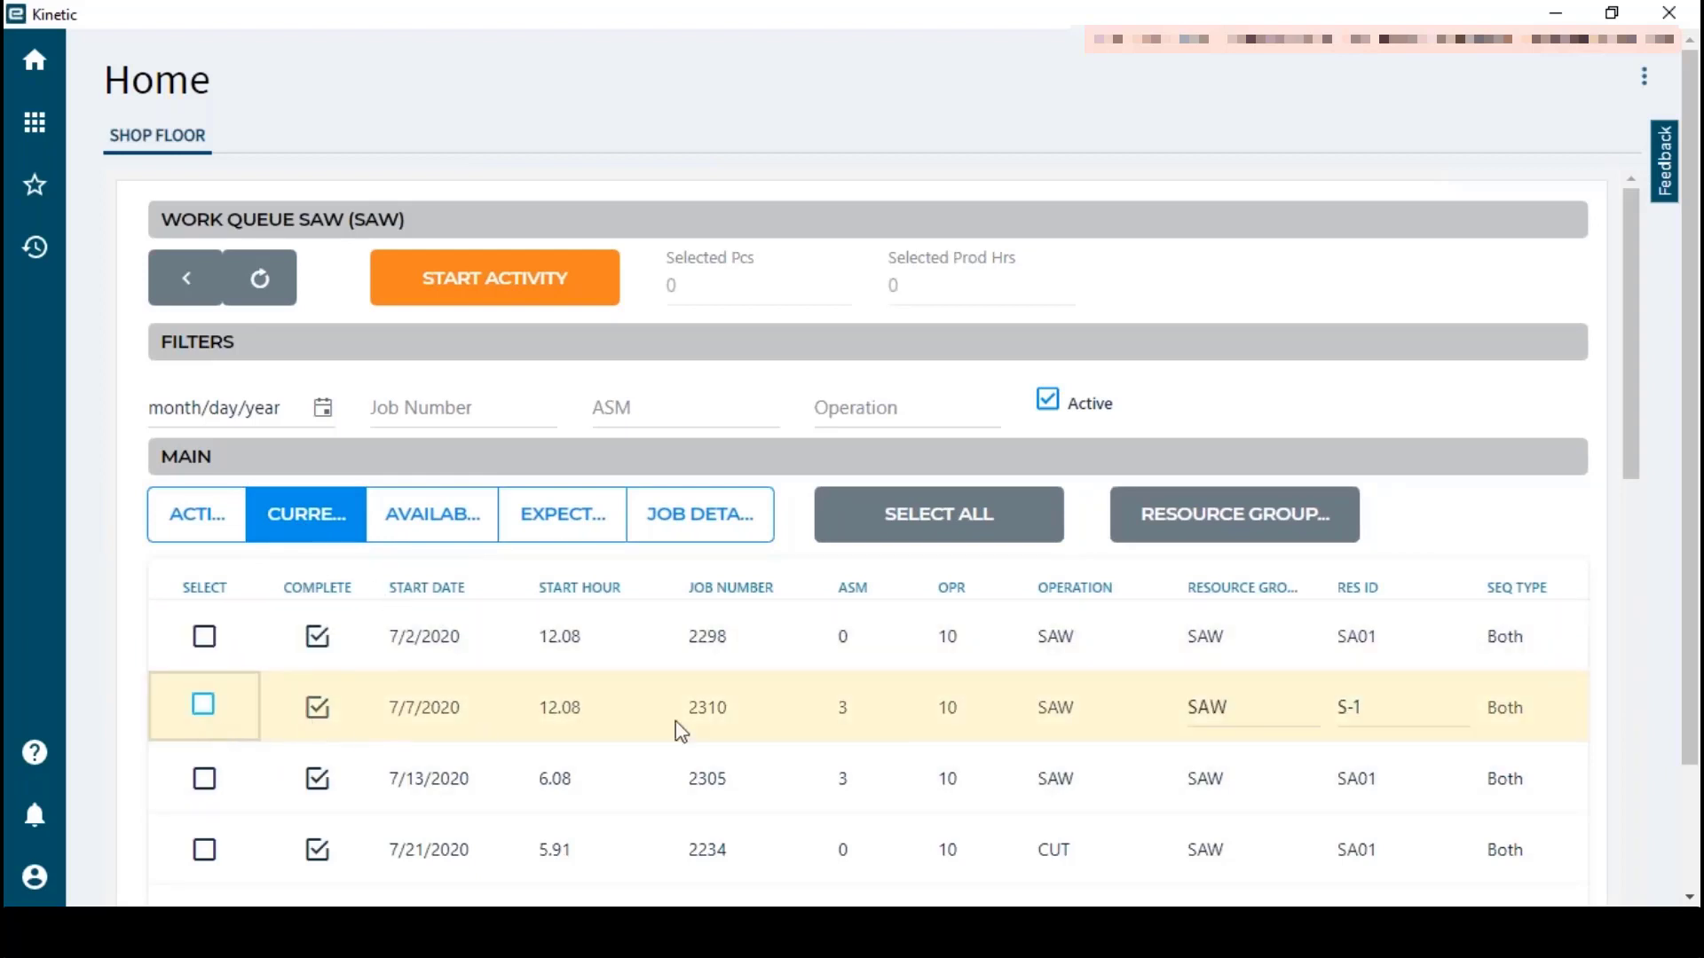
# Show Job Details for job 2310 assembly 3, part ML-HZ-4942 Support Bar
pyautogui.click(699, 513)
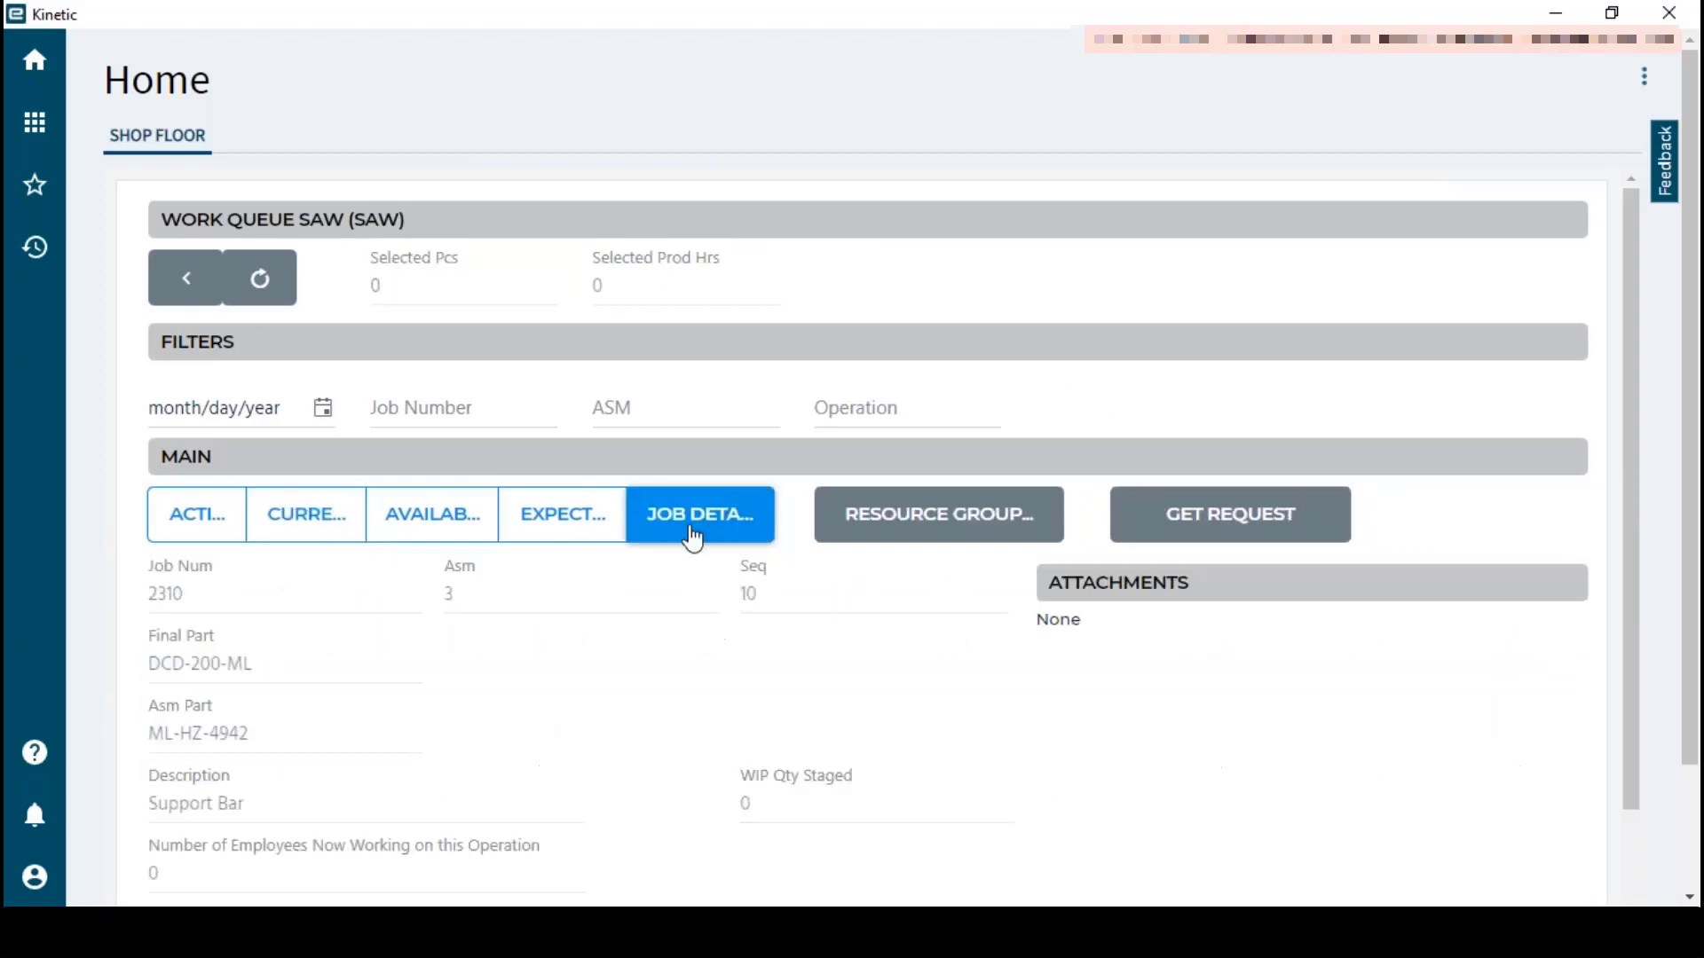
pyautogui.scroll(-3)
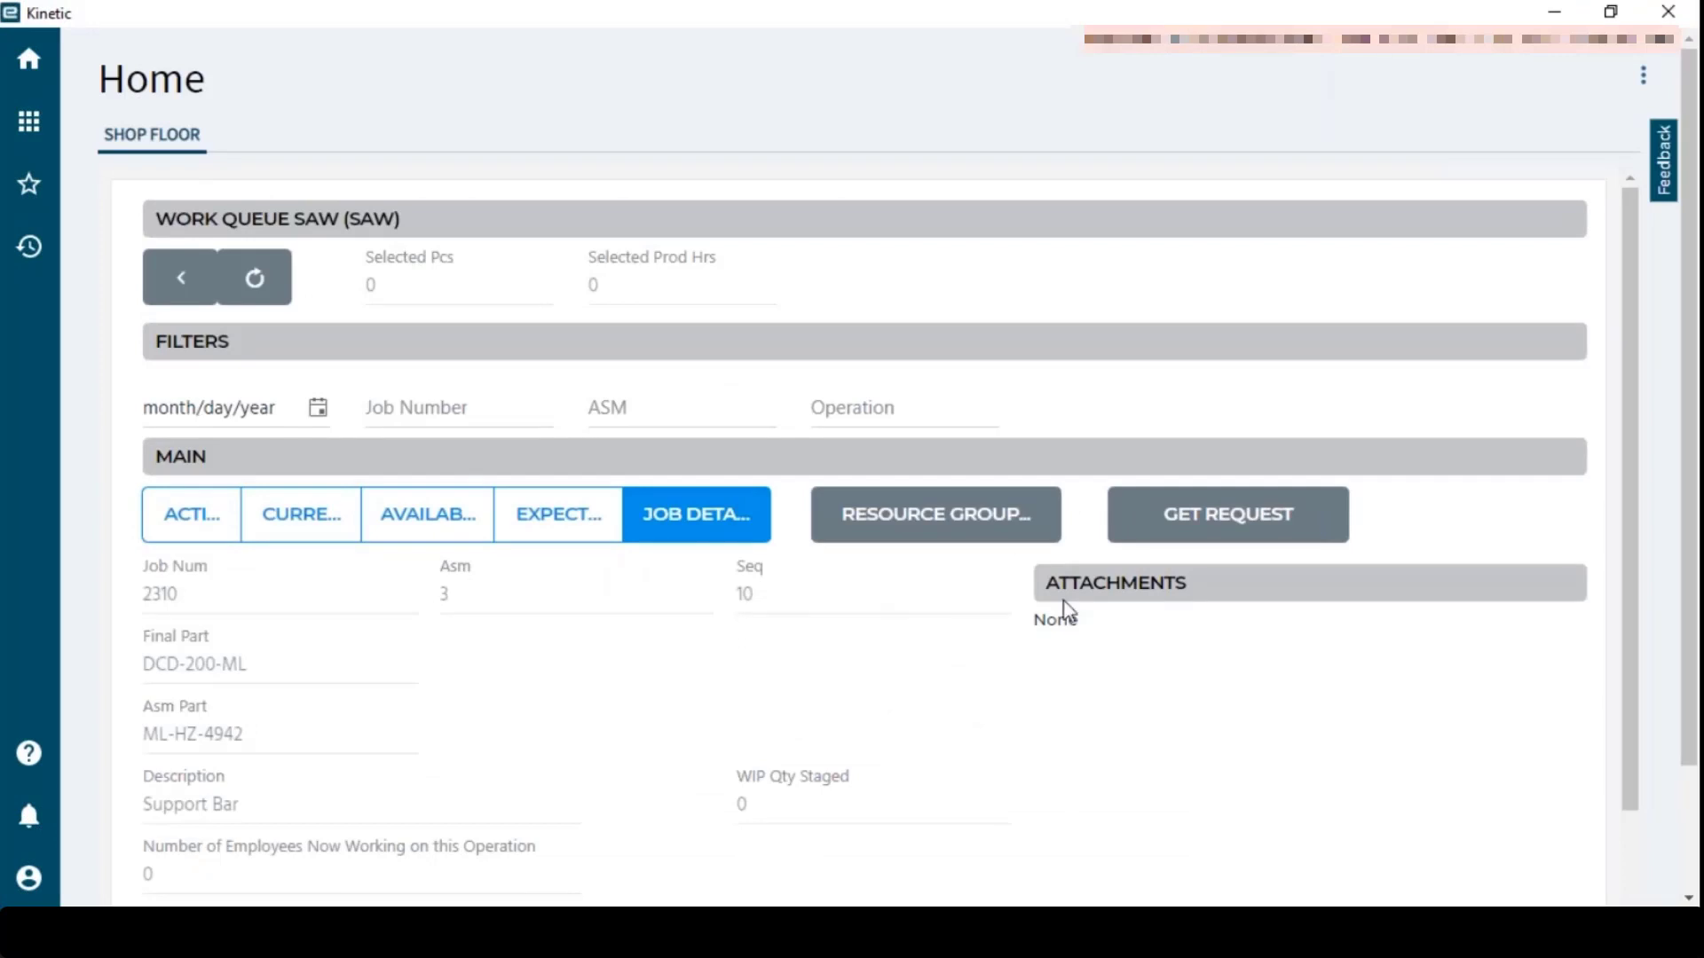
pyautogui.moveTo(1666, 537)
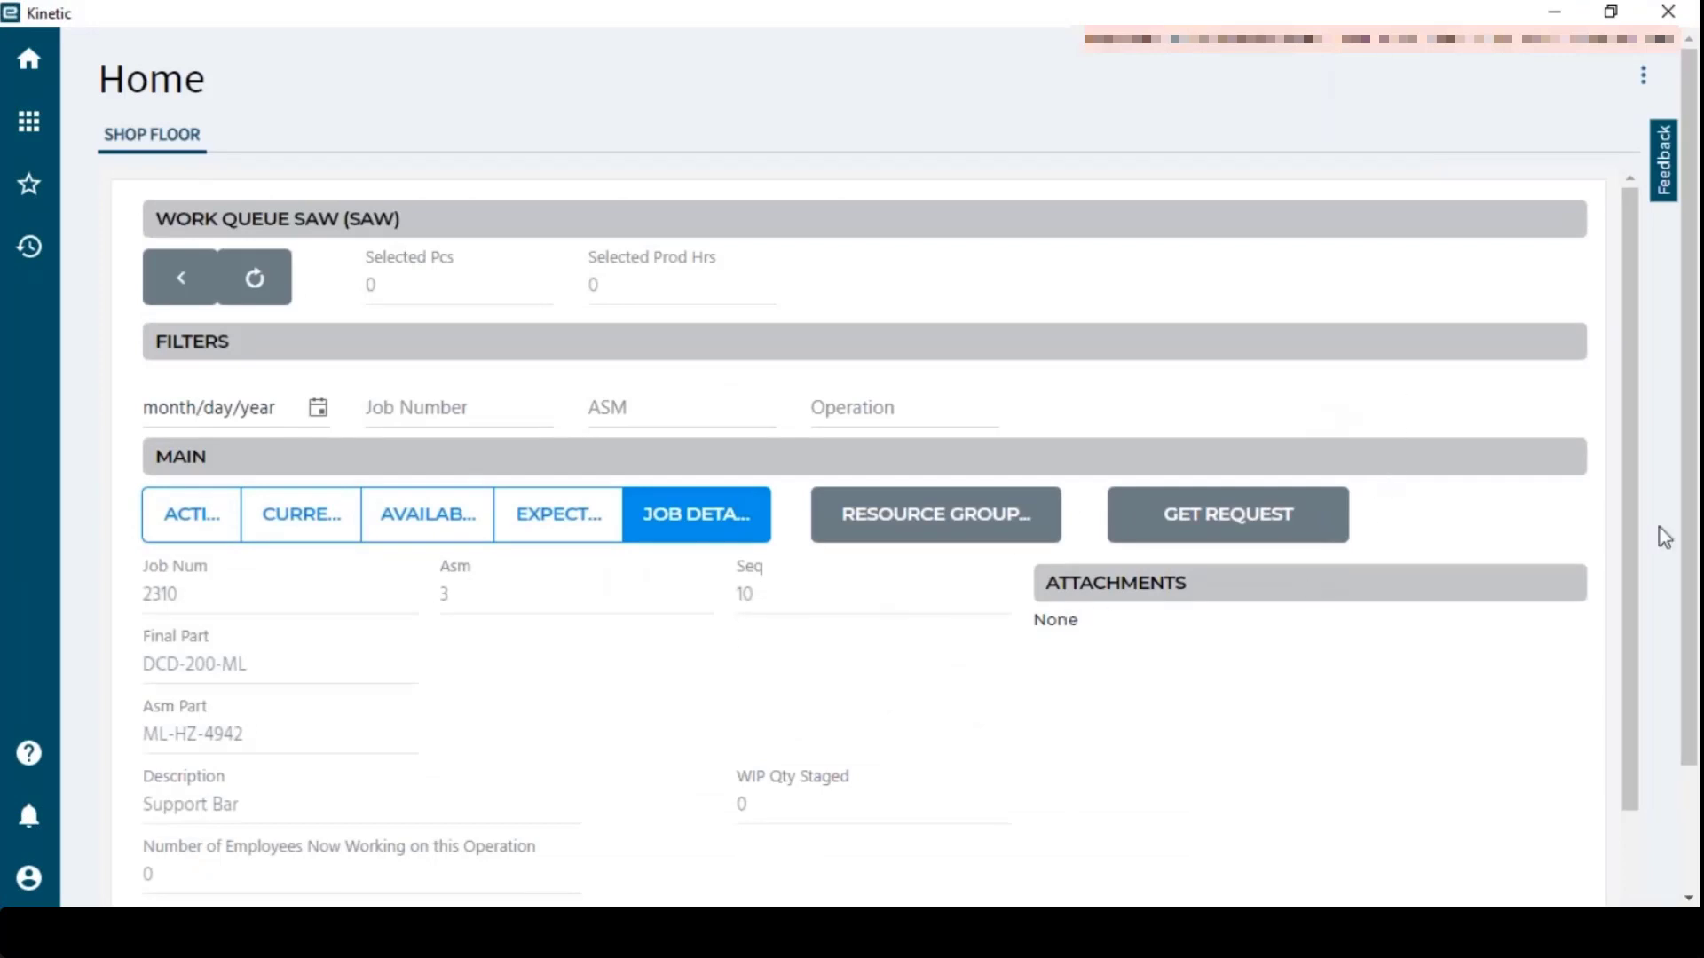
pyautogui.moveTo(1471, 122)
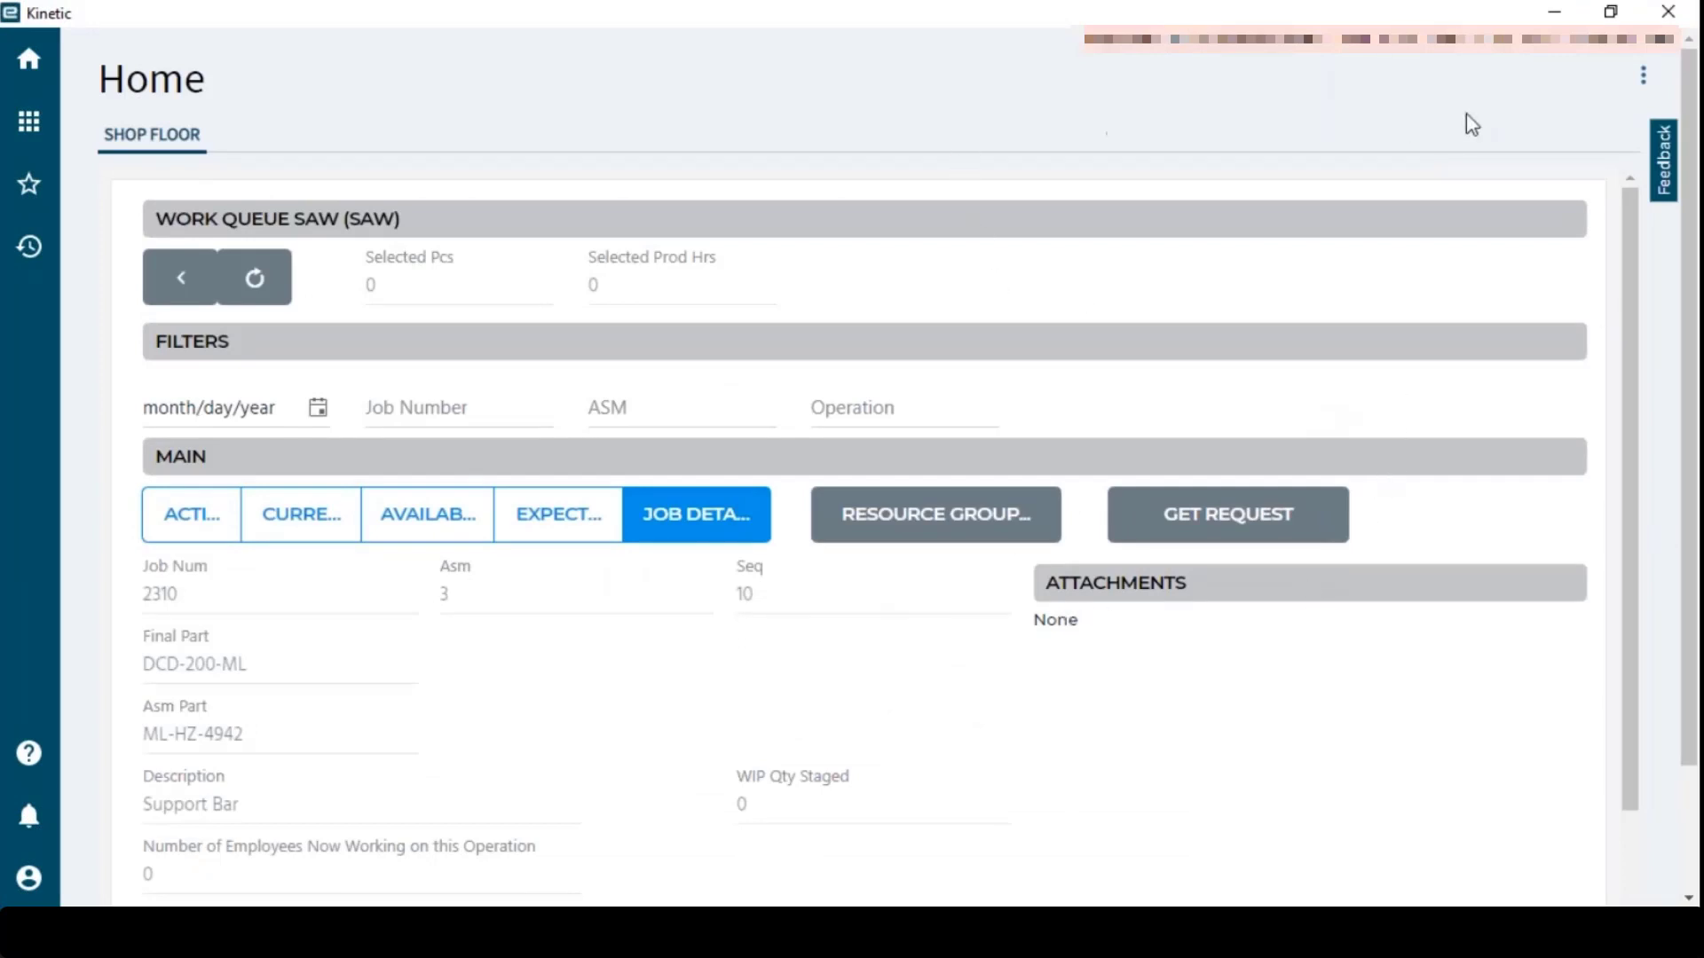
# Show the page options menu listing Edit, Refresh, Solution Tracking and Developer Mode
pyautogui.click(1642, 74)
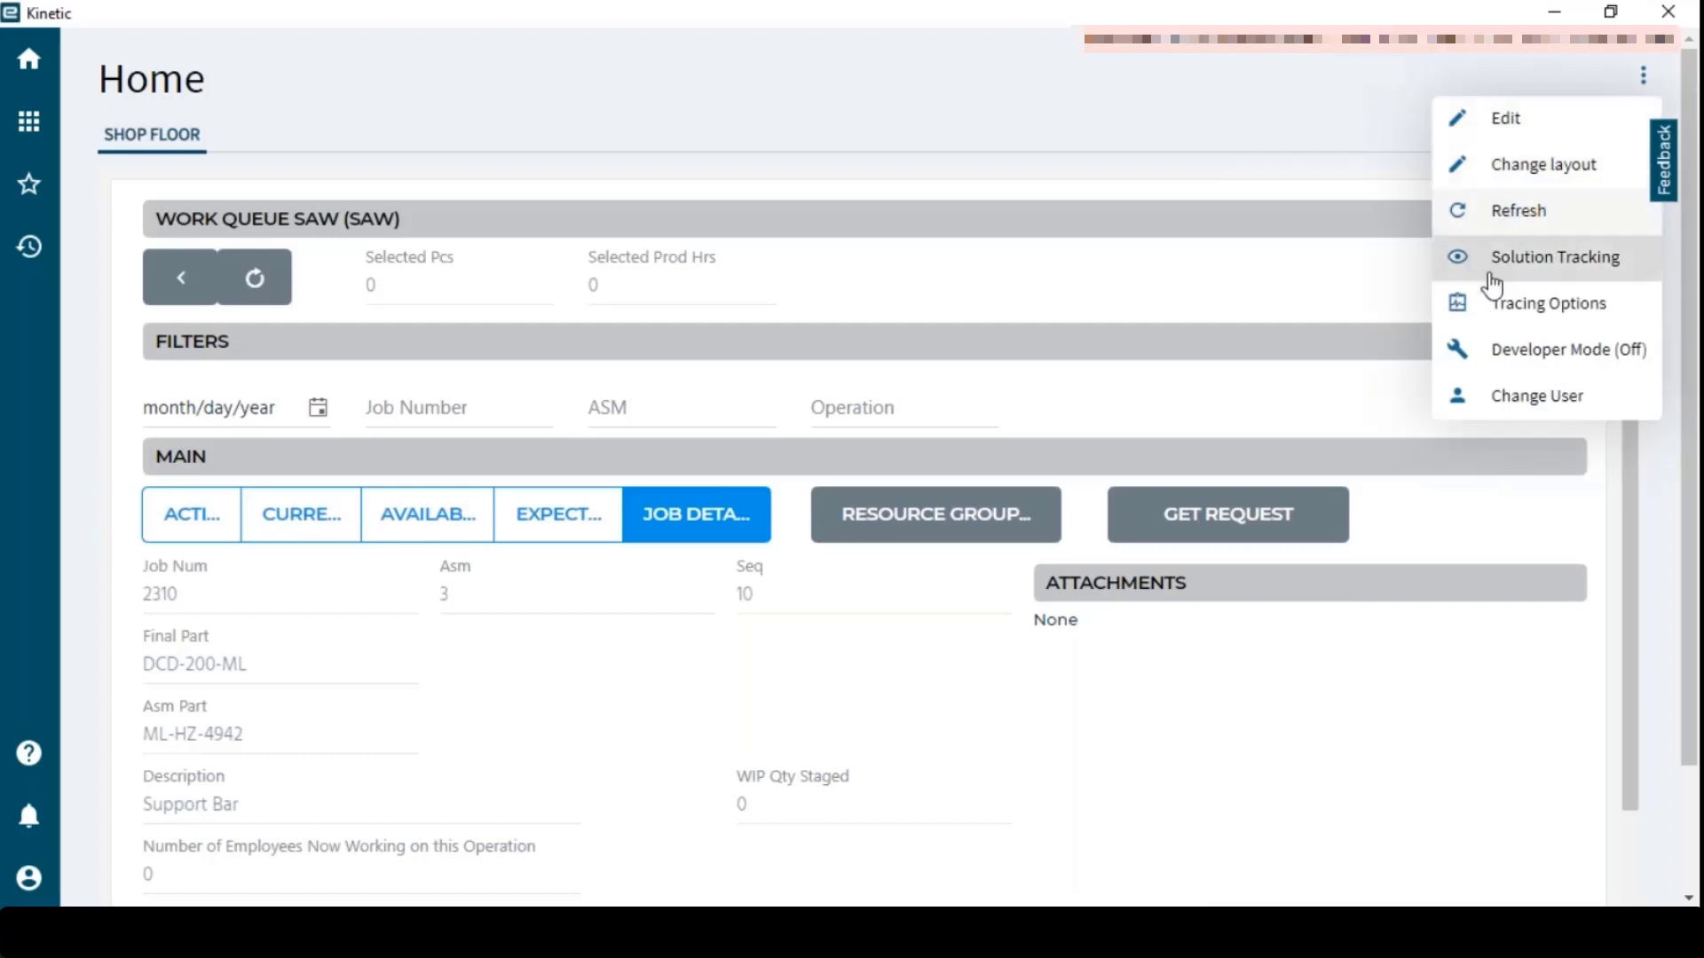
pyautogui.moveTo(1508, 478)
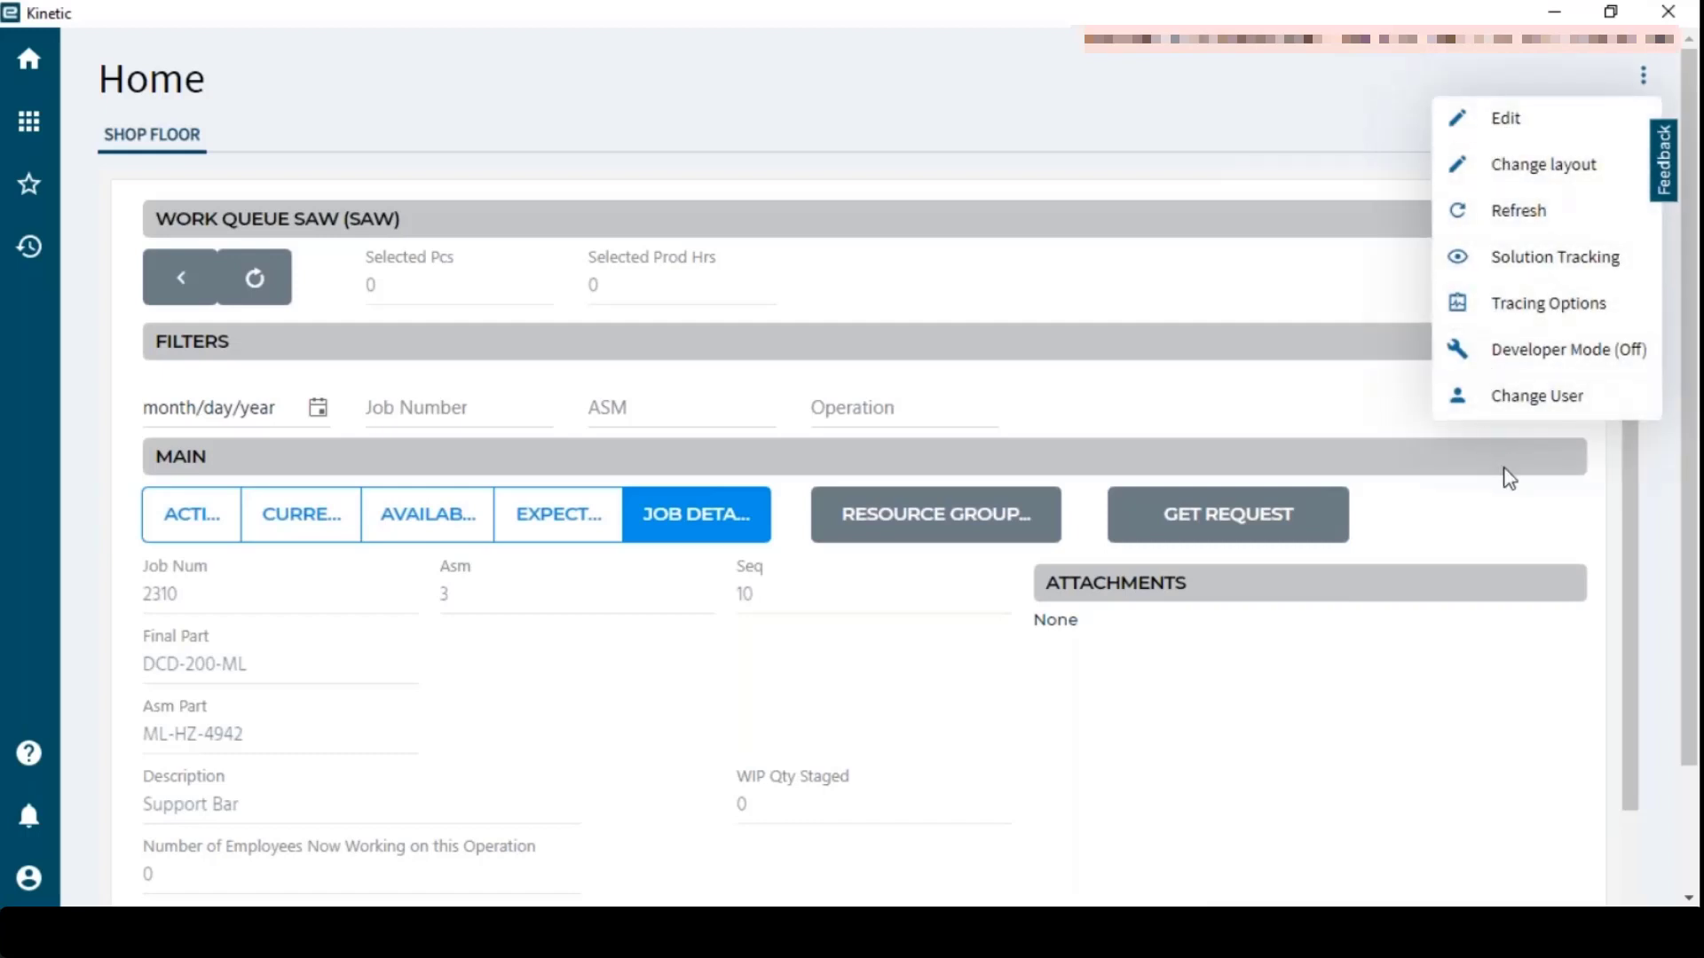
pyautogui.moveTo(1502, 469)
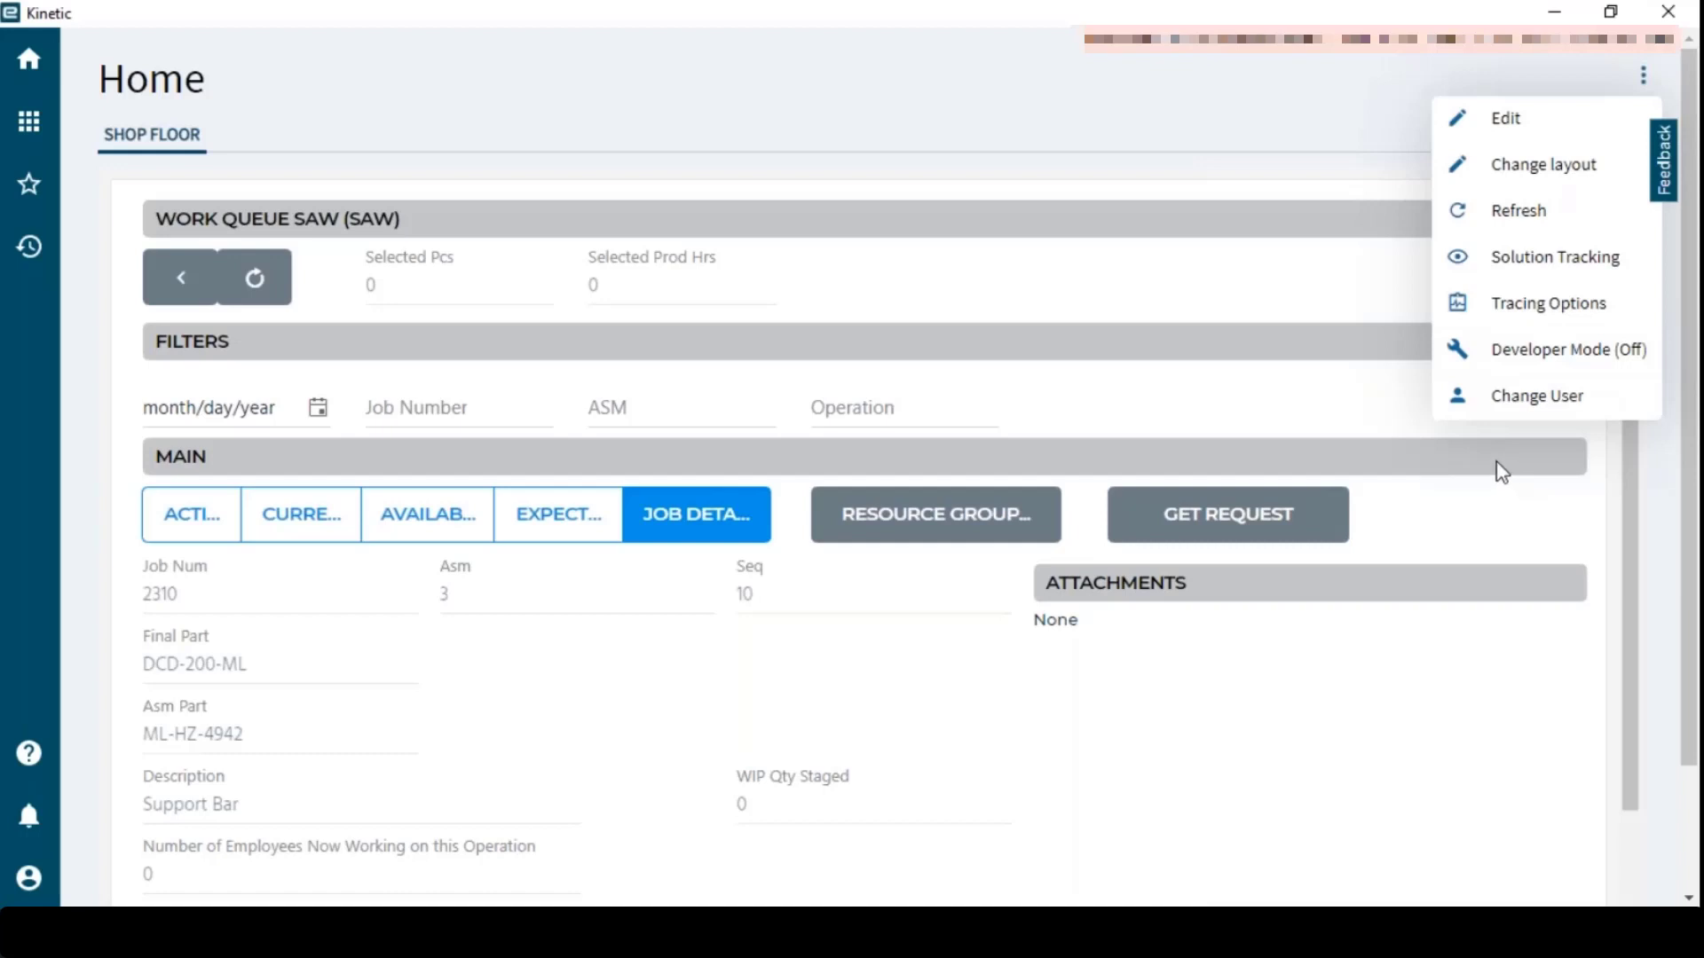
pyautogui.moveTo(1554, 256)
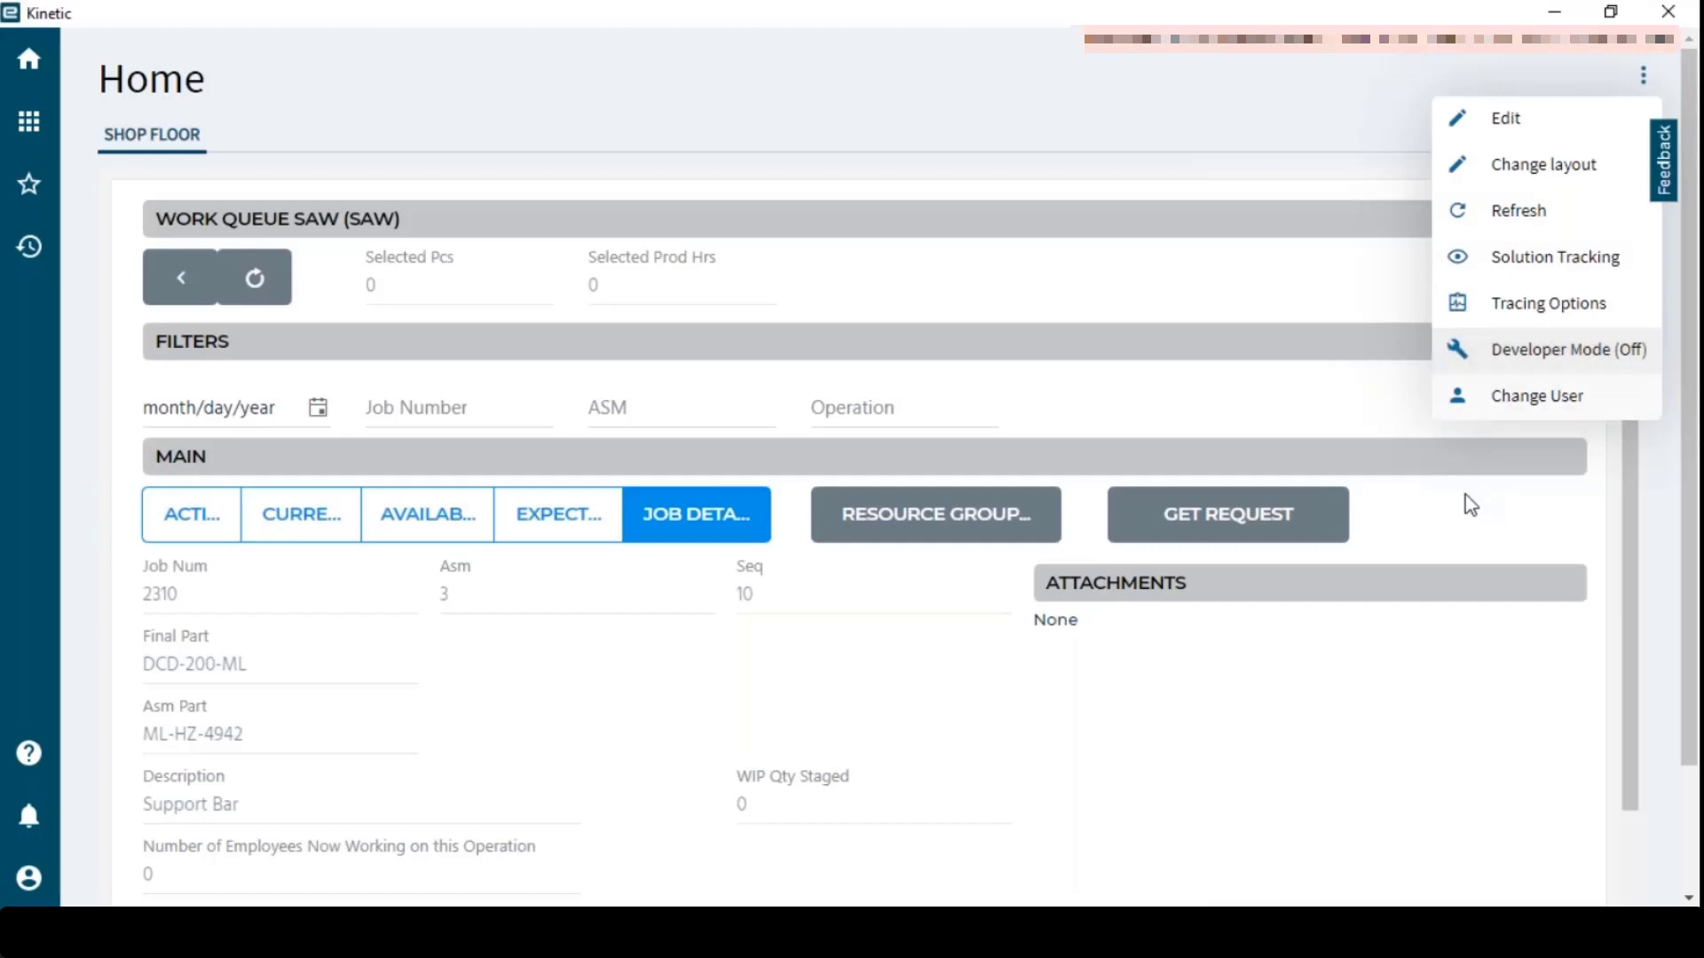
pyautogui.moveTo(891, 166)
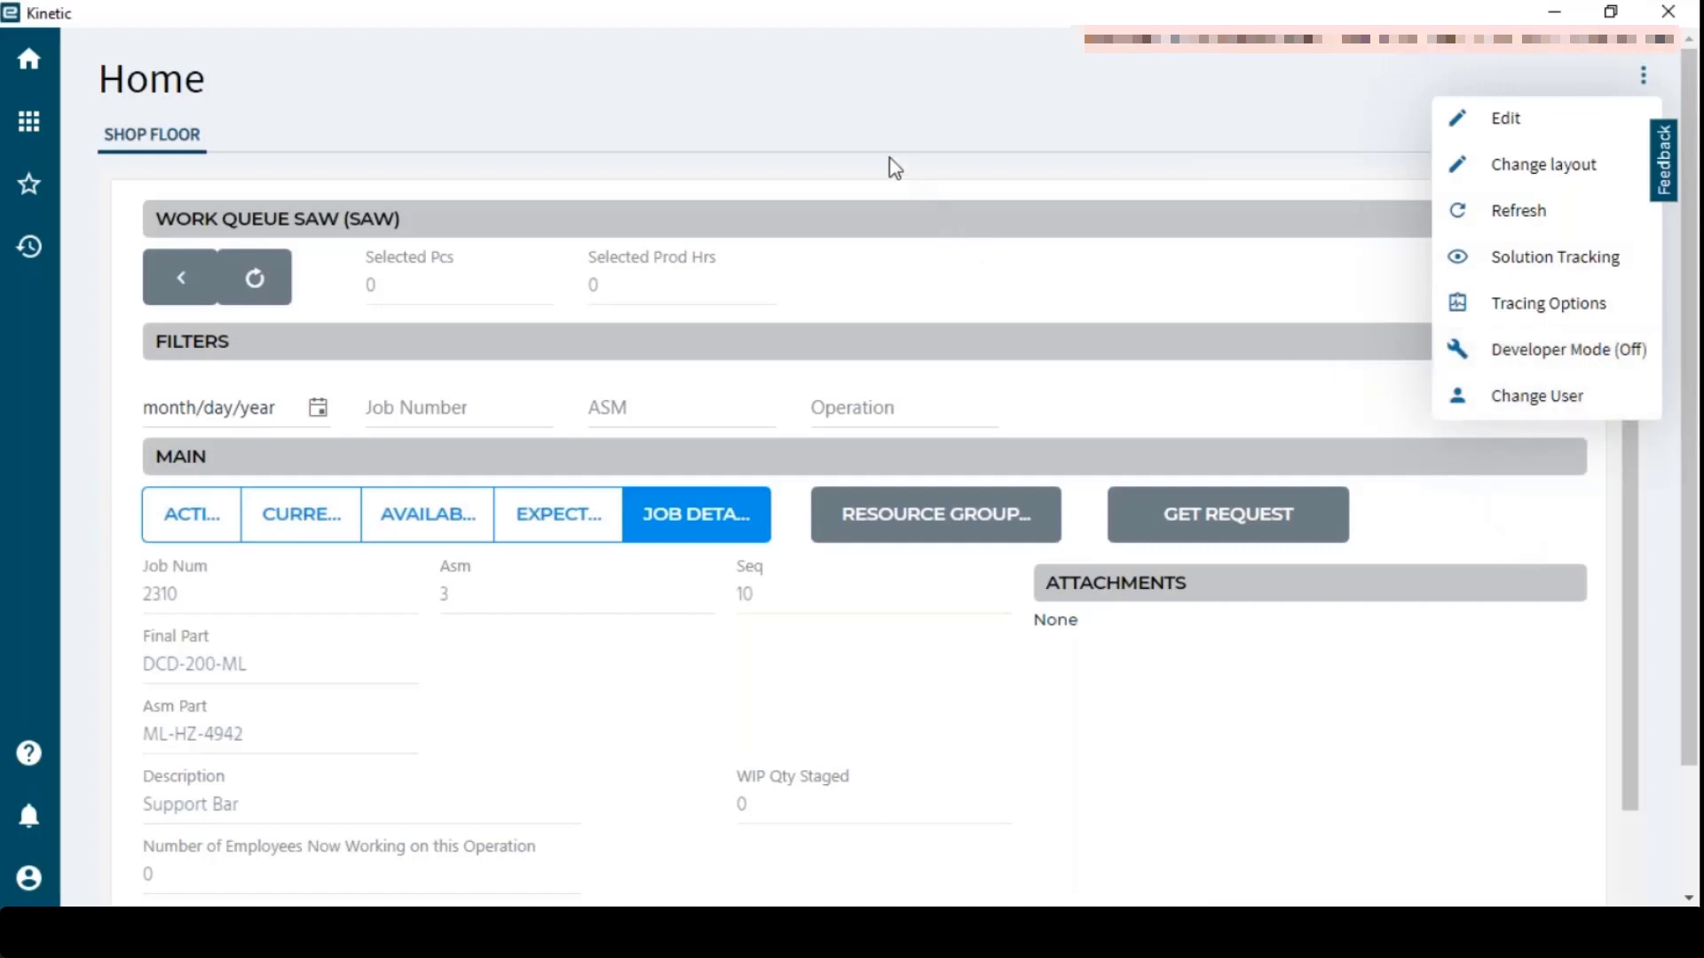
pyautogui.moveTo(1644, 74)
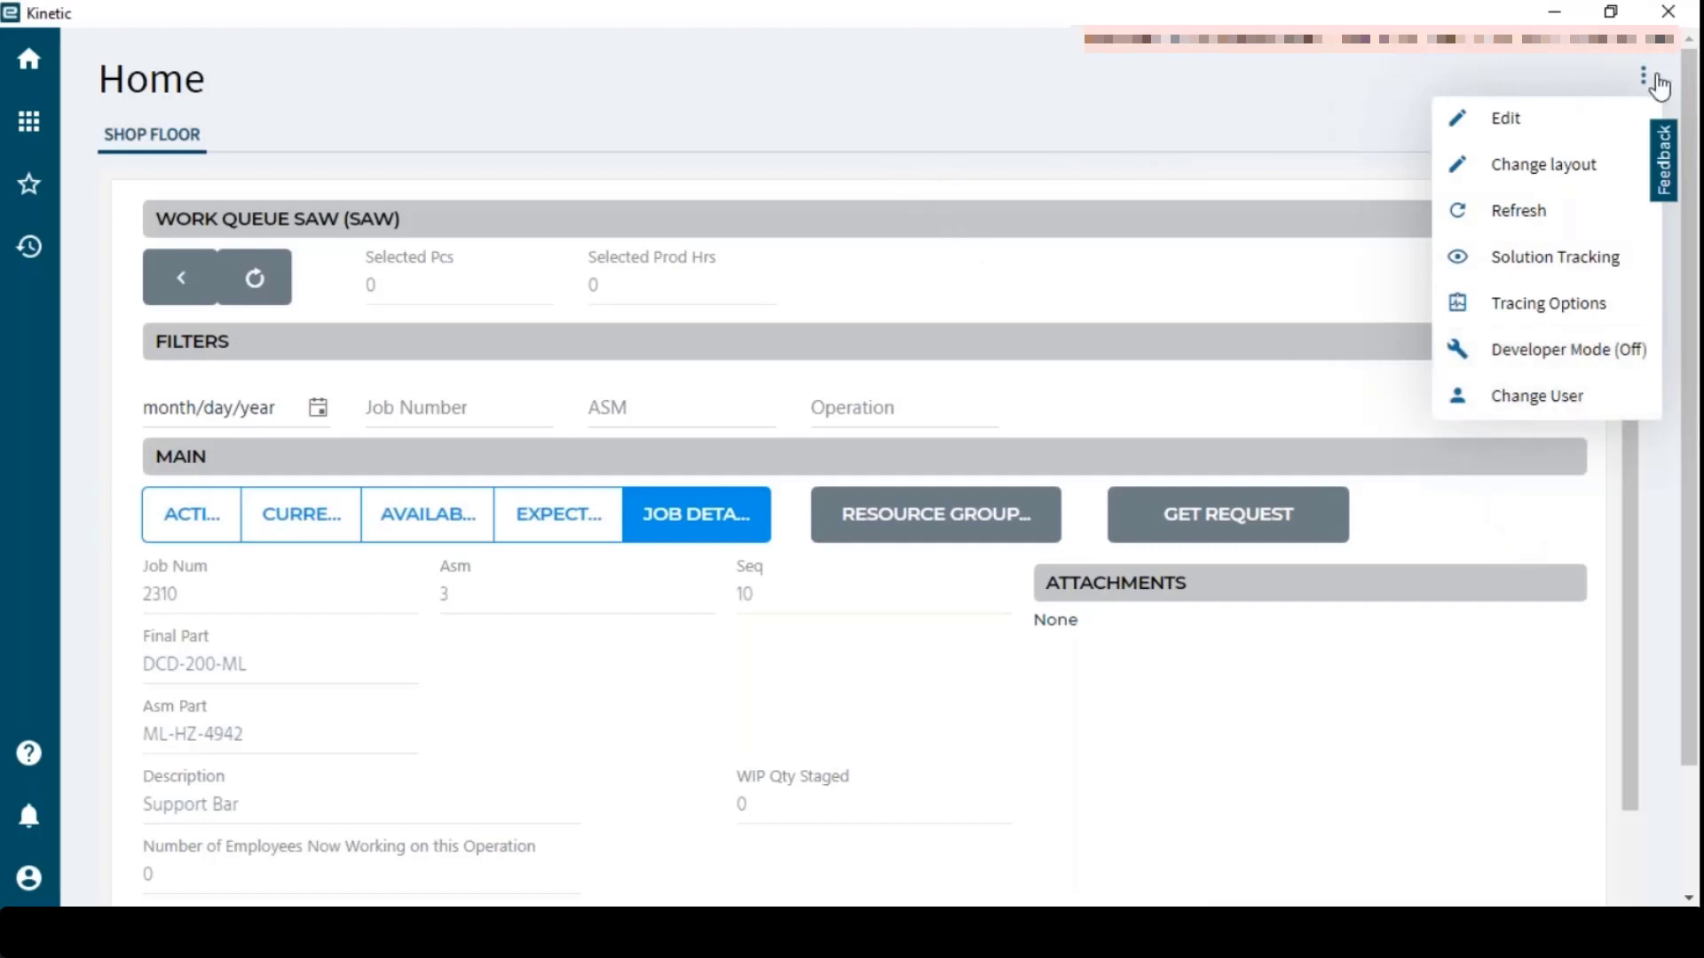
# Dismiss the page options menu, returning to job 2310's details in the SAW work queue
pyautogui.click(1276, 164)
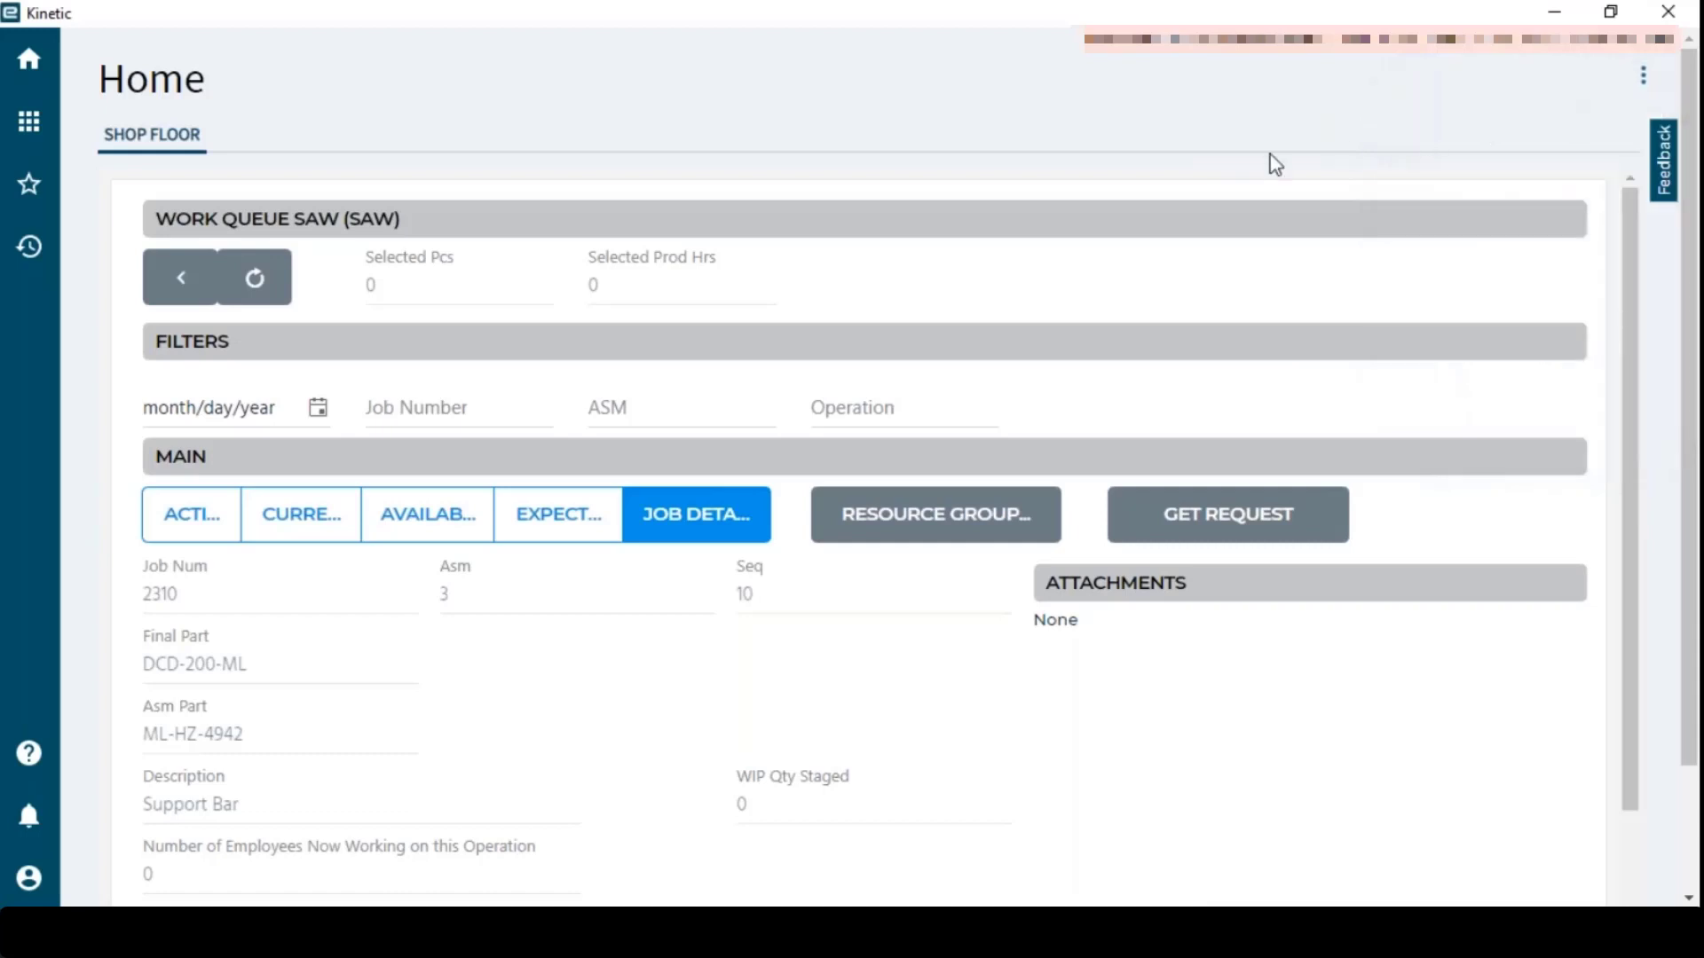
pyautogui.moveTo(1540, 181)
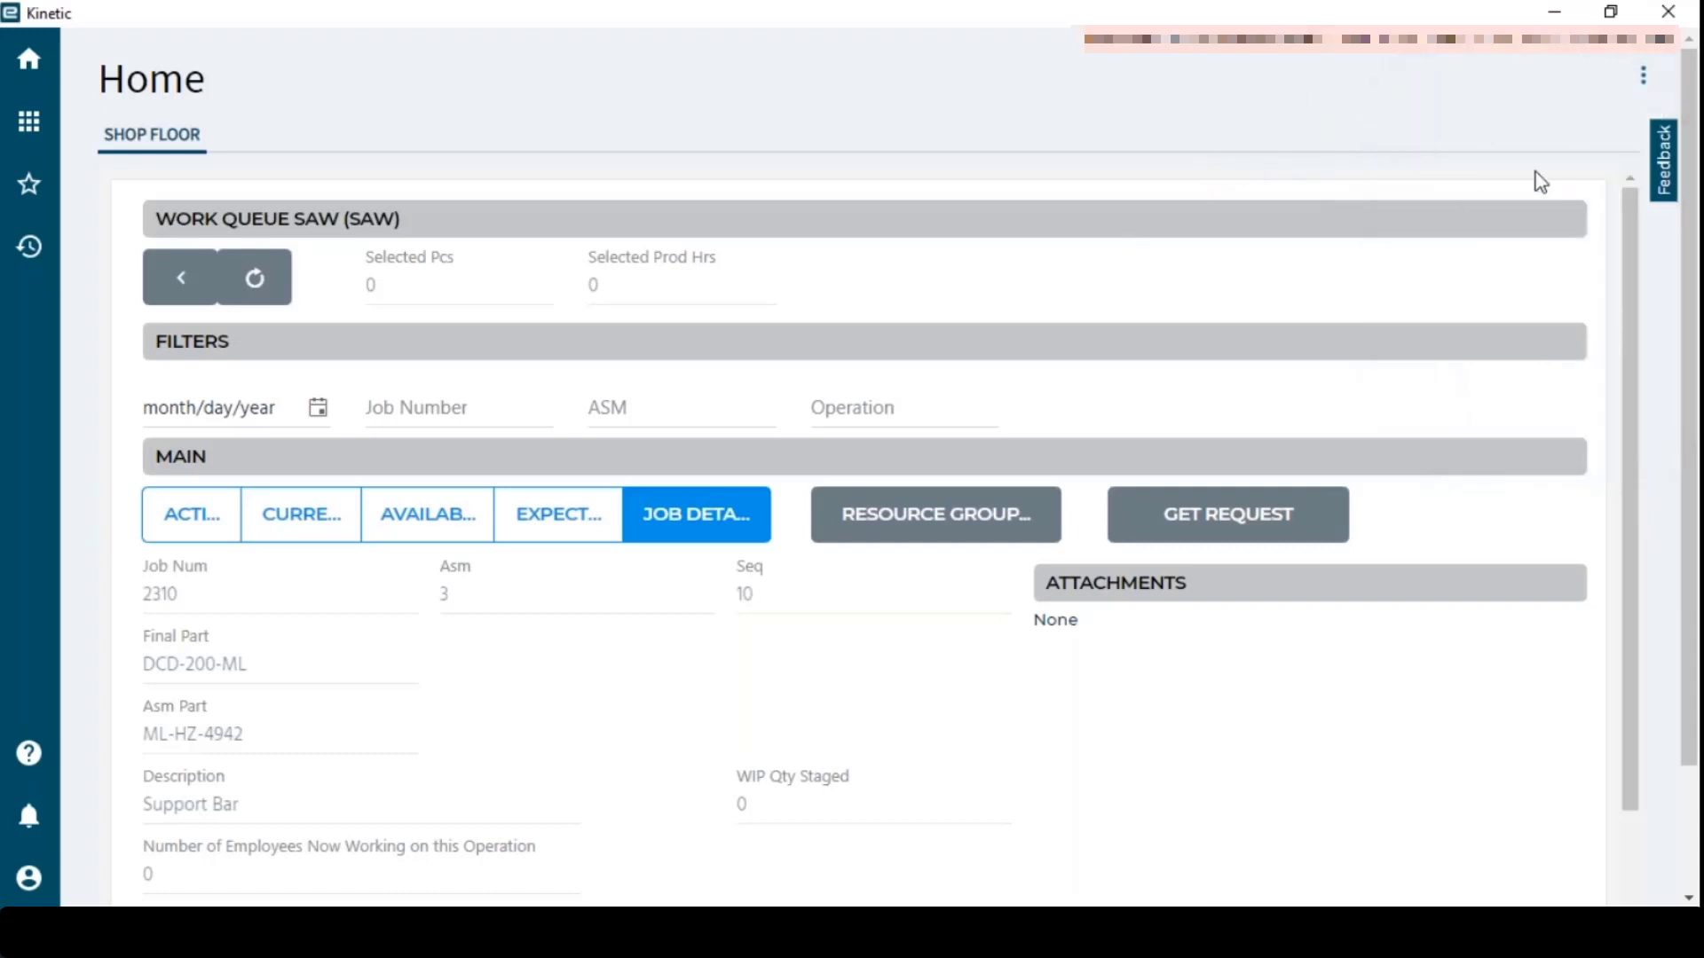
pyautogui.moveTo(536, 291)
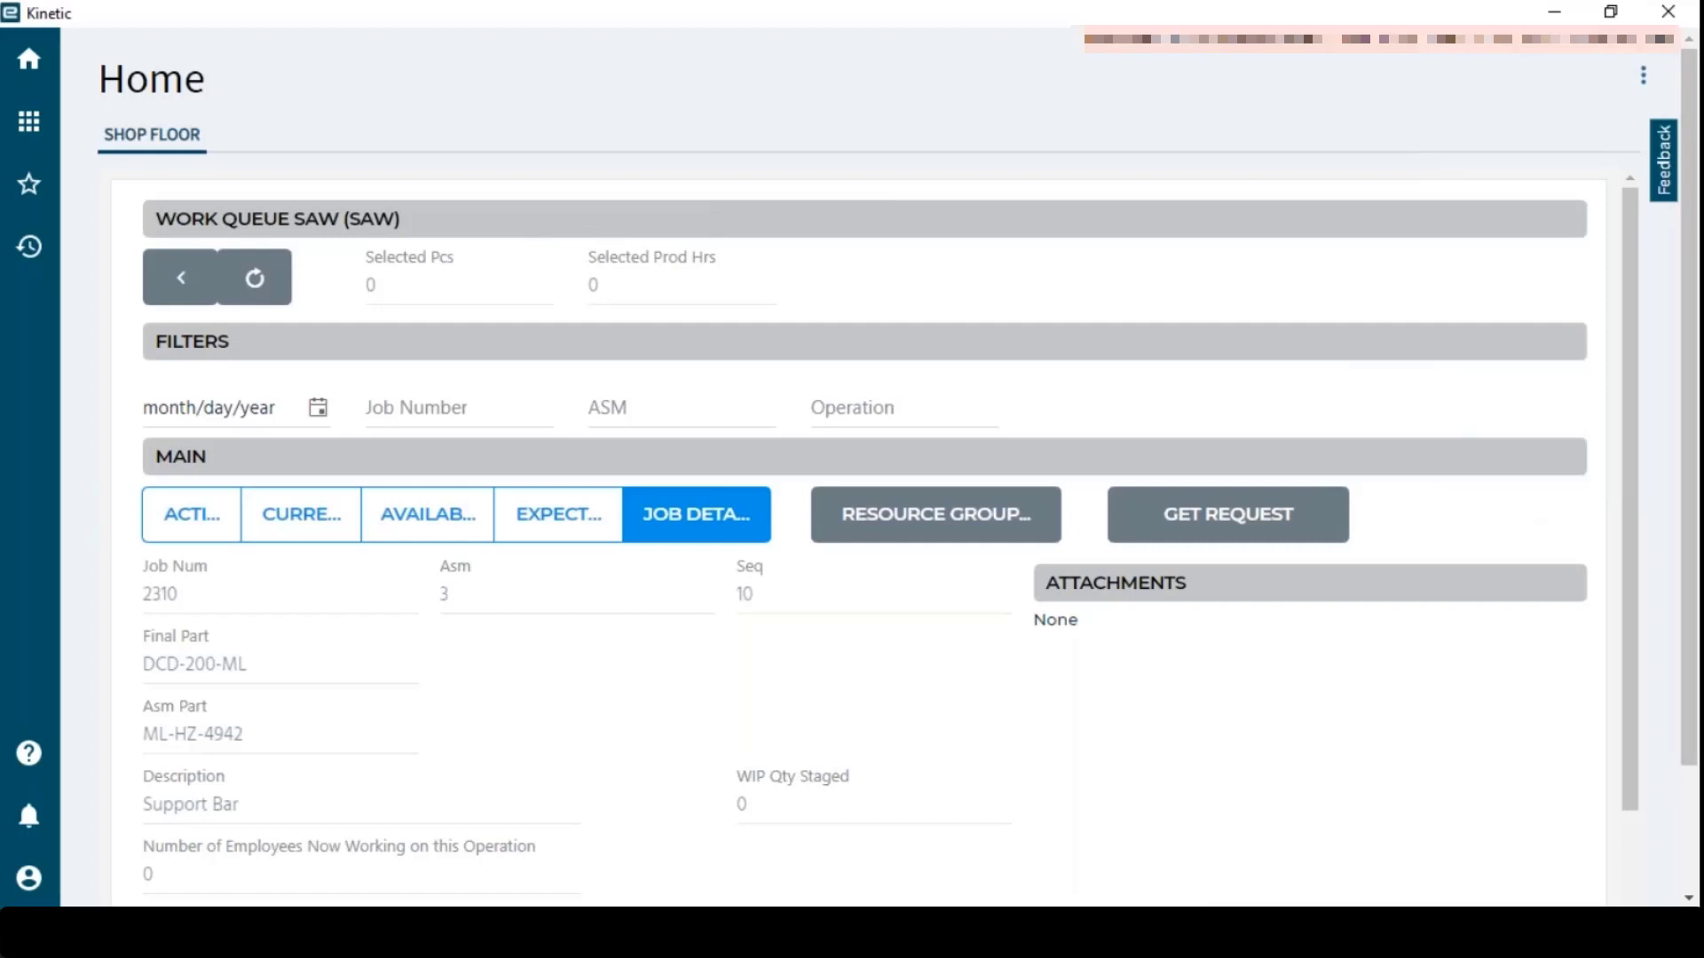
pyautogui.moveTo(1536, 373)
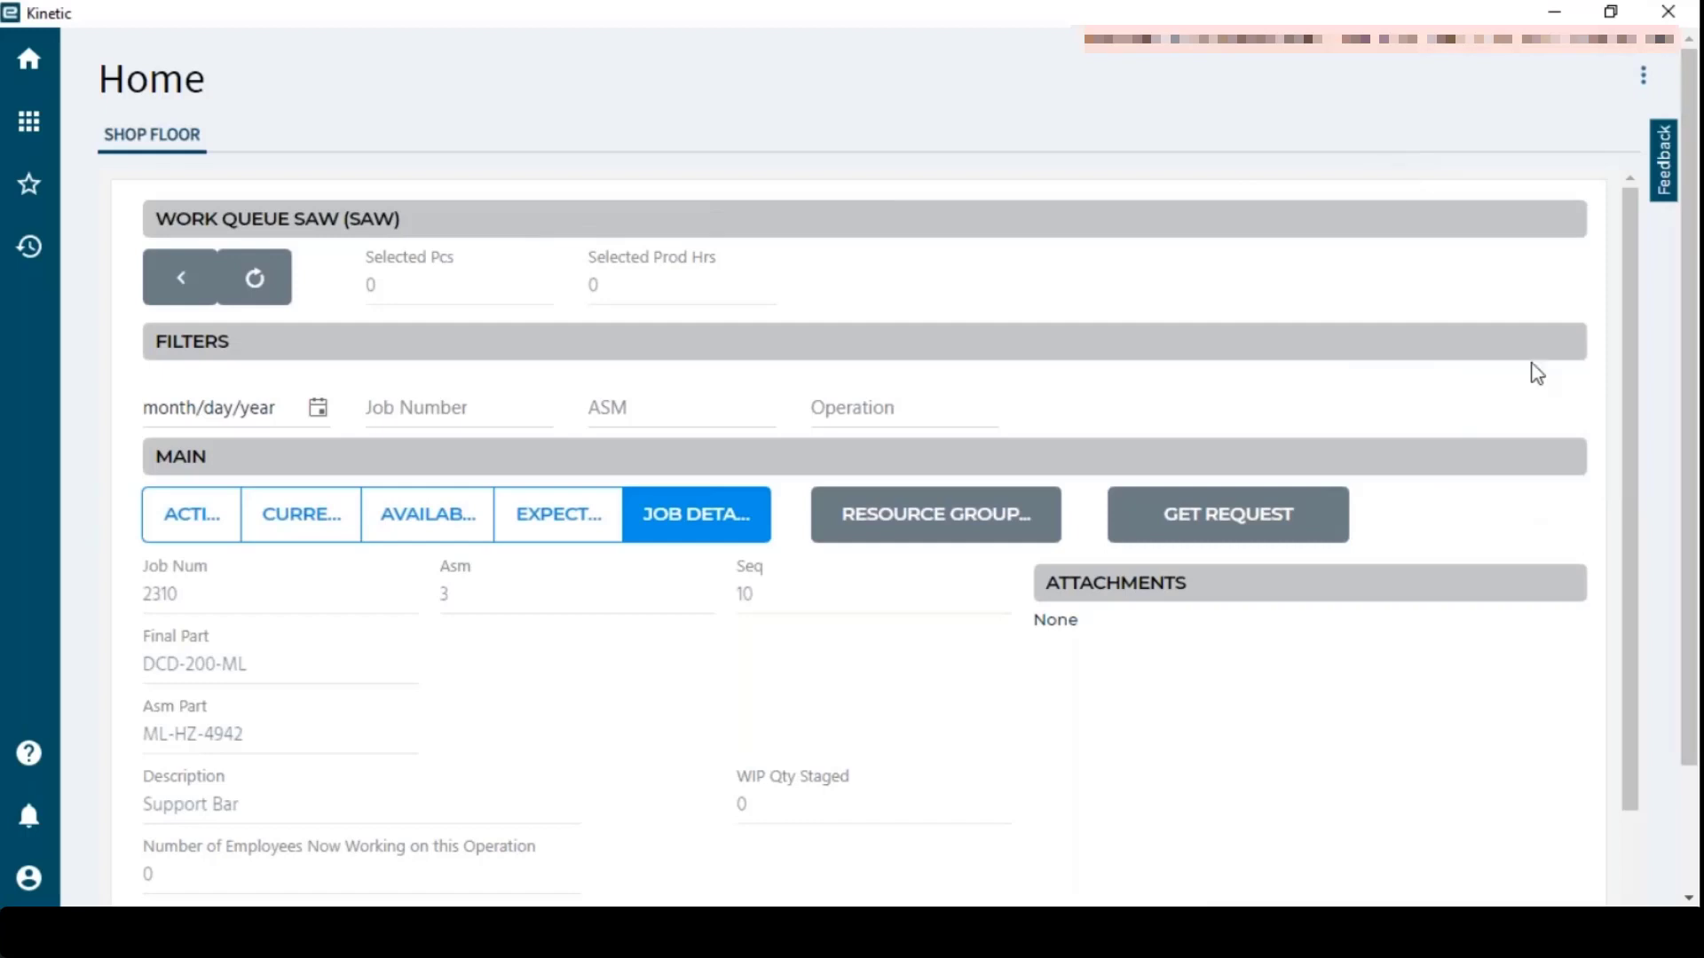